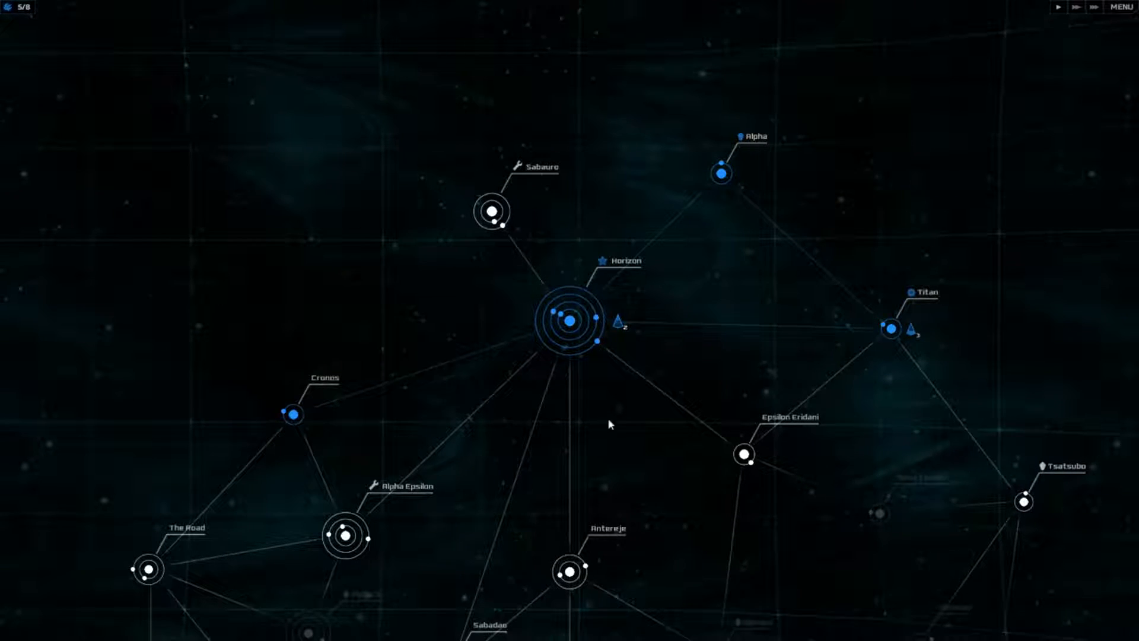
# Step: Select the task force of three invasion fleets near Titan
pyautogui.click(621, 321)
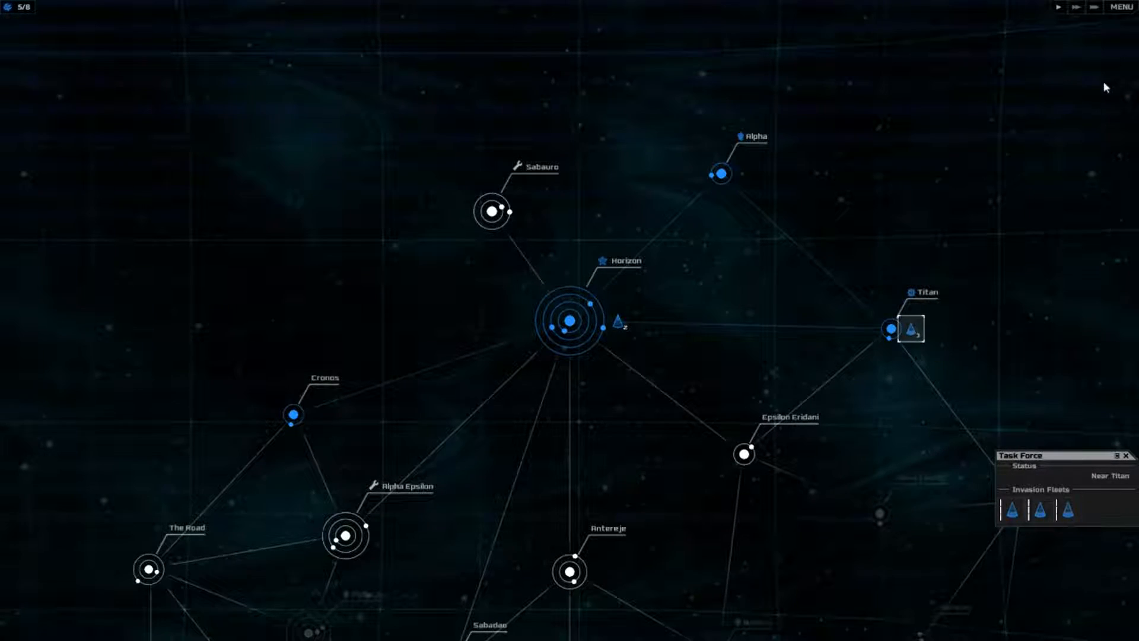
pyautogui.moveTo(1067, 511)
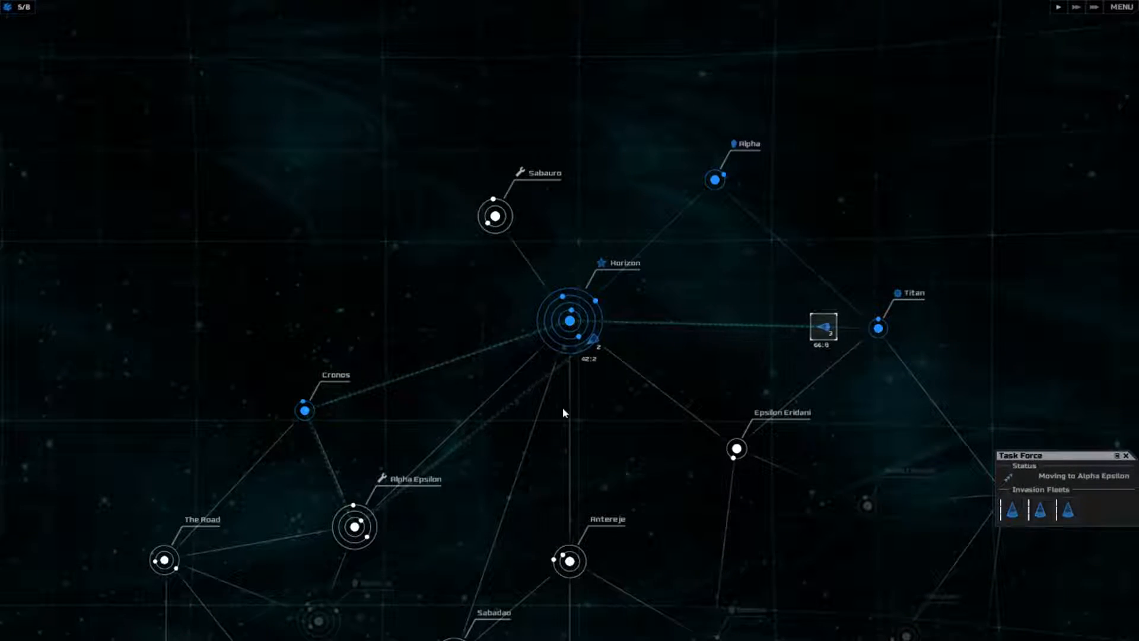
# Step: Inspect Horizon, then queue a battle fleet and an invasion fleet at Titan
pyautogui.click(1094, 8)
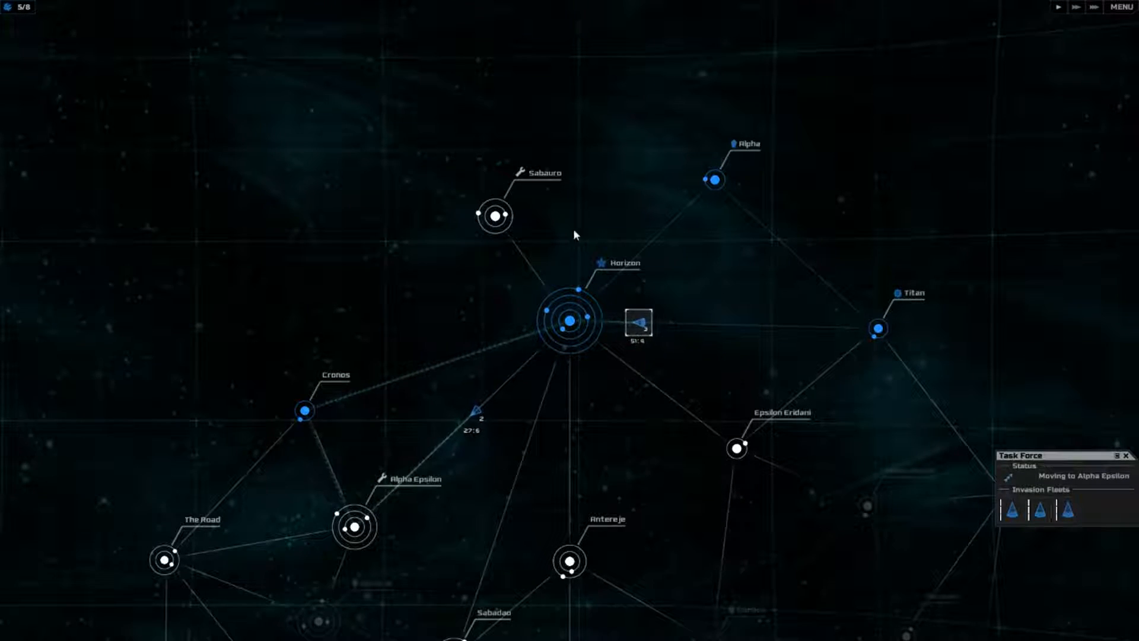
pyautogui.click(570, 320)
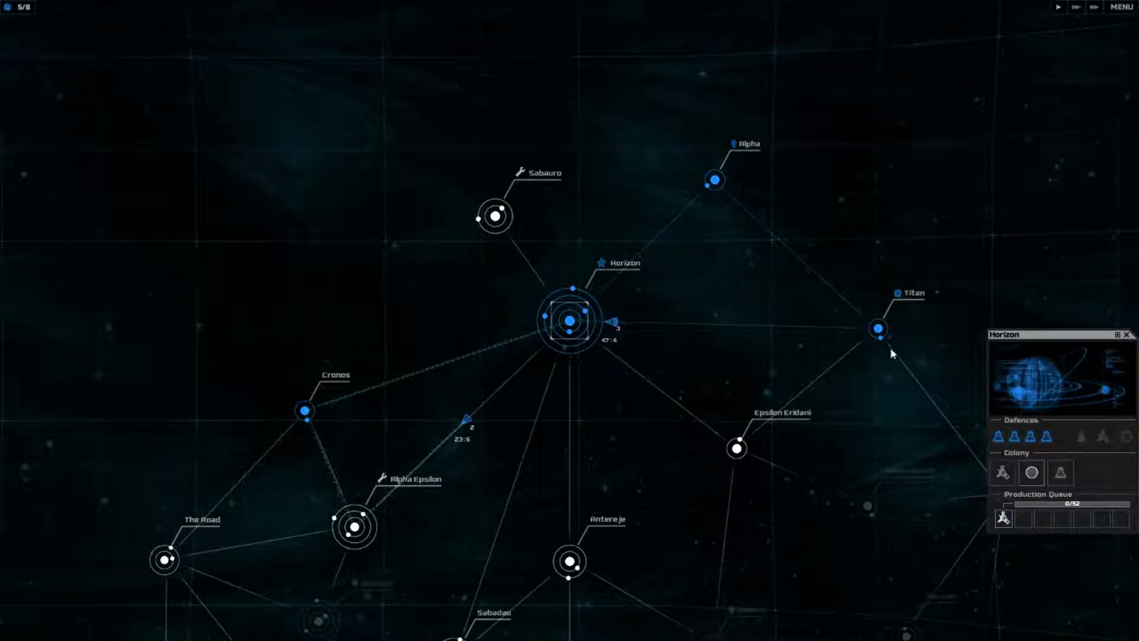
pyautogui.click(877, 329)
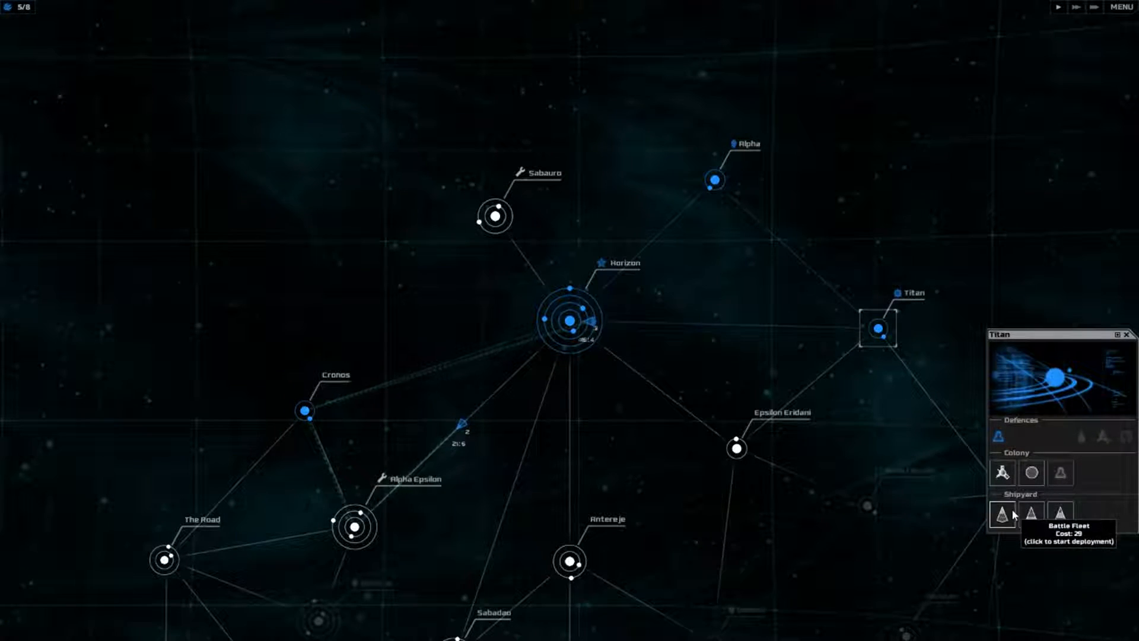
pyautogui.click(1002, 514)
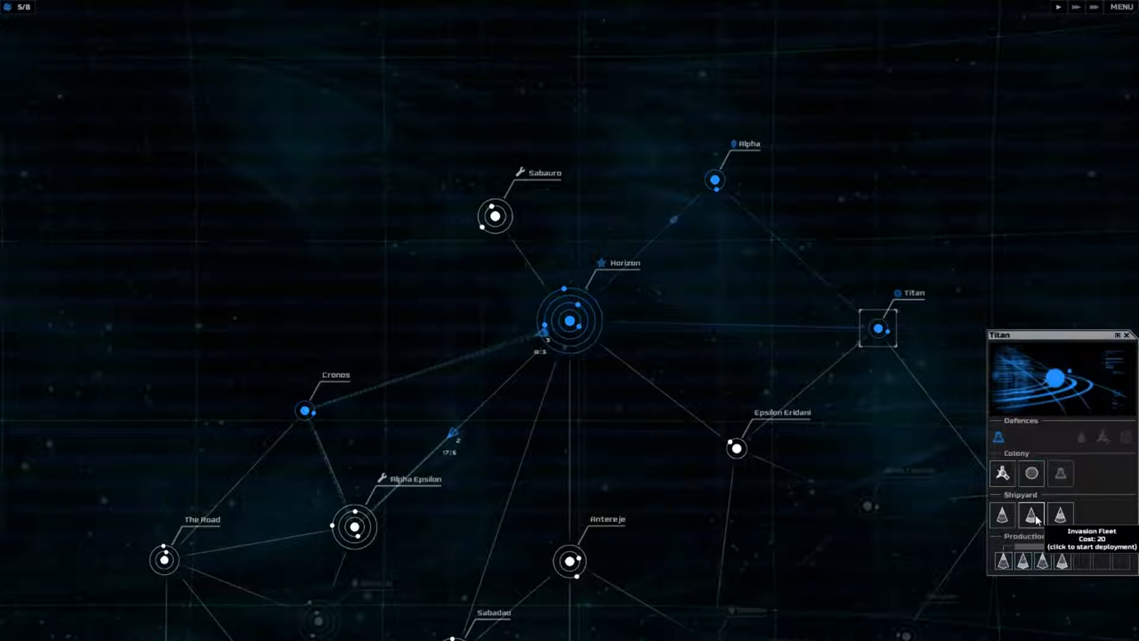
pyautogui.click(1031, 515)
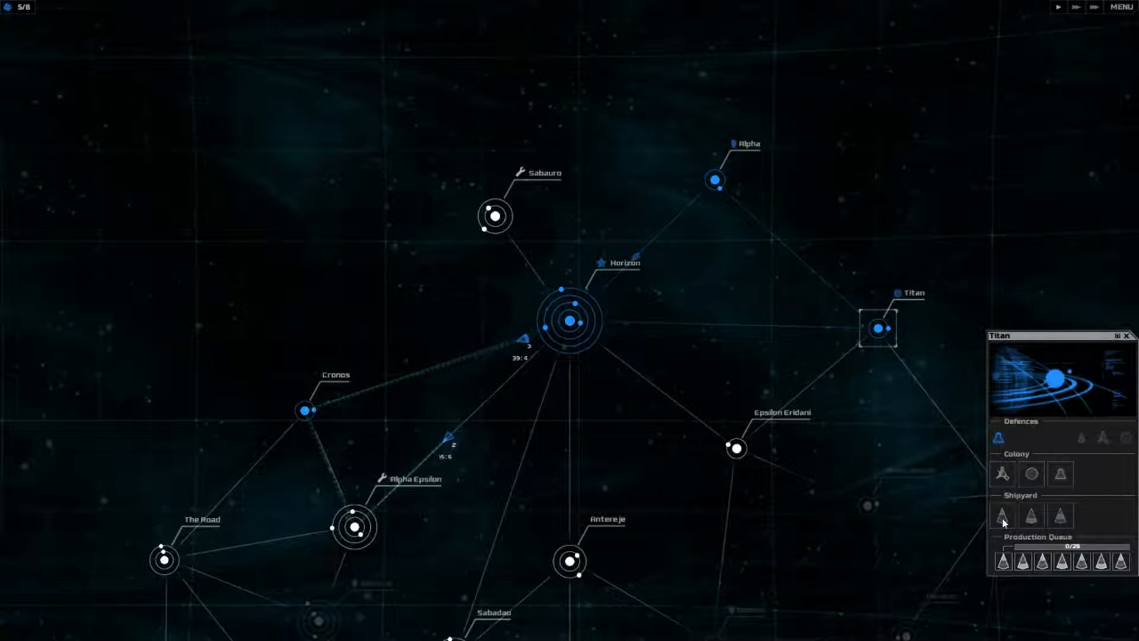
# Step: Check the Alpha, Sabauro and Horizon colony panels
pyautogui.click(712, 179)
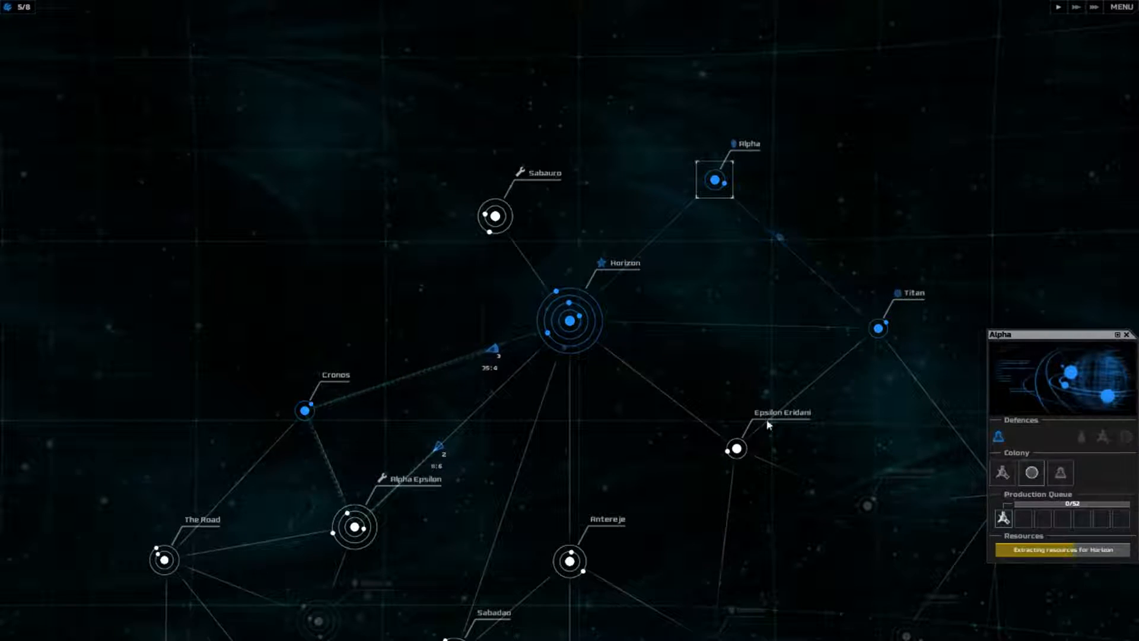
pyautogui.click(493, 216)
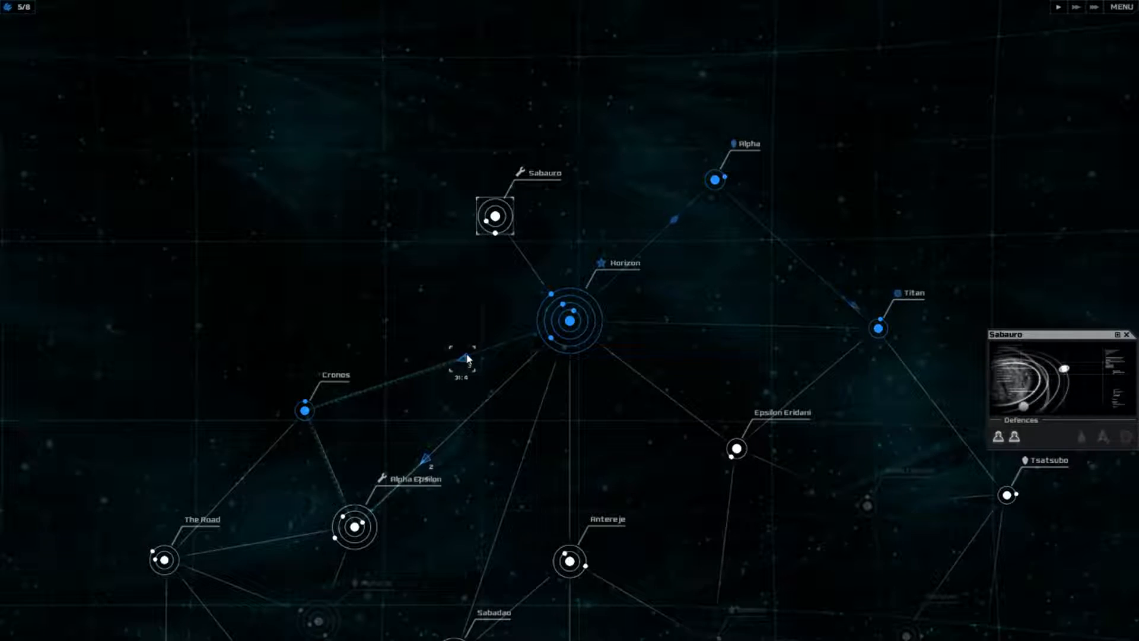
pyautogui.click(572, 321)
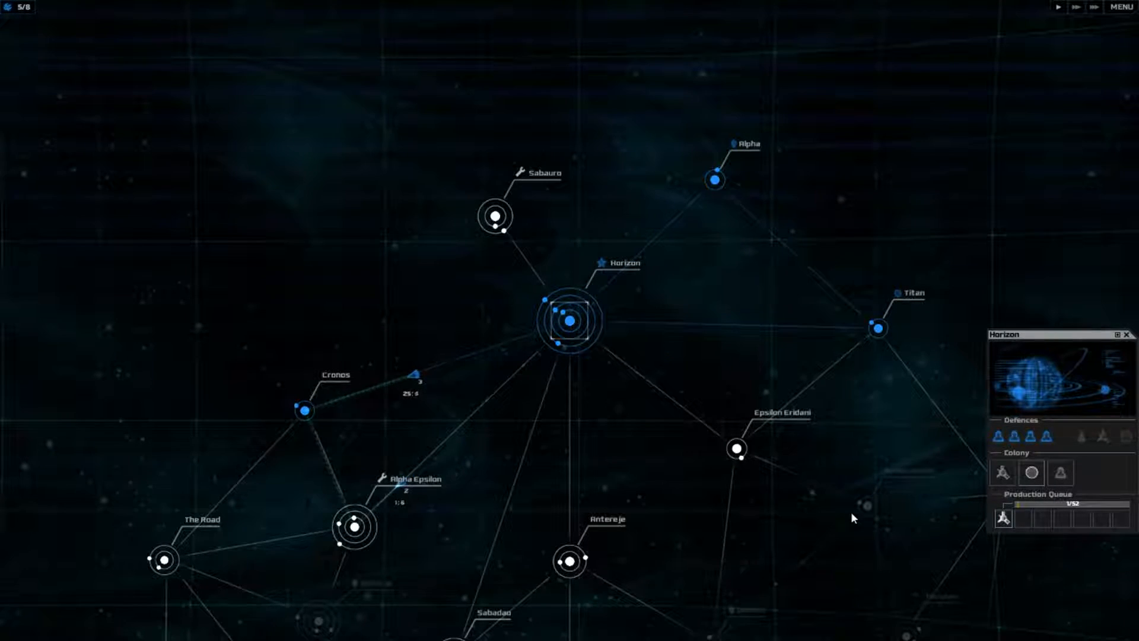
pyautogui.click(1077, 8)
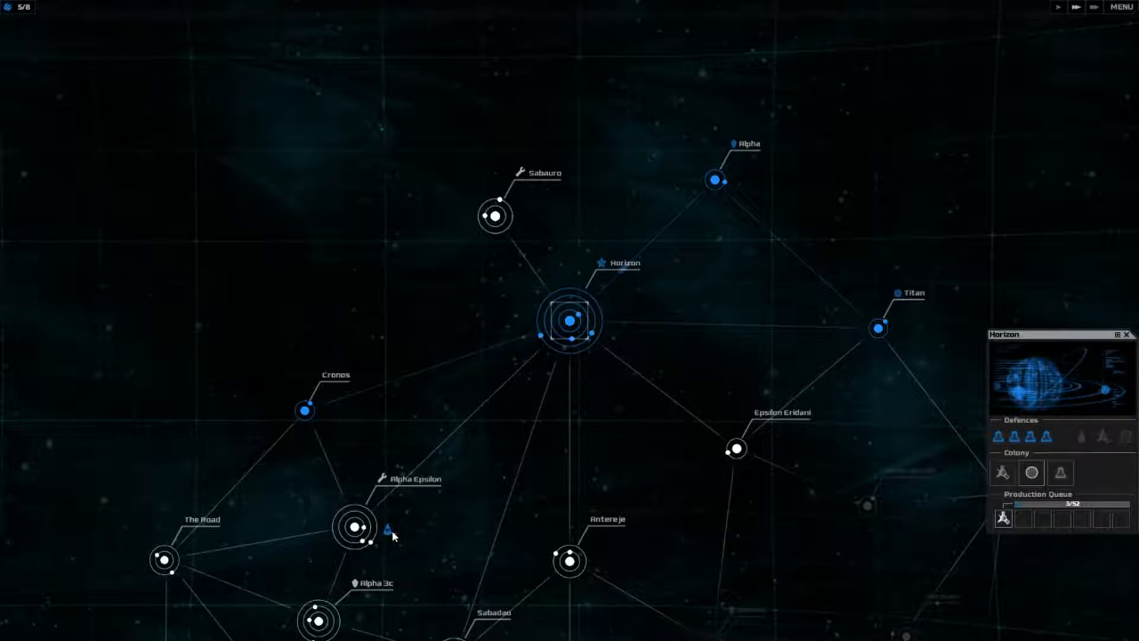
# Step: Launch the task force's invasion of Alpha Epsilon, then inspect Sabauro and pan the map
pyautogui.click(387, 527)
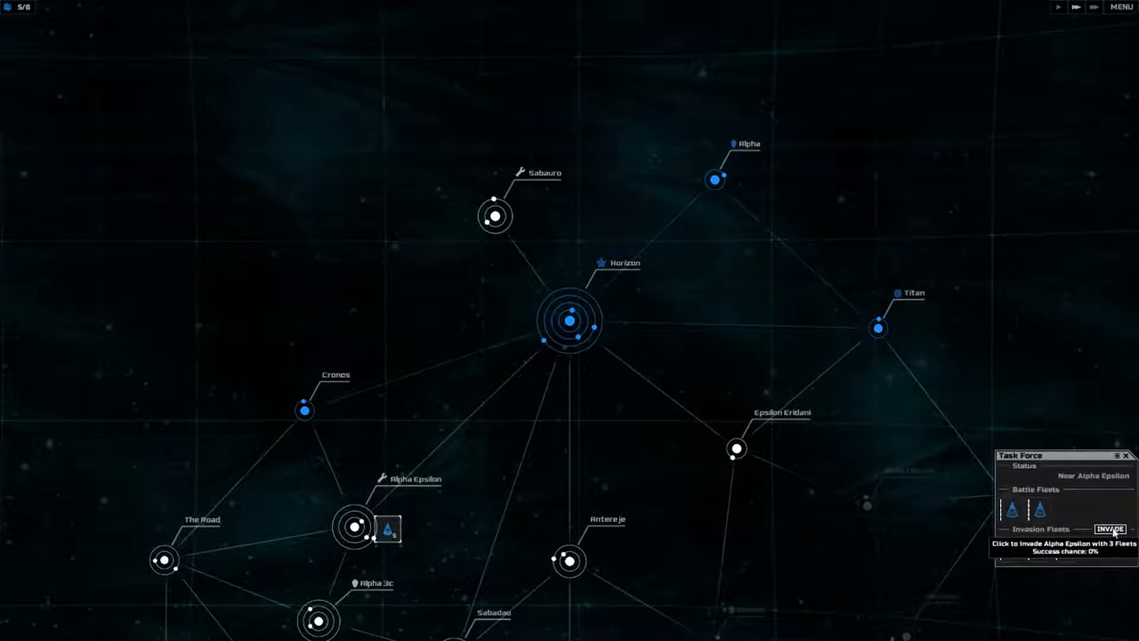
pyautogui.click(1107, 527)
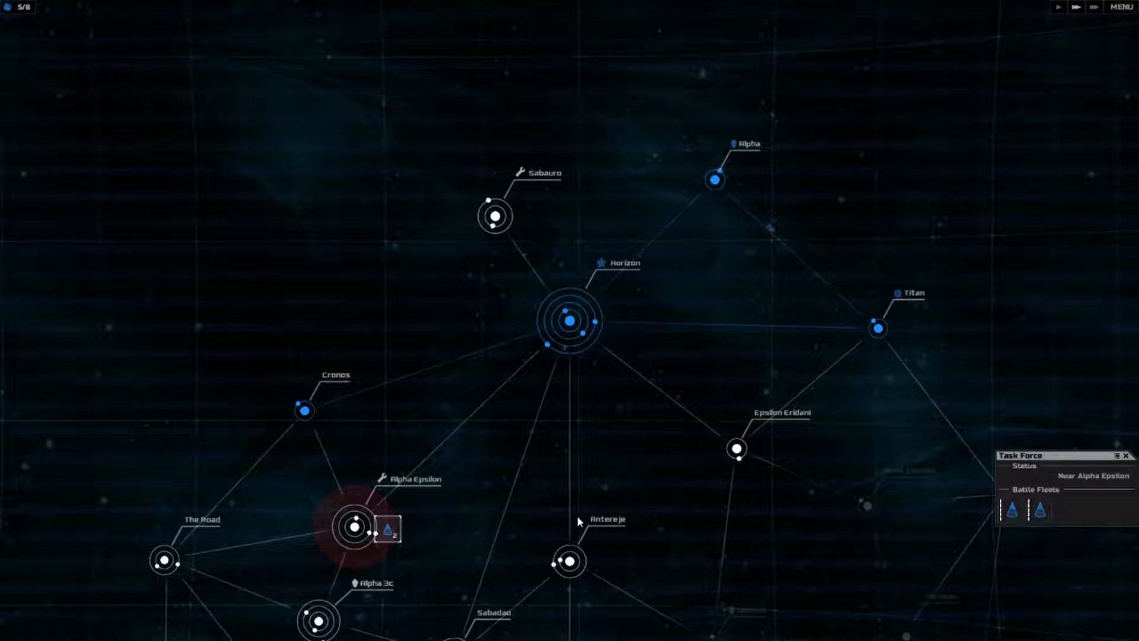
pyautogui.click(495, 216)
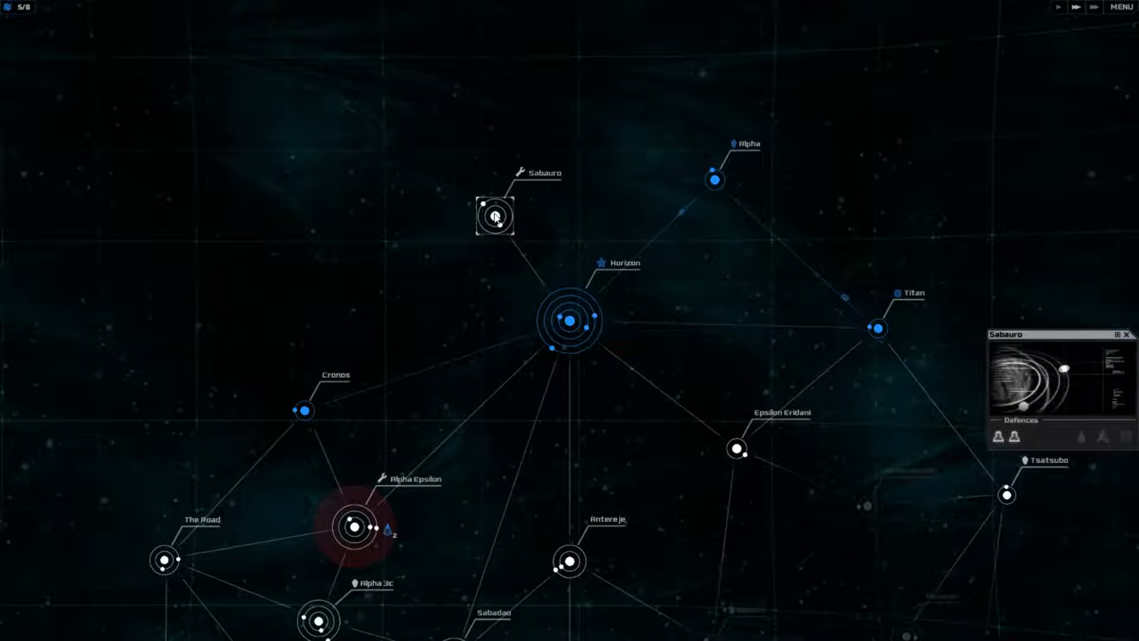
pyautogui.moveTo(1013, 436)
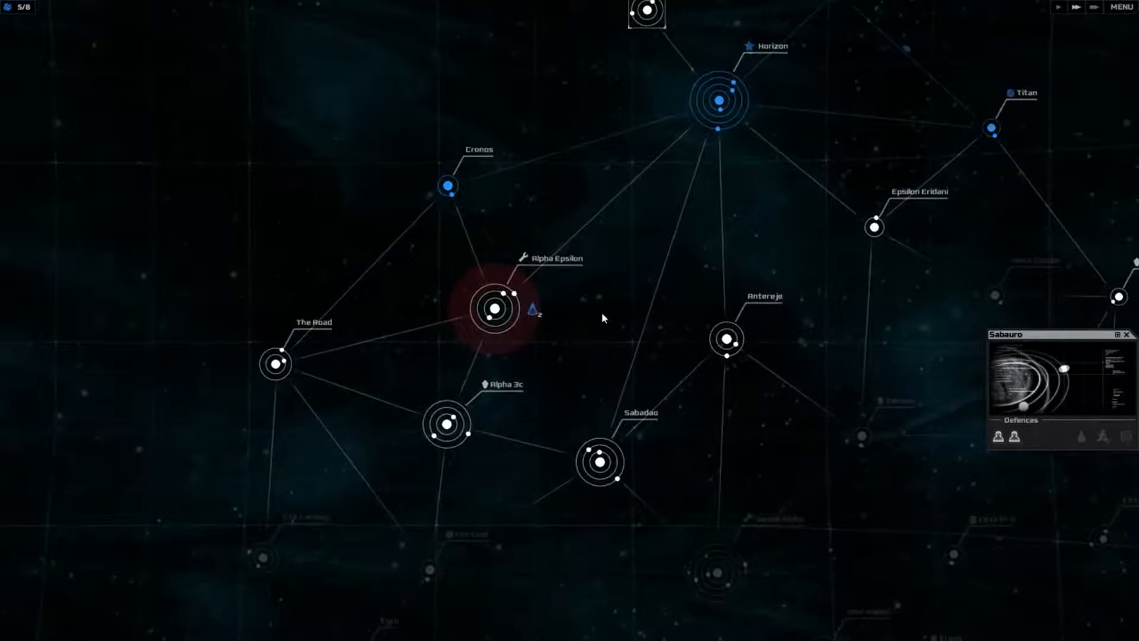
pyautogui.moveTo(603, 318); pyautogui.dragTo(556, 395)
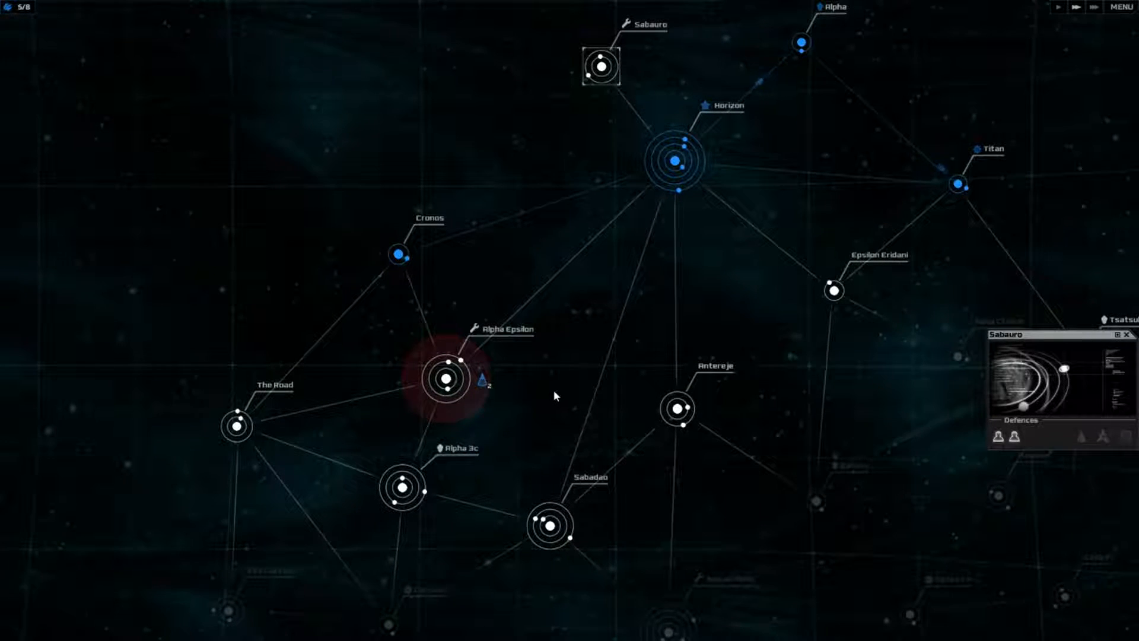
pyautogui.moveTo(642, 379)
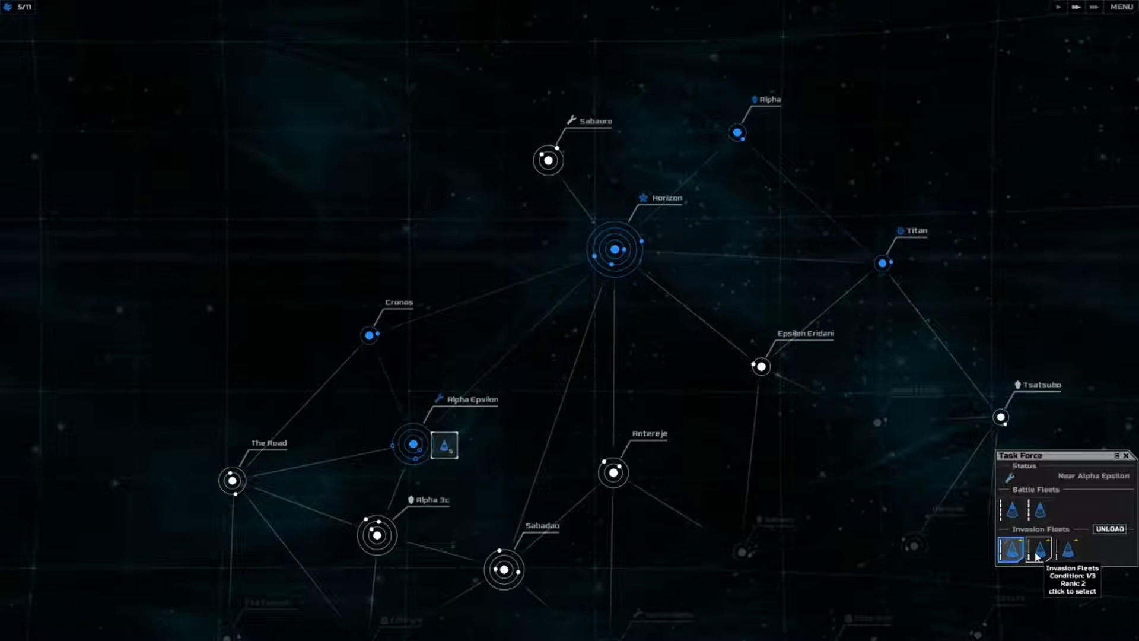
# Step: Send three invasion fleets to Sabauro, queue ground troops at Alpha Epsilon, and invade Sabauro
pyautogui.click(1031, 547)
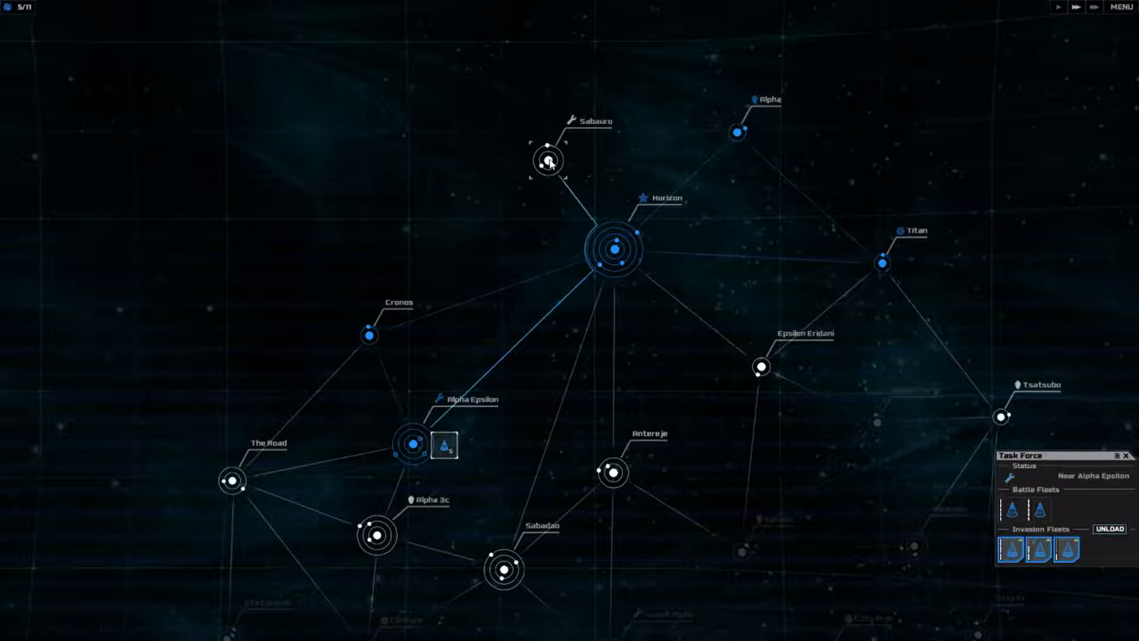
pyautogui.click(1113, 527)
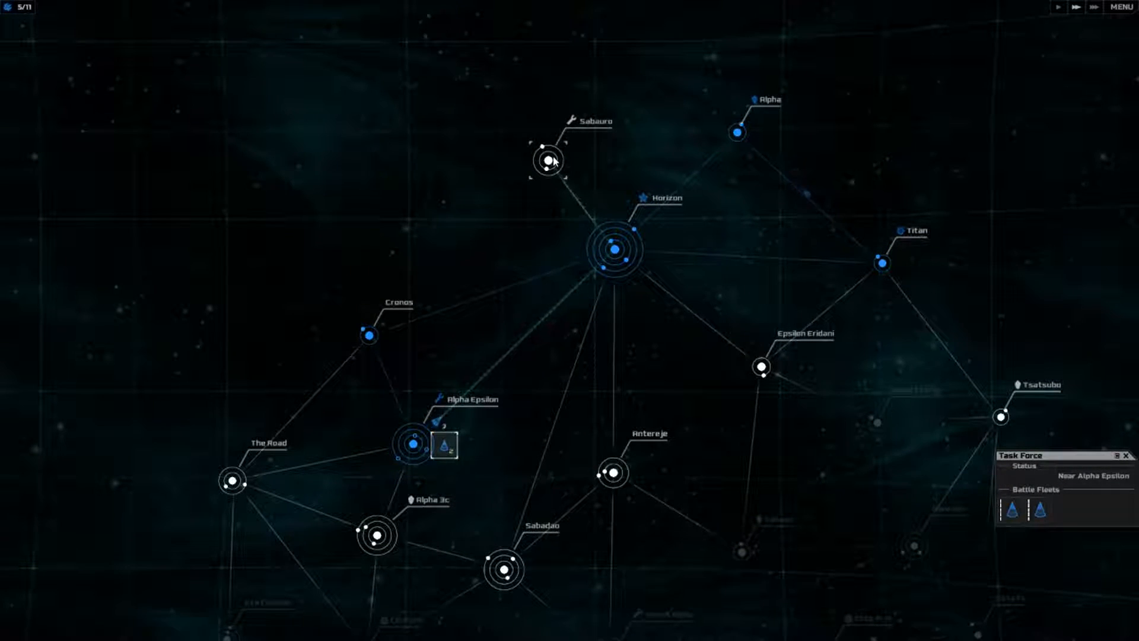
pyautogui.moveTo(556, 252)
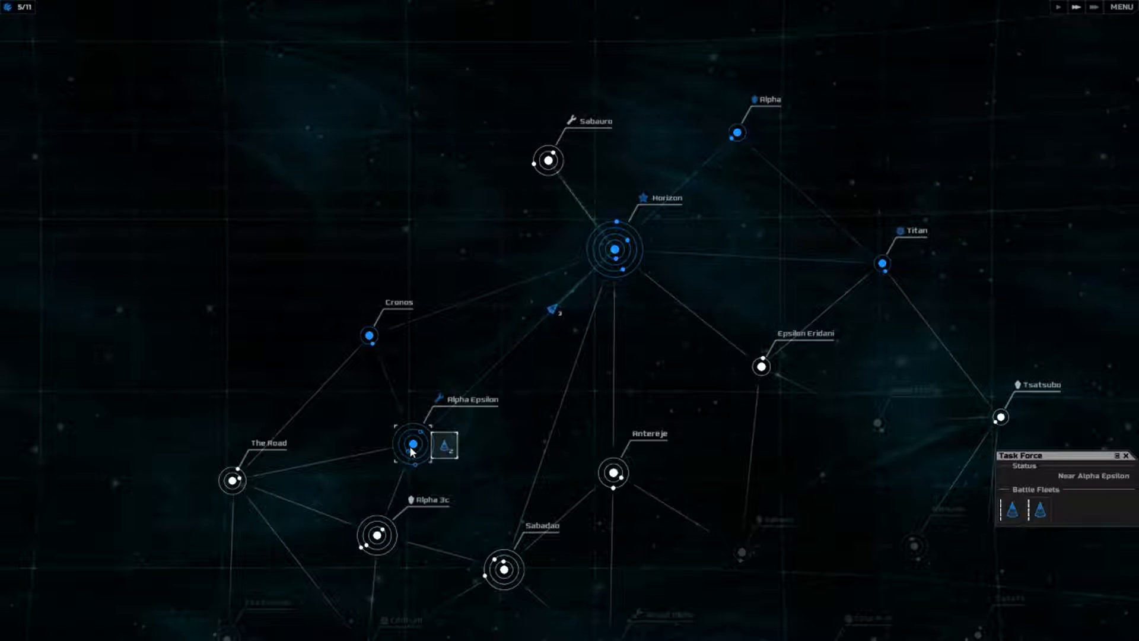
pyautogui.click(412, 443)
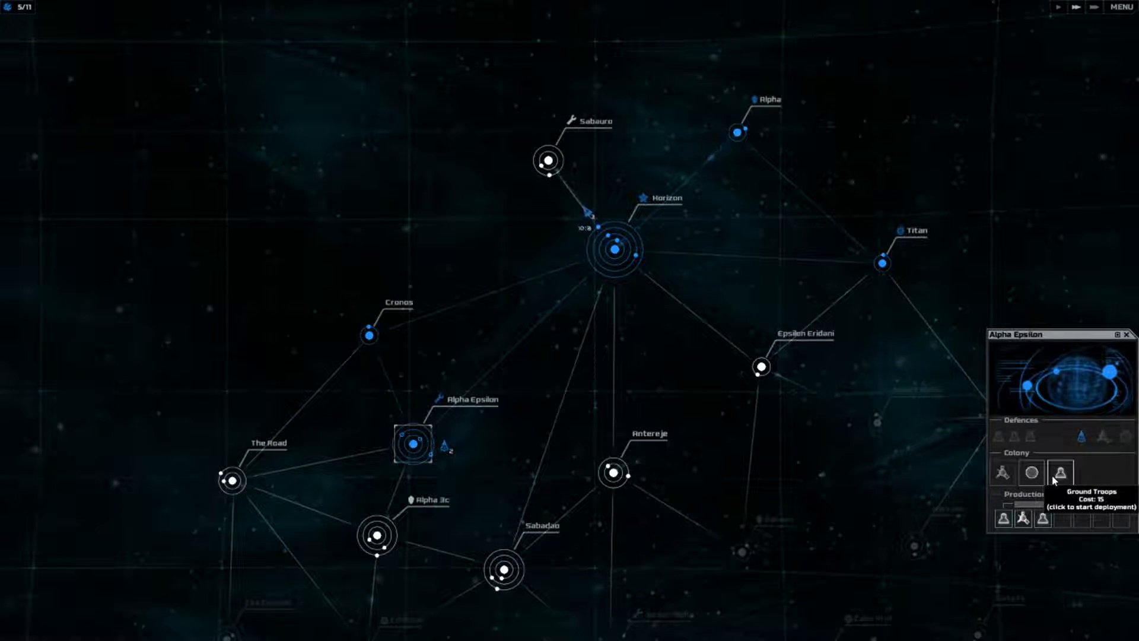
pyautogui.click(1060, 473)
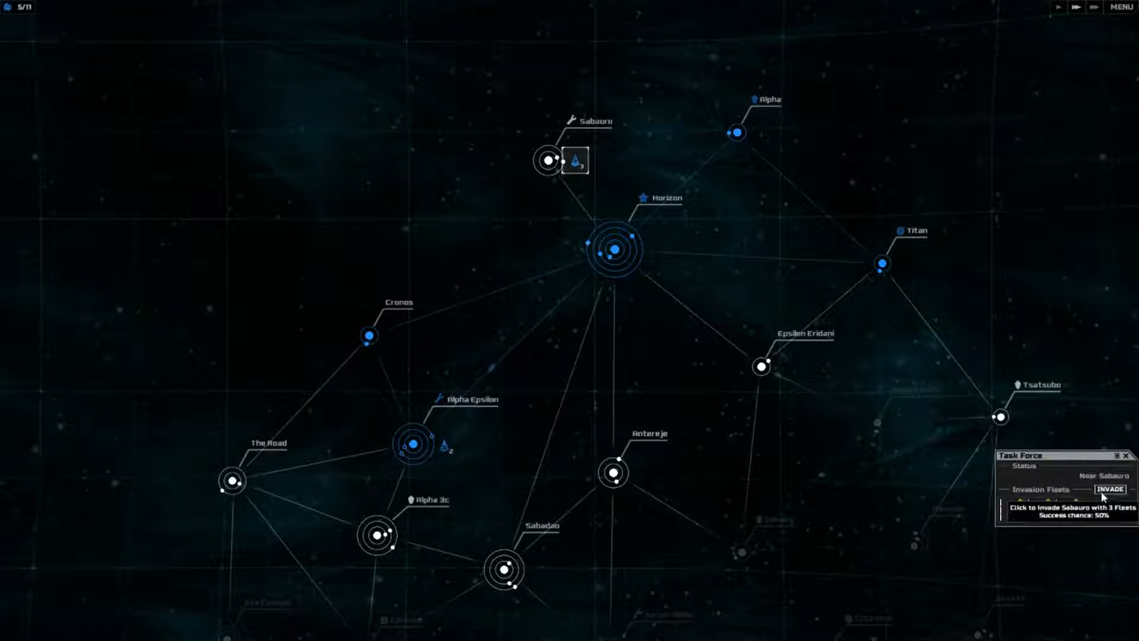
pyautogui.click(1107, 488)
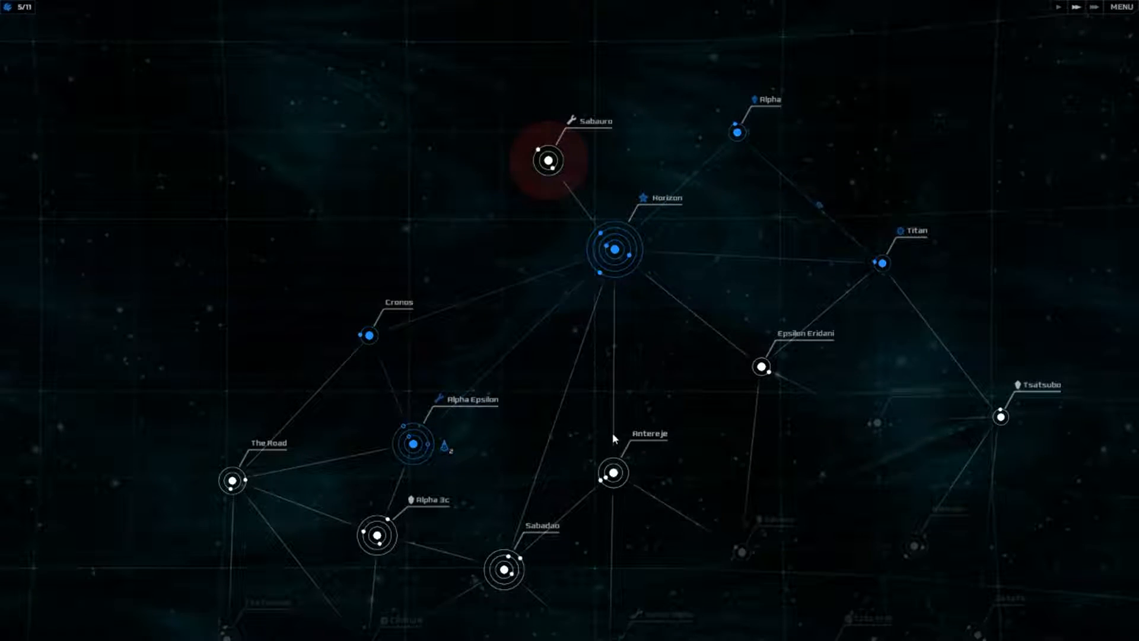
# Step: Select captured Sabauro, unload the task force's ground troops, and open its colony details
pyautogui.click(548, 160)
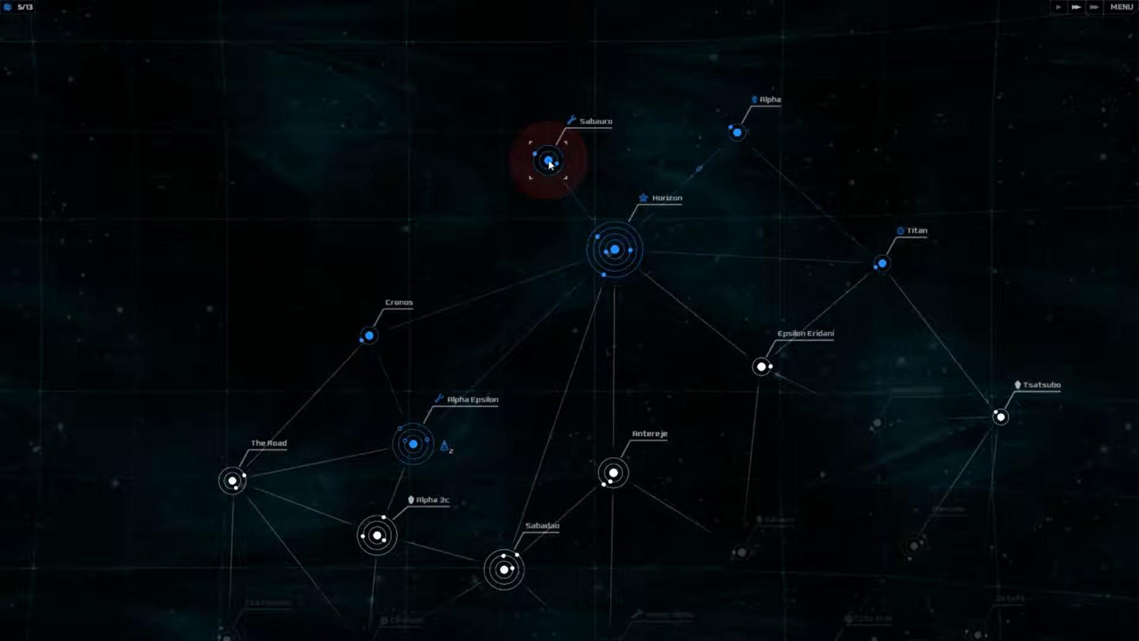
pyautogui.click(547, 159)
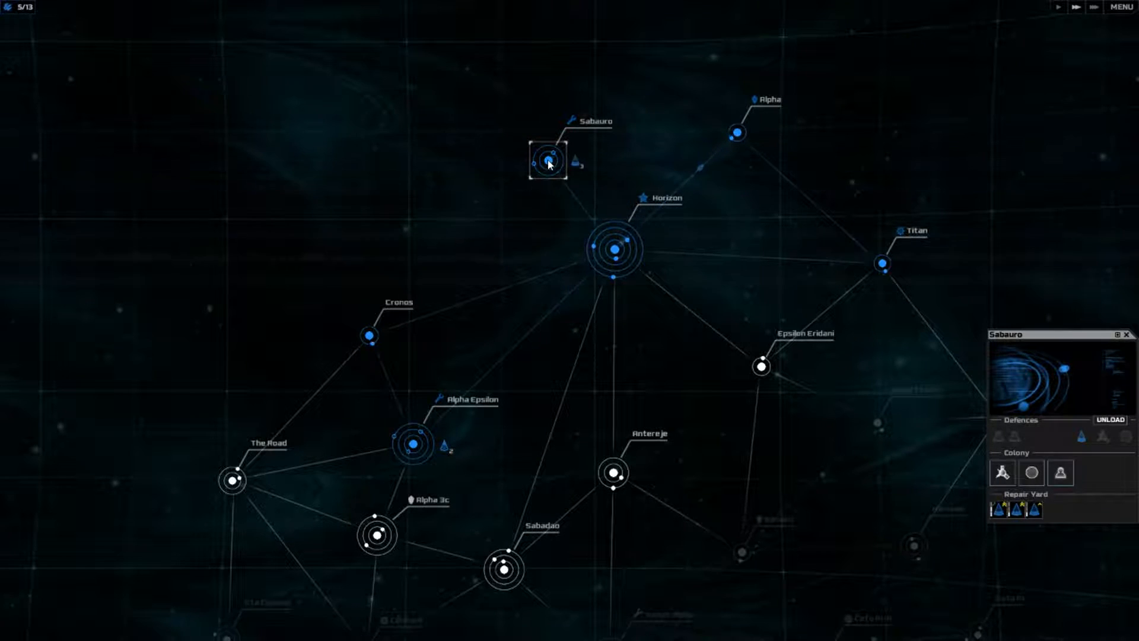
pyautogui.moveTo(1040, 510)
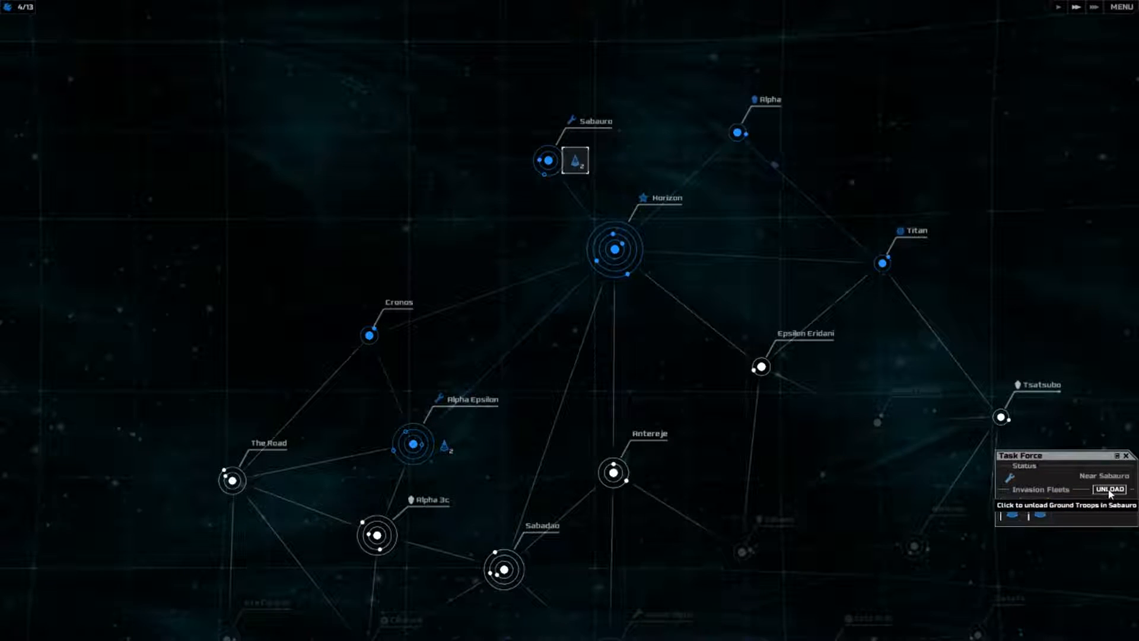
pyautogui.click(1110, 489)
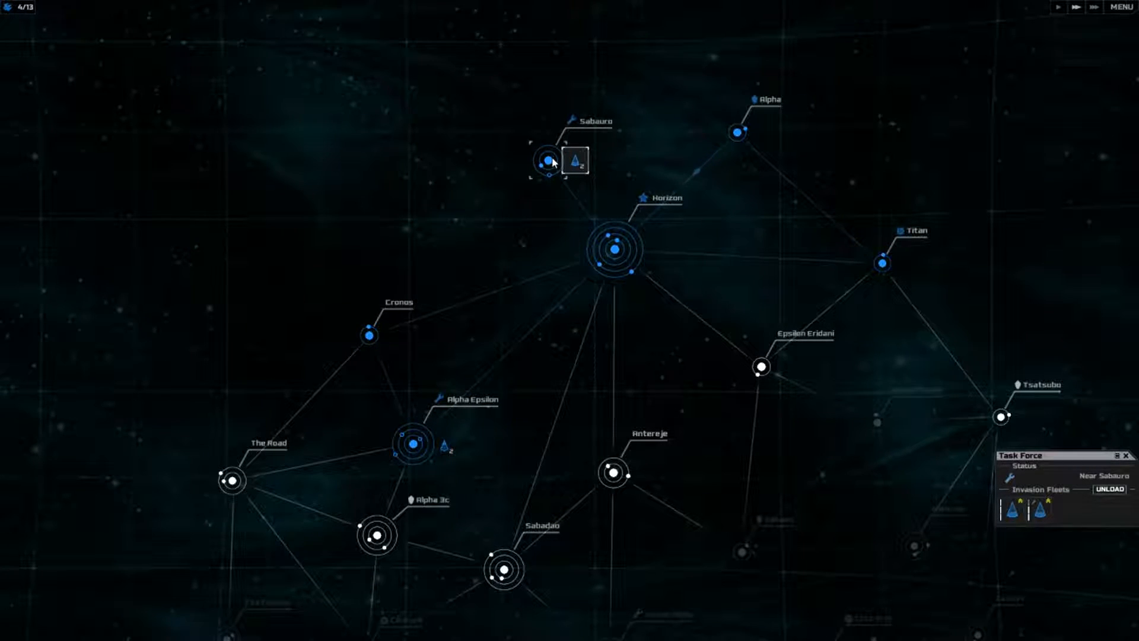
pyautogui.click(545, 159)
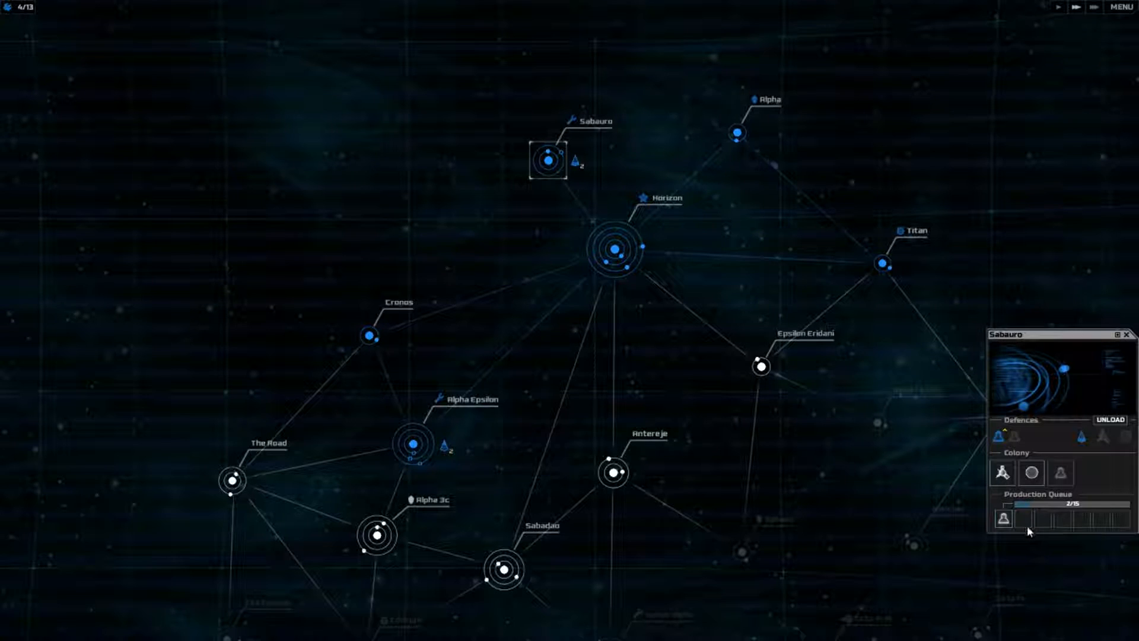
pyautogui.moveTo(1029, 472)
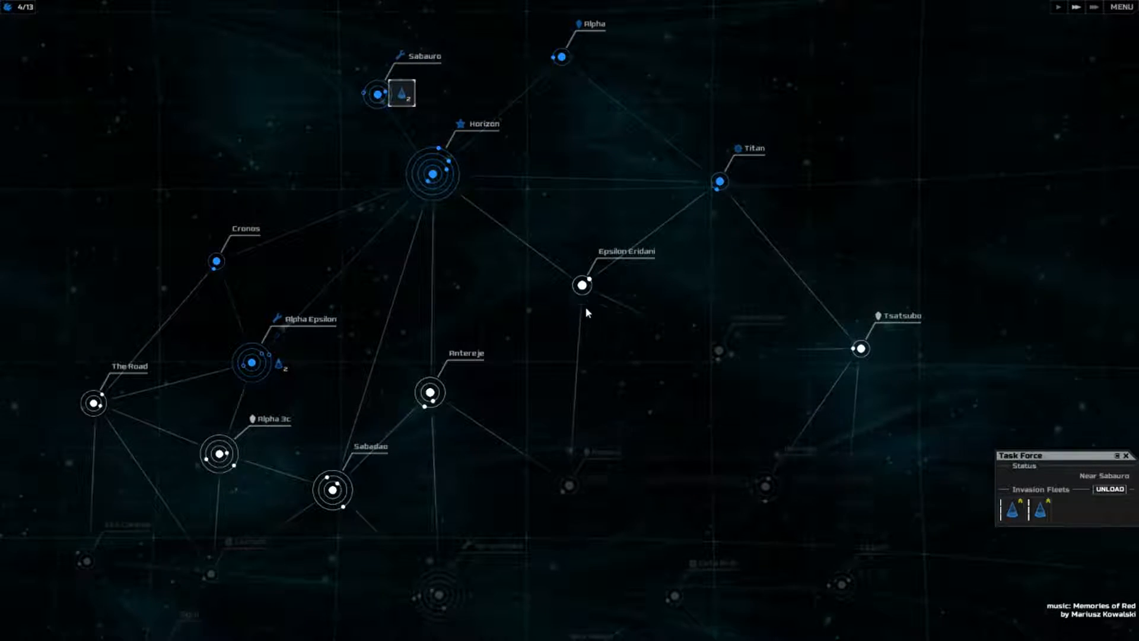
# Step: Move the invasion fleets to Epsilon Eridani, then view Alpha Epsilon's production and Cronos's details
pyautogui.click(582, 285)
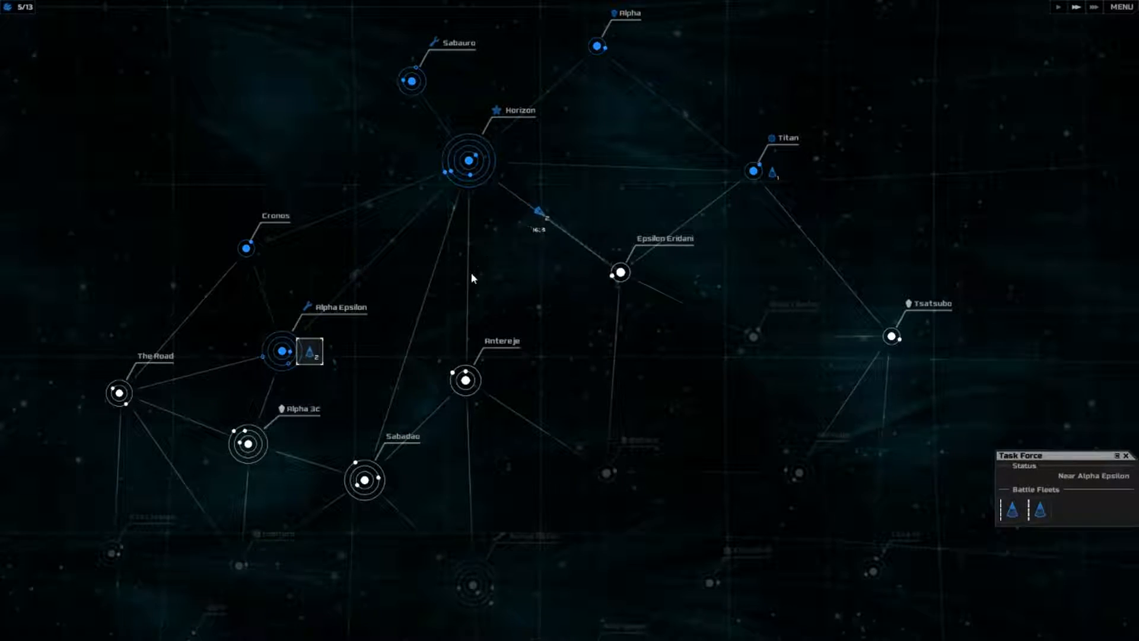
pyautogui.click(280, 351)
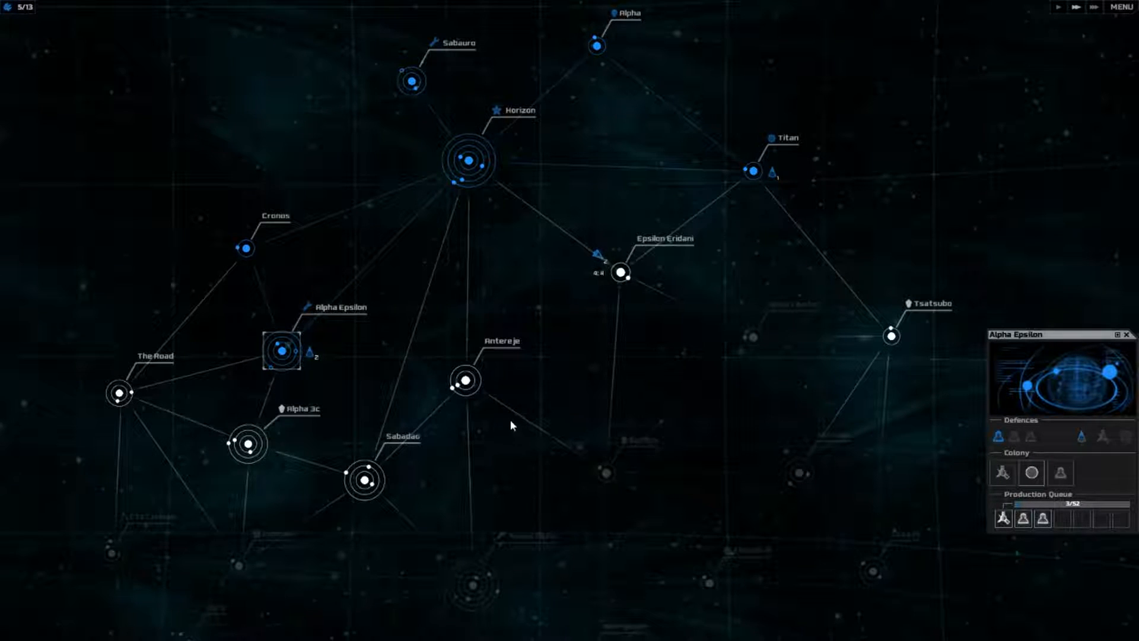
pyautogui.click(245, 249)
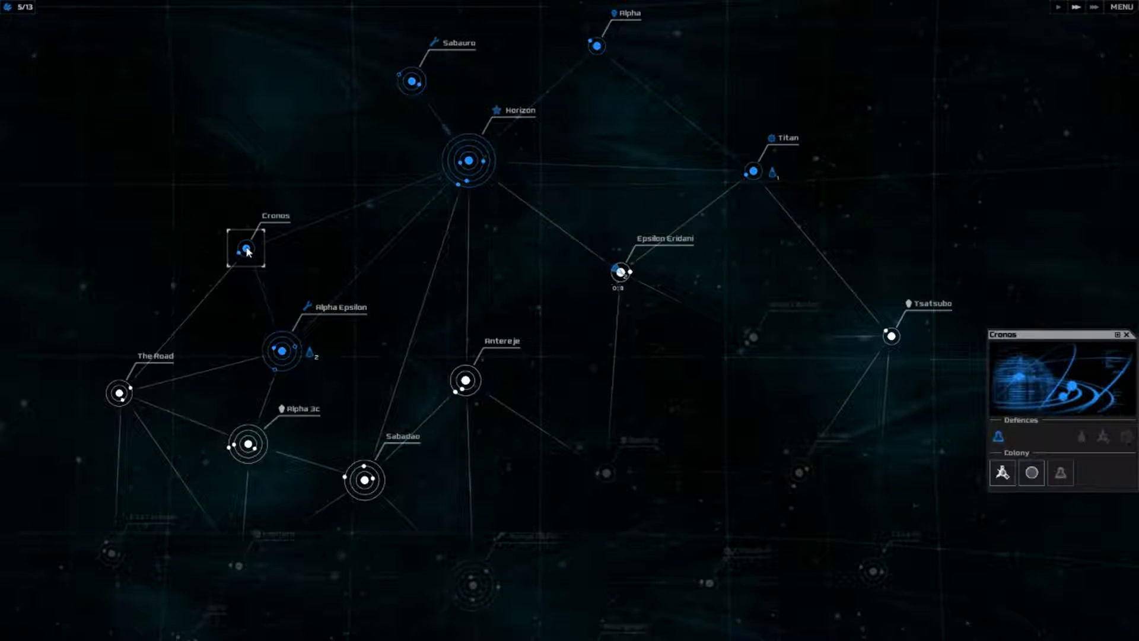
pyautogui.moveTo(1002, 473)
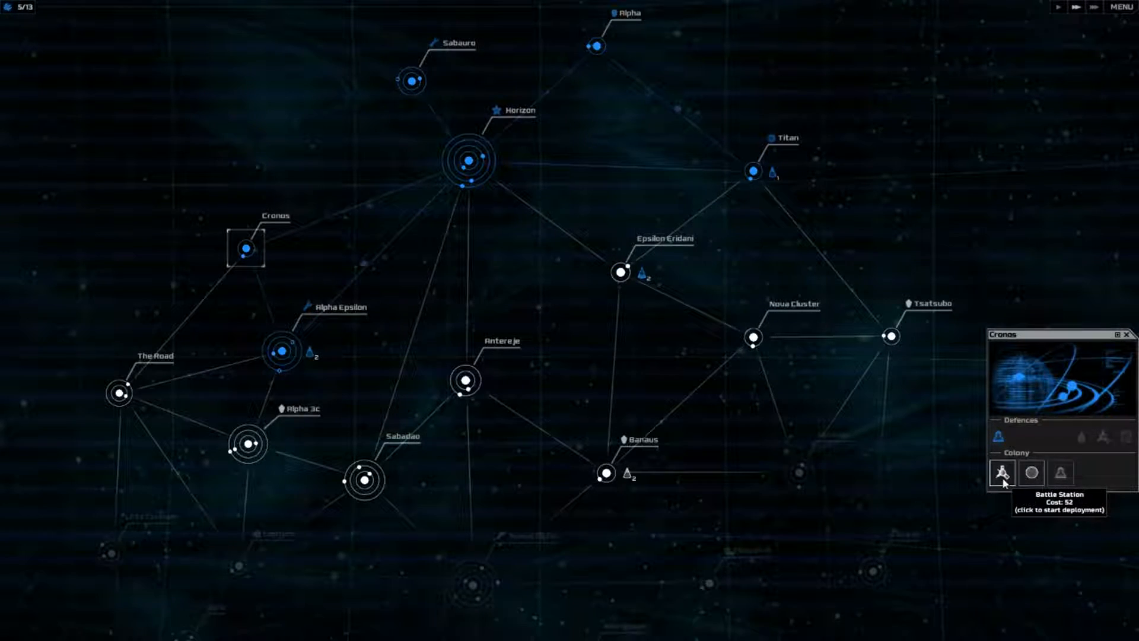
pyautogui.moveTo(337, 369)
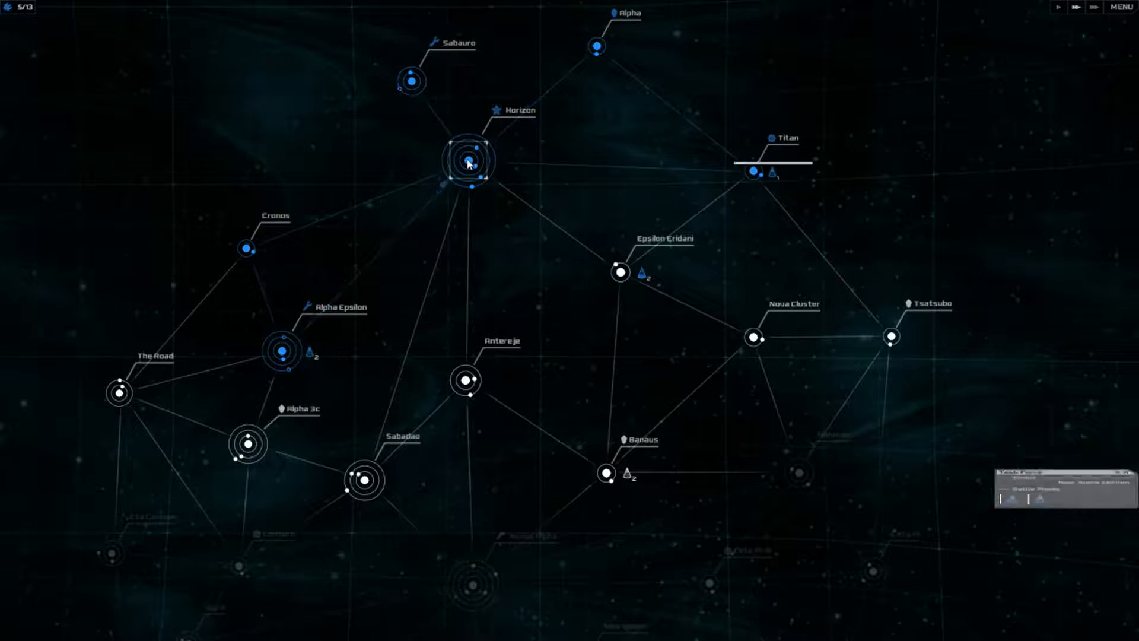
# Step: View Sabauro's colony details, pause the game, then resume play
pyautogui.click(411, 80)
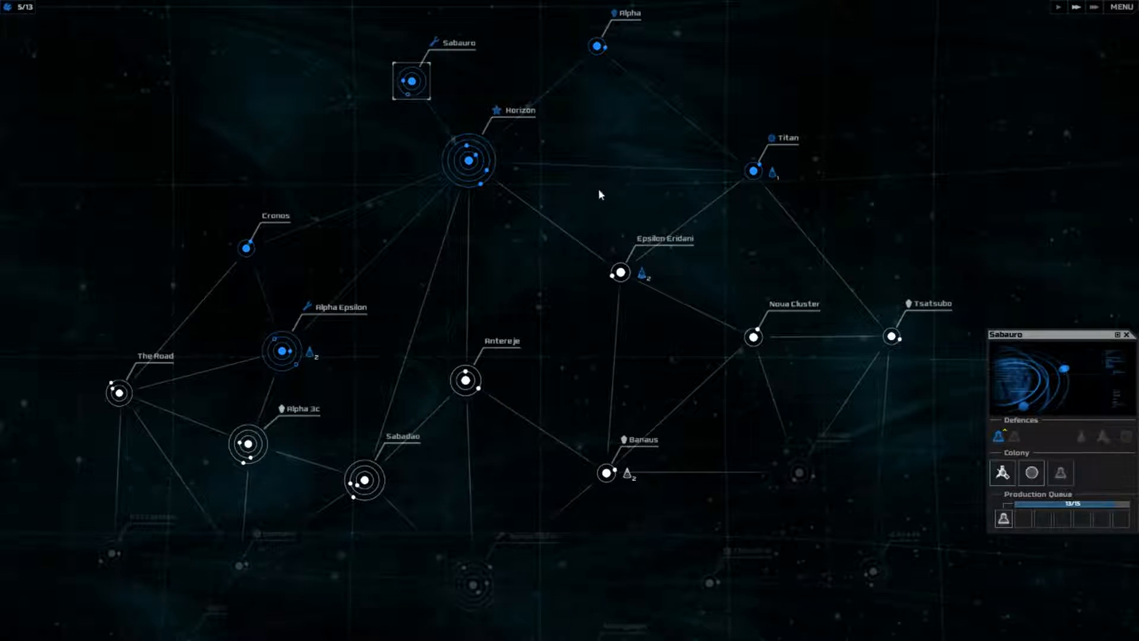
pyautogui.click(620, 271)
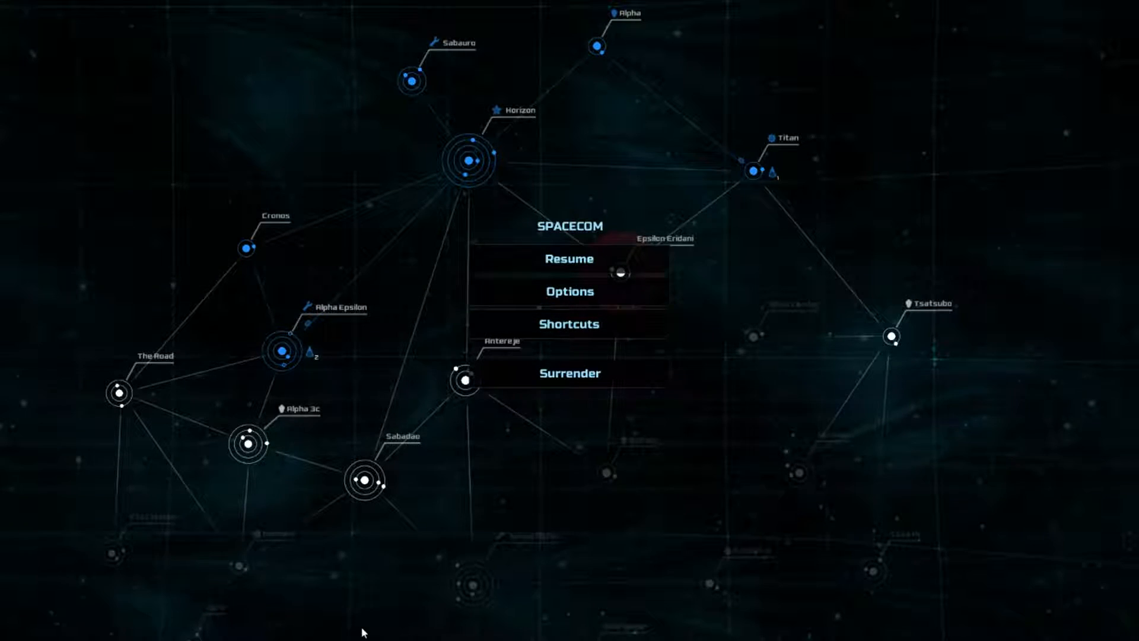
pyautogui.moveTo(569, 291)
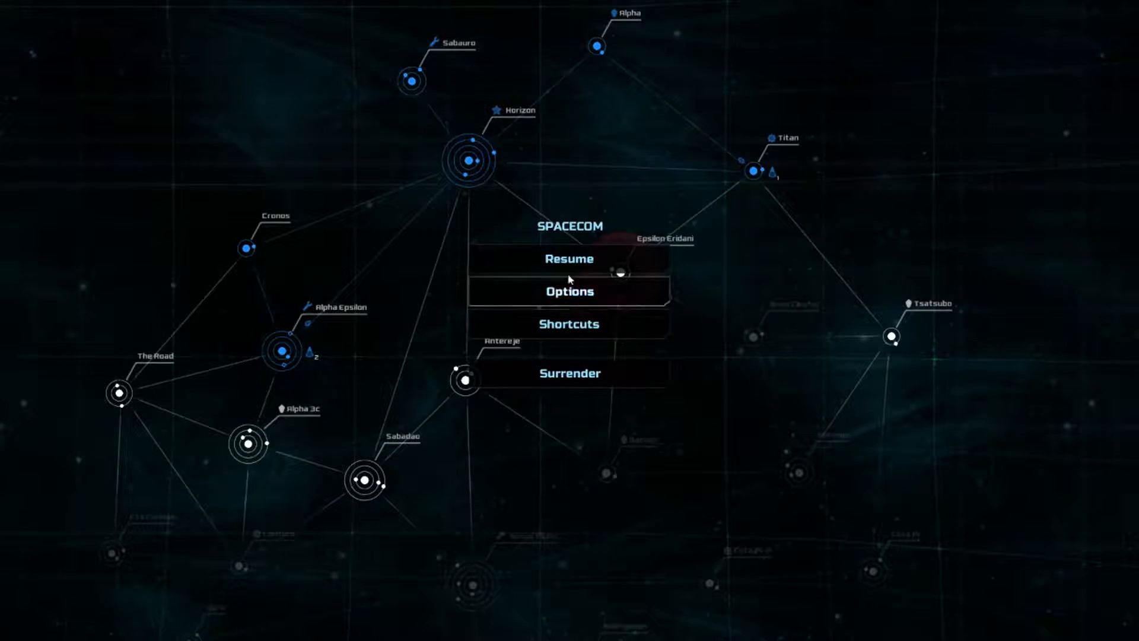
pyautogui.click(569, 259)
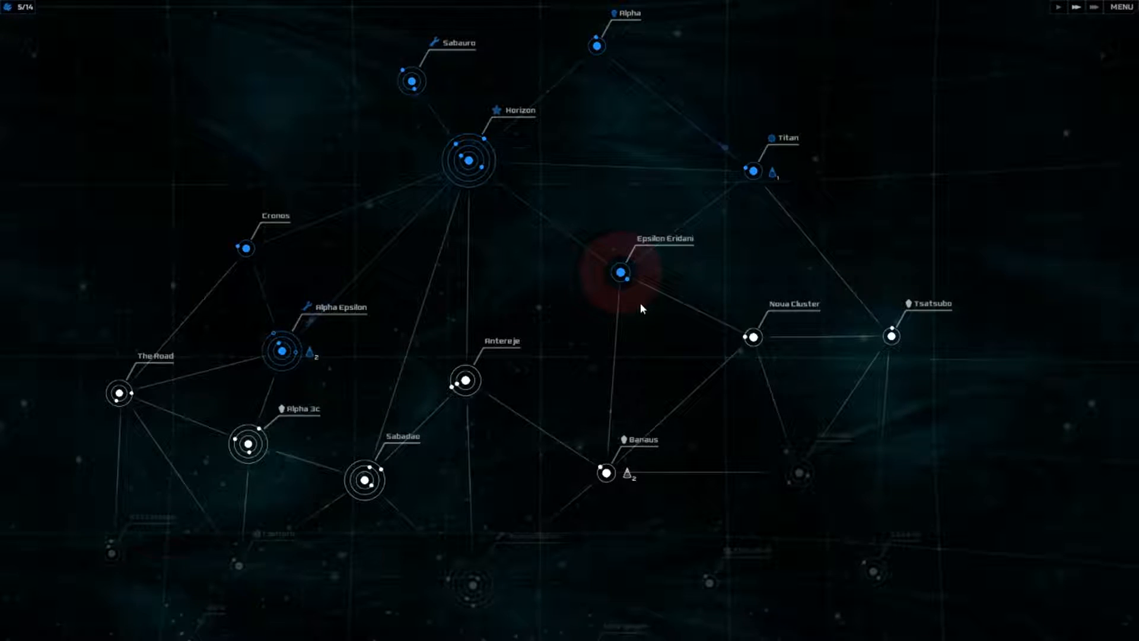
# Step: Select the invasion fleets at Epsilon Eridani and start deploying ground troops there
pyautogui.click(621, 274)
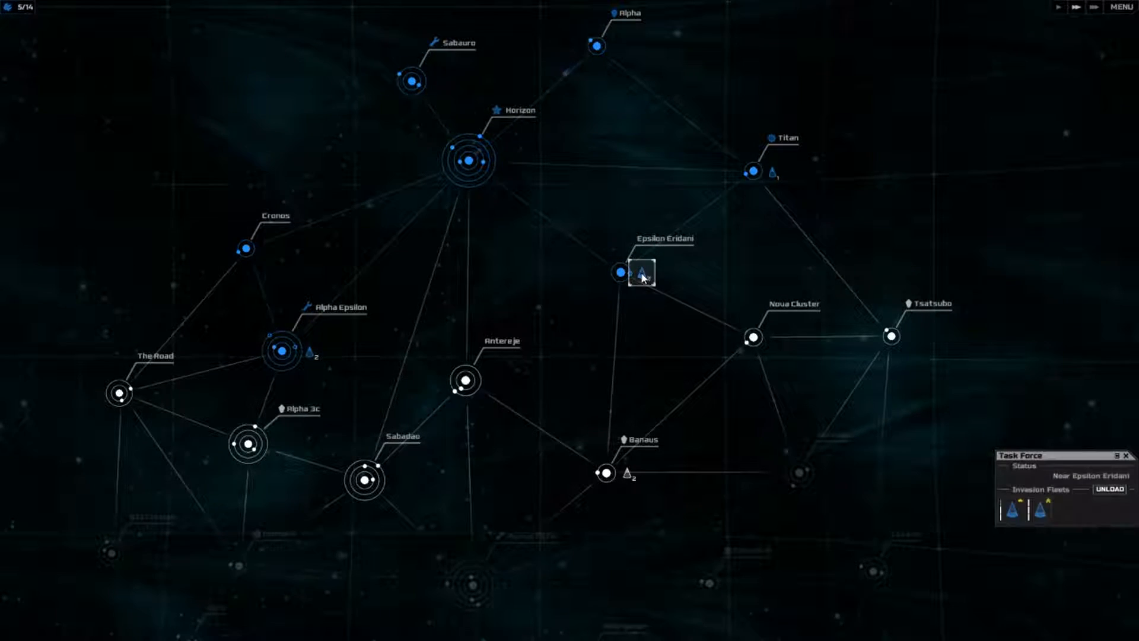
pyautogui.click(618, 269)
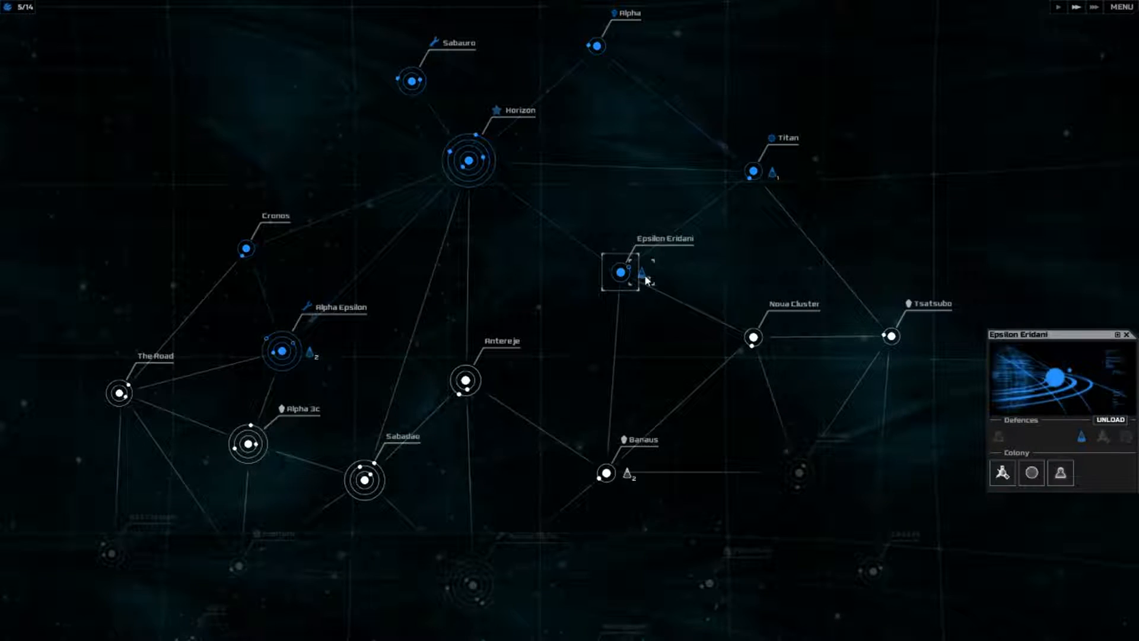
pyautogui.click(638, 272)
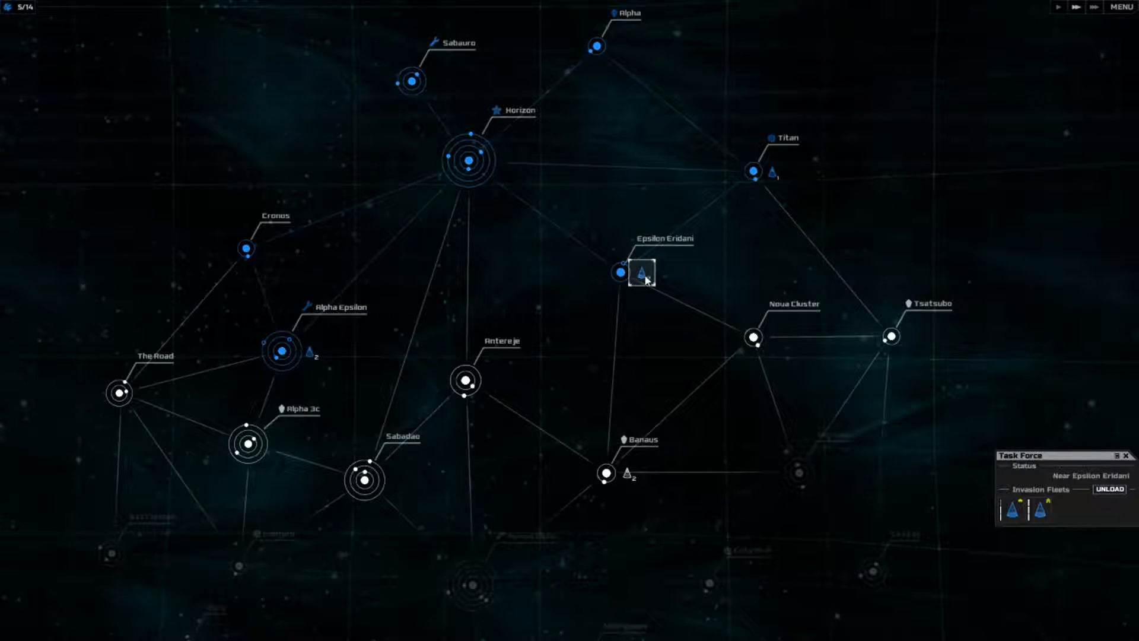
pyautogui.click(621, 270)
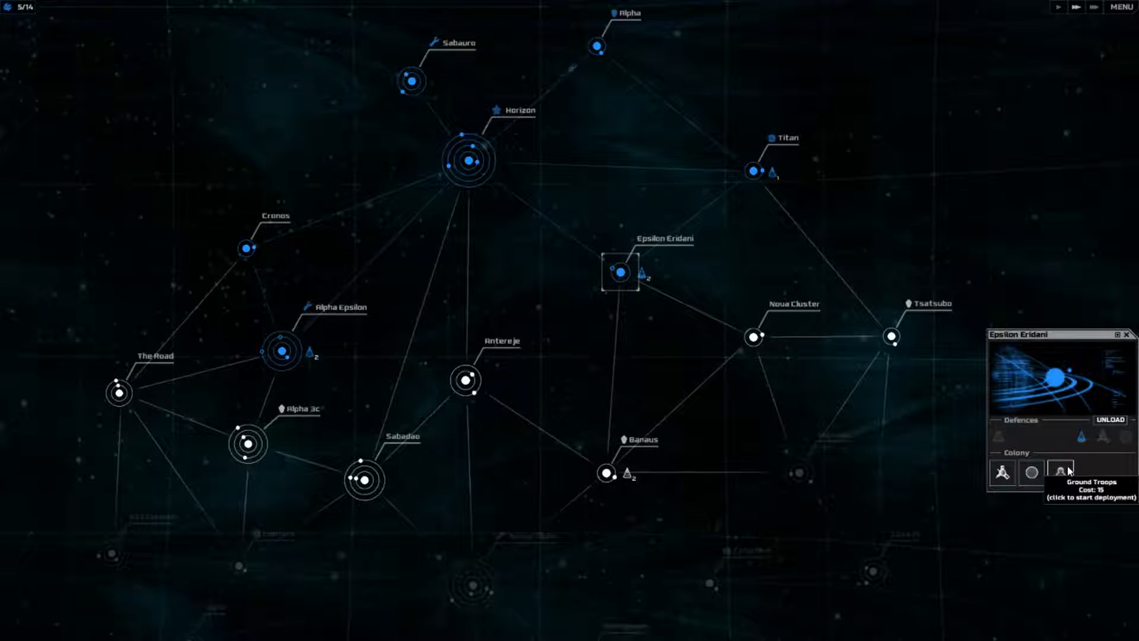
pyautogui.click(1059, 472)
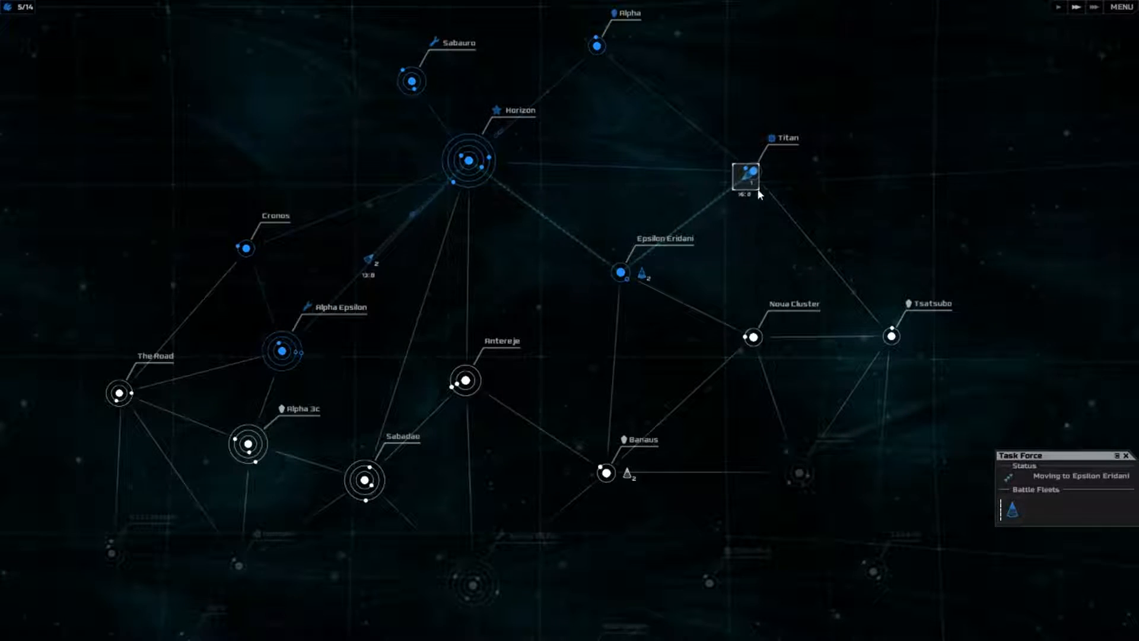
# Step: Check Banaus's fleets, view Alpha Epsilon and Cronos, then send the Epsilon Eridani fleet against Banaus
pyautogui.click(747, 174)
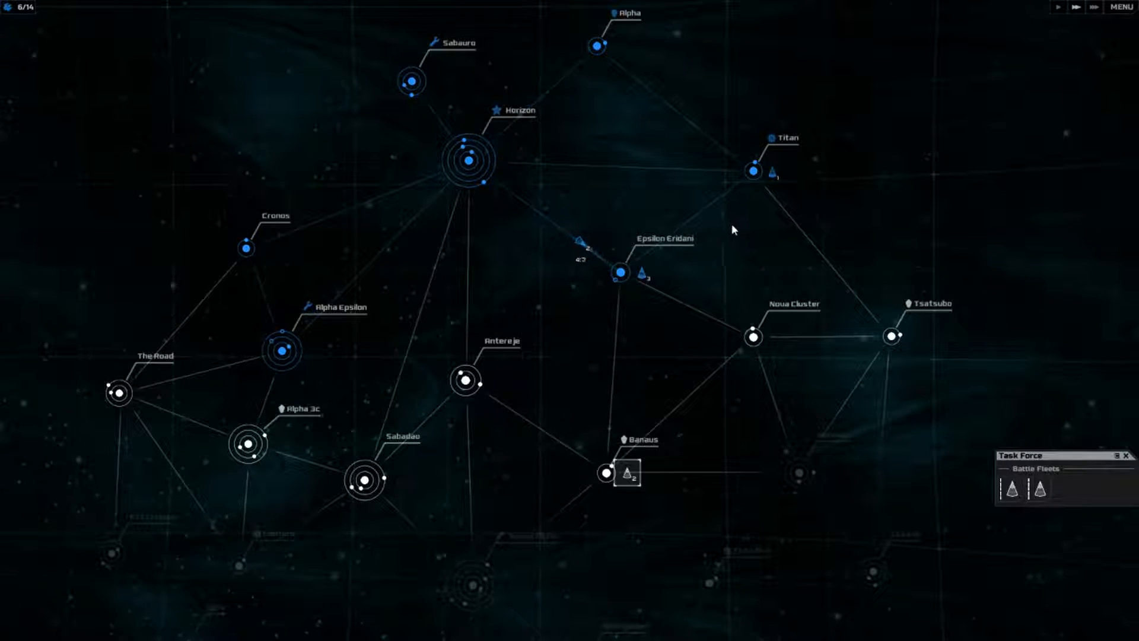
pyautogui.click(279, 350)
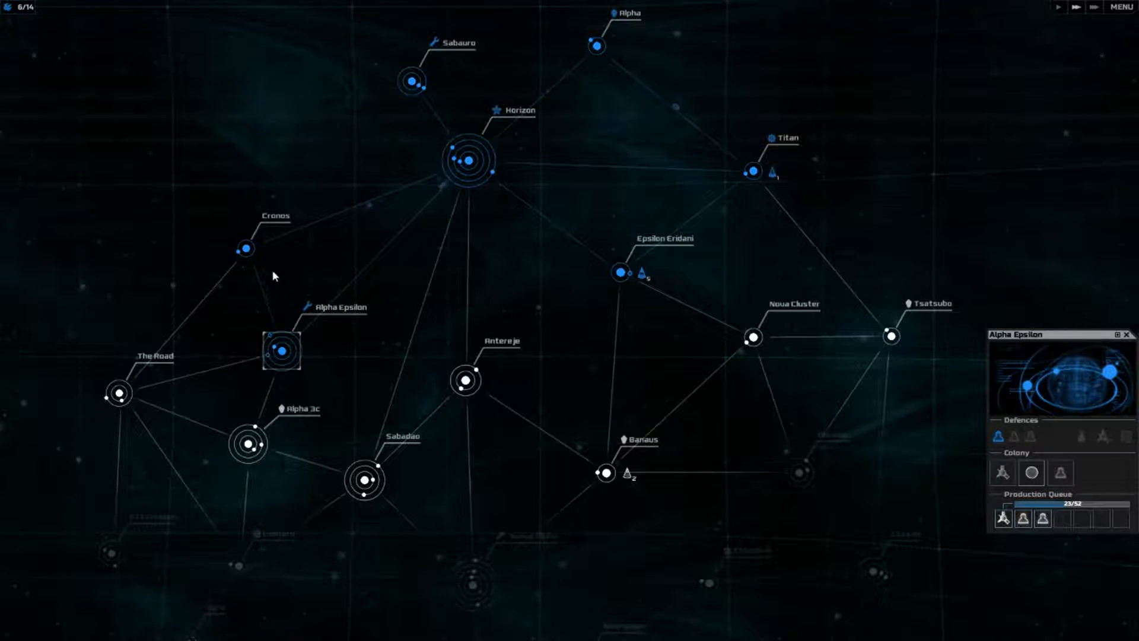
pyautogui.click(244, 249)
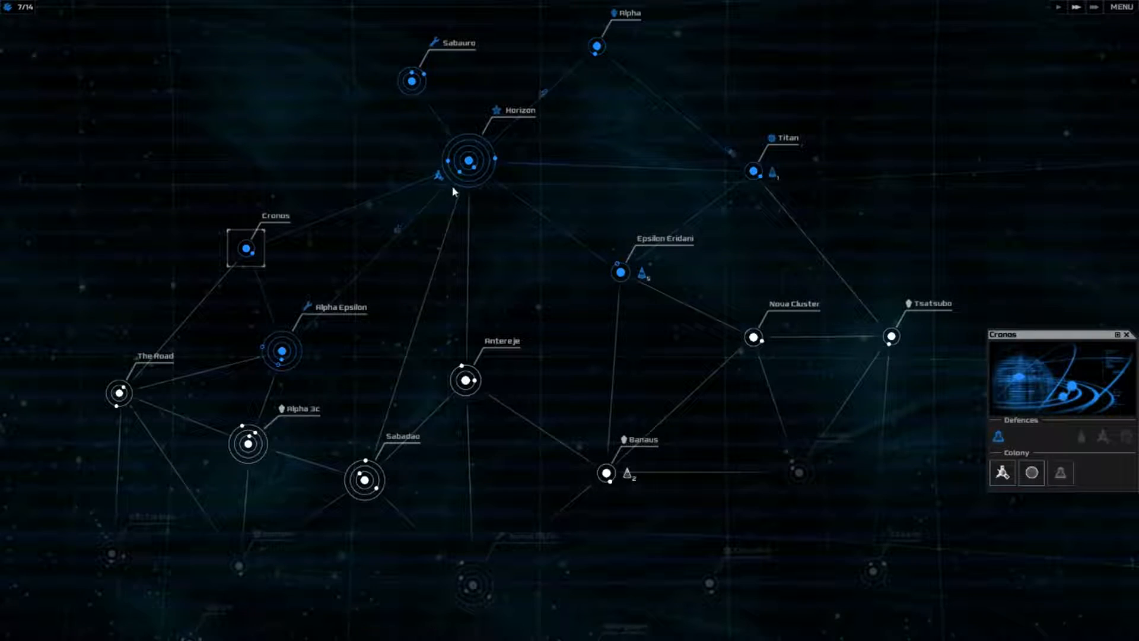
pyautogui.click(621, 271)
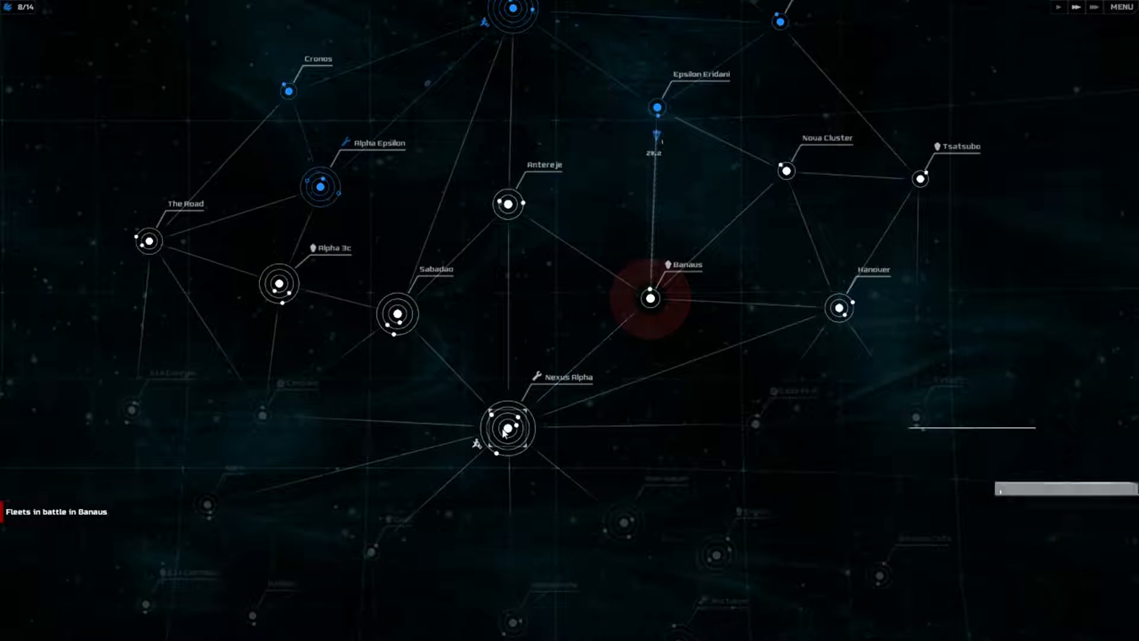
# Step: Check Nexus Alpha and Banaus, send the Banaus fleets to Tsatsubo, and inspect Titan's shipyard
pyautogui.click(505, 427)
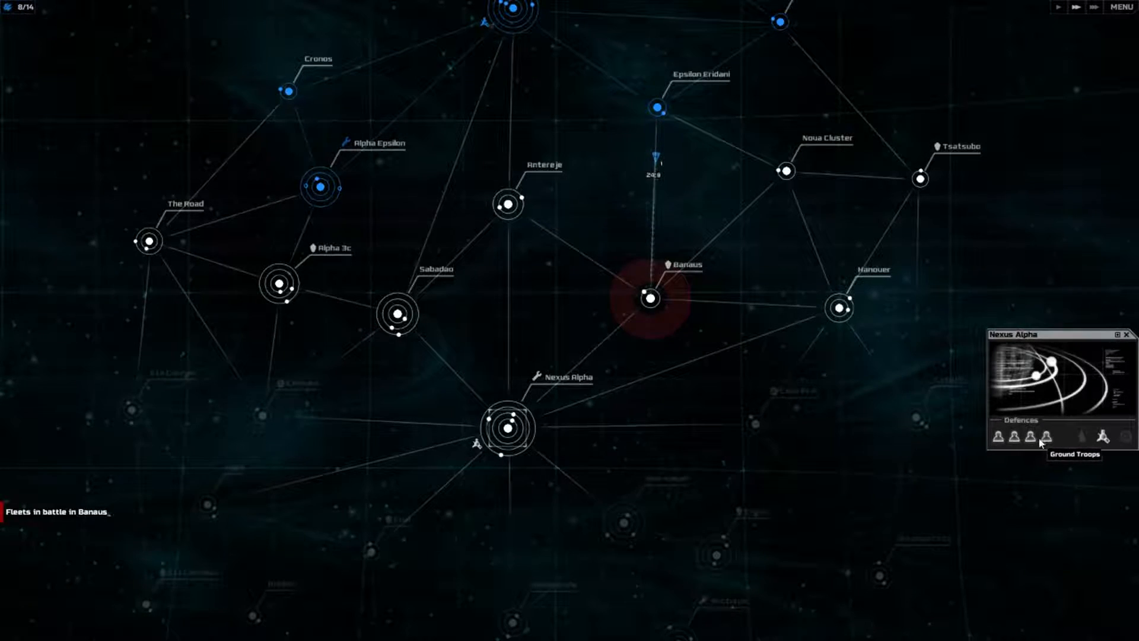
pyautogui.moveTo(1103, 436)
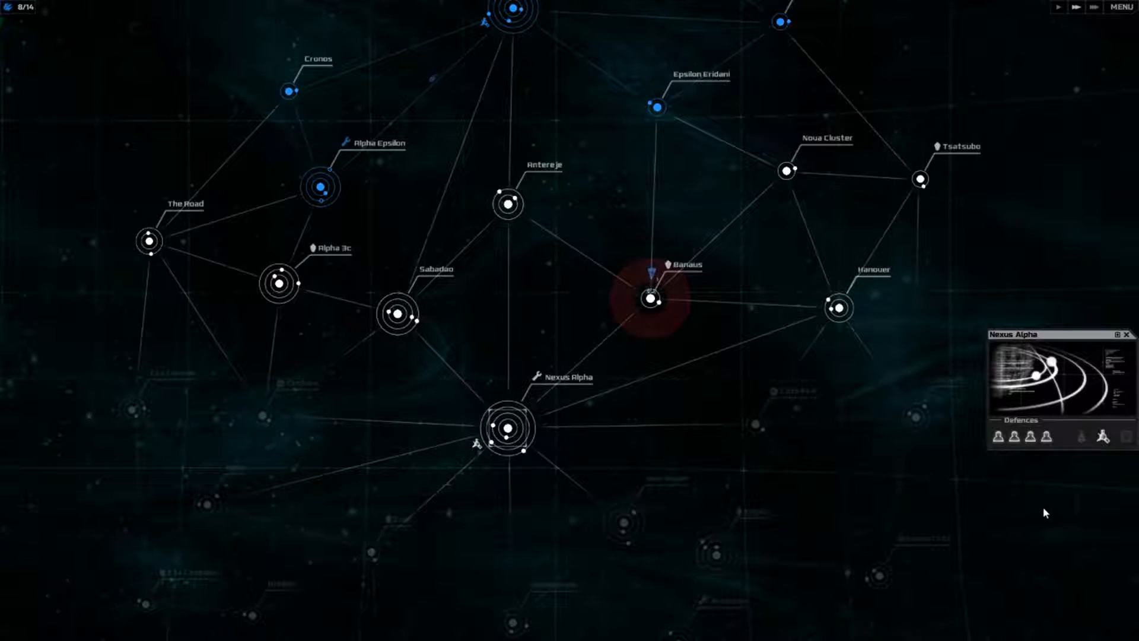
pyautogui.click(920, 178)
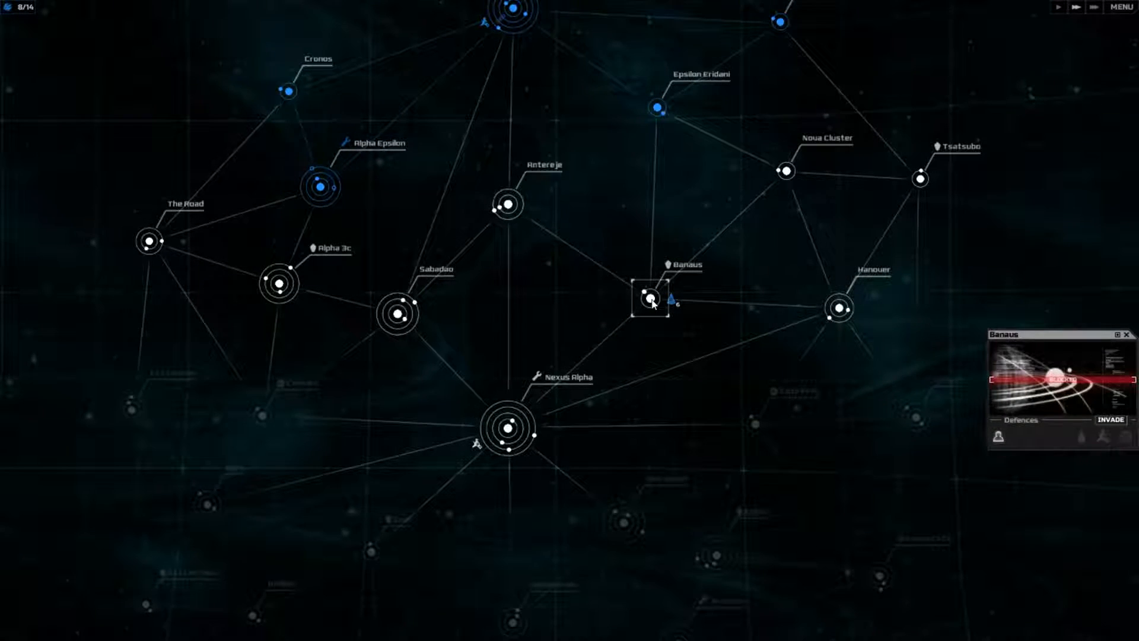
pyautogui.click(669, 300)
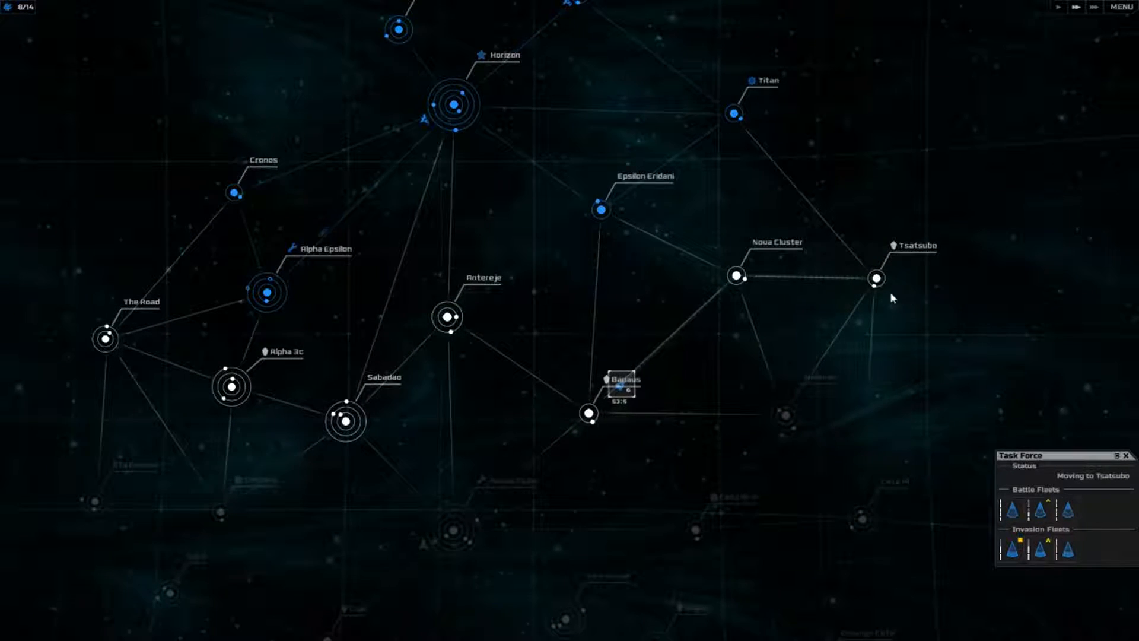
pyautogui.click(733, 113)
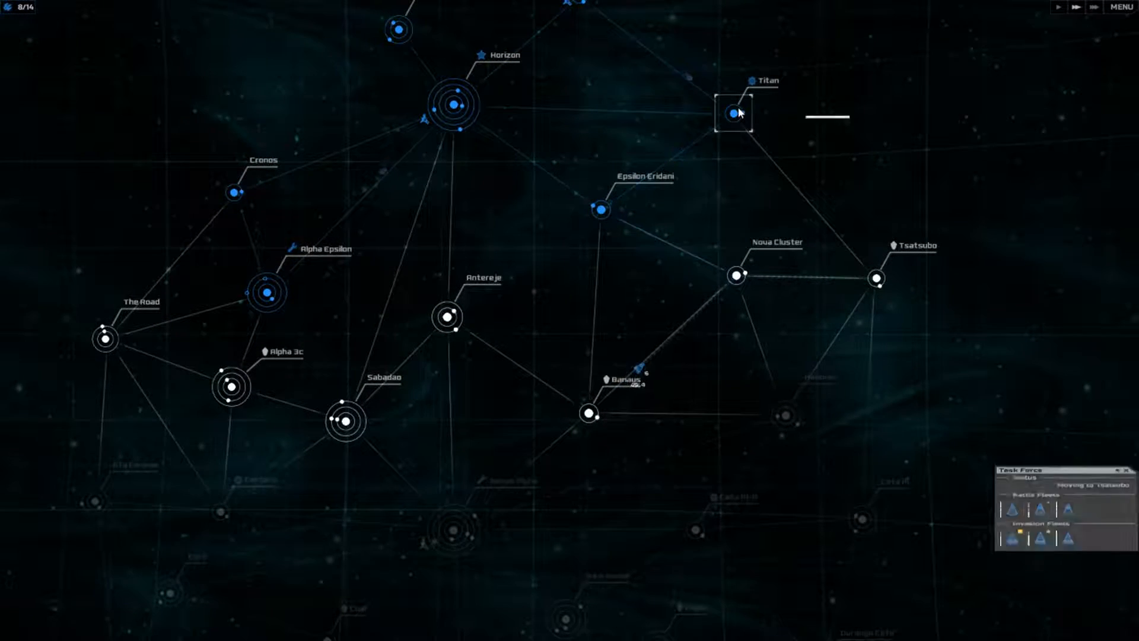
pyautogui.click(732, 115)
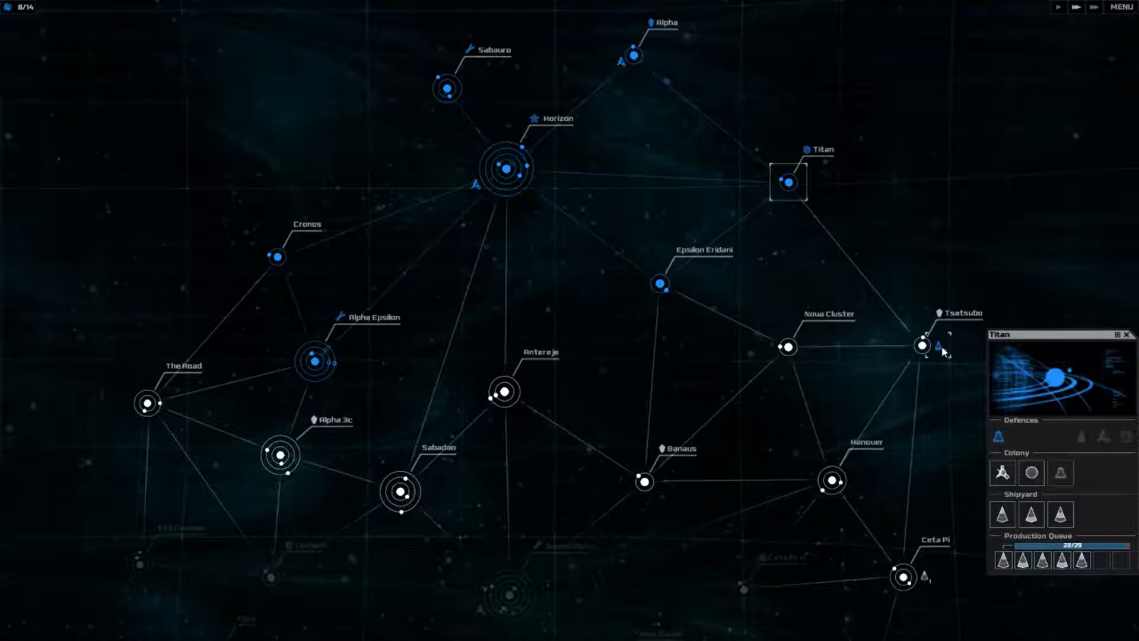
# Step: Invade Tsatsubo with the three fleets that arrived there
pyautogui.click(937, 345)
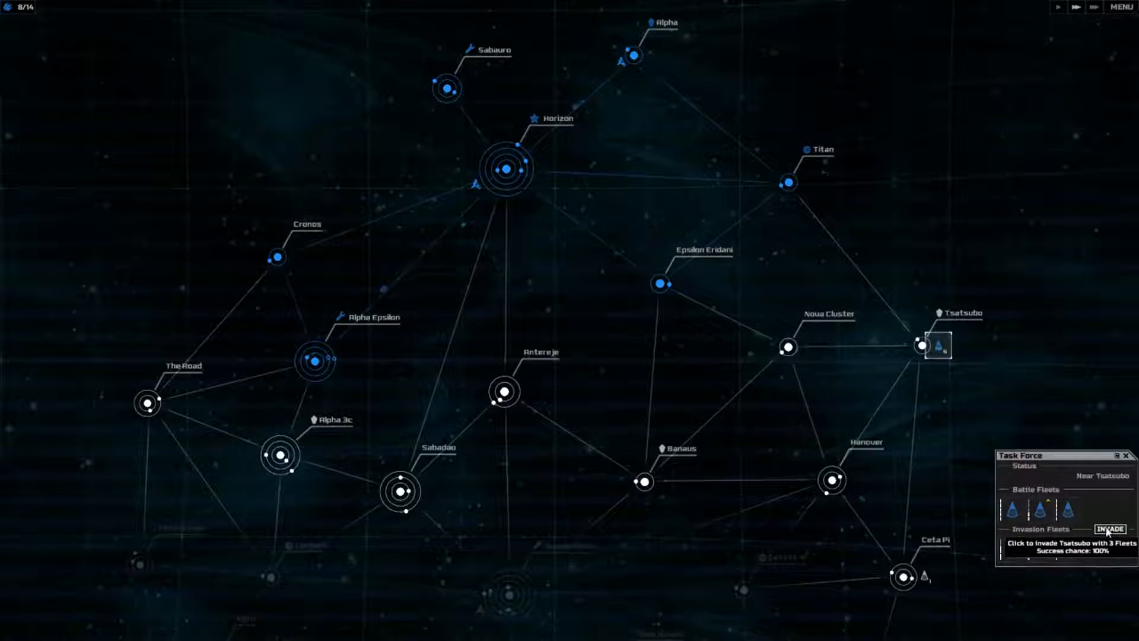
pyautogui.click(1122, 528)
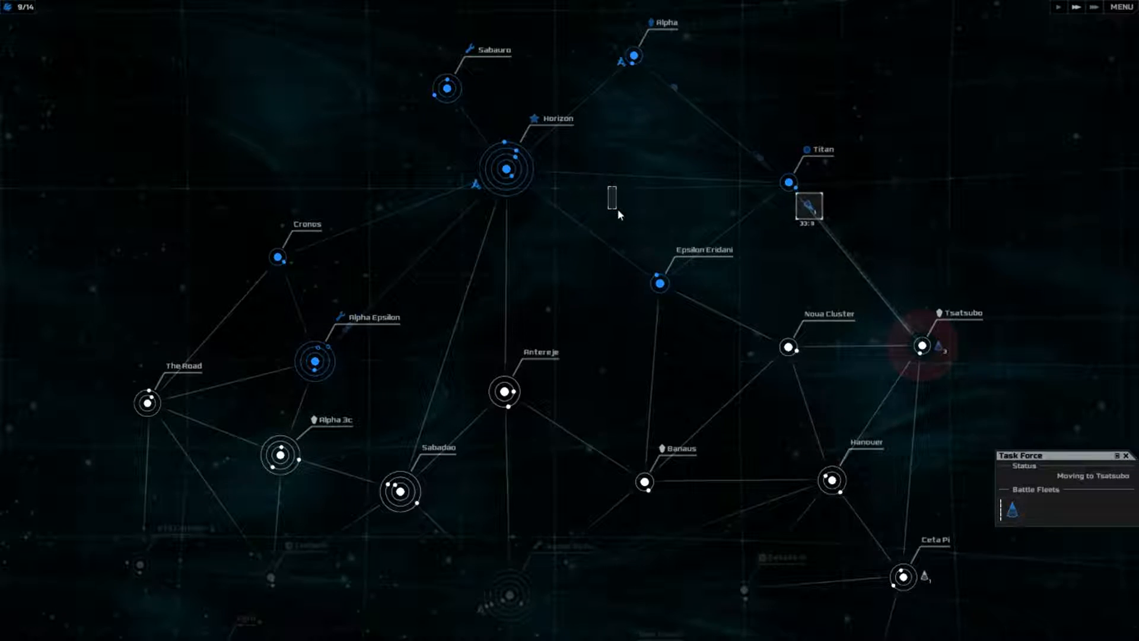
pyautogui.click(633, 56)
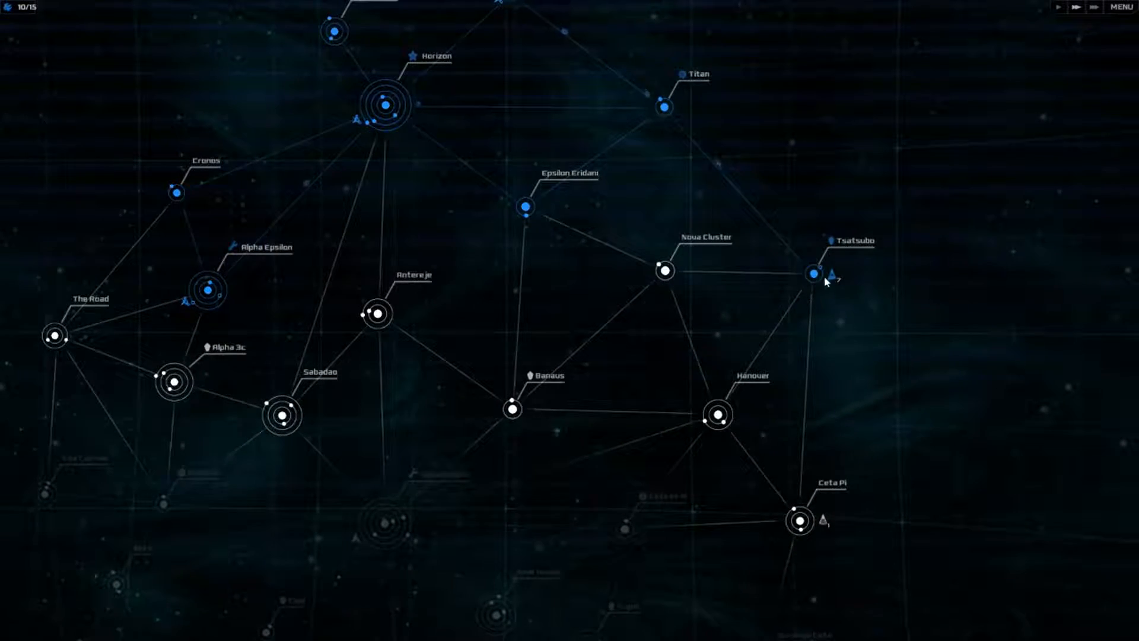
# Step: Invade Nova Cluster with the task force's fleets
pyautogui.click(834, 276)
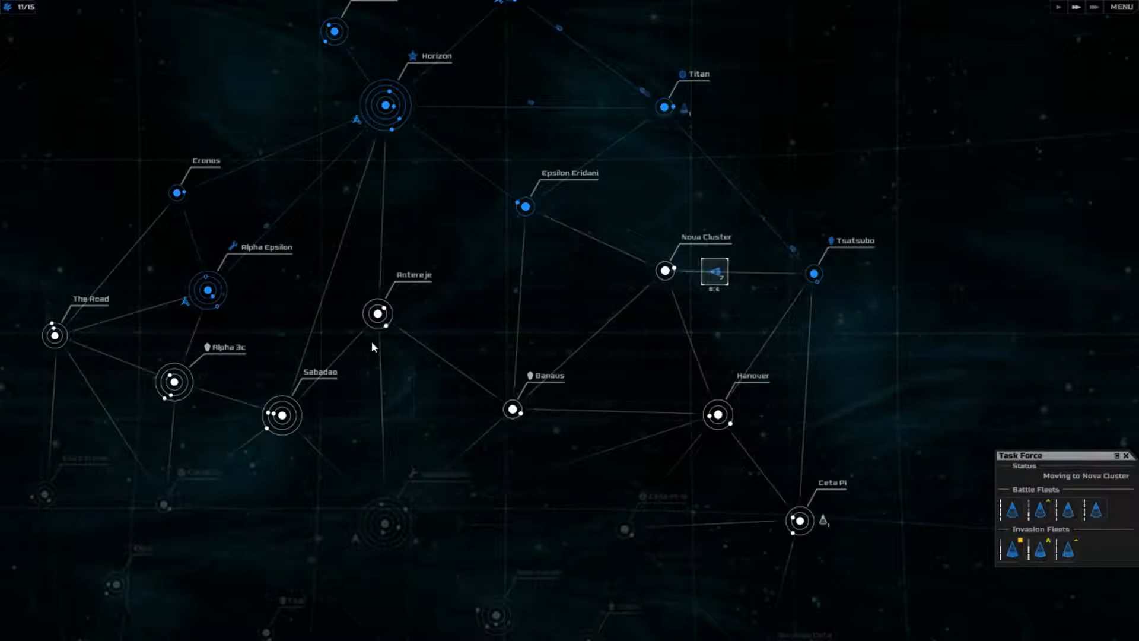
pyautogui.click(664, 271)
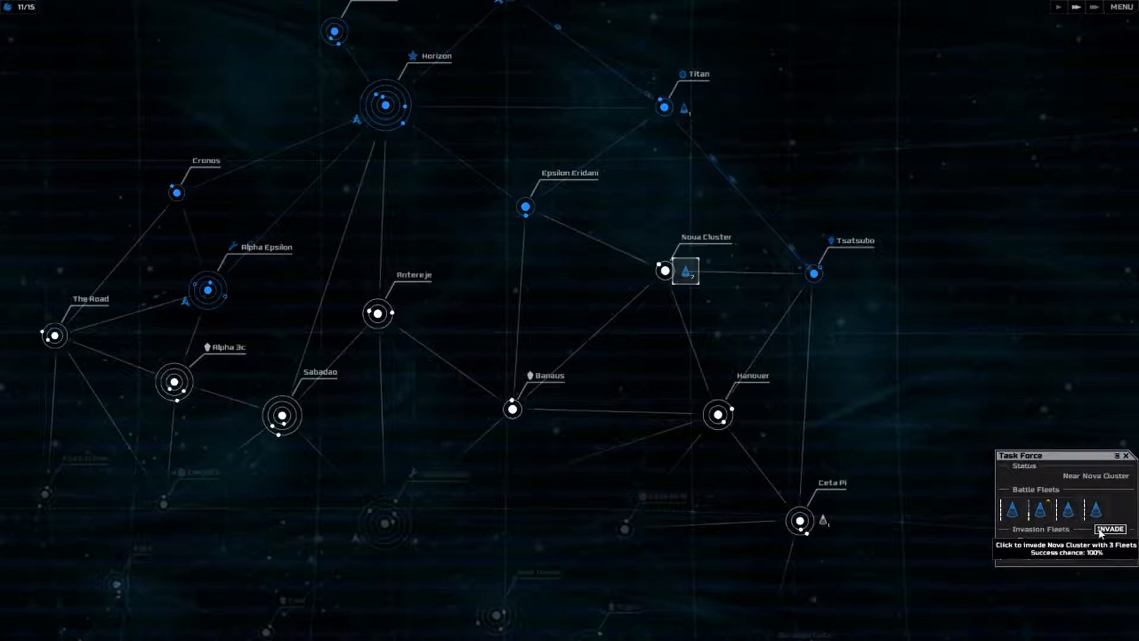
pyautogui.click(1110, 528)
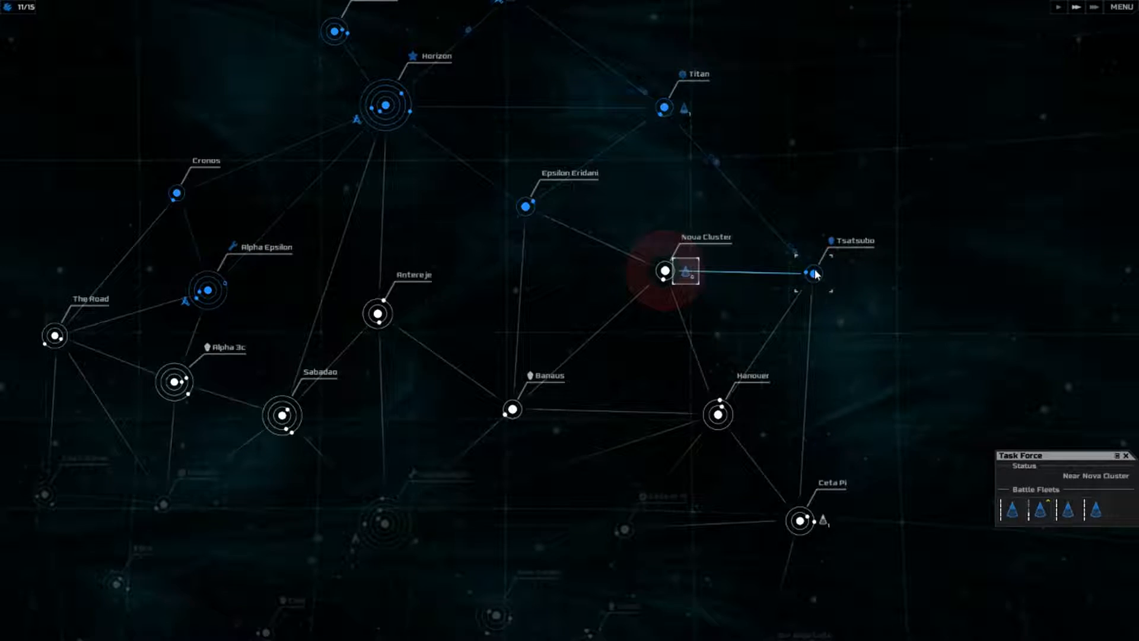
# Step: Send the battle fleets from Nova Cluster on toward Tsatsubo
pyautogui.click(811, 274)
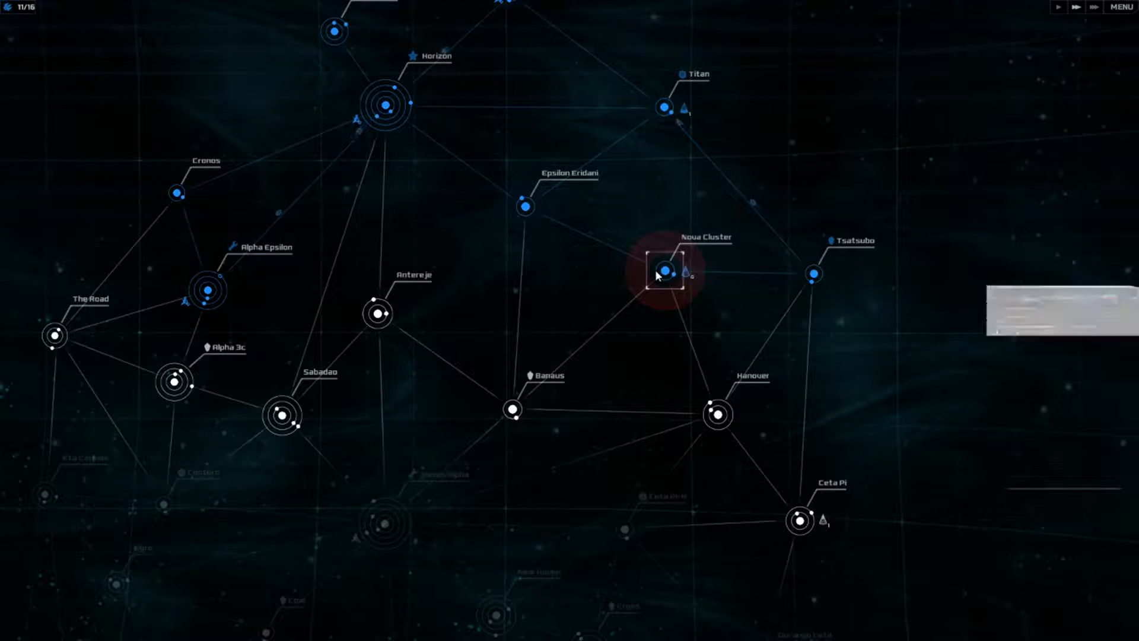
pyautogui.click(666, 269)
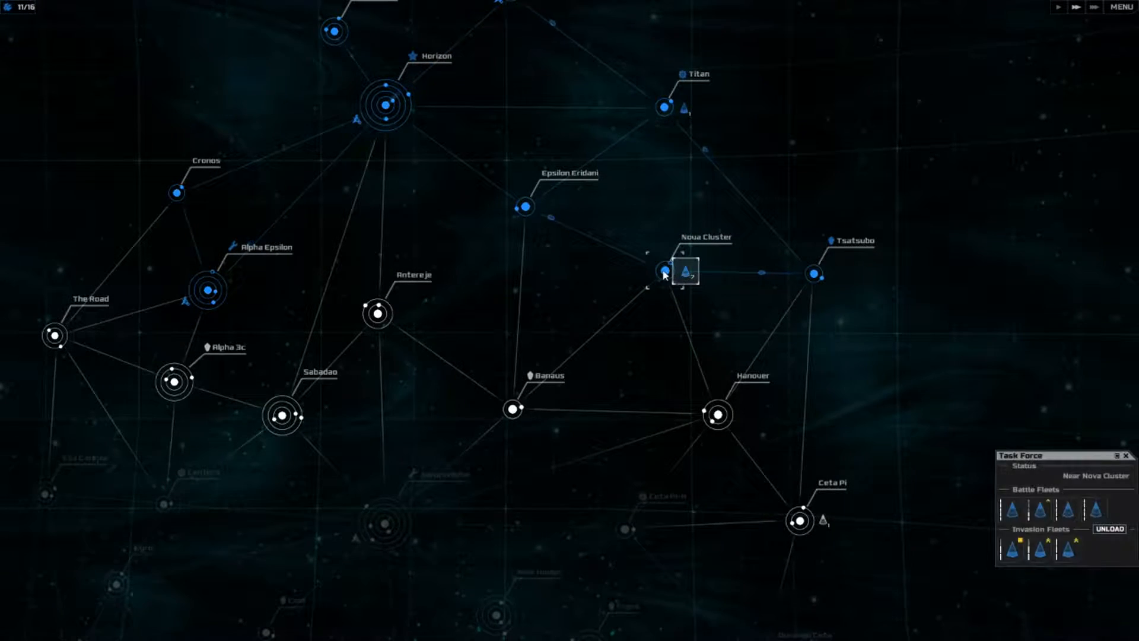
pyautogui.click(664, 273)
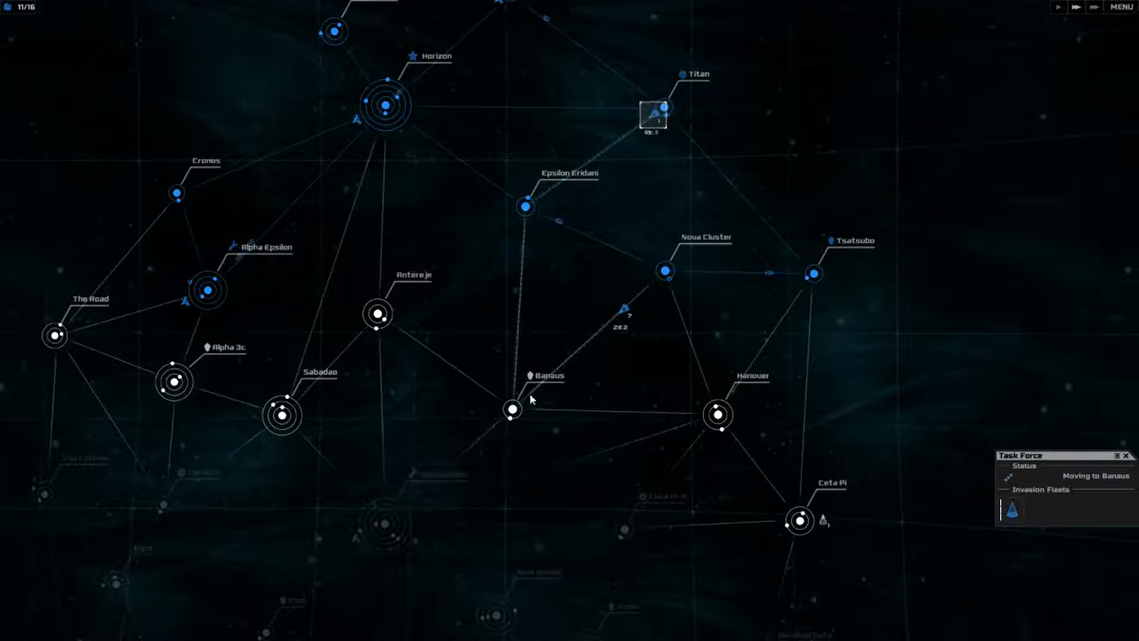
# Step: Queue a battle fleet at Titan and invade Banaus
pyautogui.click(656, 107)
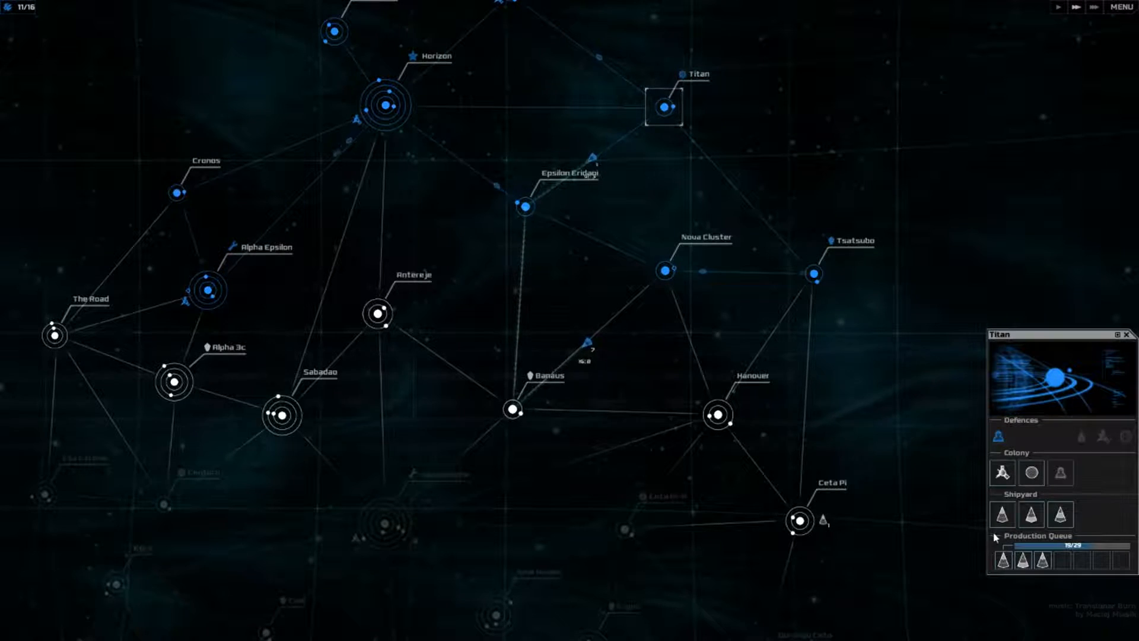
pyautogui.moveTo(1003, 515)
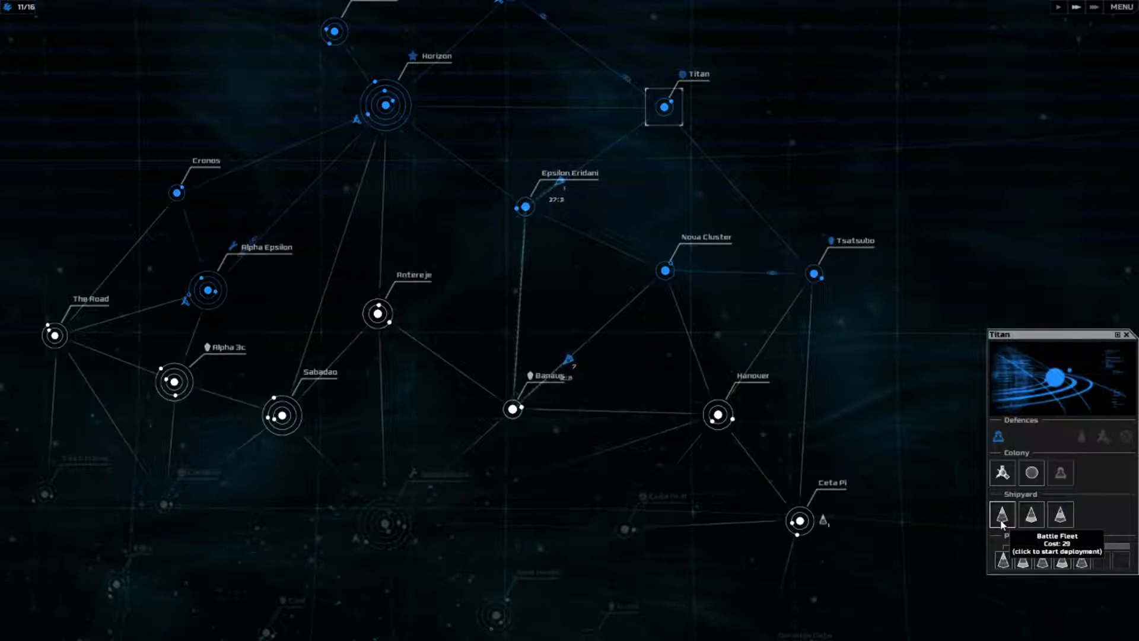
pyautogui.click(1003, 514)
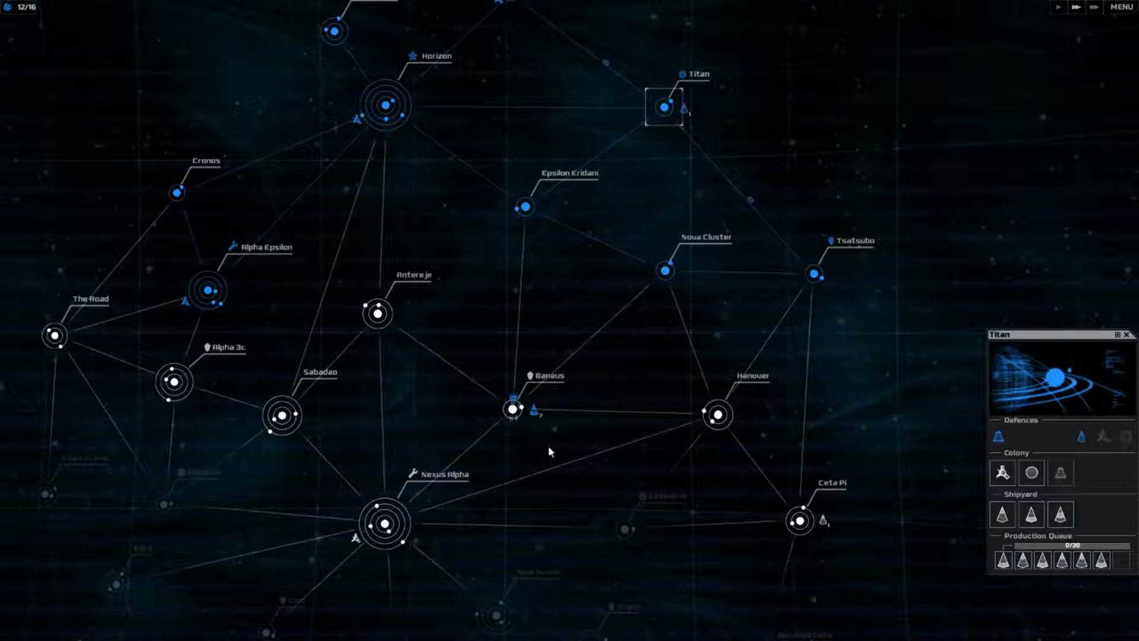
pyautogui.click(512, 407)
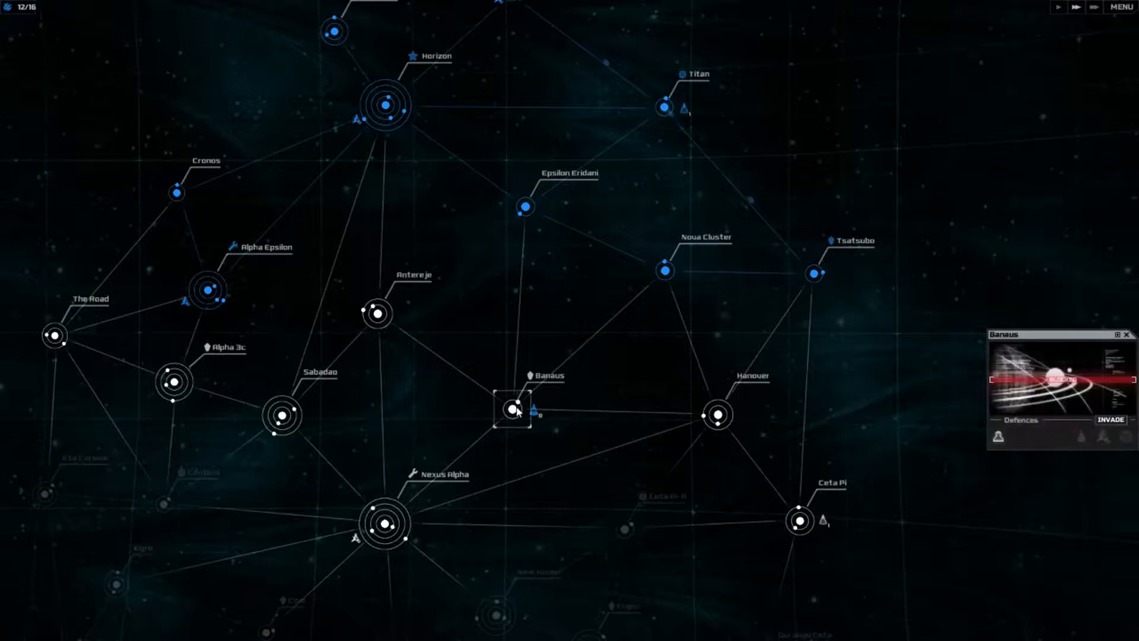
pyautogui.click(1112, 420)
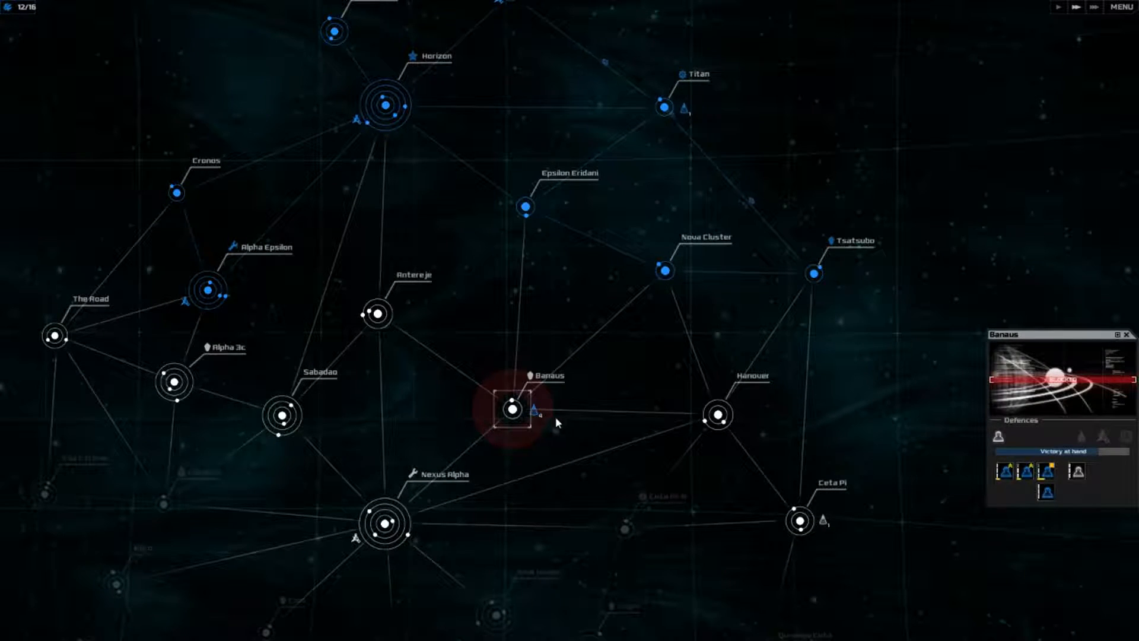
# Step: Send battle fleets to Ceta Pi, build a colony on Banaus, and invade Antereje
pyautogui.click(534, 407)
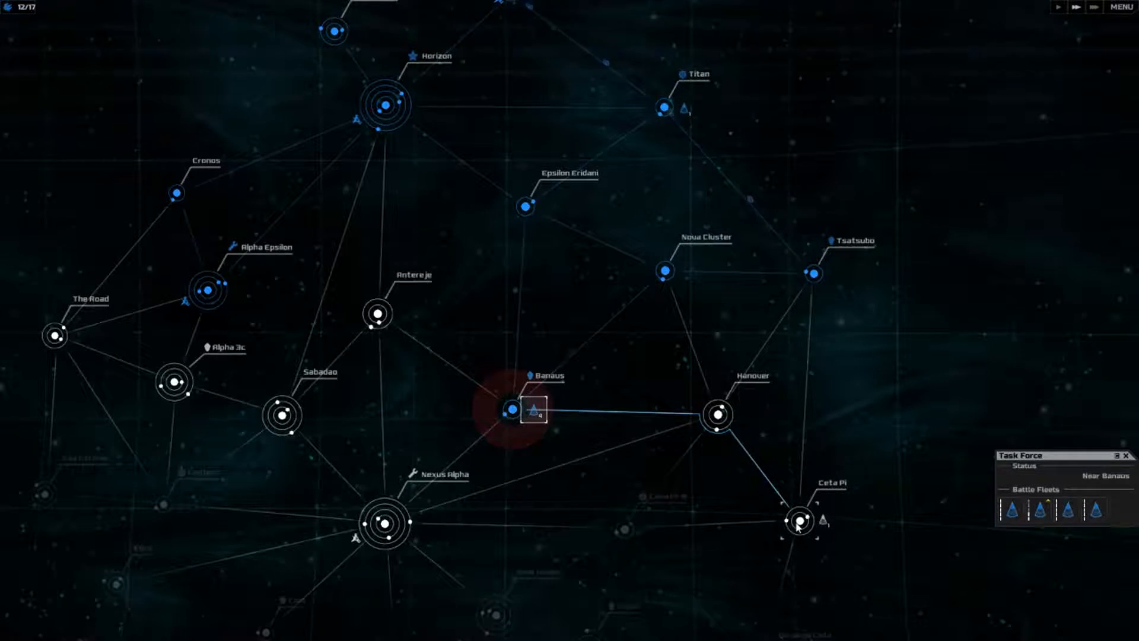
pyautogui.click(799, 521)
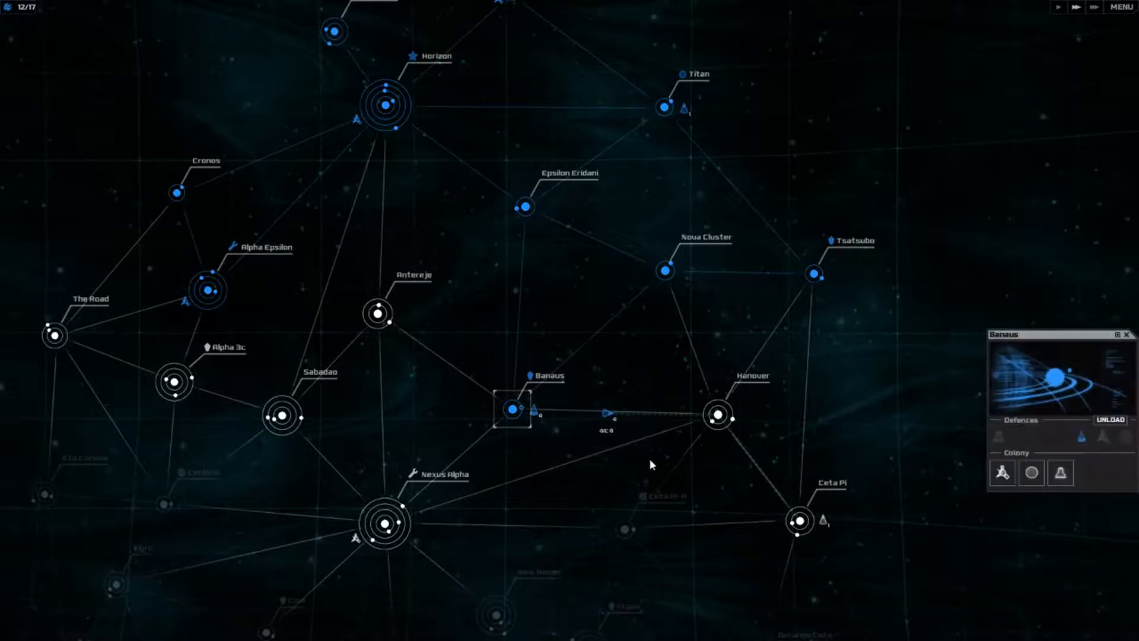
pyautogui.click(1060, 472)
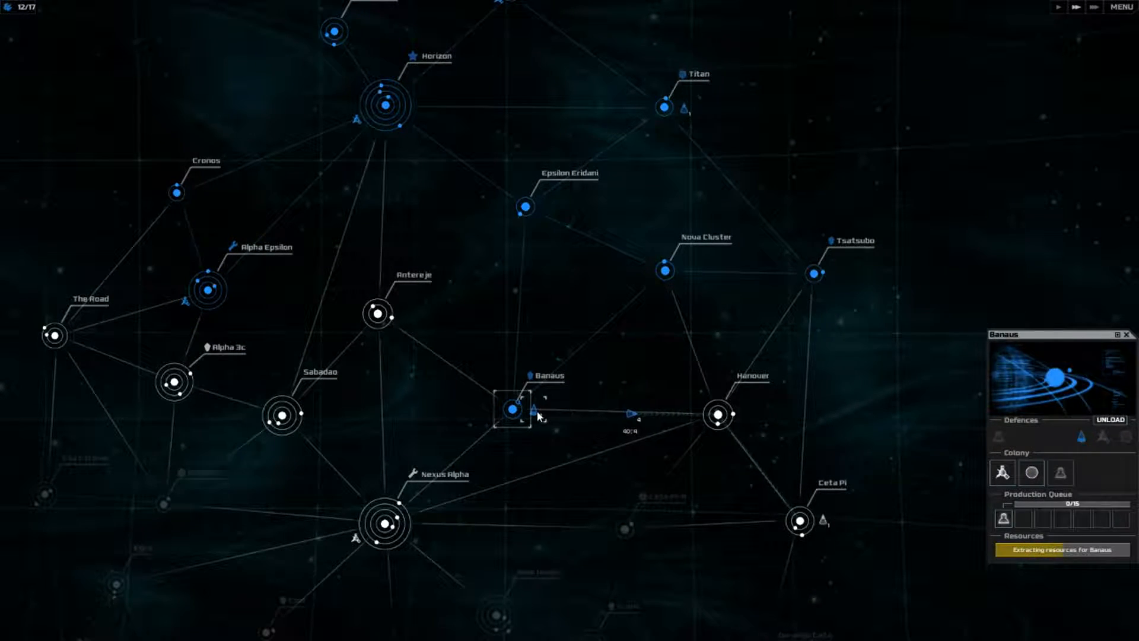
pyautogui.click(534, 411)
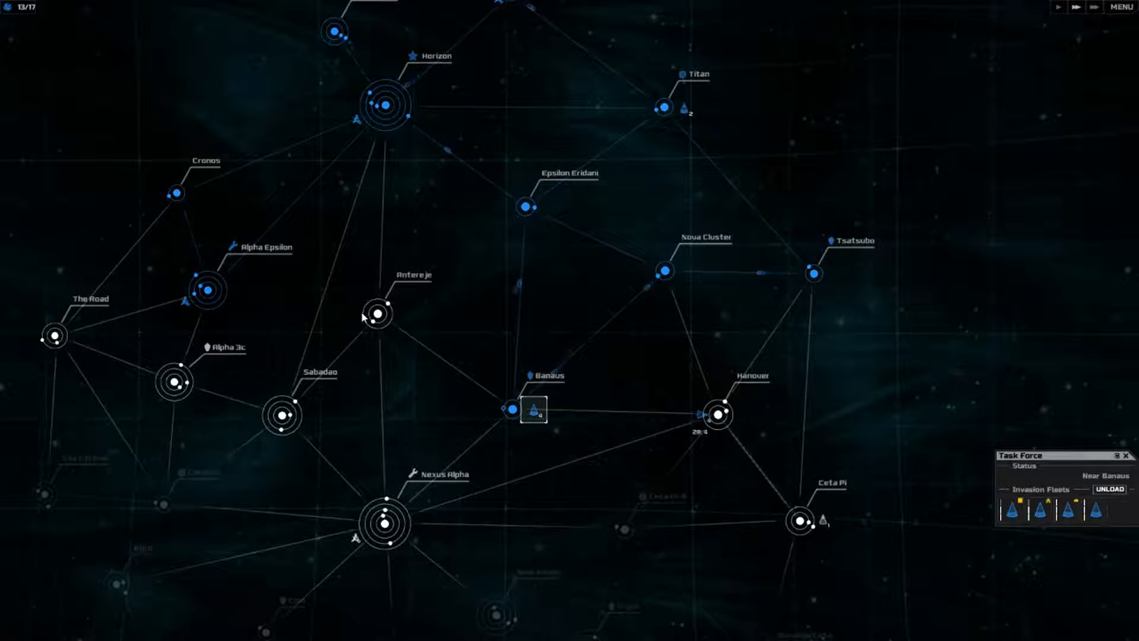
pyautogui.click(376, 314)
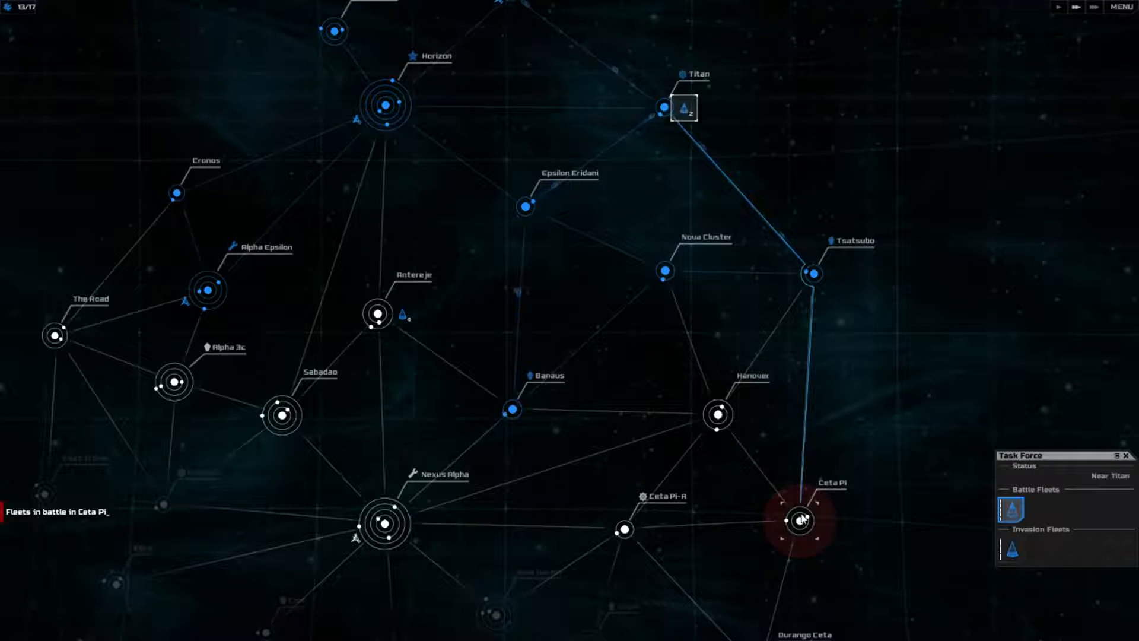
# Step: Route the Titan task force to Ceta Pi and select the invasion fleets at Antereje
pyautogui.click(1015, 511)
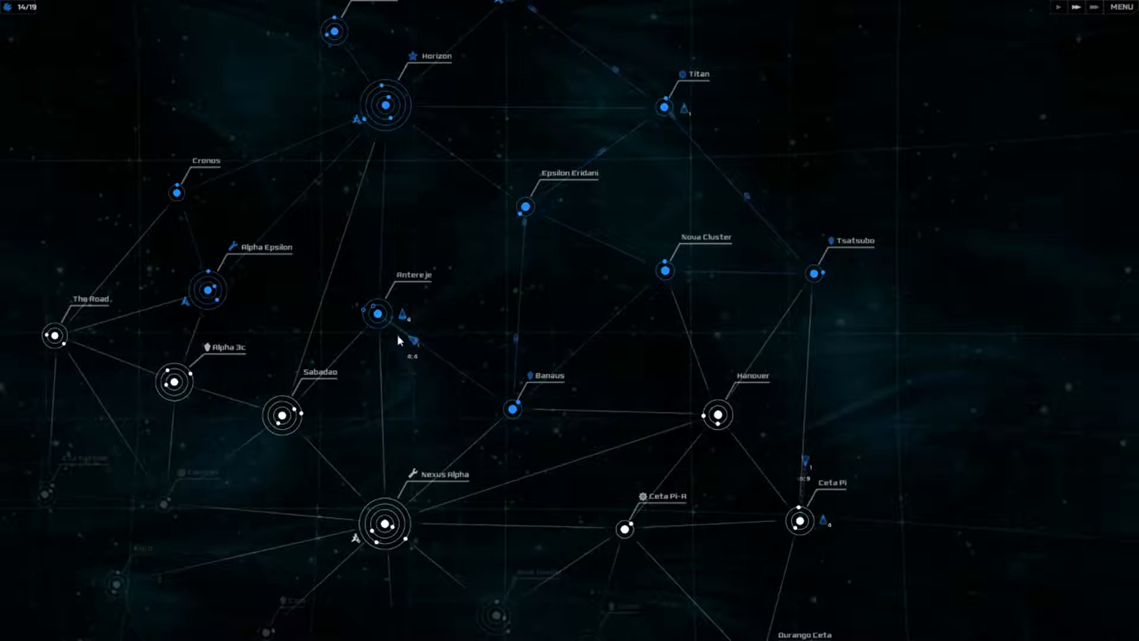
pyautogui.click(376, 311)
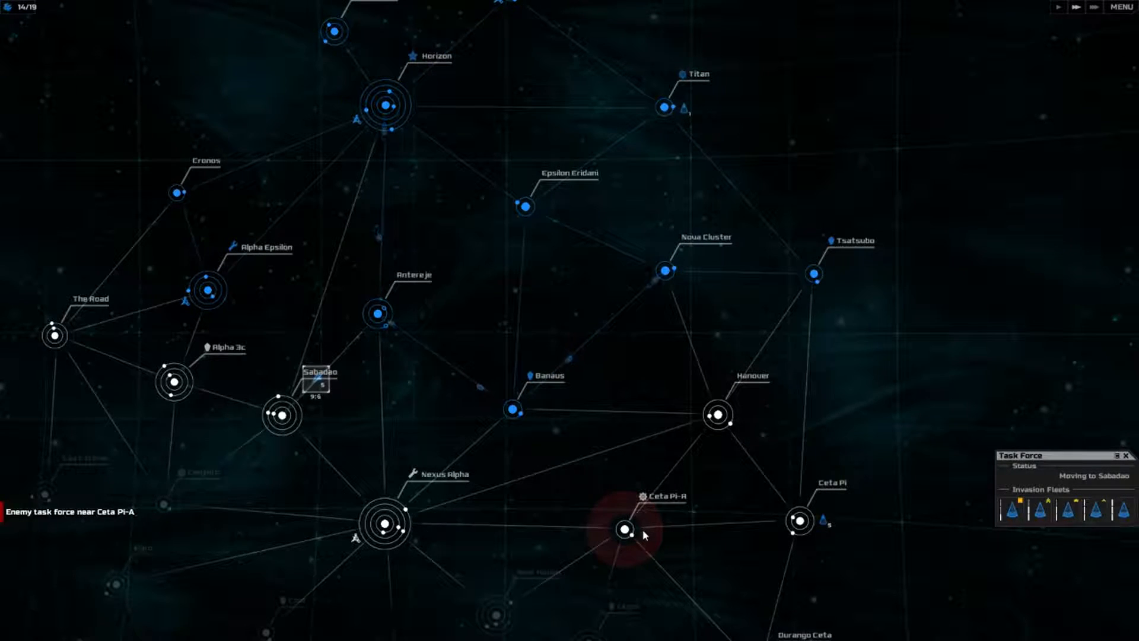
# Step: Invade Sabadao with the invasion fleets that arrived there
pyautogui.click(624, 528)
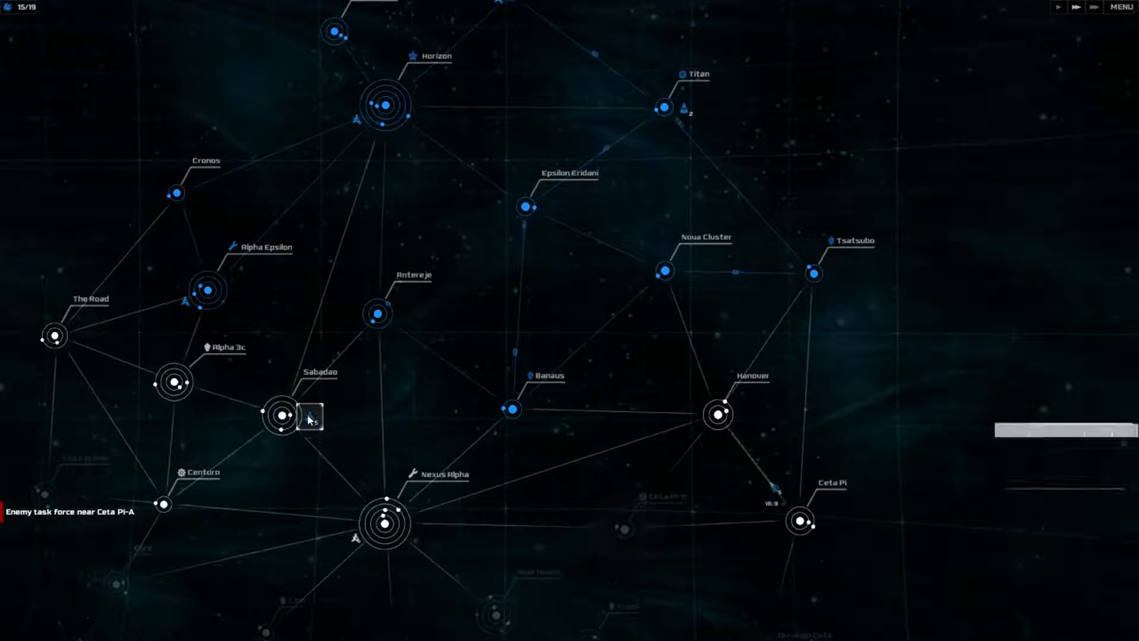
pyautogui.click(310, 417)
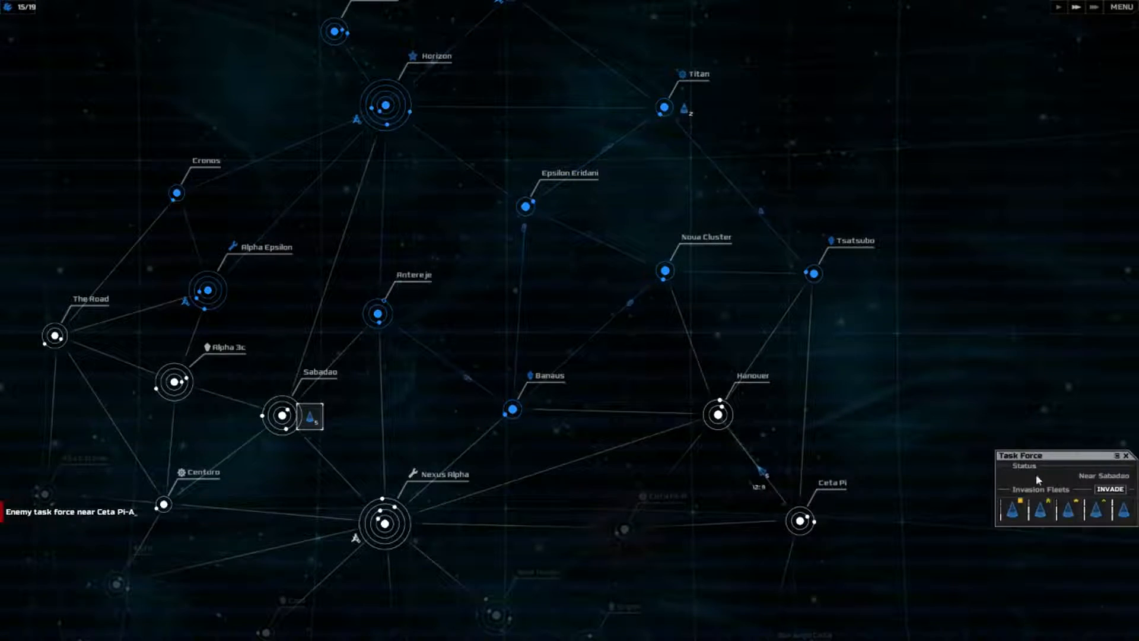
pyautogui.click(1117, 488)
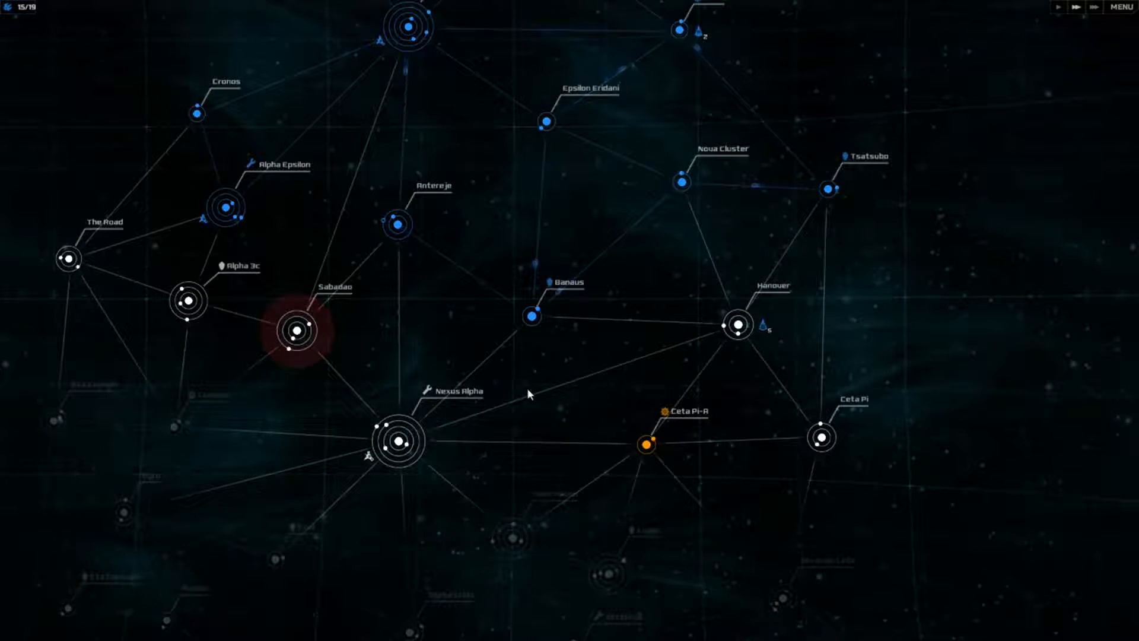
pyautogui.click(295, 330)
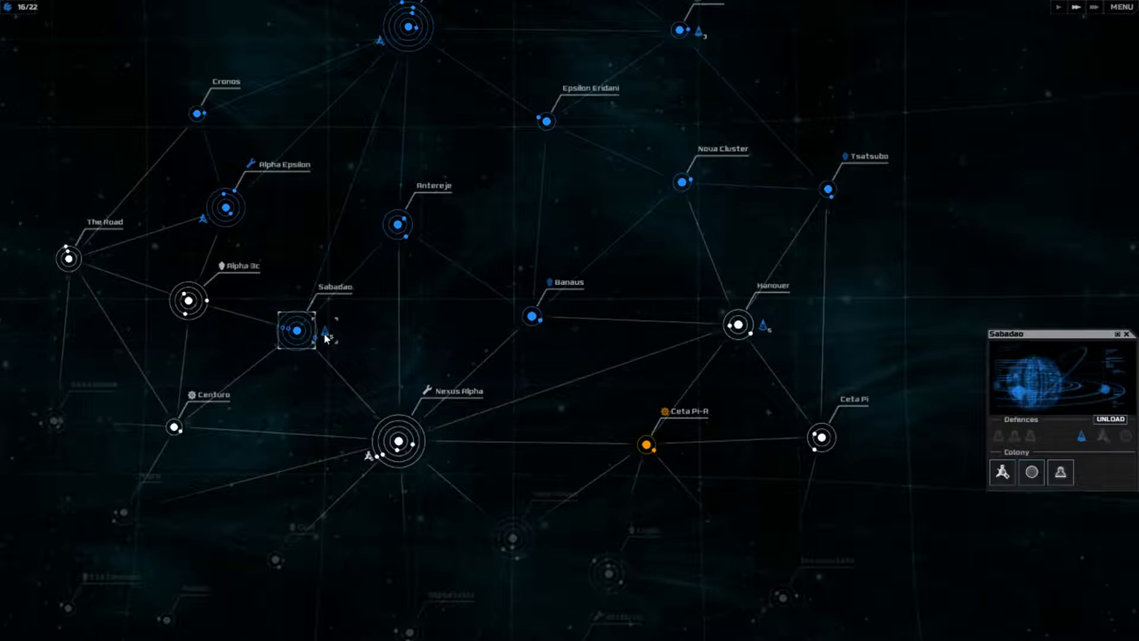
# Step: Add new structures to Sabadao's production queue
pyautogui.click(325, 333)
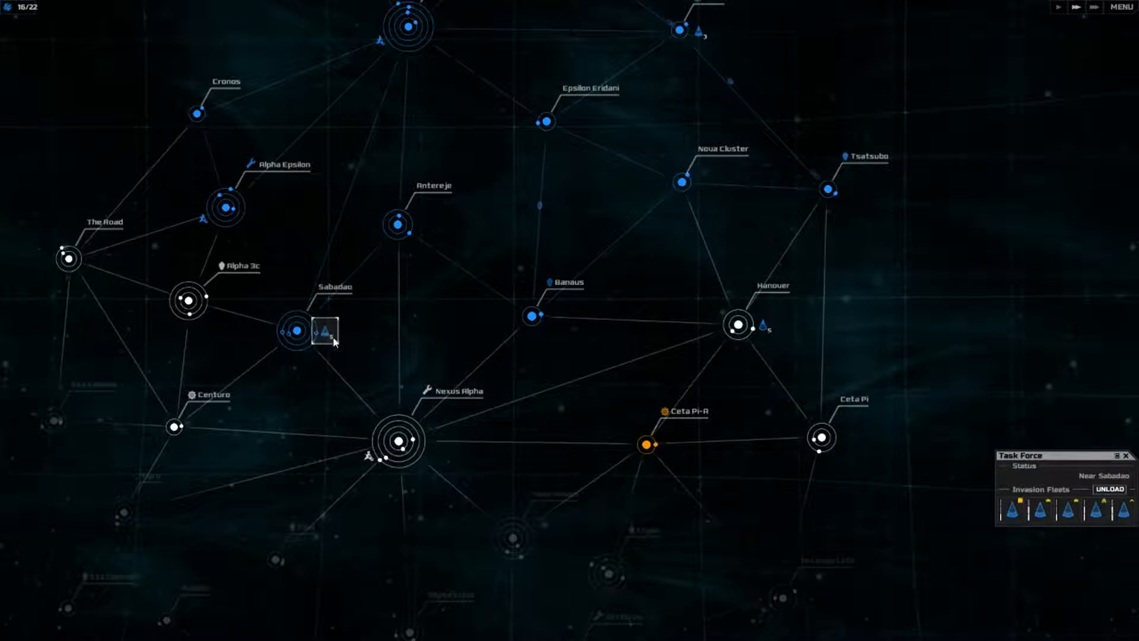
pyautogui.moveTo(1126, 509)
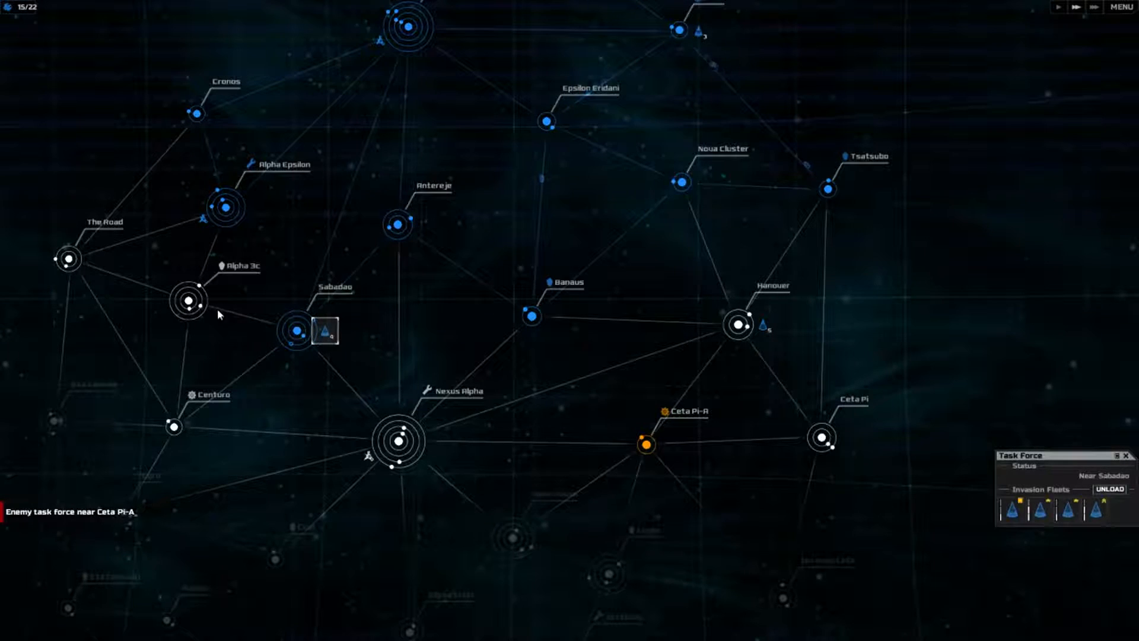
pyautogui.click(288, 327)
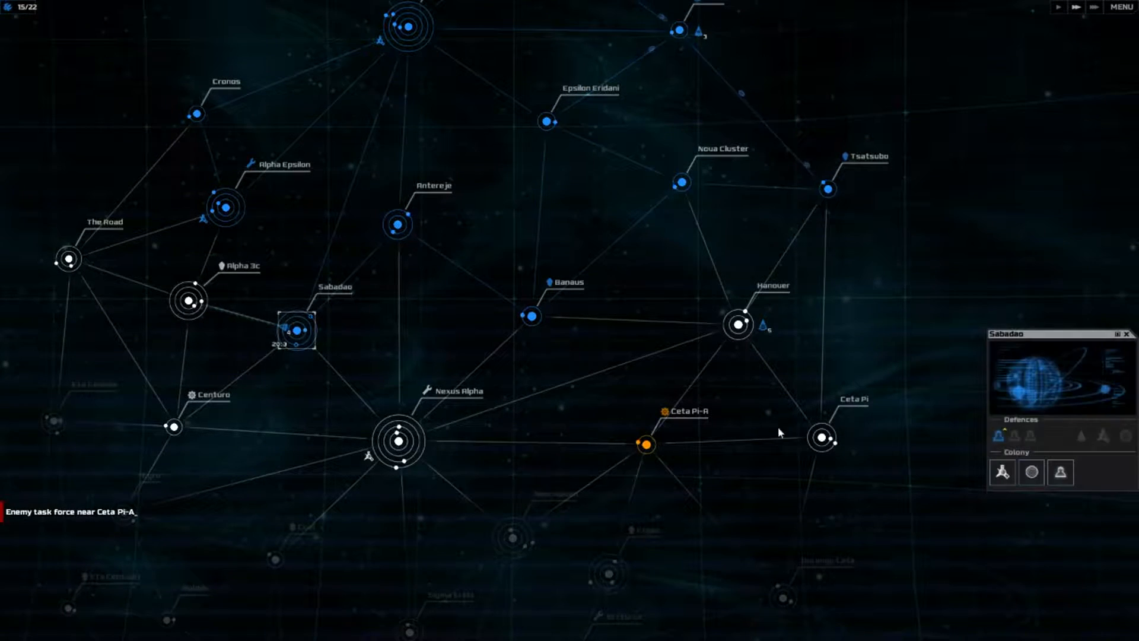
pyautogui.click(1062, 471)
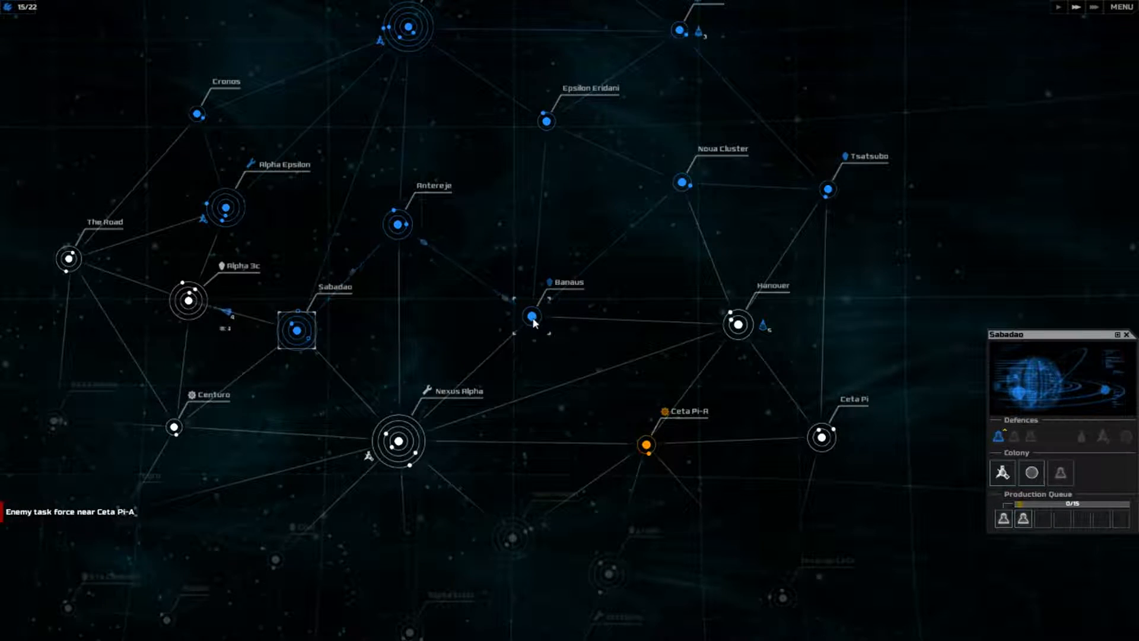
pyautogui.click(766, 326)
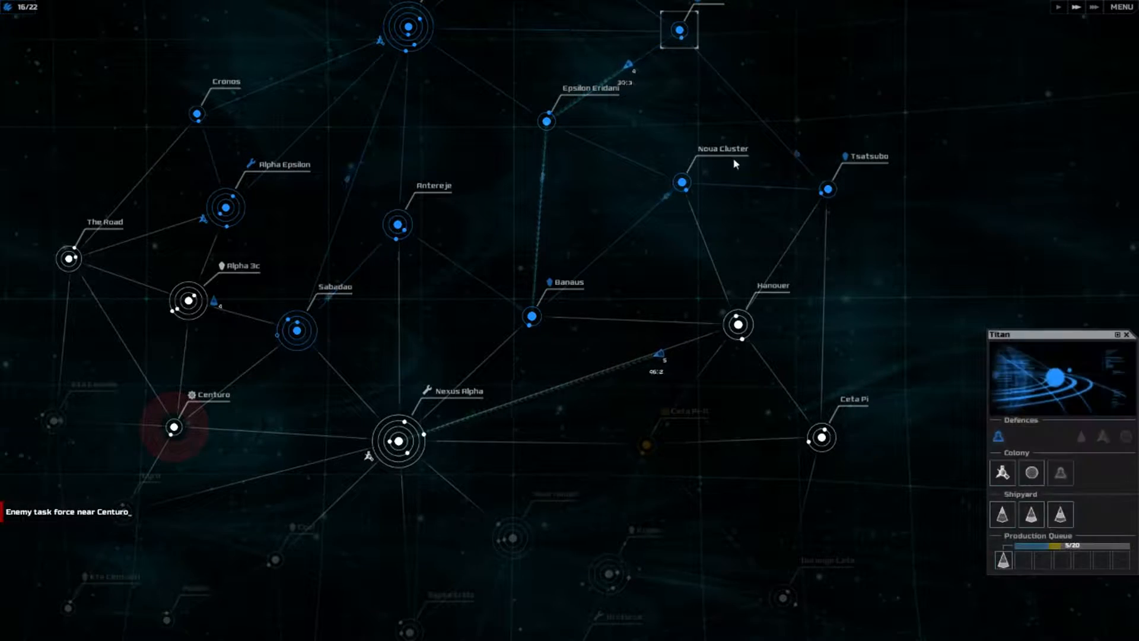
pyautogui.moveTo(1002, 513)
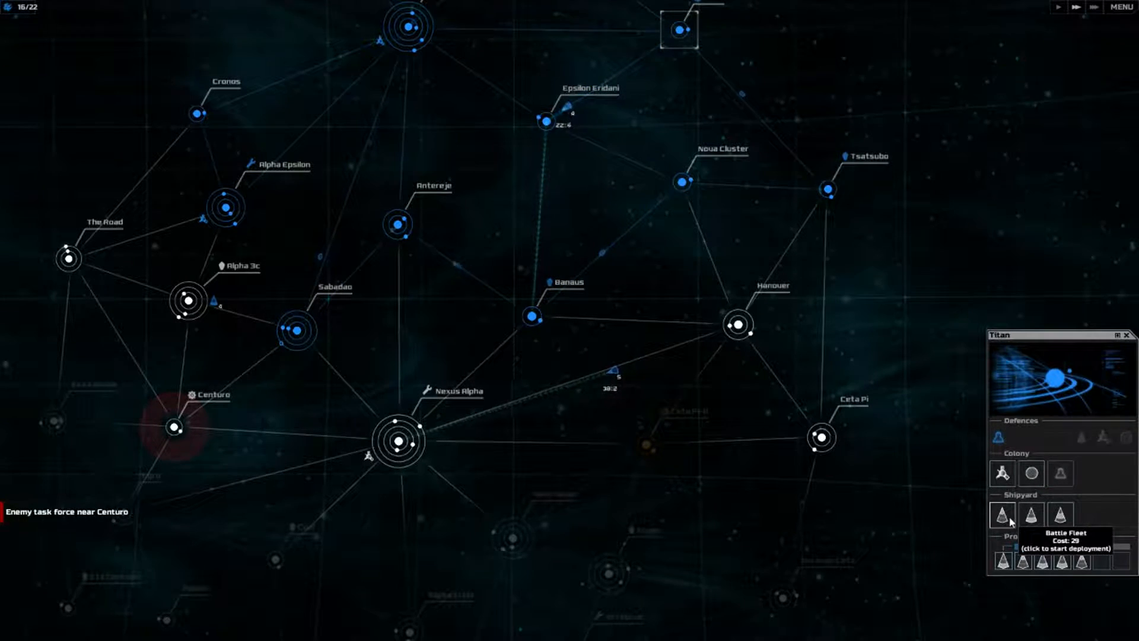
# Step: Queue another battle fleet in Titan's shipyard
pyautogui.click(1004, 514)
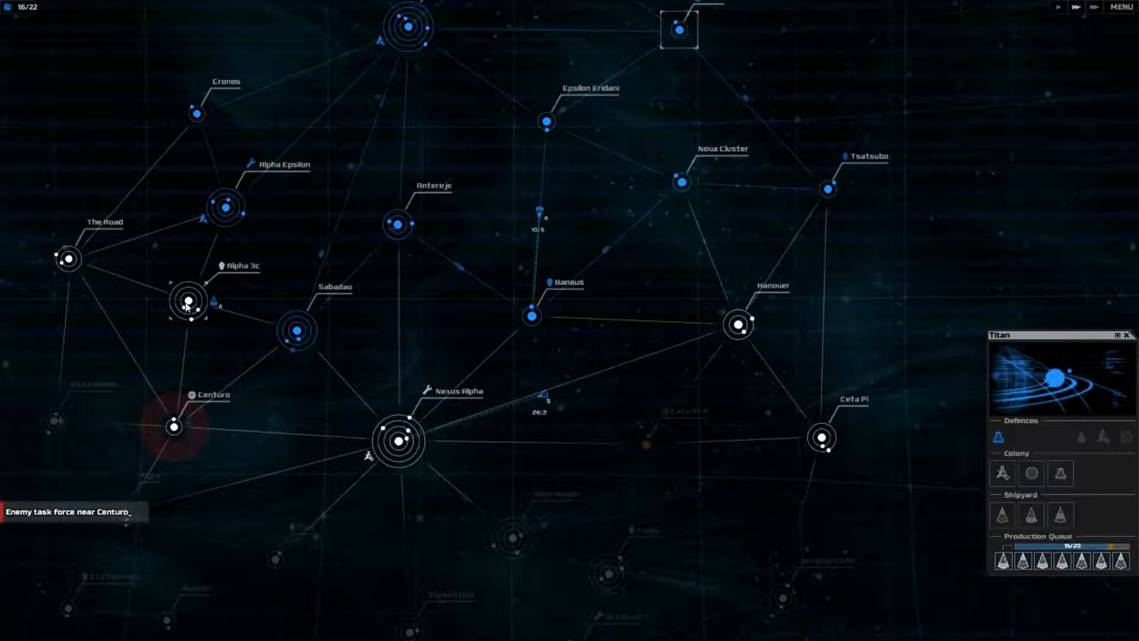
pyautogui.click(187, 300)
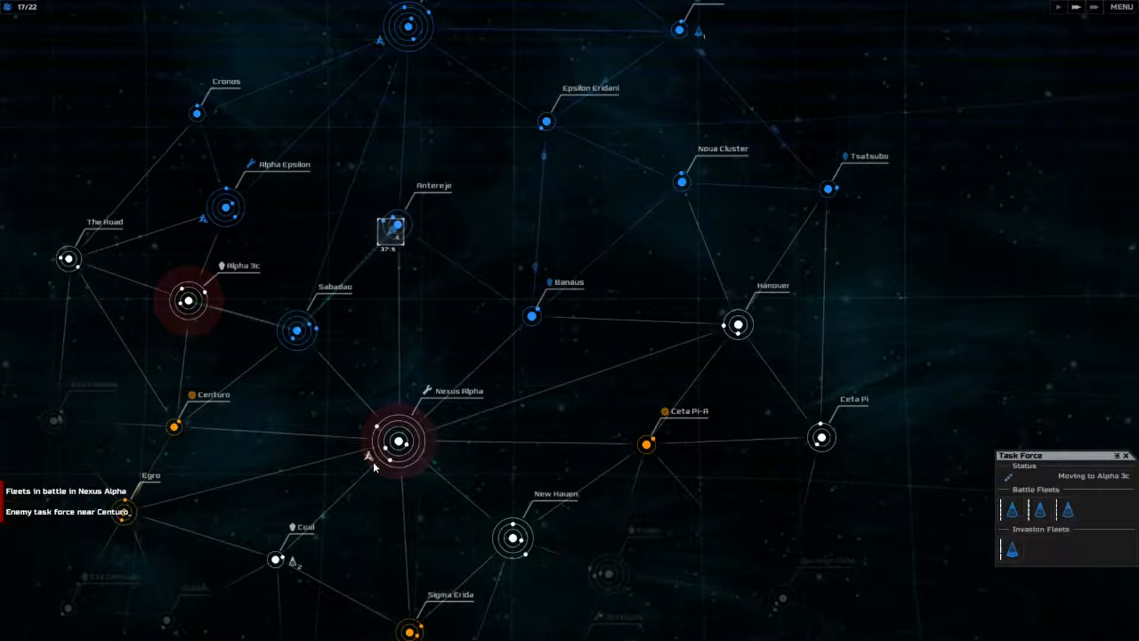
# Step: Check New Haven and Nexus Alpha, then blockade Alpha 3c with the task force
pyautogui.click(401, 440)
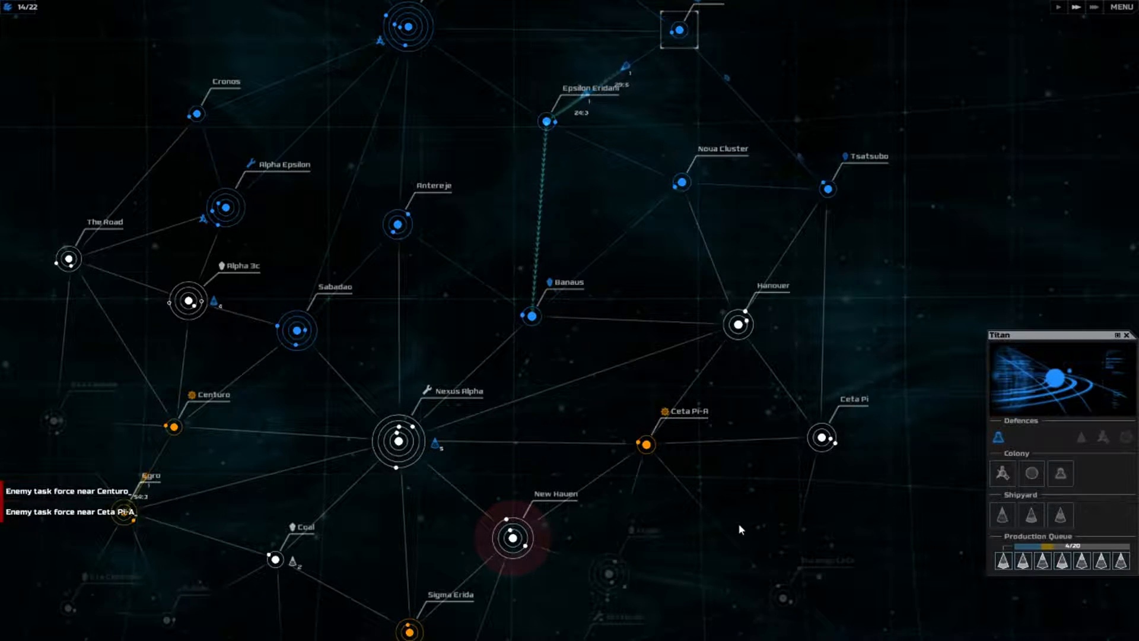
pyautogui.click(515, 538)
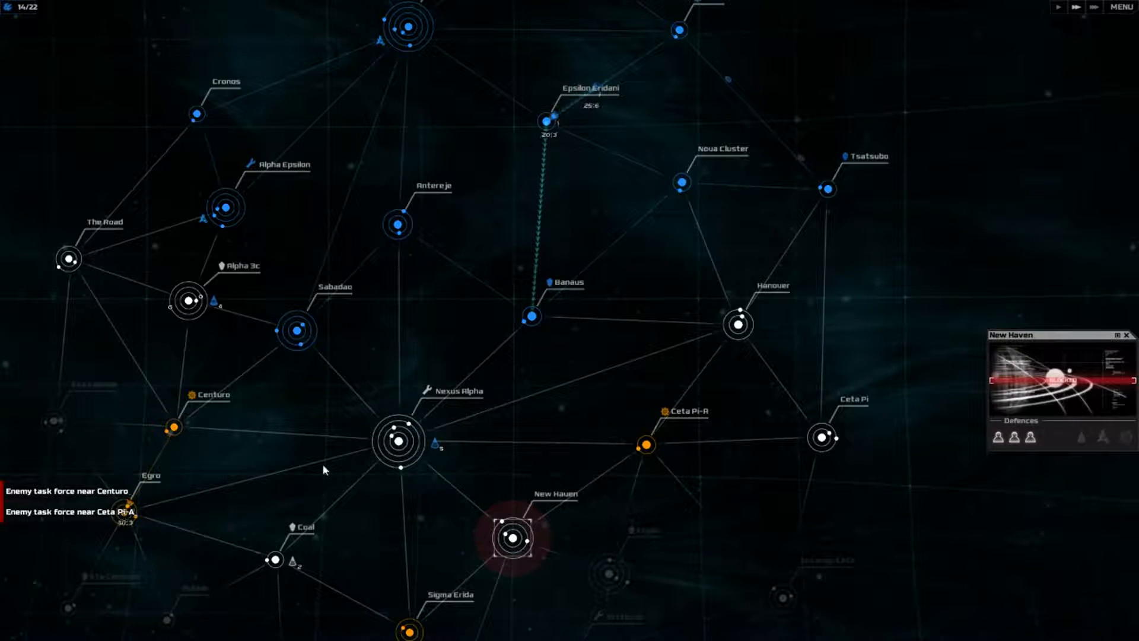
pyautogui.click(215, 301)
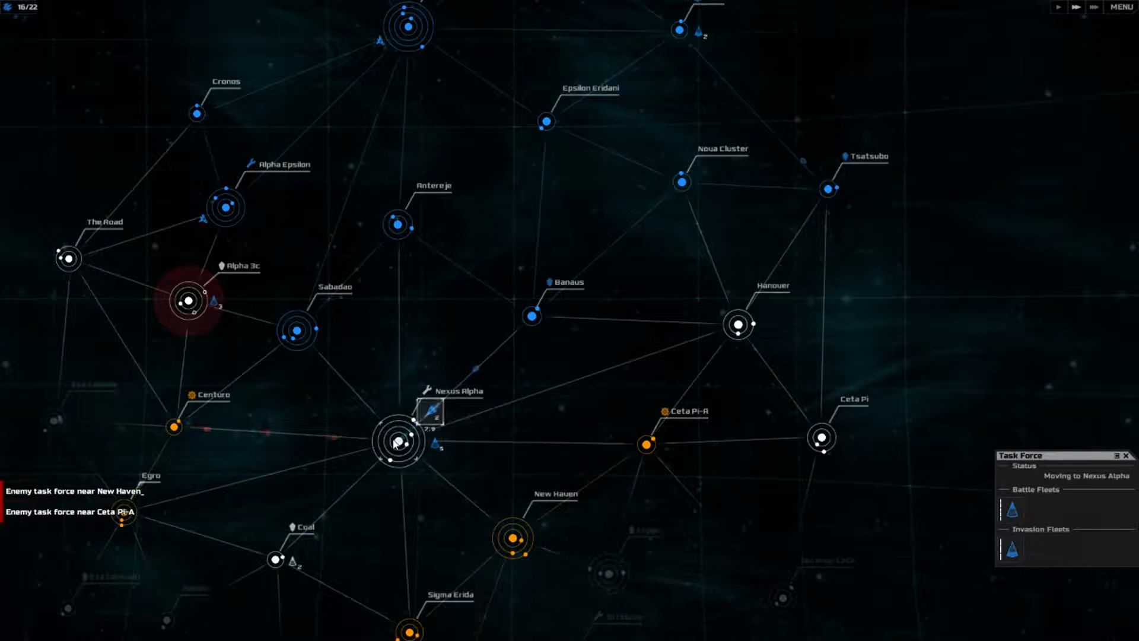
pyautogui.click(399, 442)
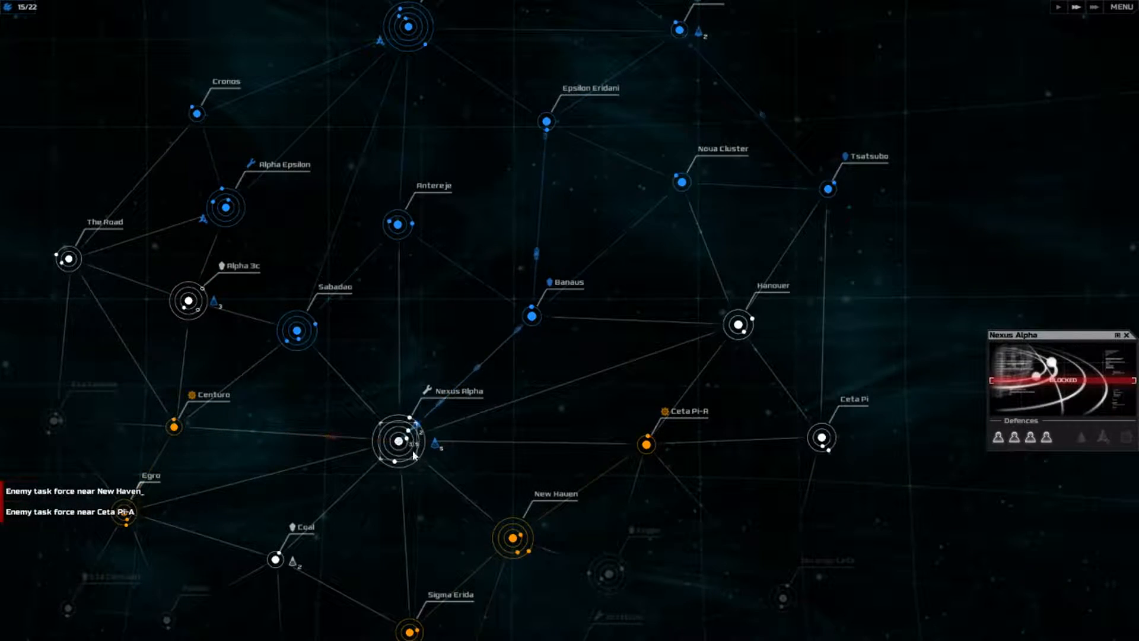
pyautogui.click(436, 443)
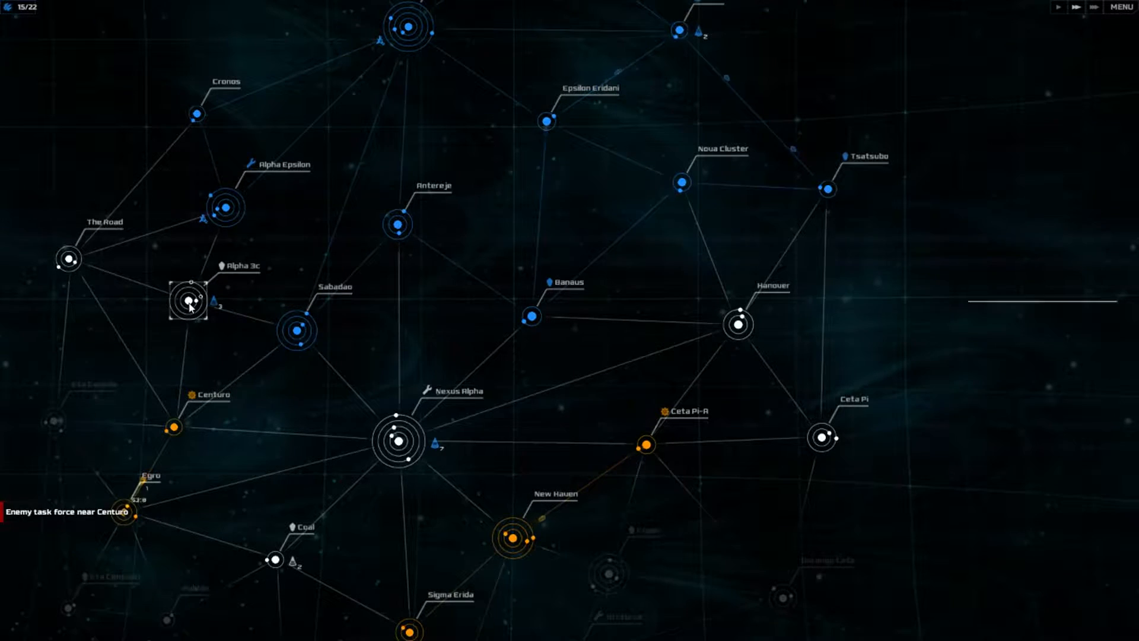
pyautogui.click(294, 331)
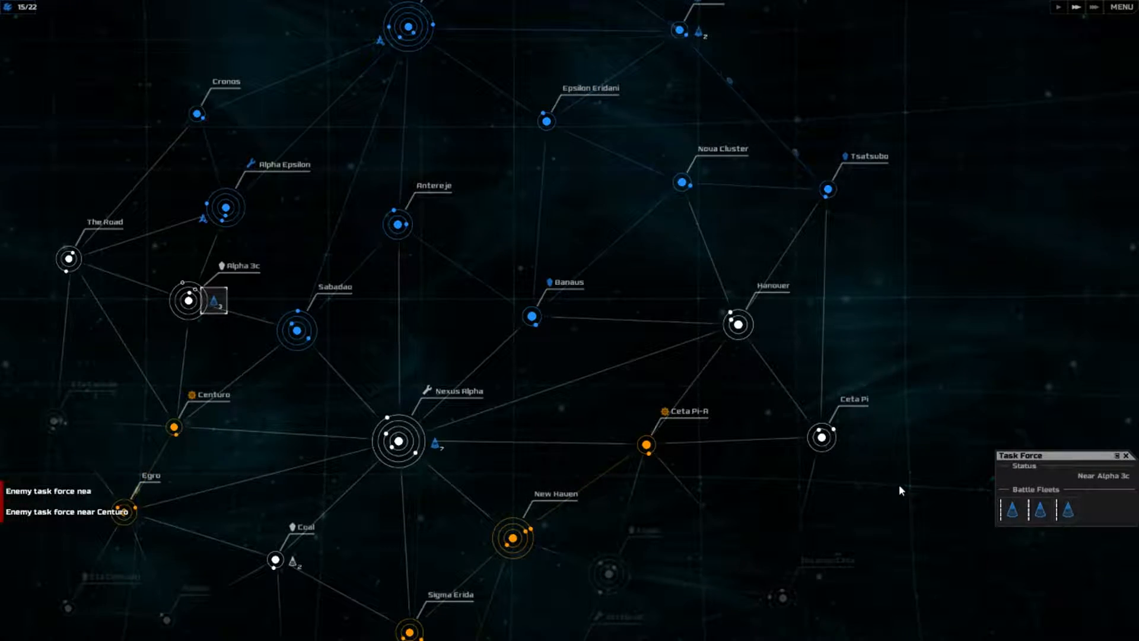
pyautogui.click(188, 298)
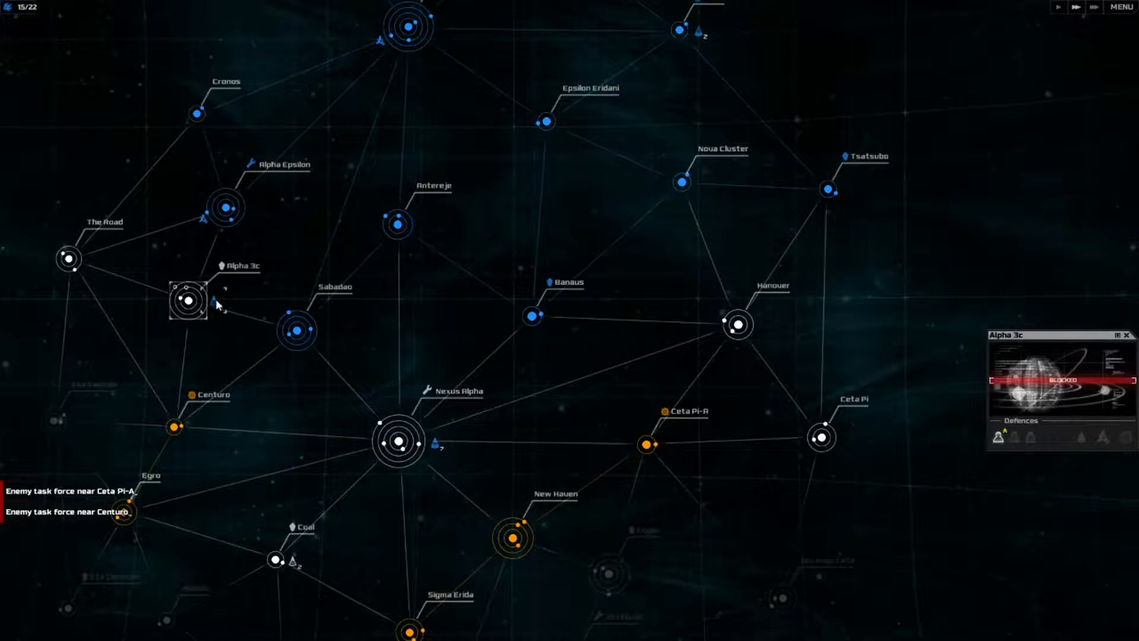
pyautogui.moveTo(530, 258)
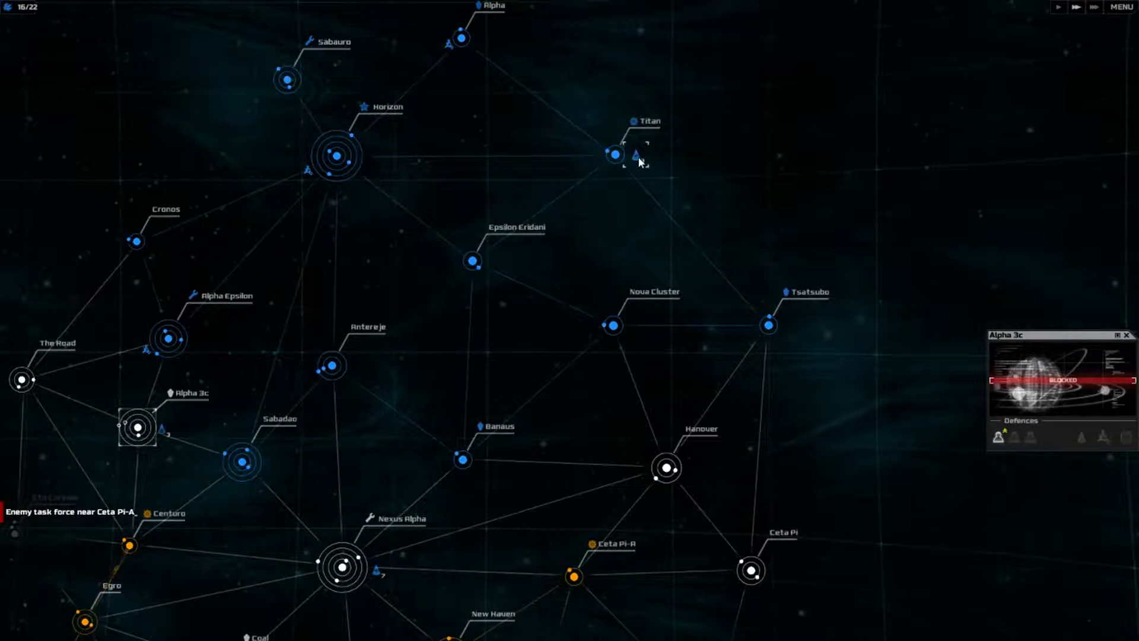
# Step: Queue a battle fleet at Titan and inspect the colony Alpha Epsilon
pyautogui.click(609, 157)
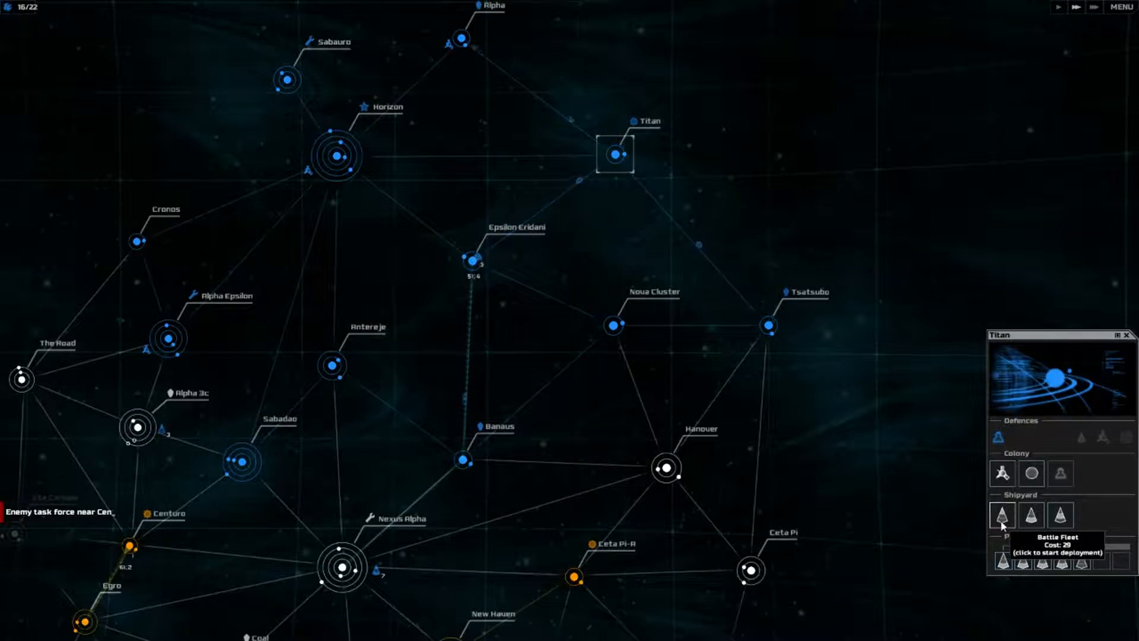
pyautogui.click(1002, 514)
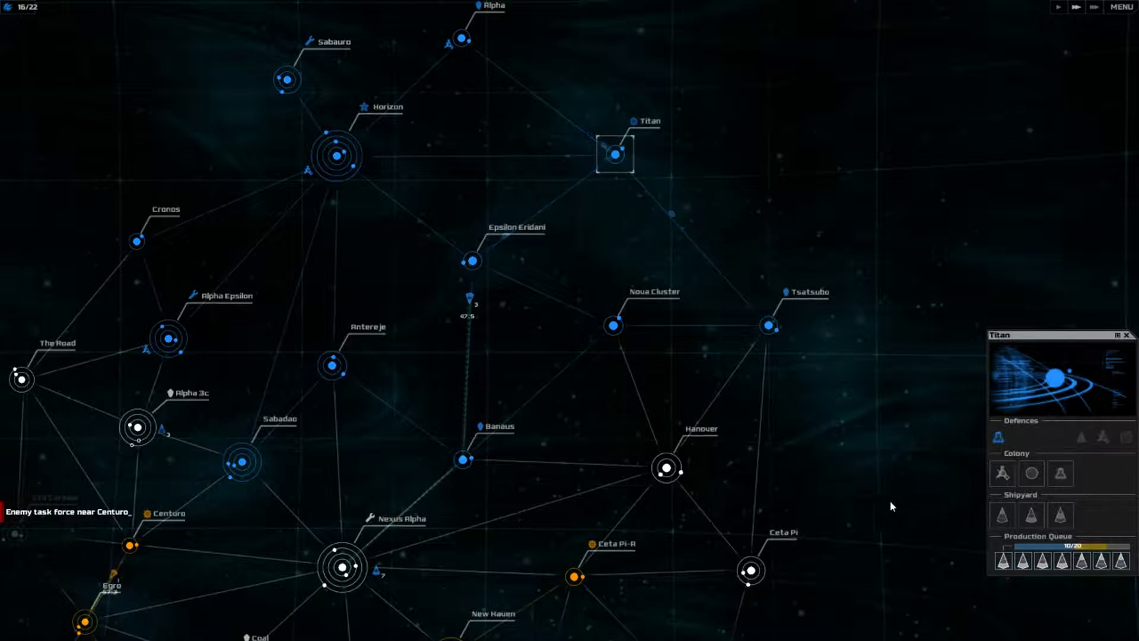
pyautogui.click(167, 339)
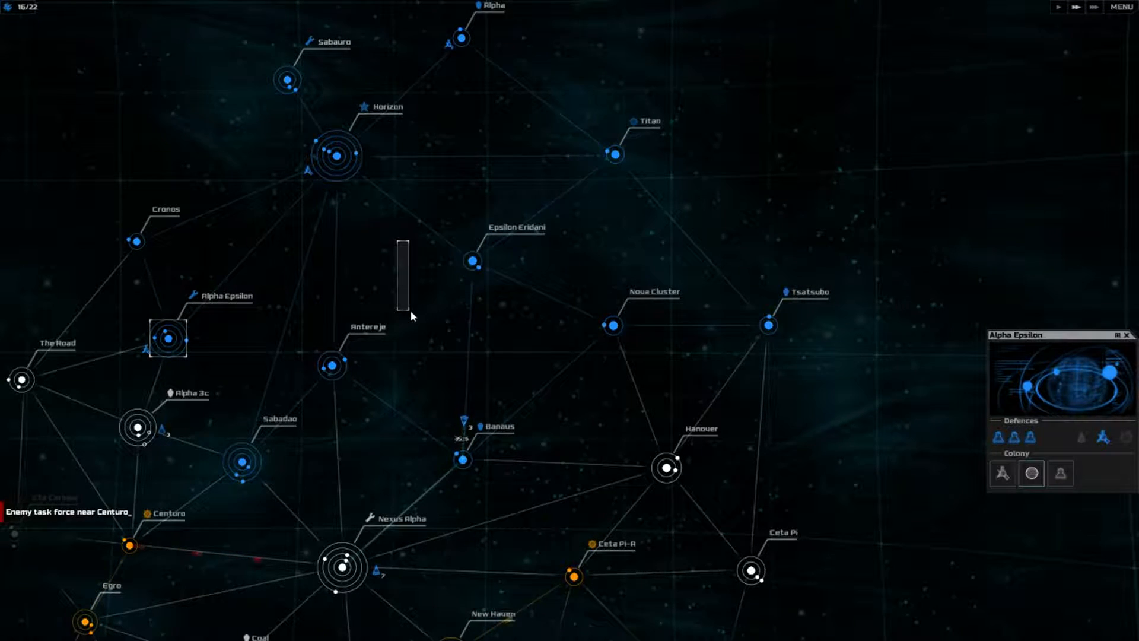
pyautogui.click(287, 80)
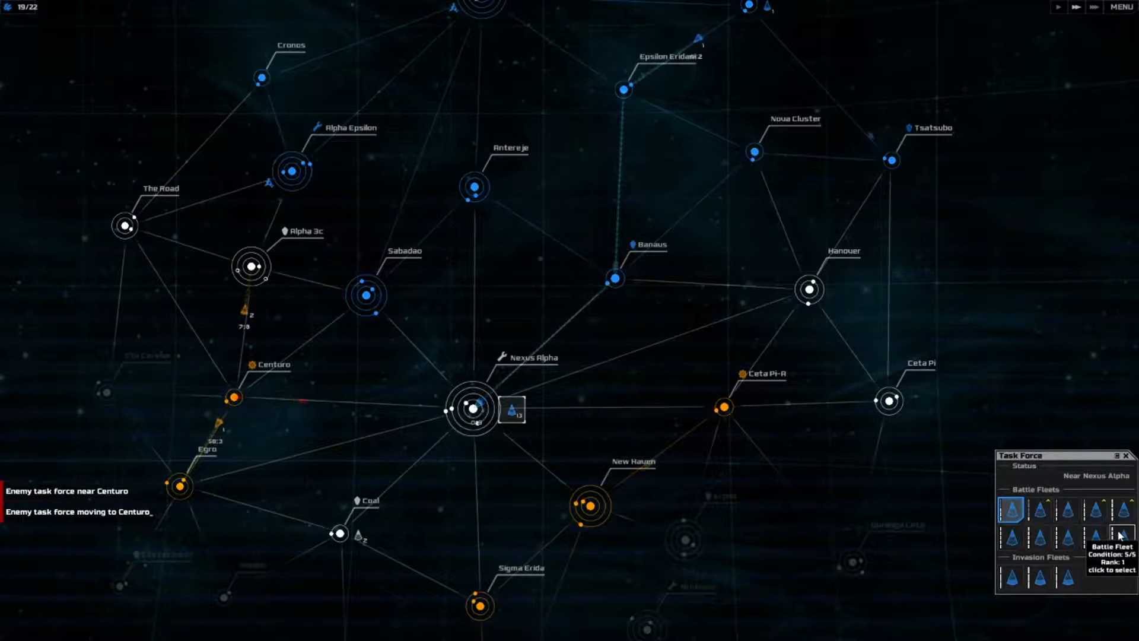
# Step: Launch the invasion of Alpha 3c with the Nexus Alpha invasion fleets
pyautogui.click(1040, 507)
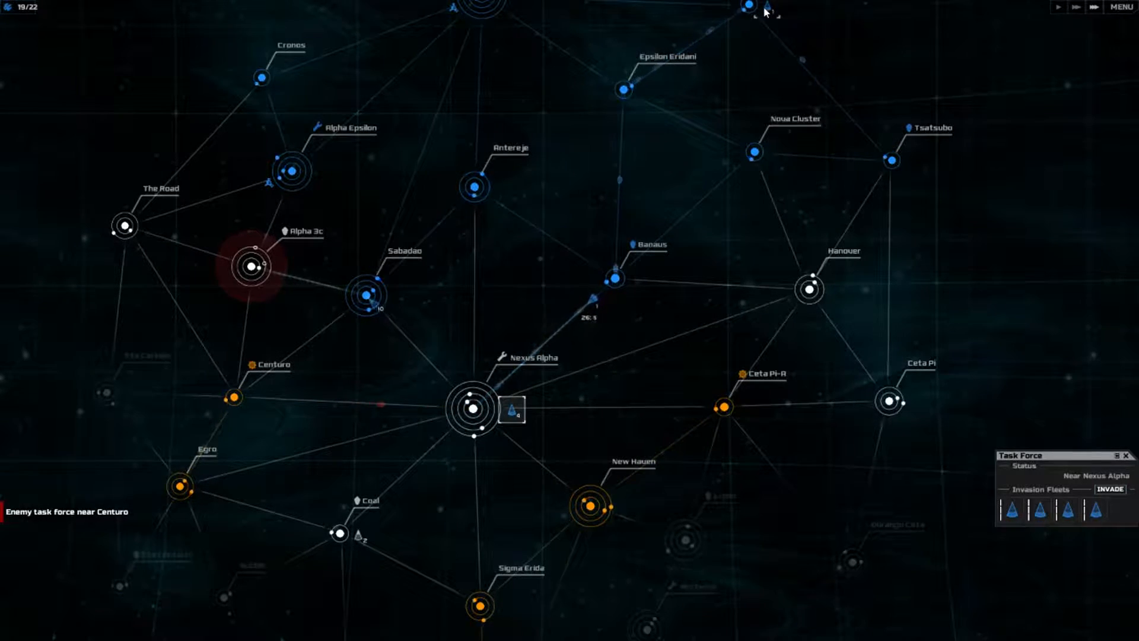
pyautogui.click(1114, 488)
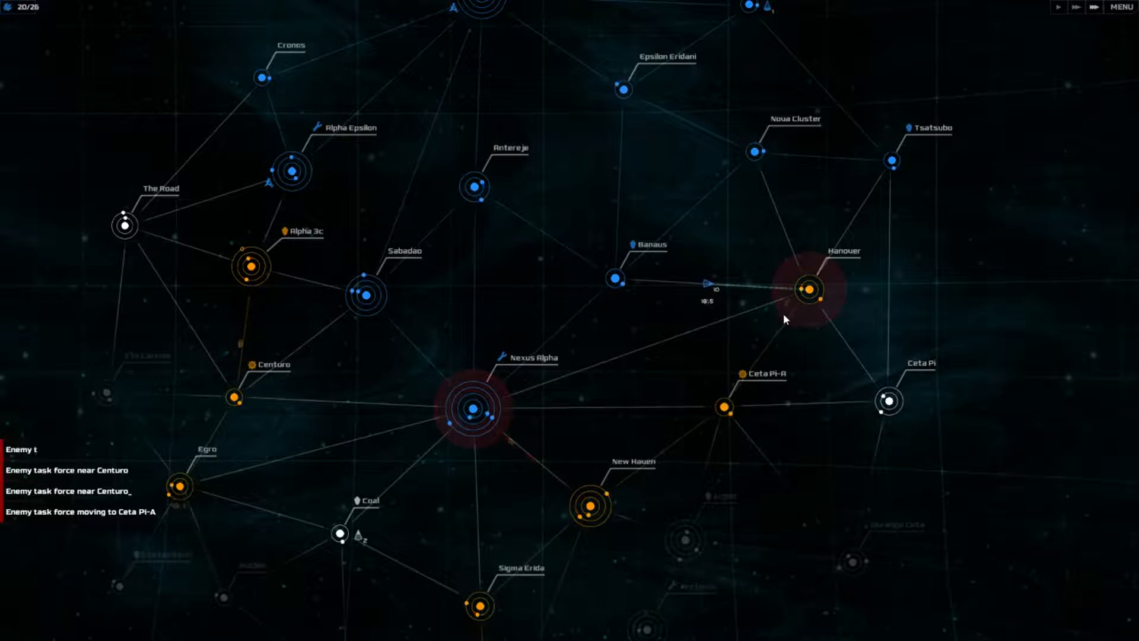
# Step: Order the battle fleet at Banaus to move on and attack Hanover
pyautogui.click(476, 404)
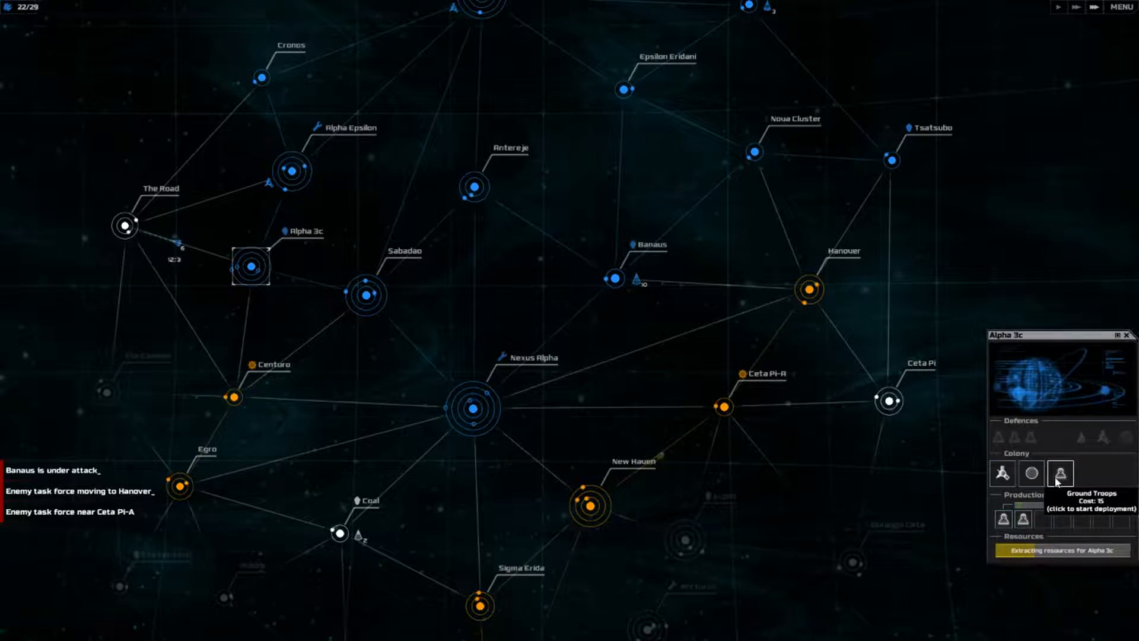
# Step: Queue Ground Troops production at the captured colony Alpha 3c
pyautogui.click(1060, 472)
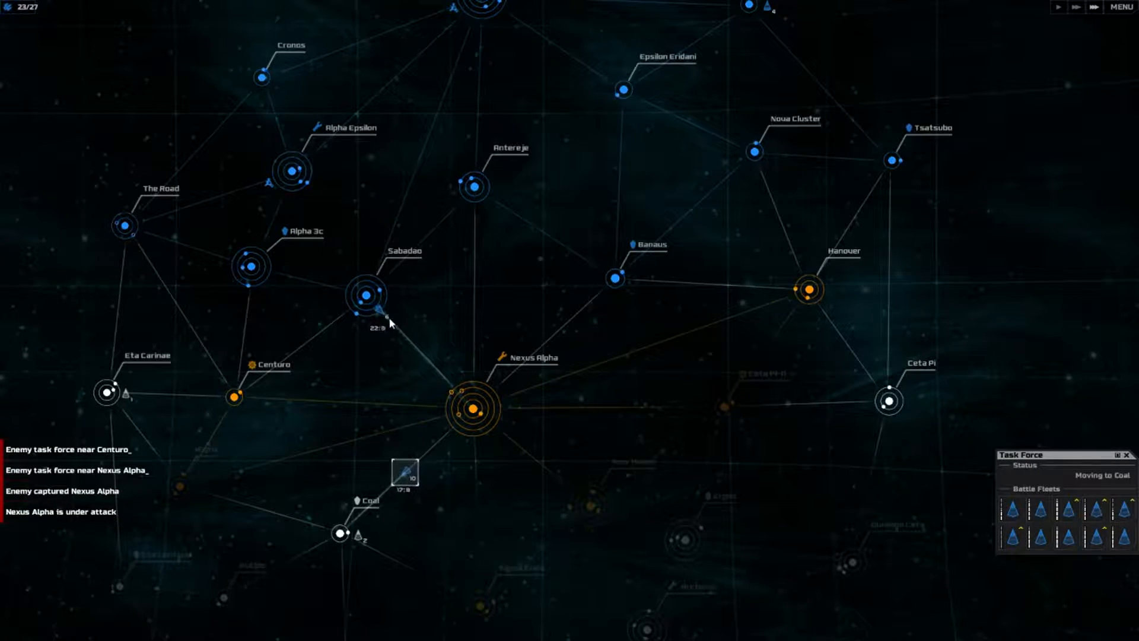
# Step: Select the fleet passing Sabadao and the fleets fighting at Eta Carinae
pyautogui.click(476, 407)
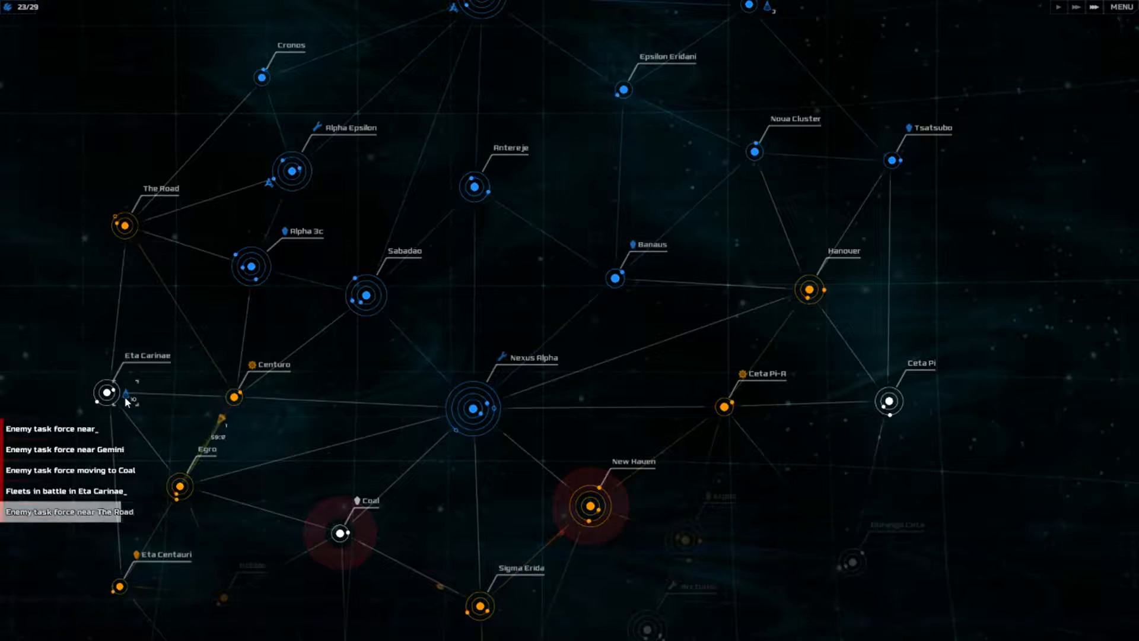
pyautogui.click(127, 394)
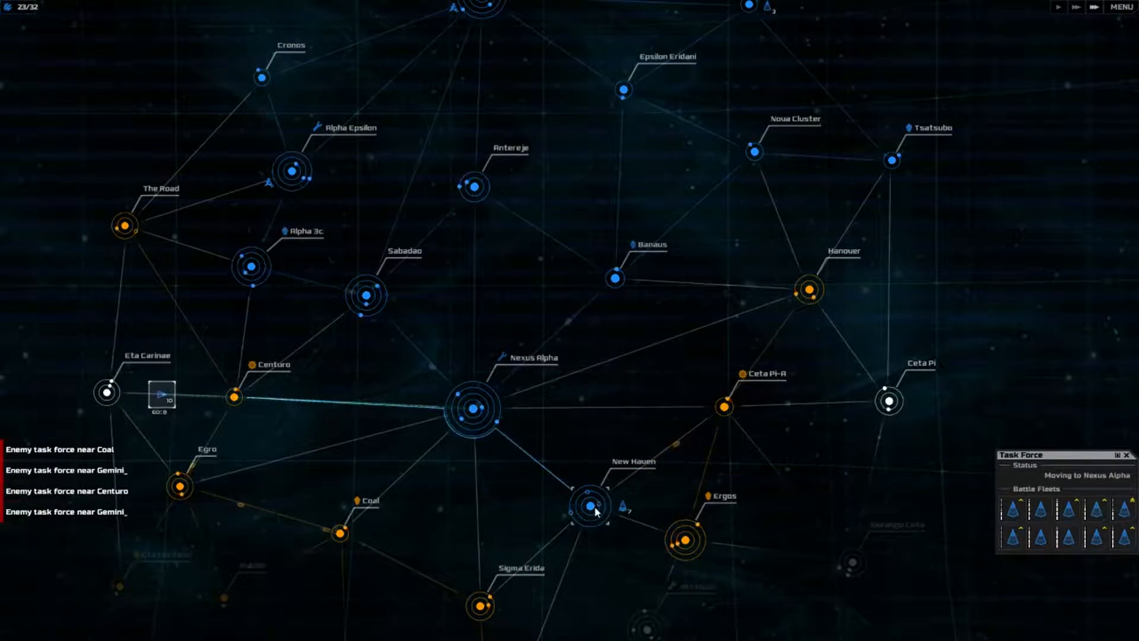
# Step: Queue Ground Troops at recaptured New Haven, then dispatch fleets to invade Ergos
pyautogui.click(589, 504)
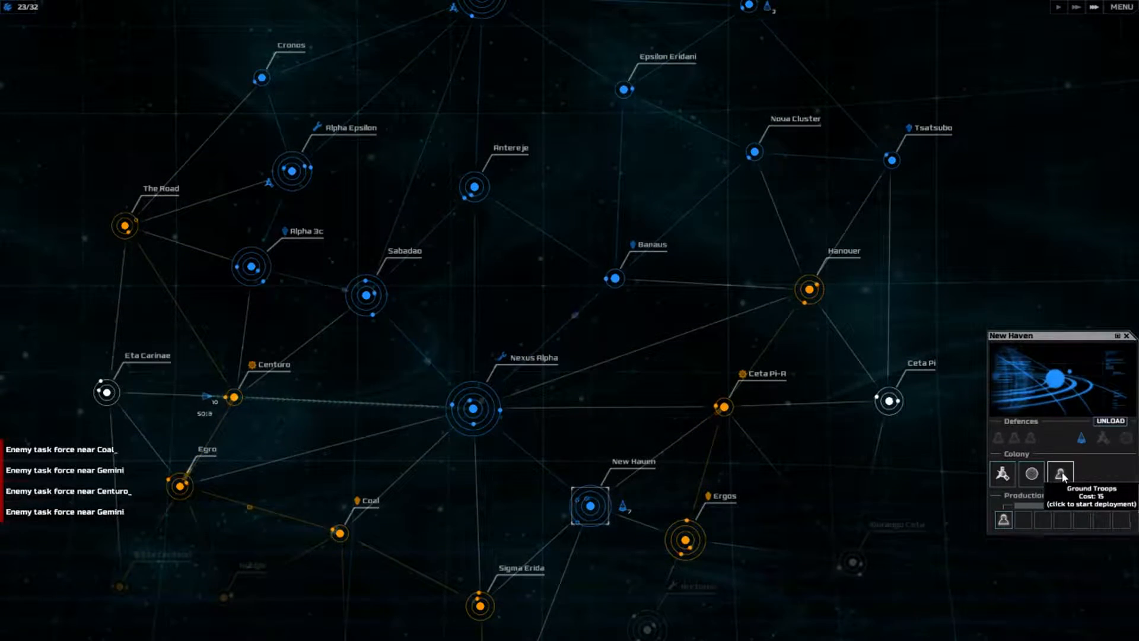
pyautogui.click(1060, 473)
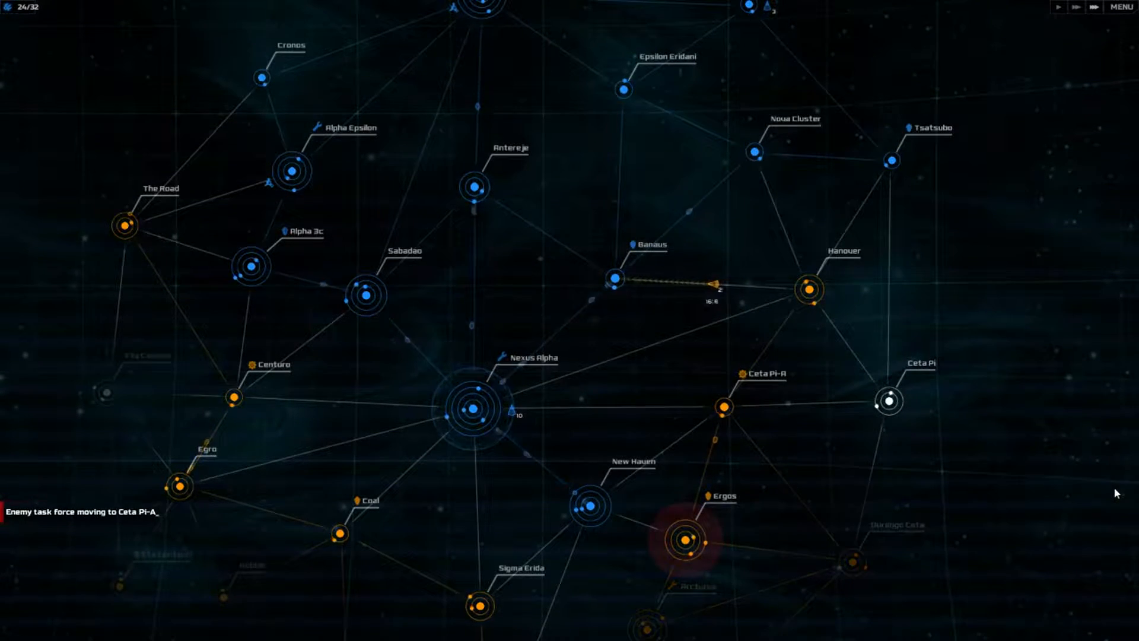
pyautogui.click(479, 404)
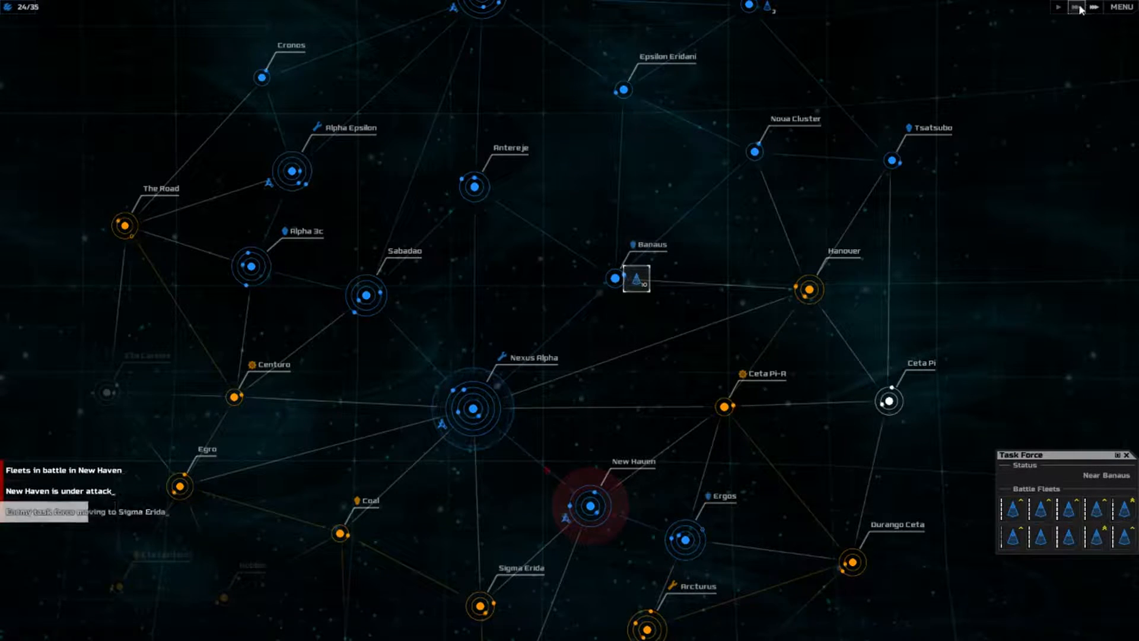
# Step: Change the game speed and queue an invasion fleet at Titan
pyautogui.click(1075, 7)
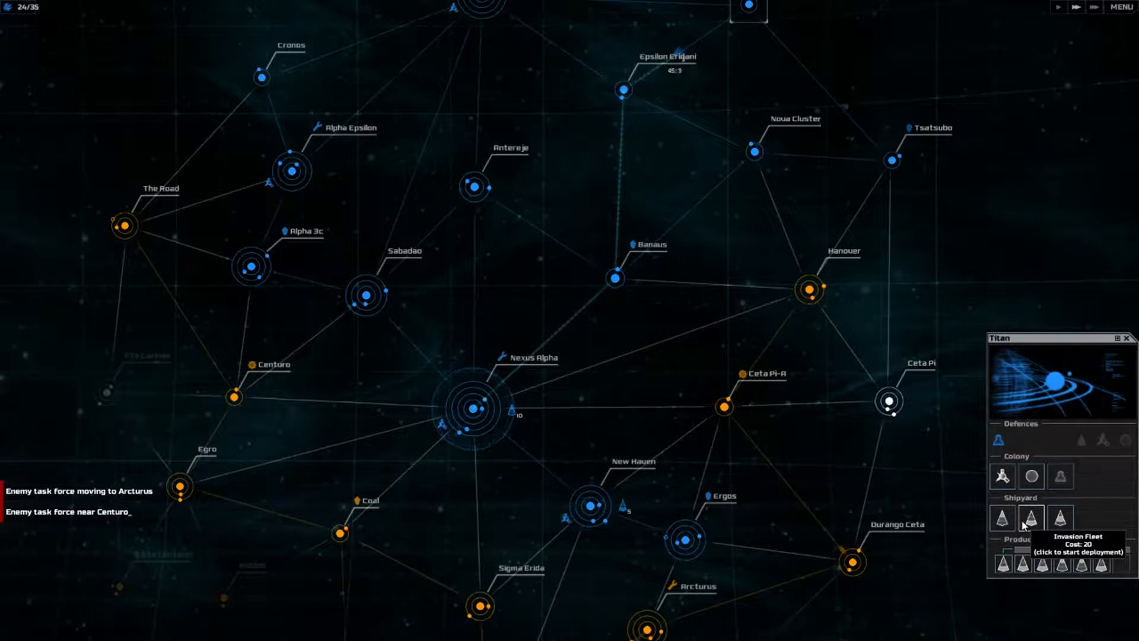
pyautogui.click(1021, 517)
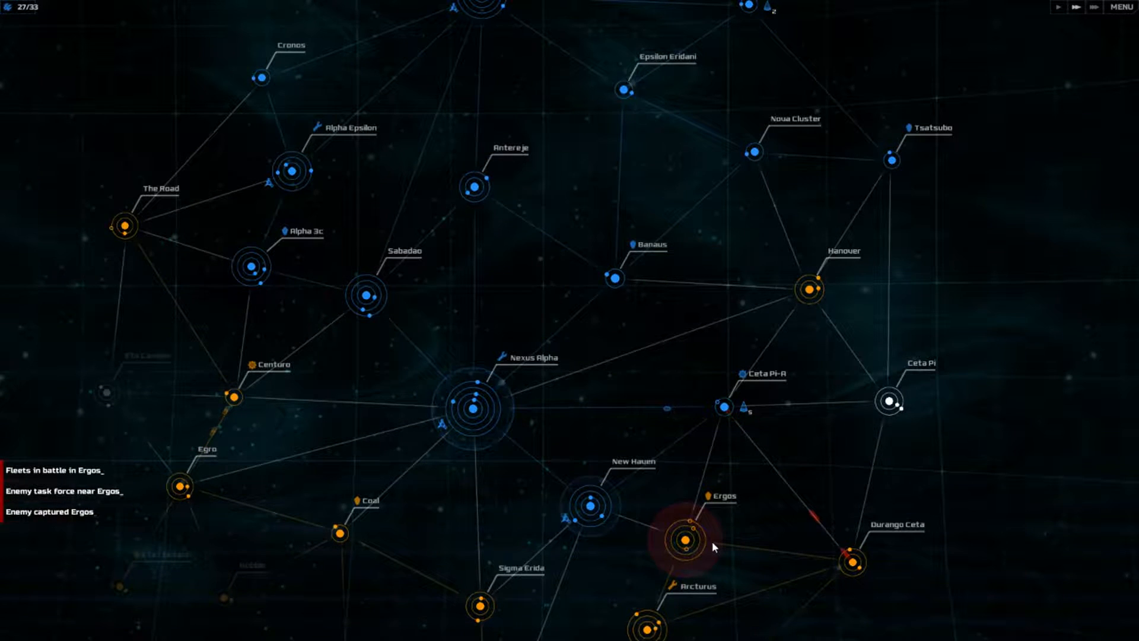
# Step: Send the Ceta Pi-A invasion task force to retake Ergos, backed by the Ceta Pi battle fleets
pyautogui.click(686, 539)
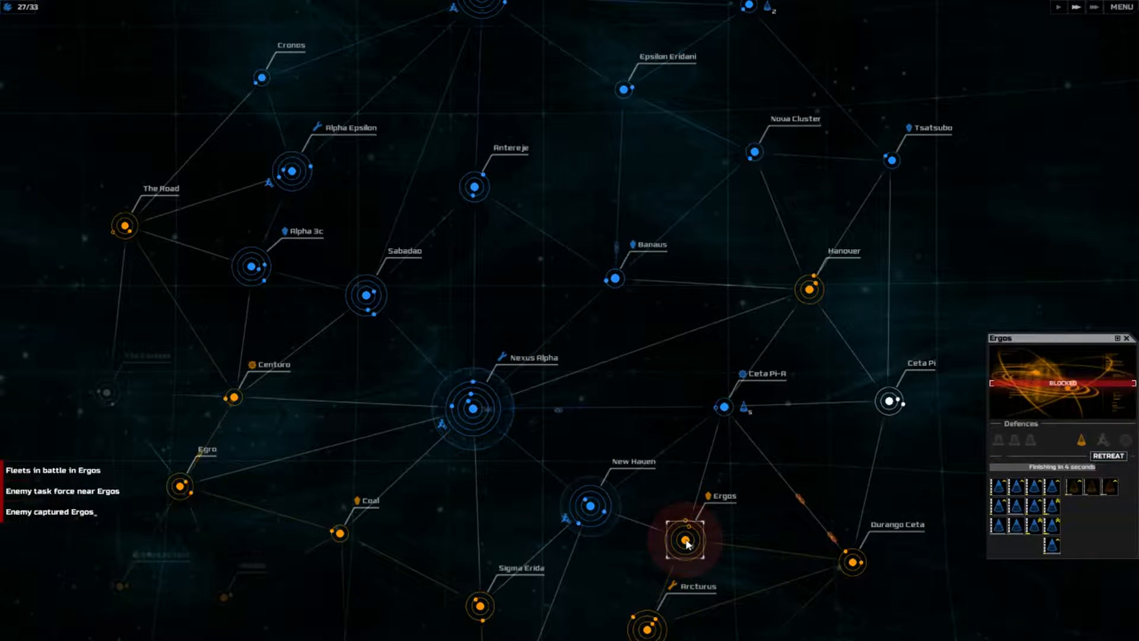
pyautogui.click(740, 407)
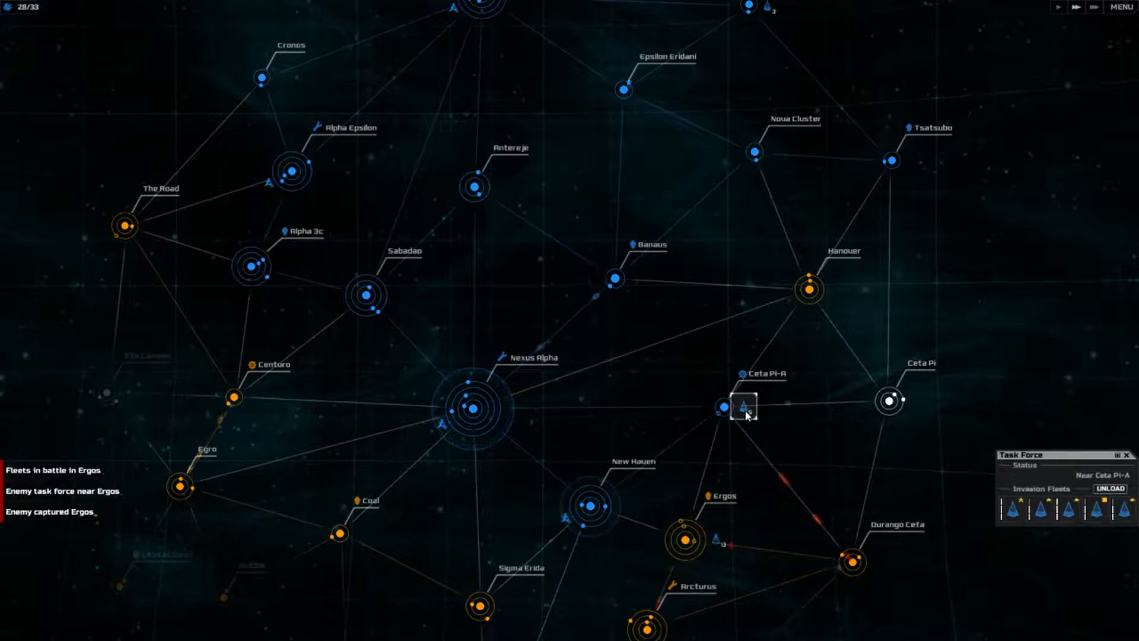
pyautogui.click(688, 539)
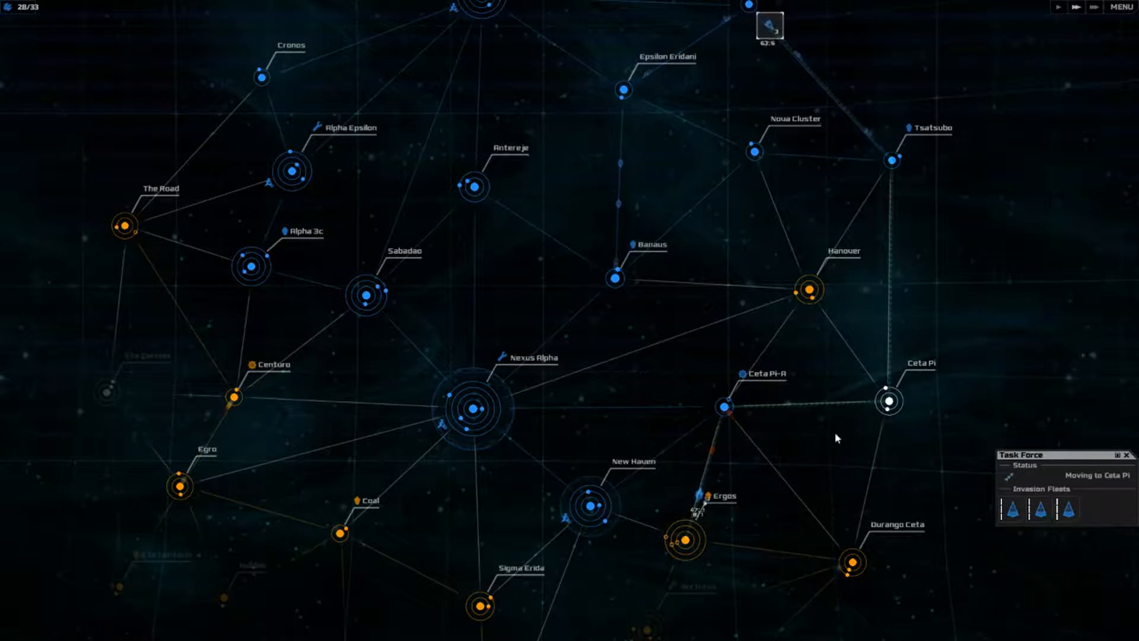
pyautogui.click(686, 519)
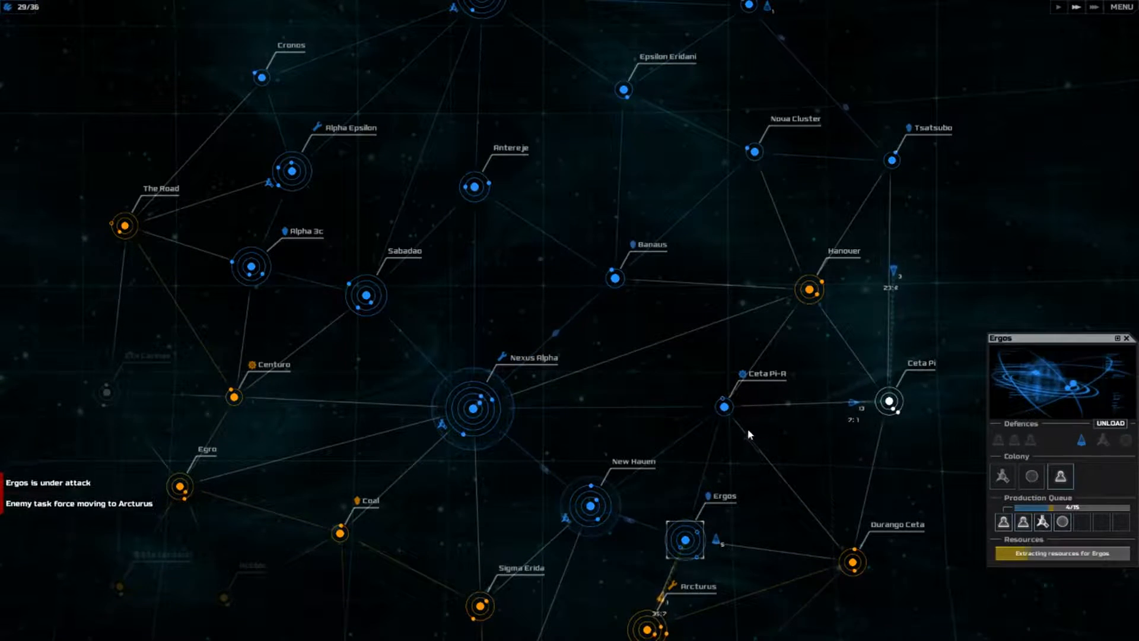
pyautogui.click(725, 406)
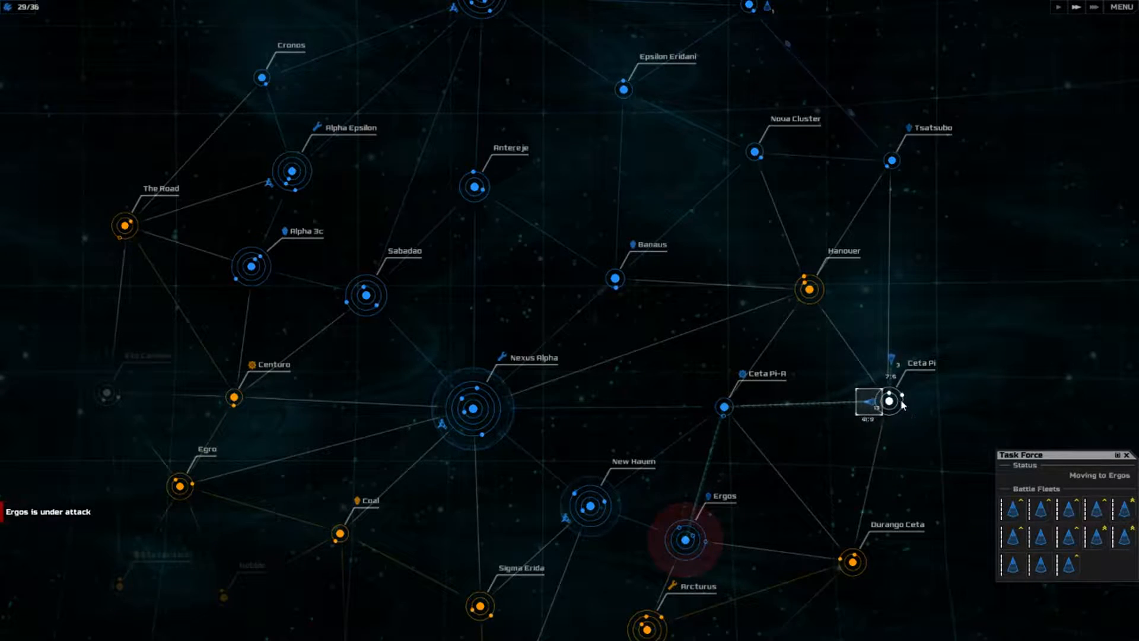
pyautogui.click(890, 399)
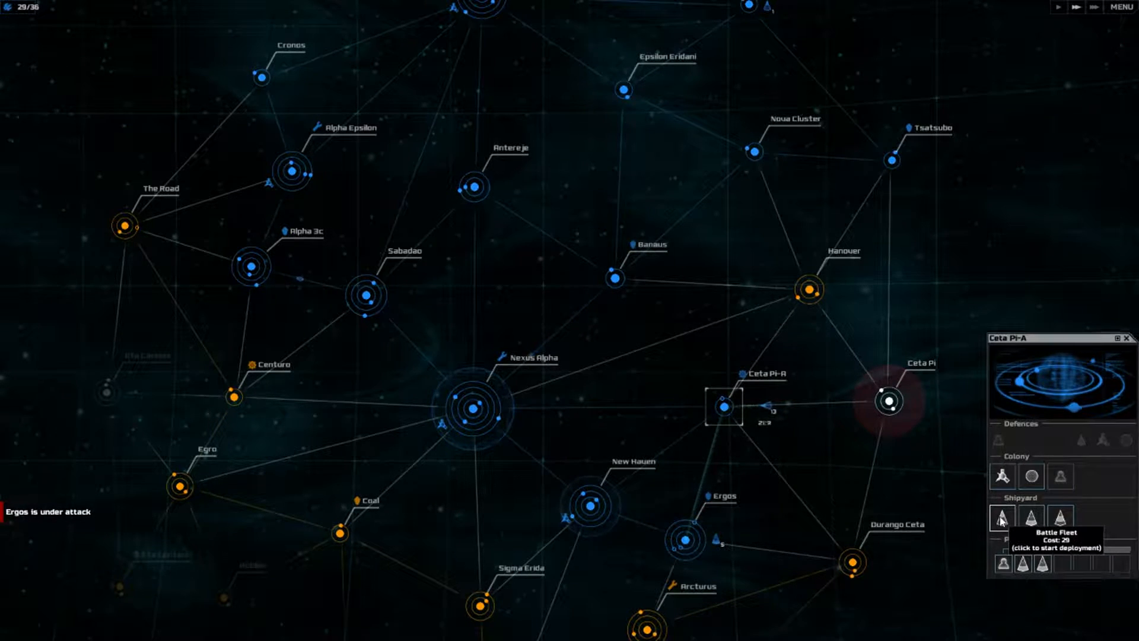
# Step: Queue a battle fleet at Ceta Pi-A, invade Durango Ceta, then move on to Ceta Pi
pyautogui.click(1003, 518)
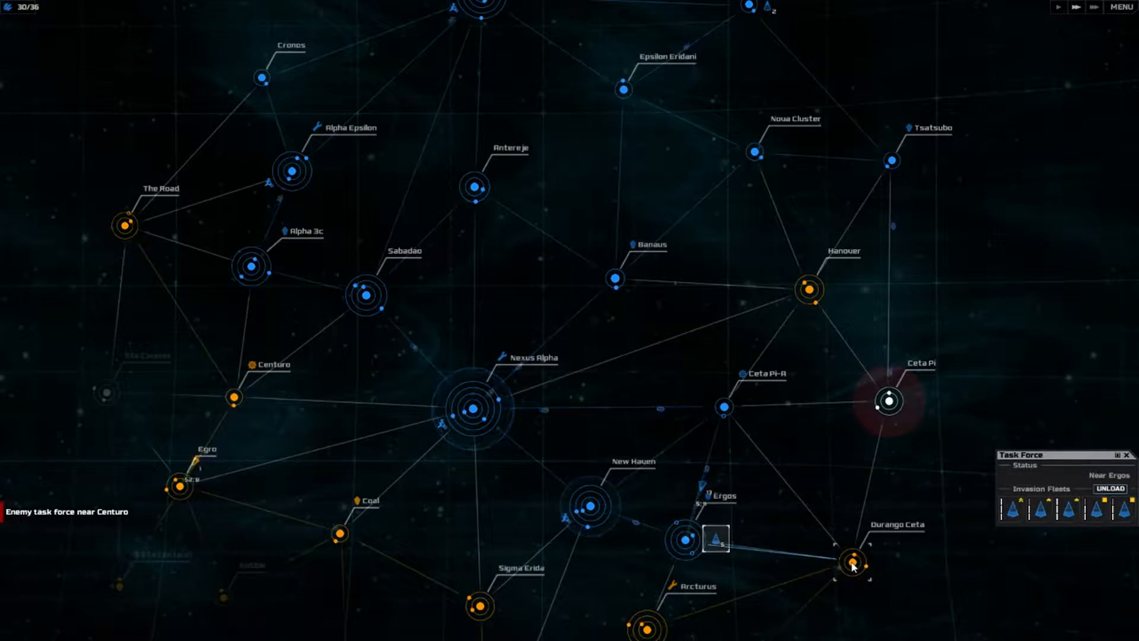
pyautogui.click(851, 562)
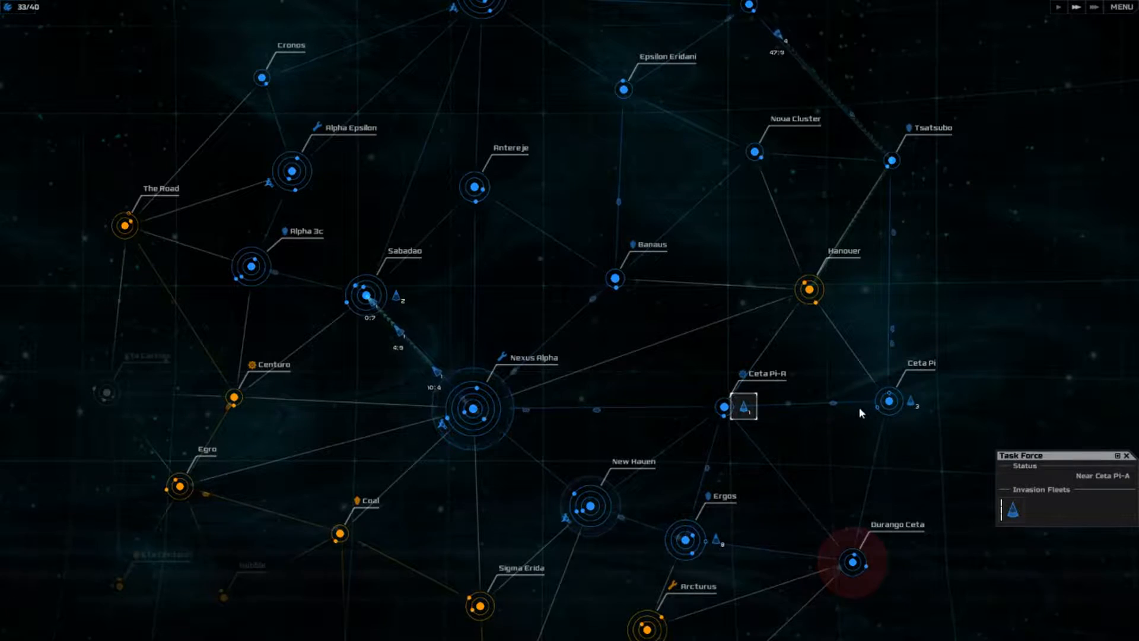
pyautogui.click(889, 401)
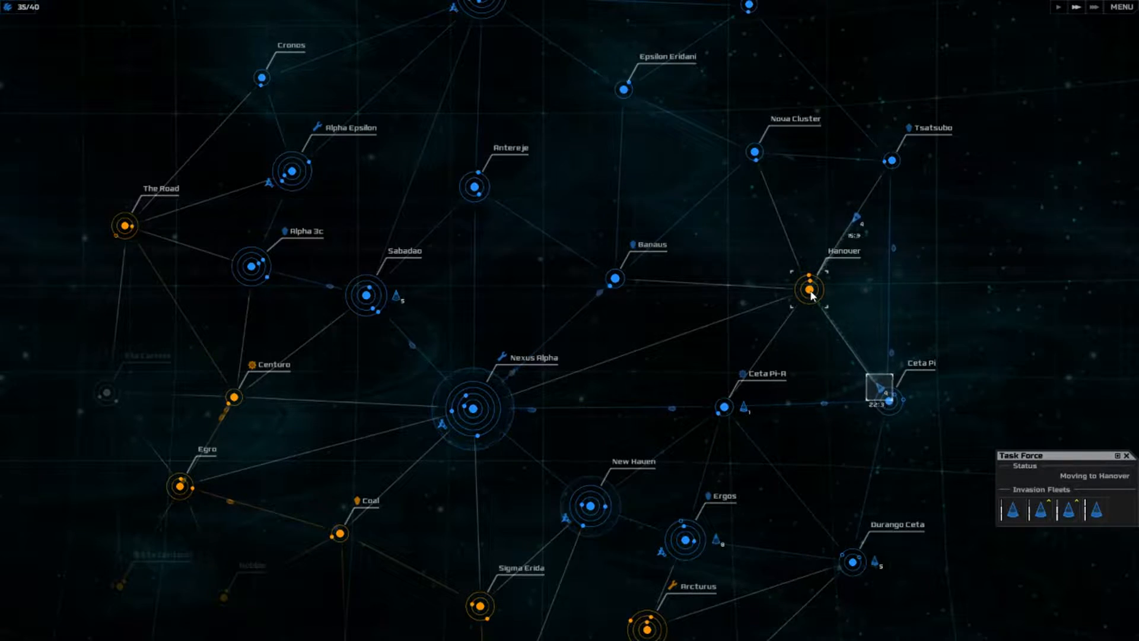
# Step: Queue two rounds of Ground Troops at Durango Ceta
pyautogui.click(852, 563)
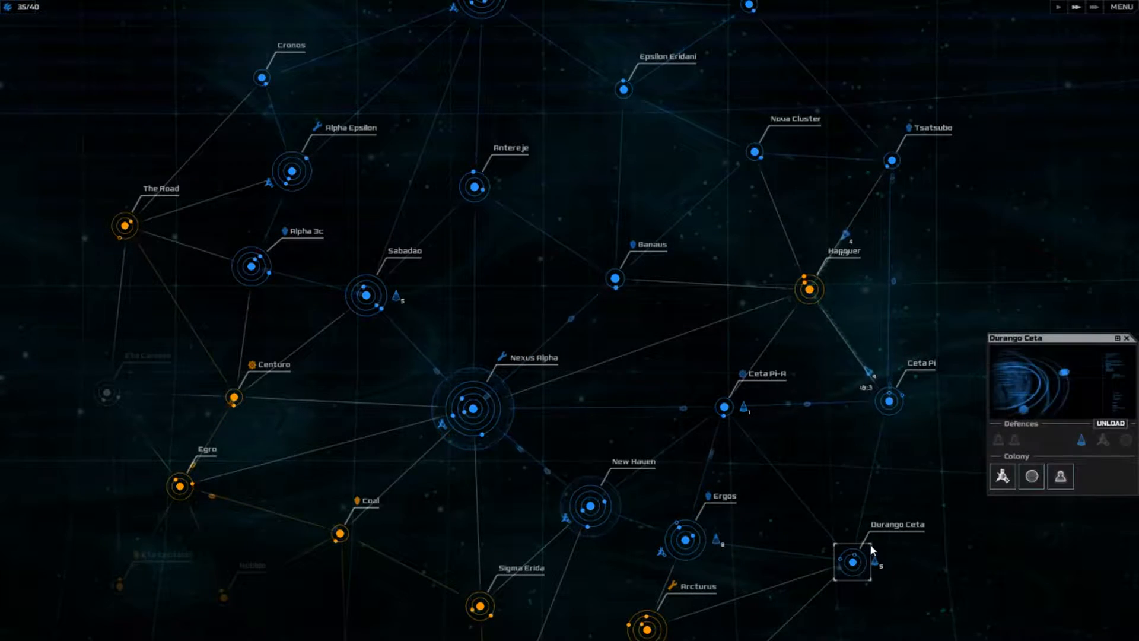
pyautogui.click(1060, 476)
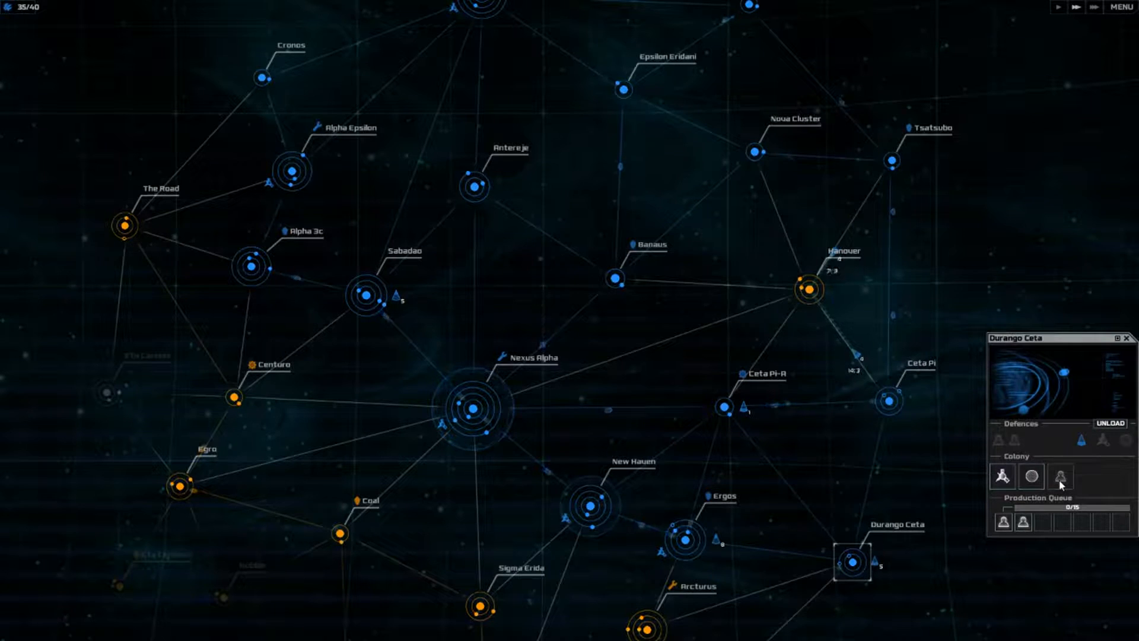
pyautogui.click(1060, 477)
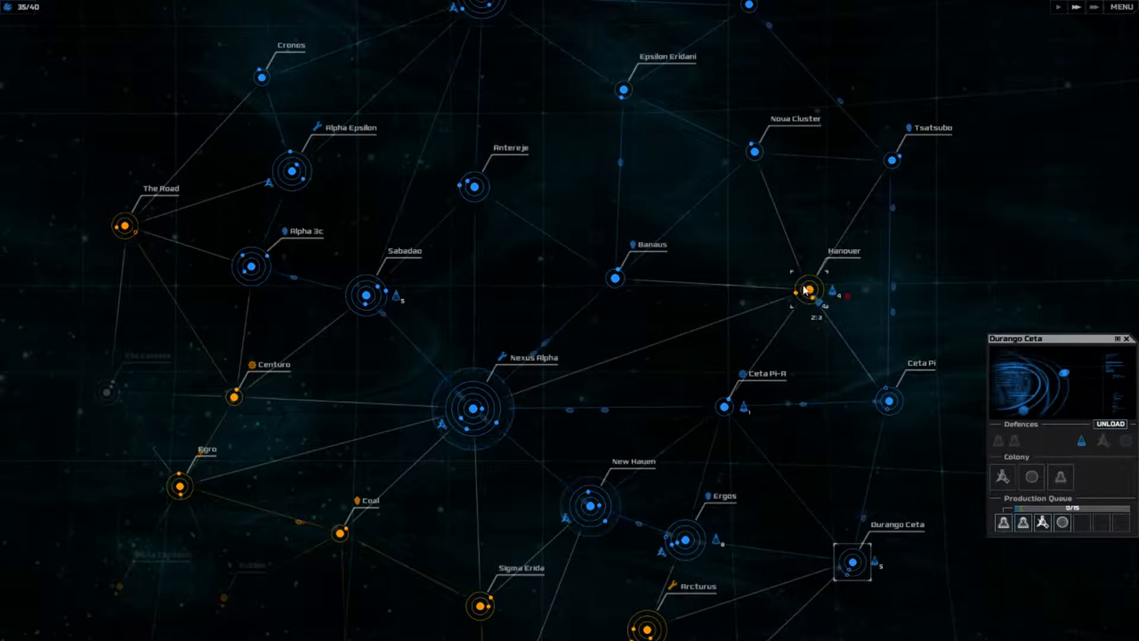
# Step: Invade Hanover and send the invasion fleets toward The Road
pyautogui.click(803, 294)
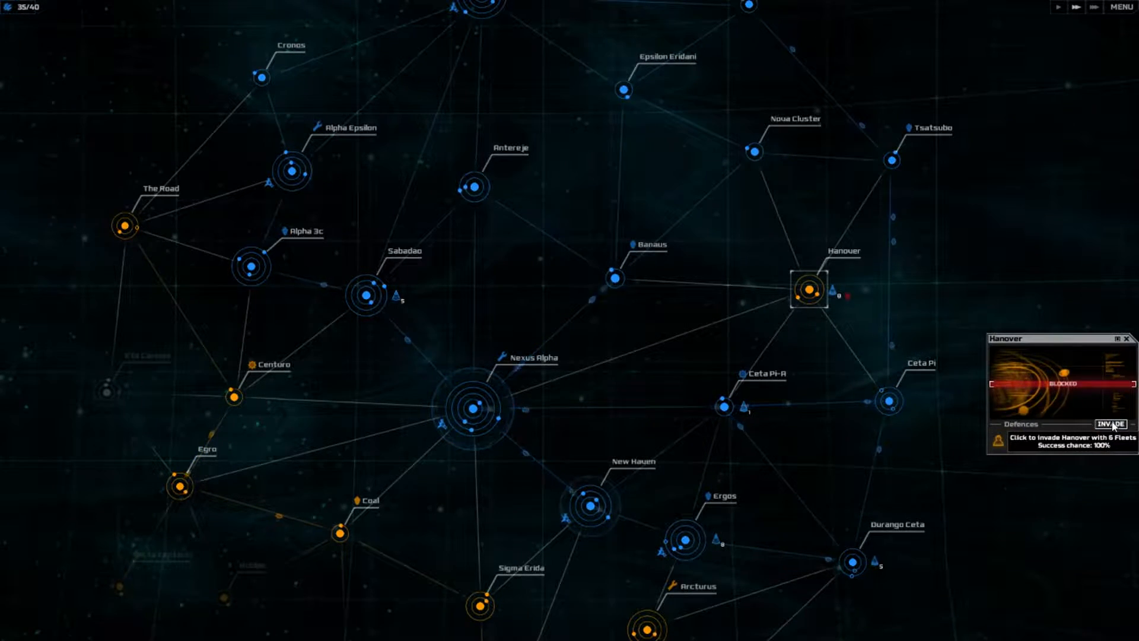
pyautogui.click(1089, 427)
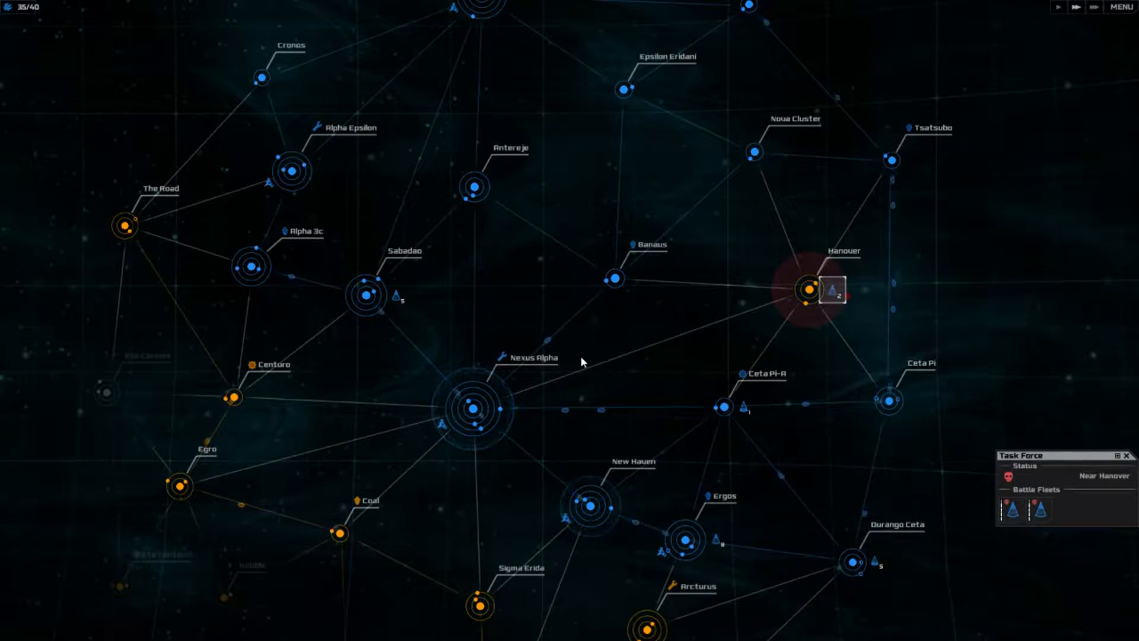
pyautogui.click(367, 295)
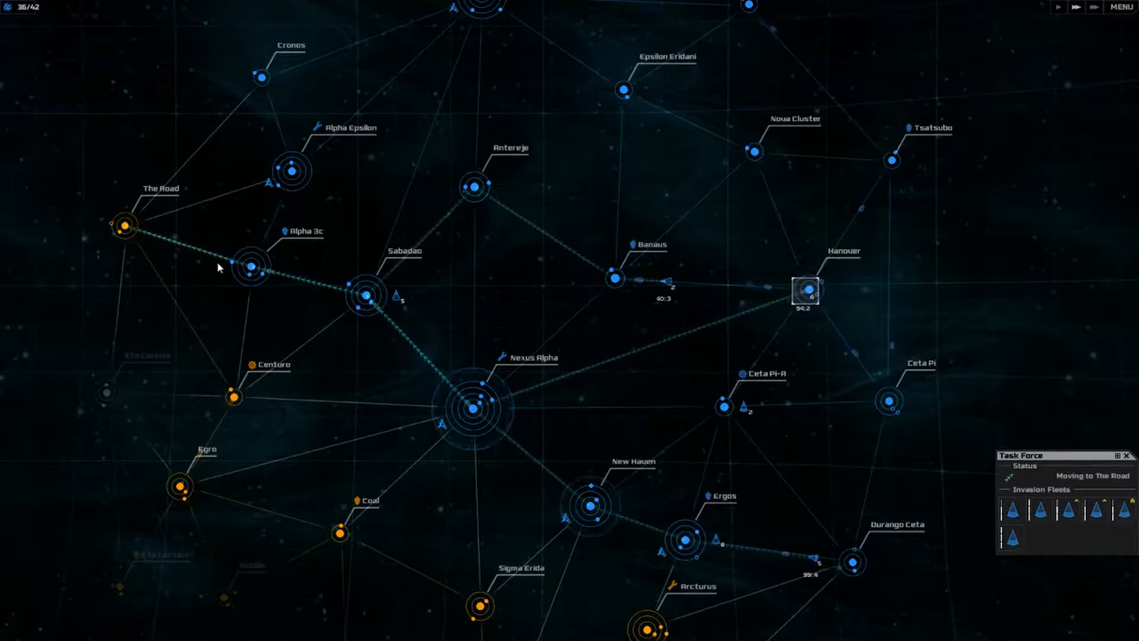
# Step: Queue Ground Troops at Ergos after checking Ceta Pi and Durango Ceta, then attack The Road from Sabadao
pyautogui.click(887, 401)
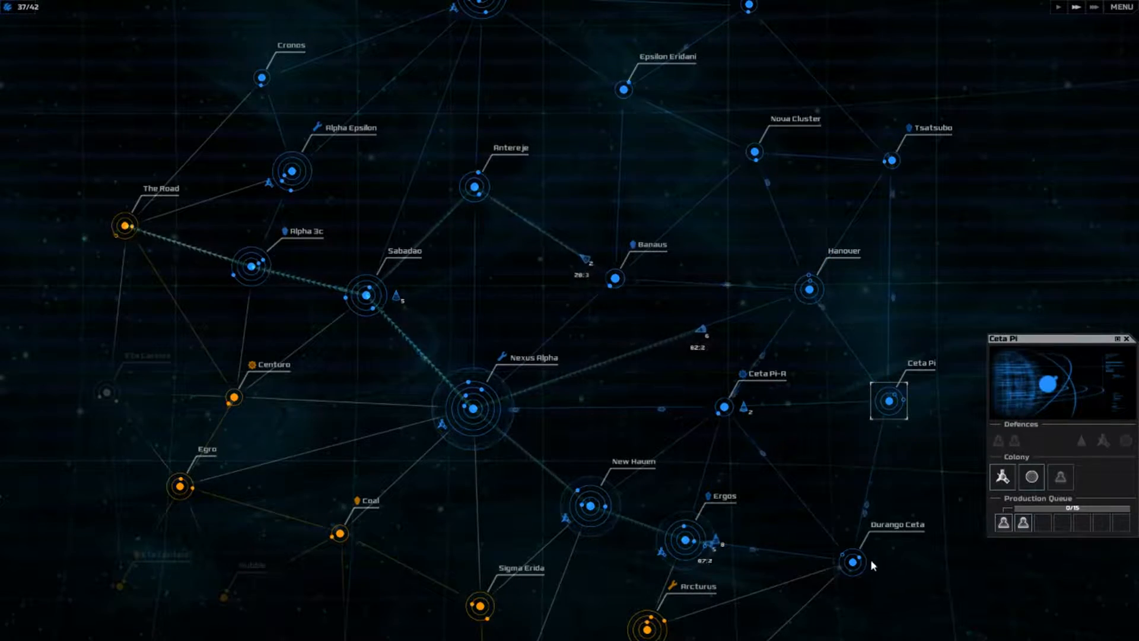
pyautogui.click(846, 560)
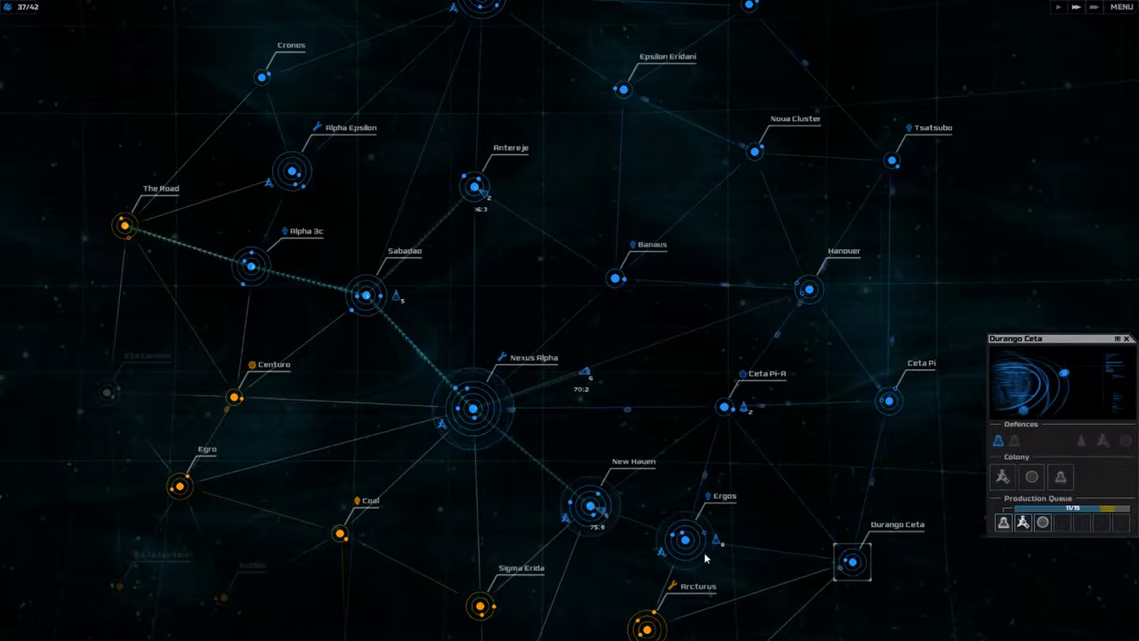
pyautogui.click(683, 541)
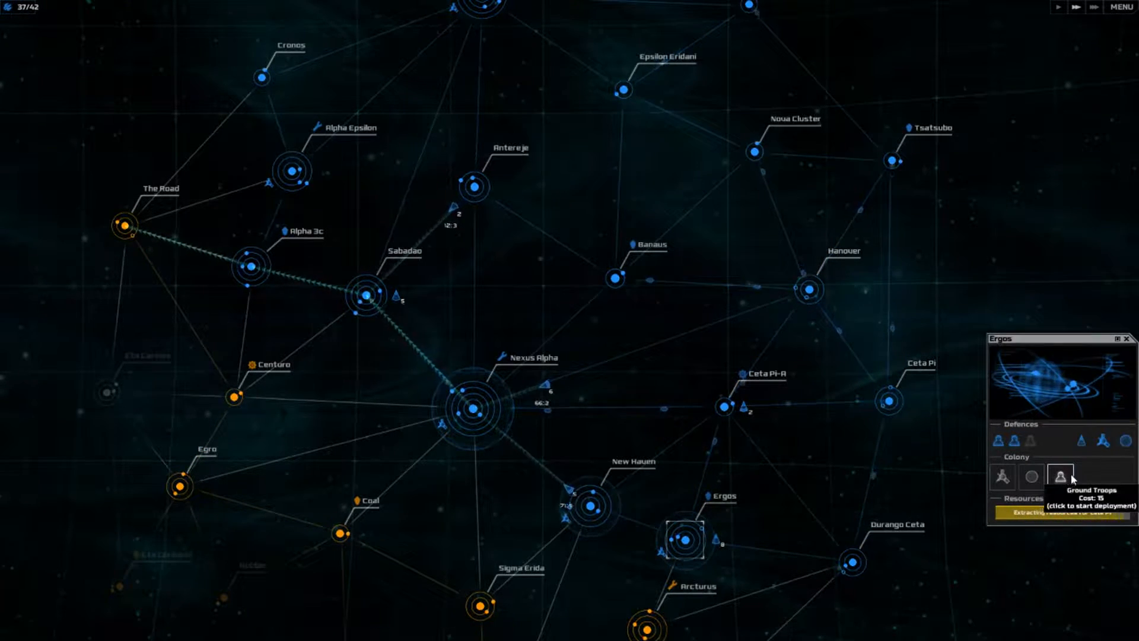
pyautogui.click(1060, 477)
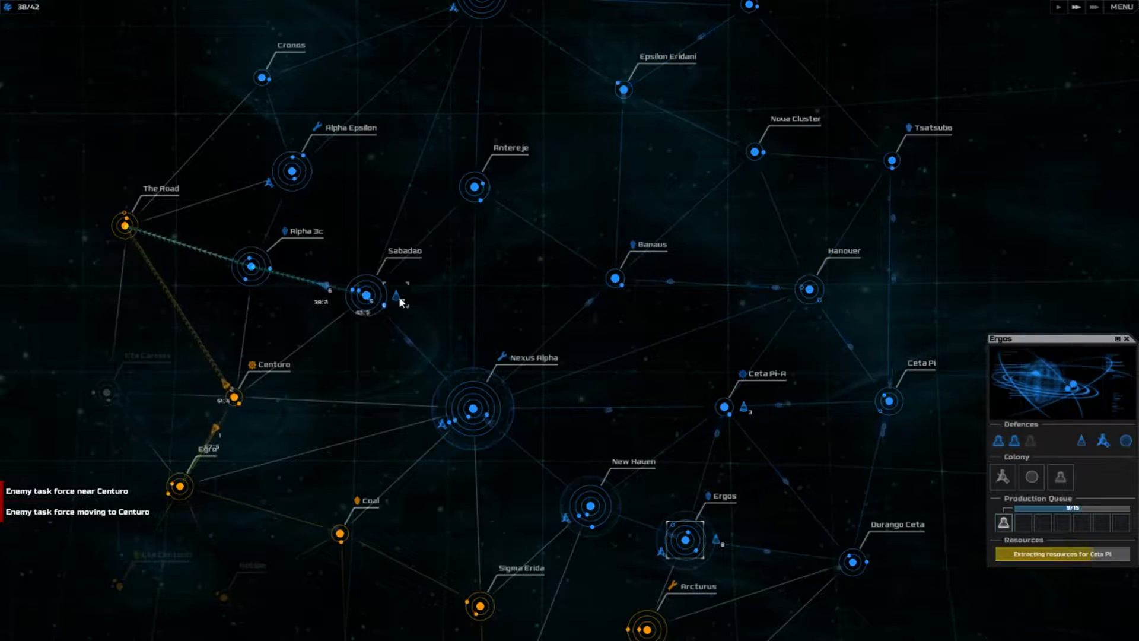
pyautogui.click(398, 294)
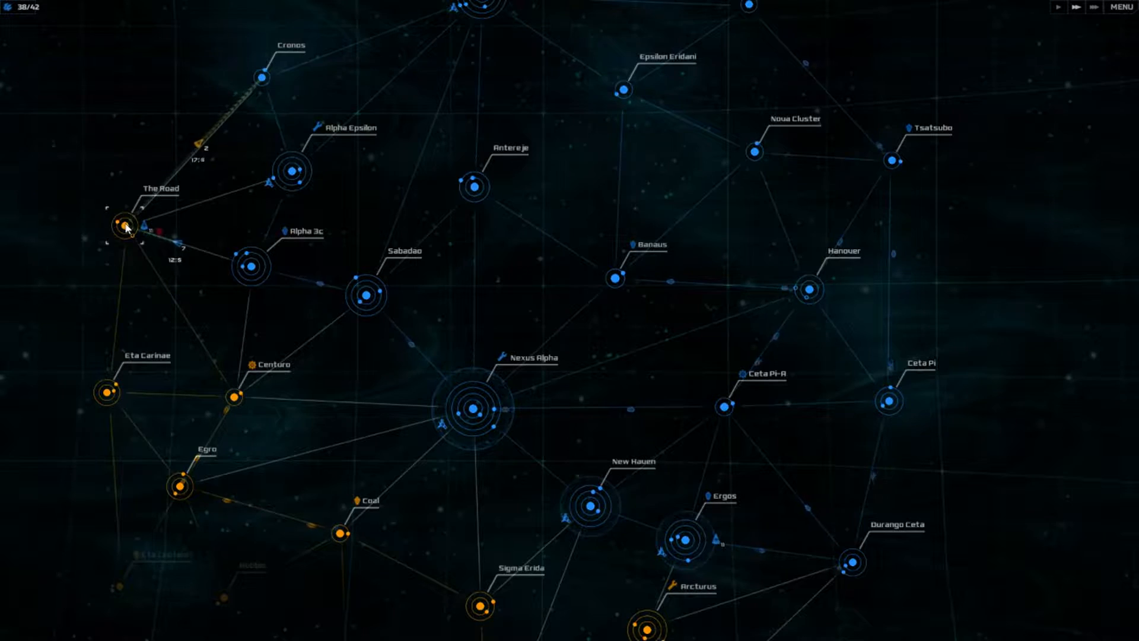
pyautogui.click(122, 221)
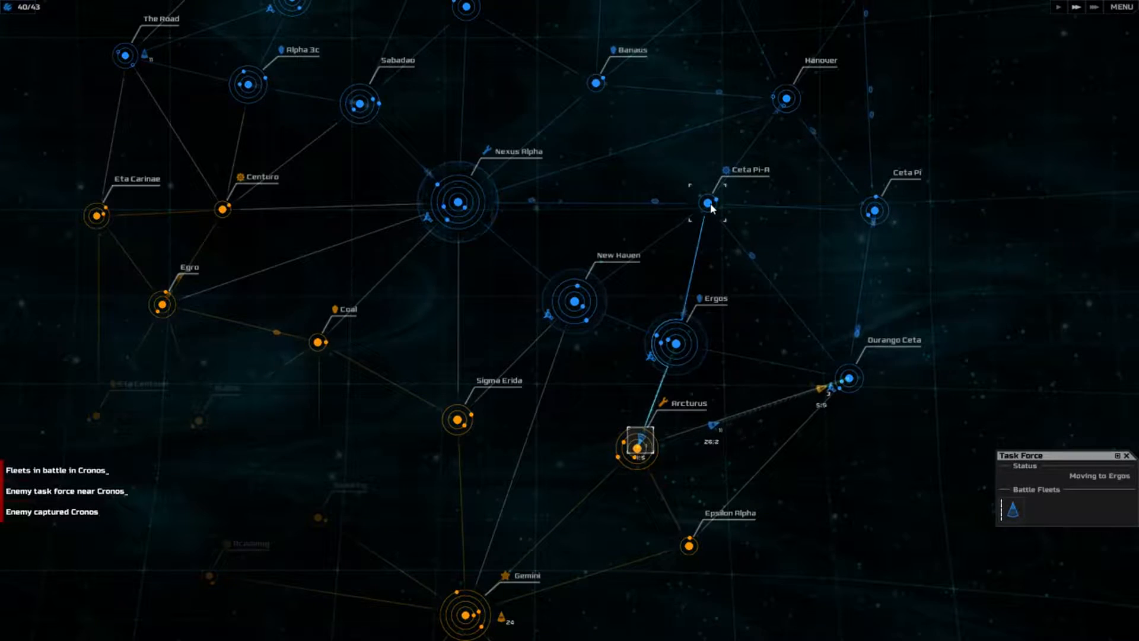
# Step: Queue a Battle Fleet at the Ceta Pi-A shipyard
pyautogui.click(706, 201)
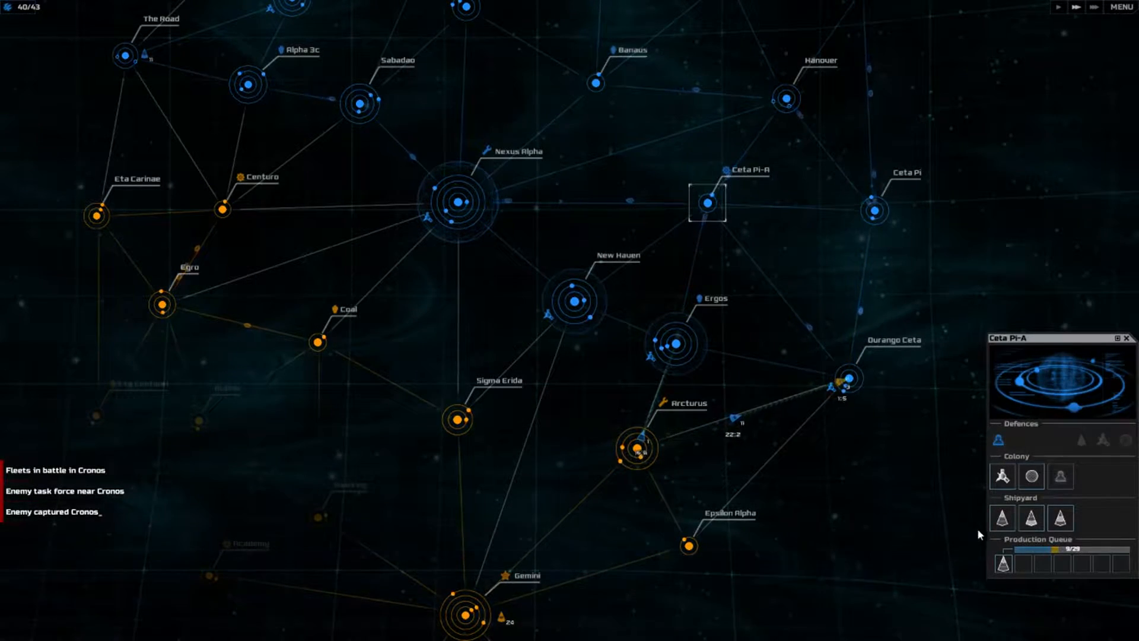
pyautogui.moveTo(1002, 518)
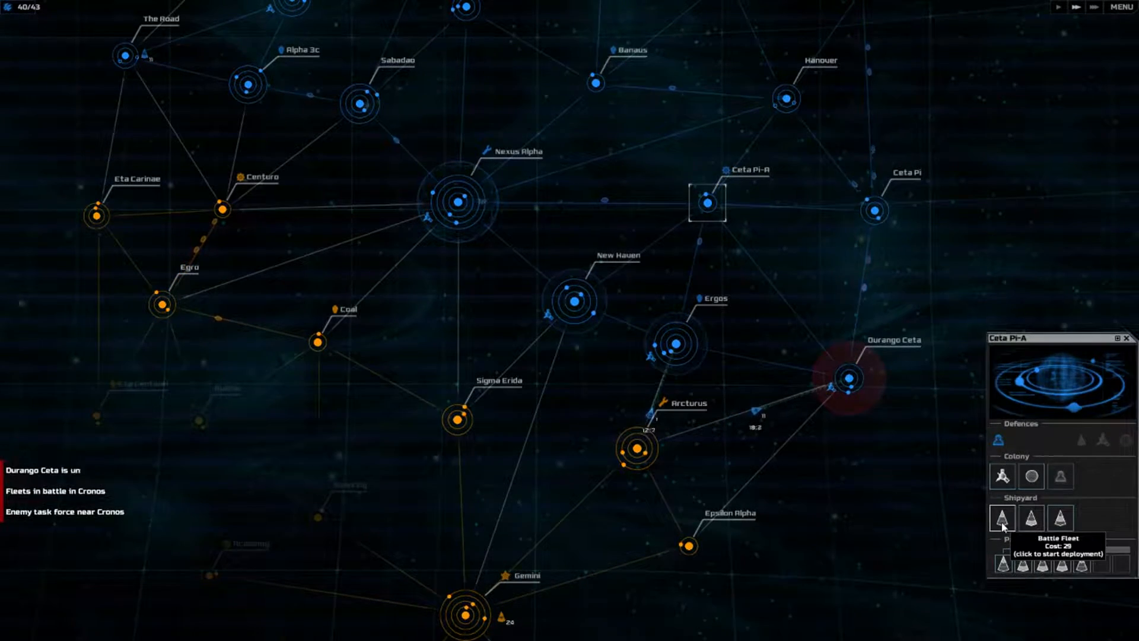
pyautogui.click(1002, 519)
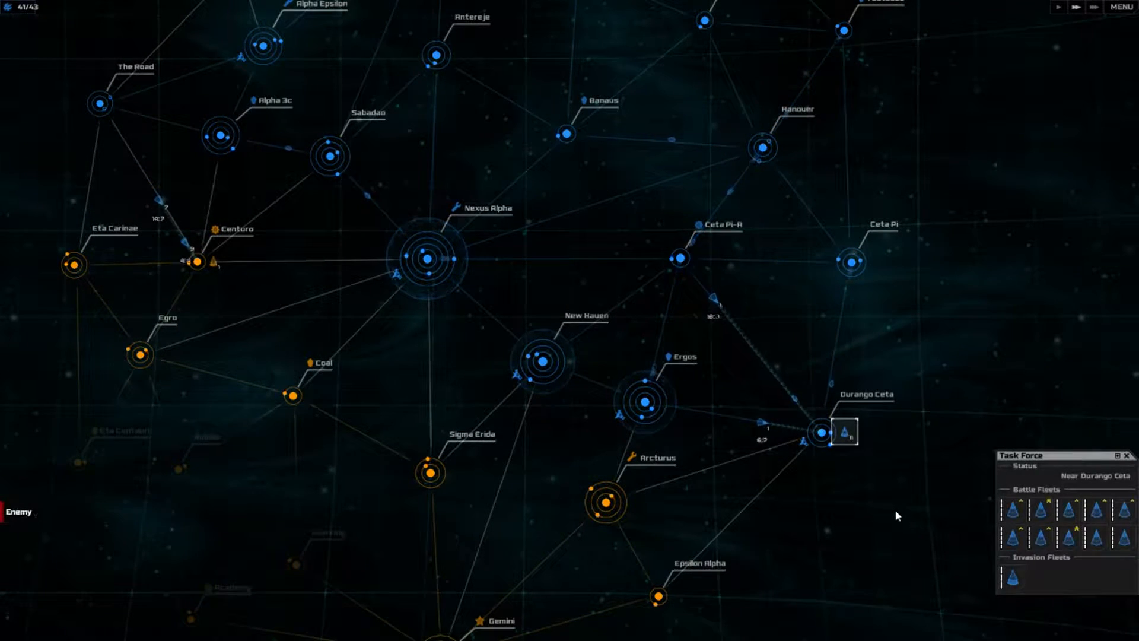
pyautogui.moveTo(1009, 576)
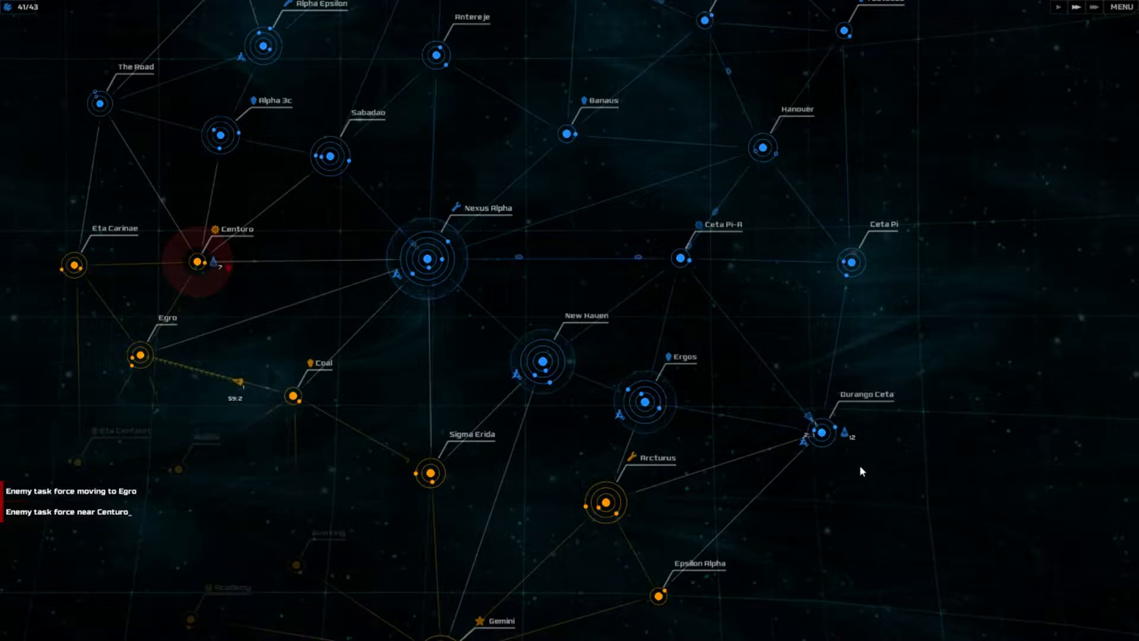
# Step: Select the twelve-fleet task force beside Durango Ceta
pyautogui.click(842, 434)
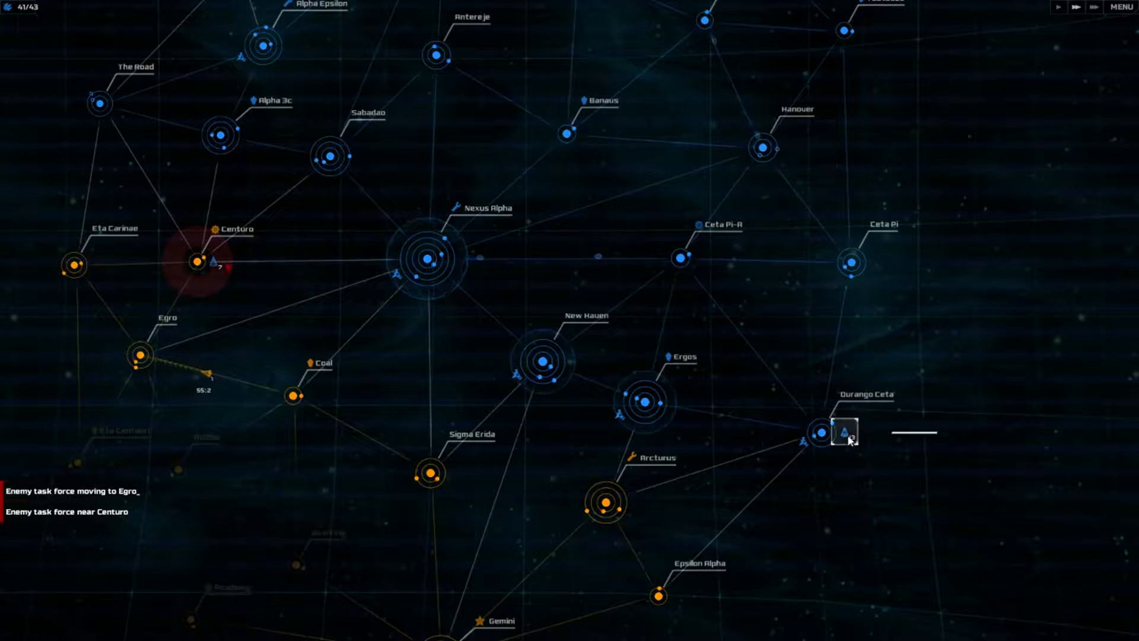
pyautogui.click(845, 433)
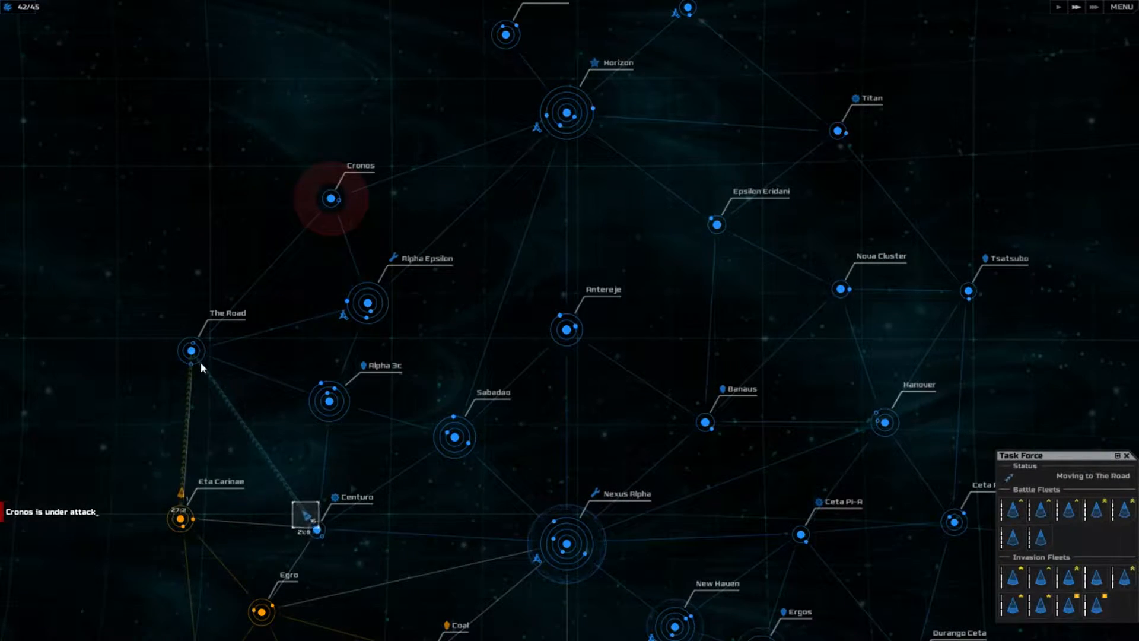
# Step: Queue ground troops at The Road and send the task force against Eta Carinae
pyautogui.click(191, 351)
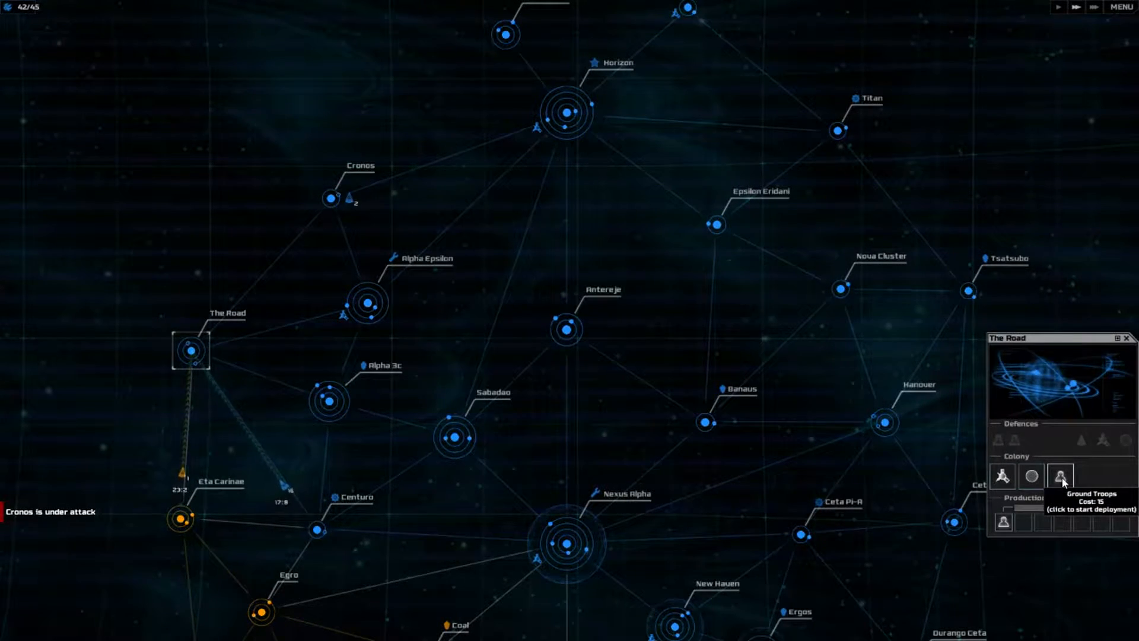
pyautogui.click(1061, 476)
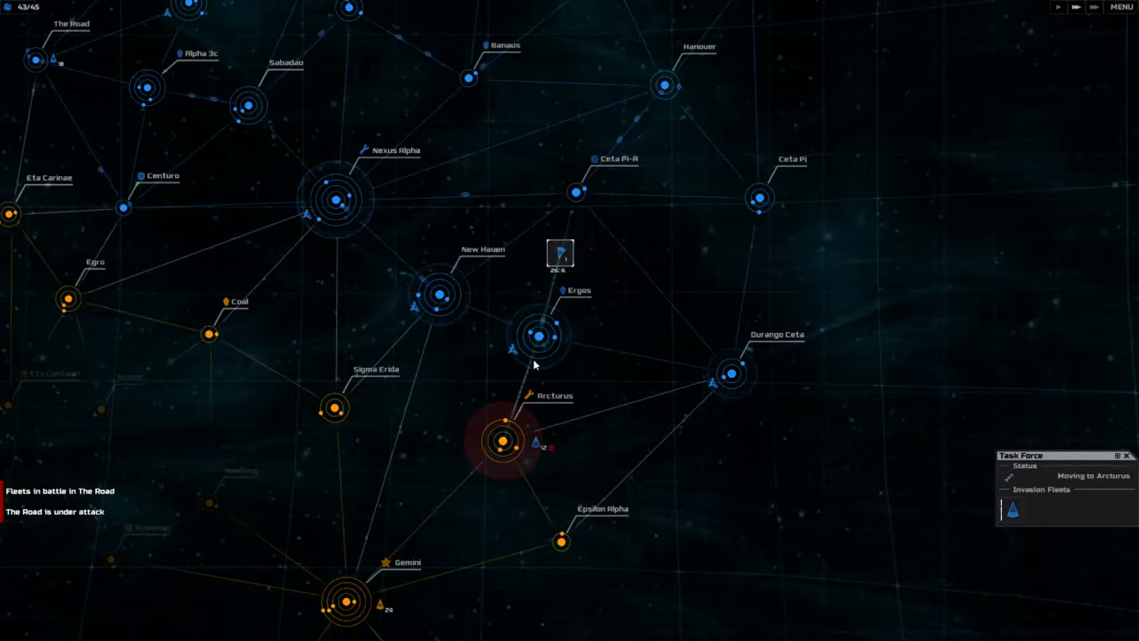
pyautogui.click(576, 192)
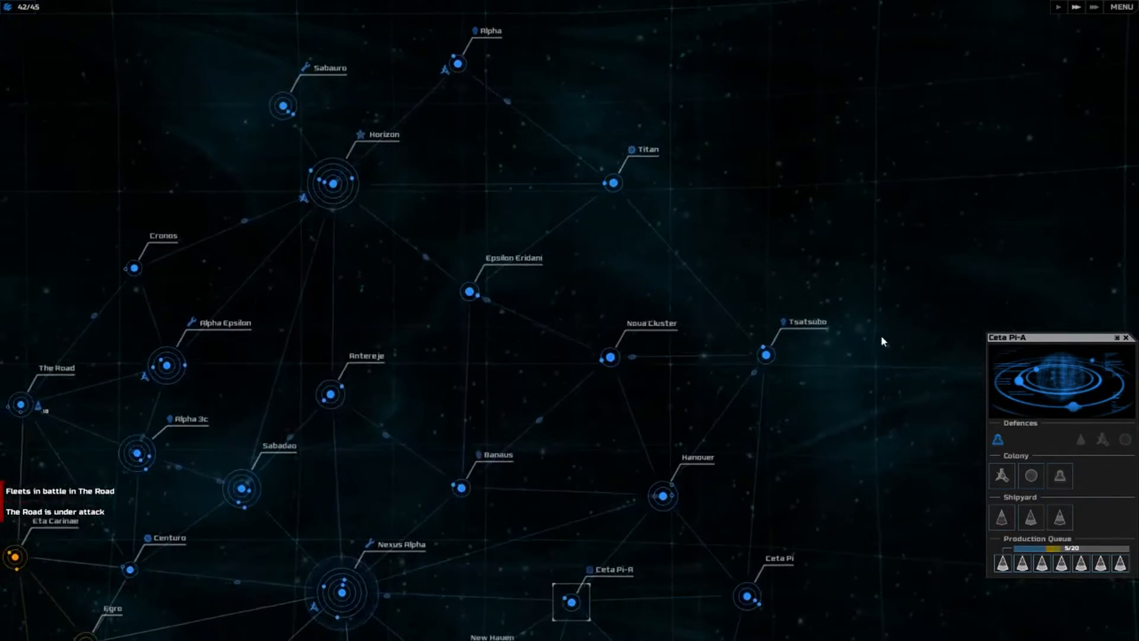
pyautogui.click(612, 183)
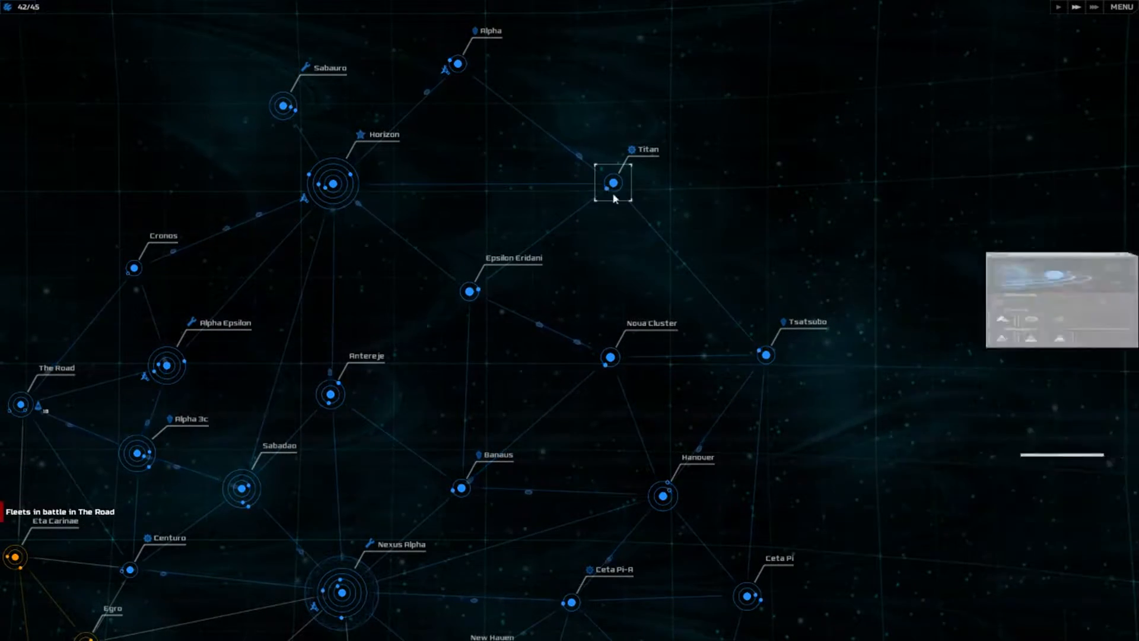
pyautogui.click(612, 183)
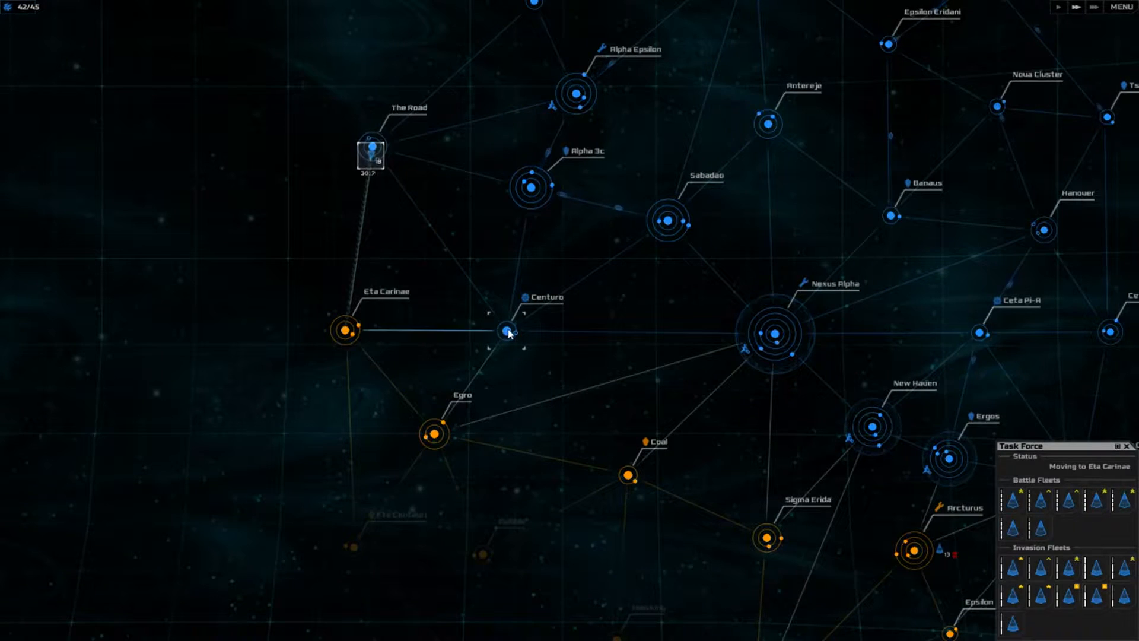
# Step: Send battle fleets from The Road to retake Centuro
pyautogui.click(506, 332)
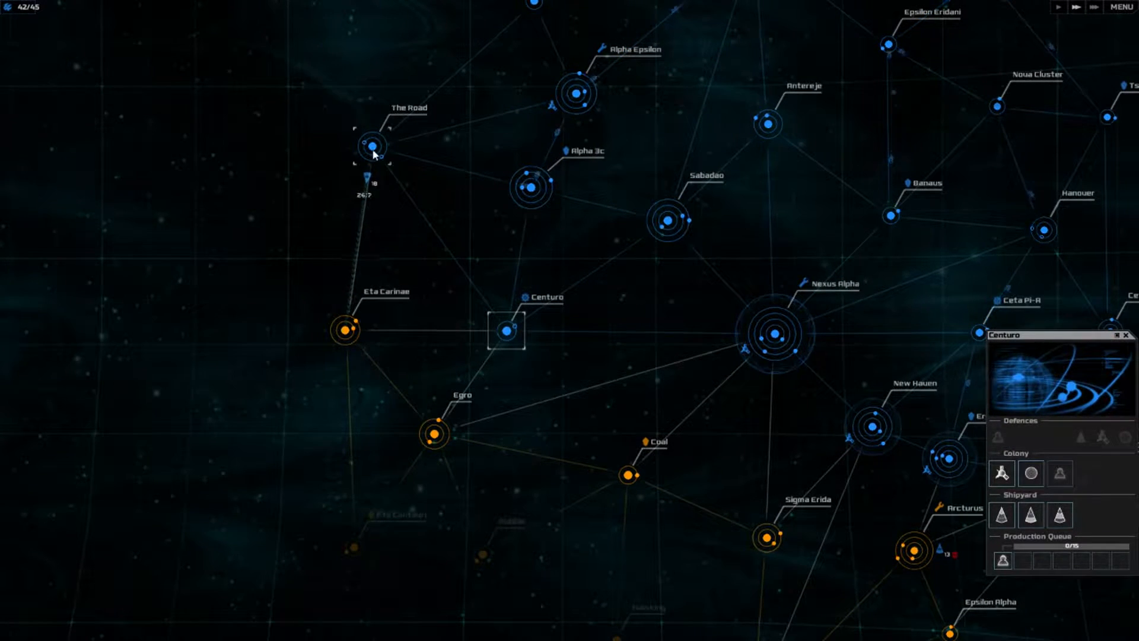
pyautogui.click(371, 146)
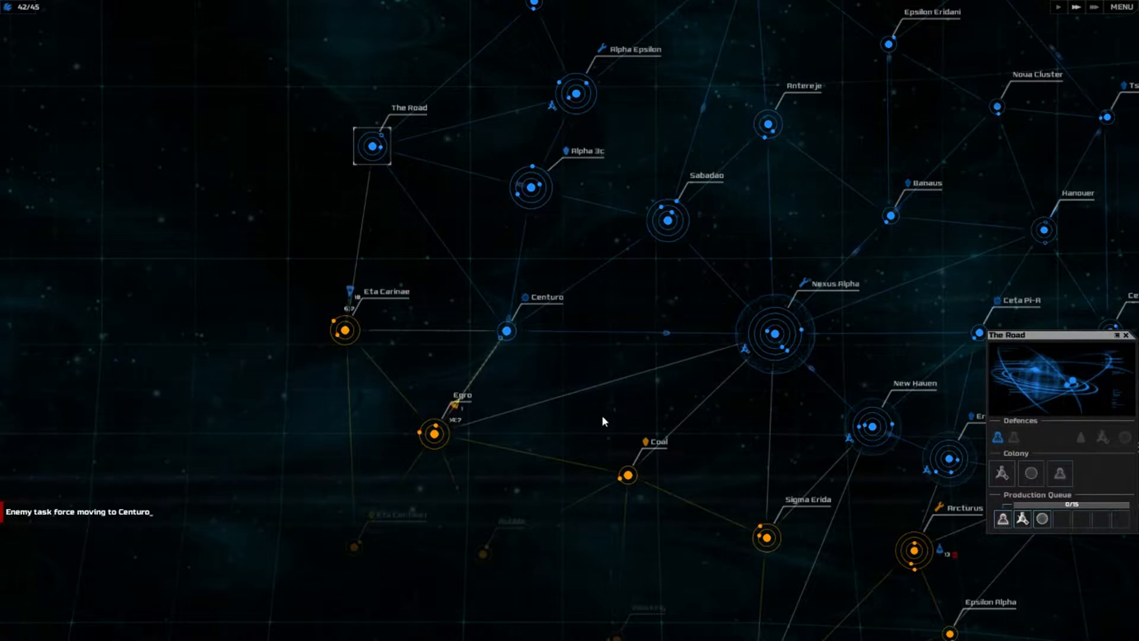
pyautogui.click(343, 330)
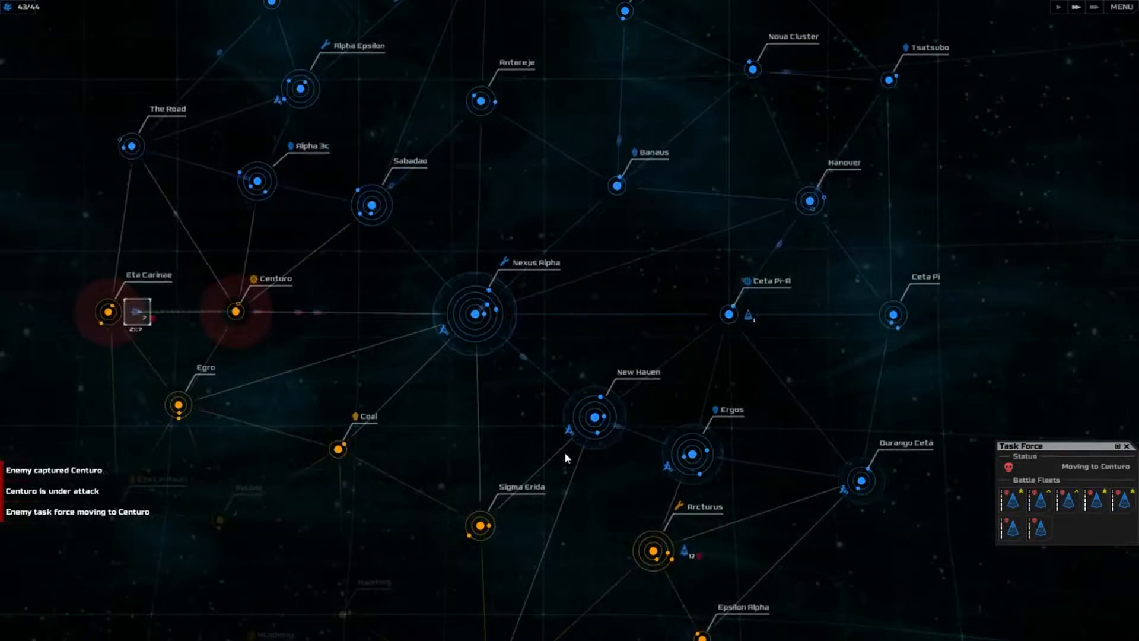
# Step: Order the task force near Arcturus to move on Centuro
pyautogui.click(655, 534)
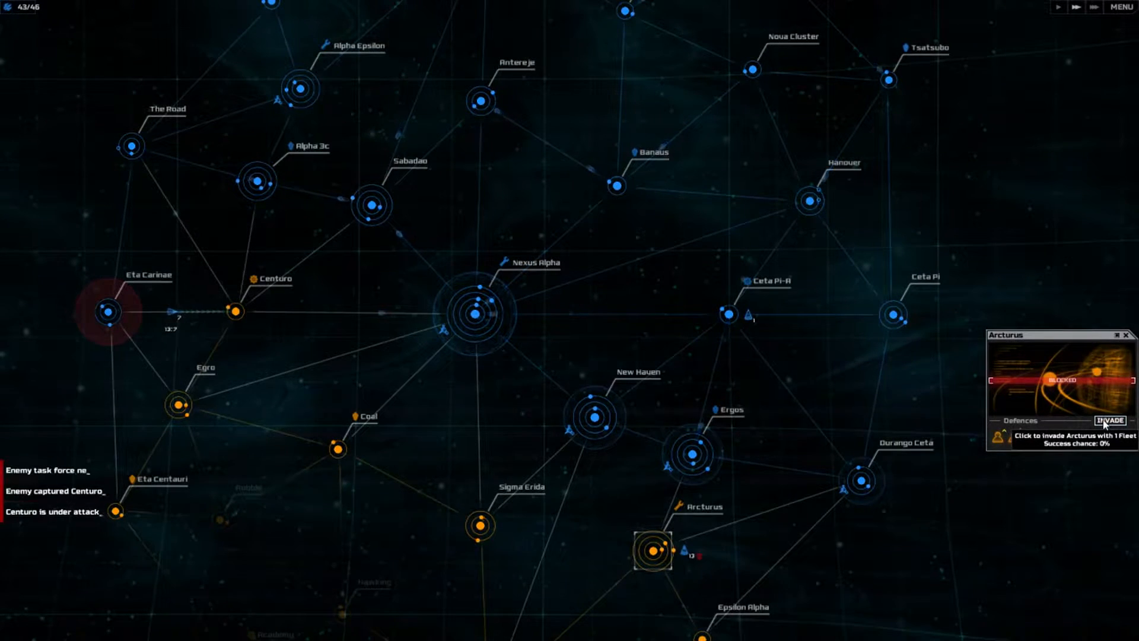
pyautogui.click(686, 550)
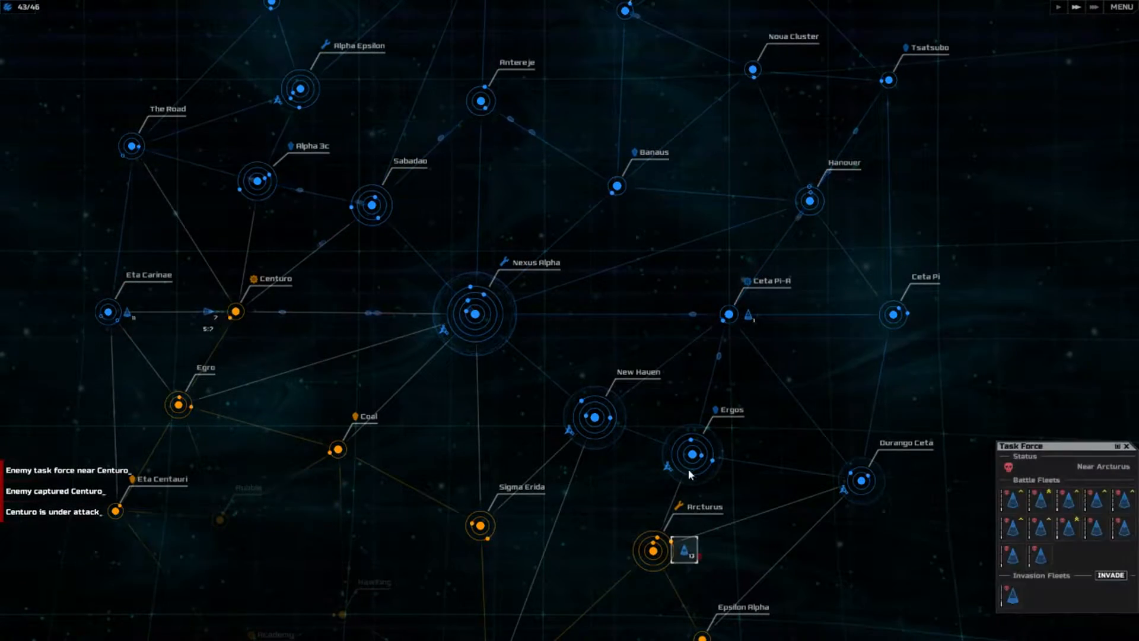
pyautogui.click(695, 454)
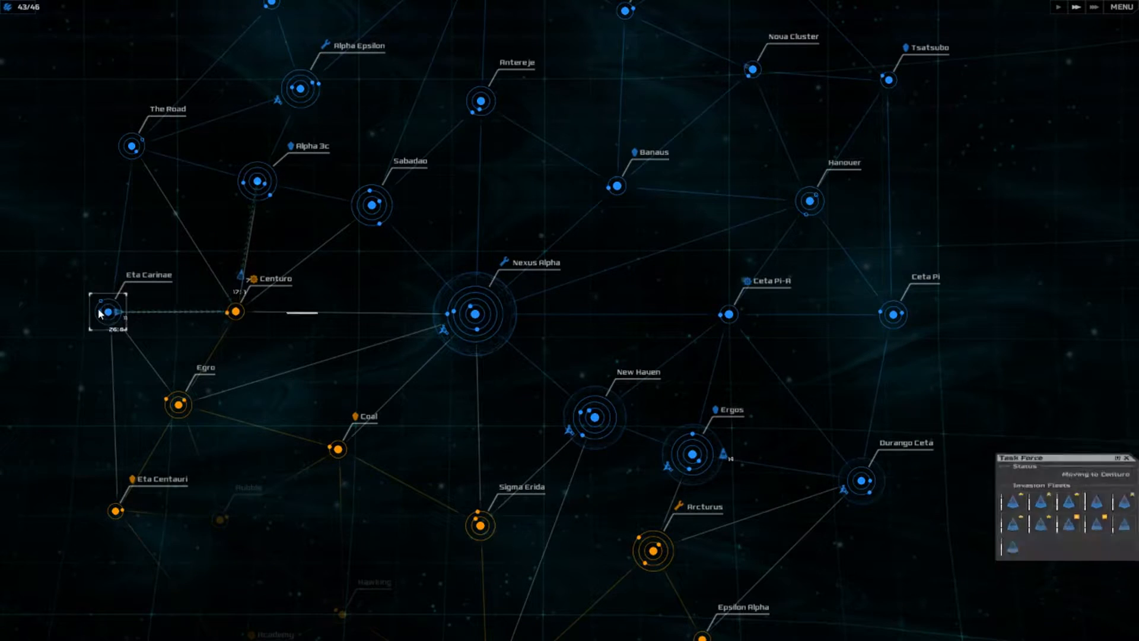
# Step: Queue a Battle Station at Eta Carinae and send the Ergos fleet to invade Centuro
pyautogui.click(106, 311)
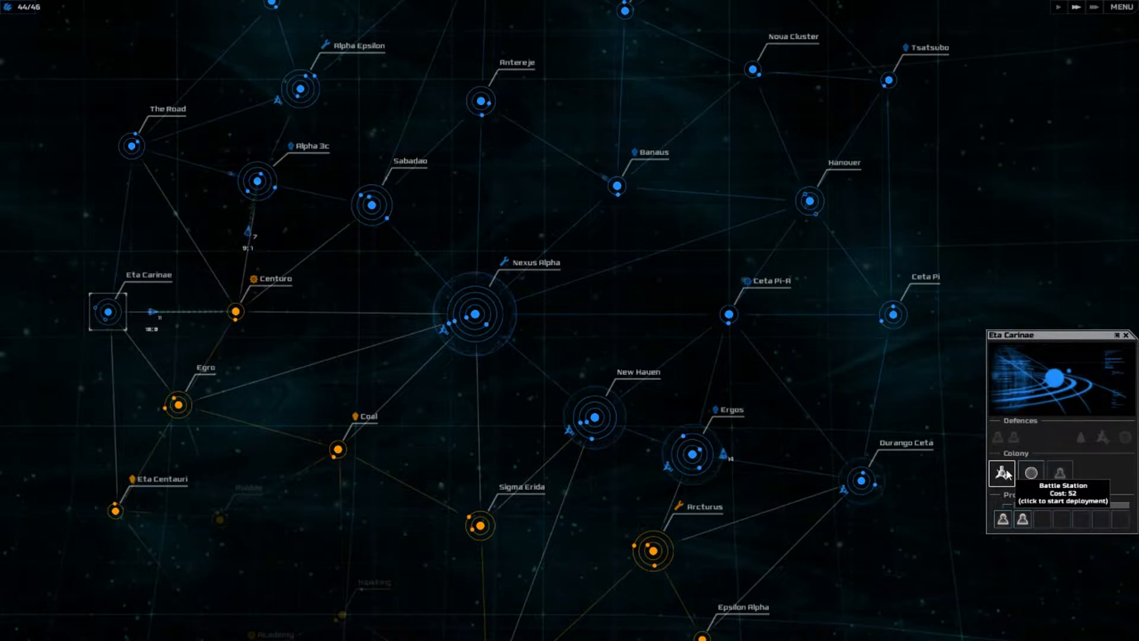
pyautogui.click(1000, 472)
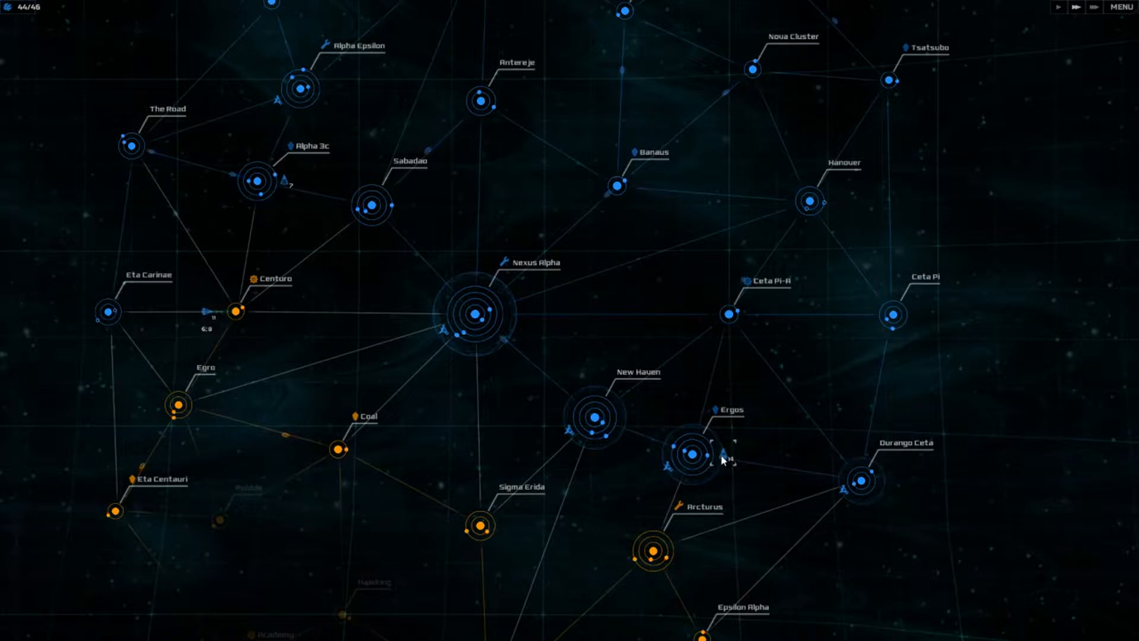
pyautogui.click(721, 453)
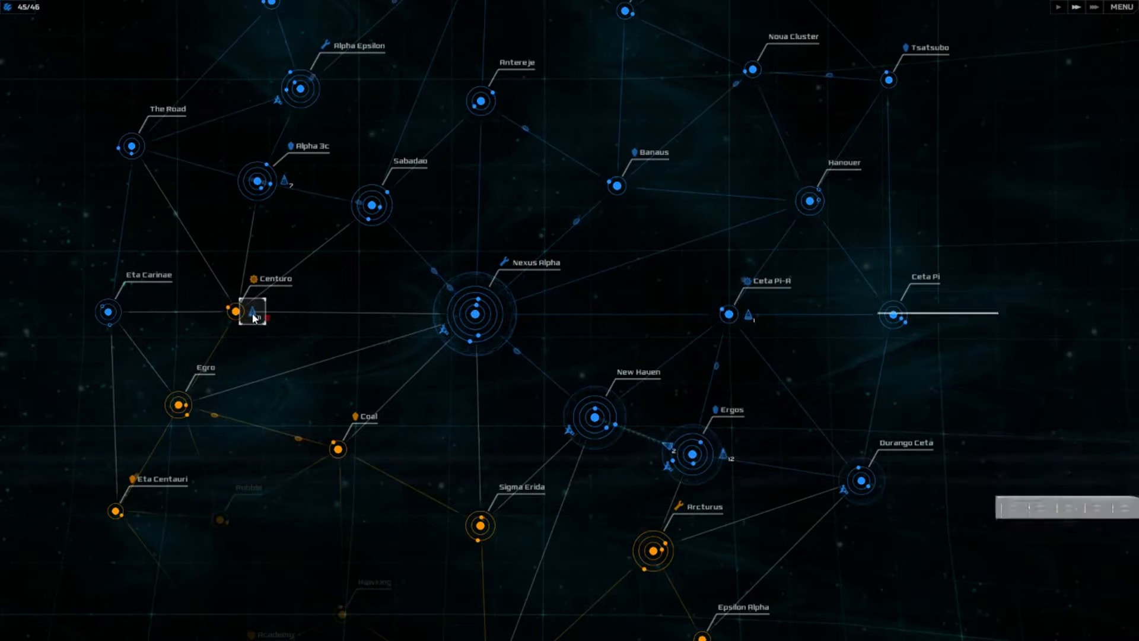
pyautogui.click(255, 312)
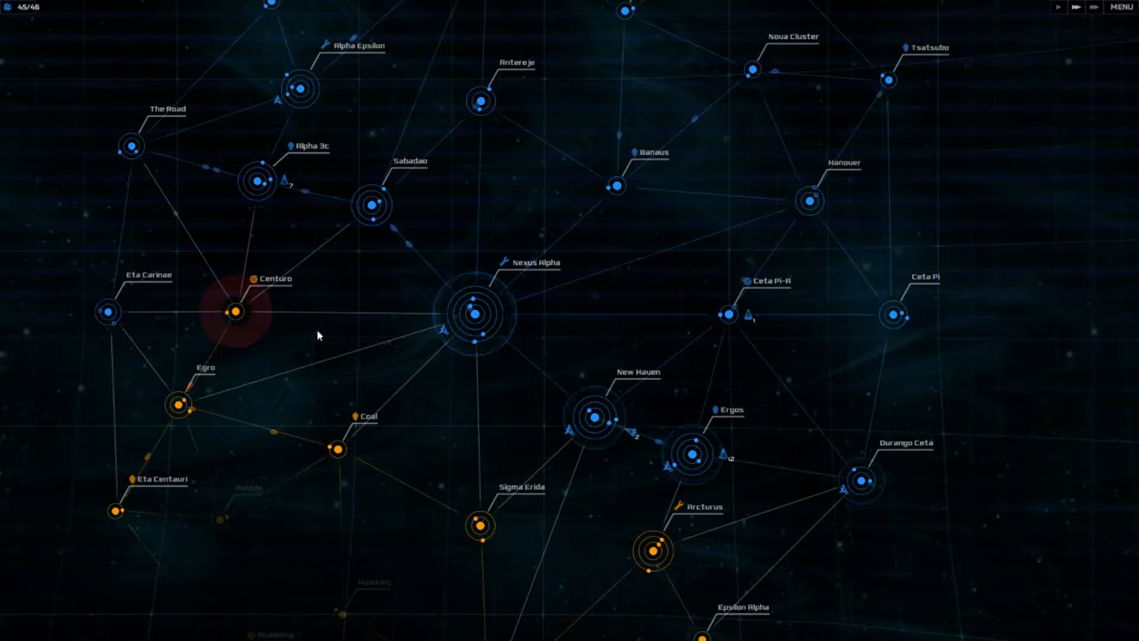
pyautogui.click(235, 311)
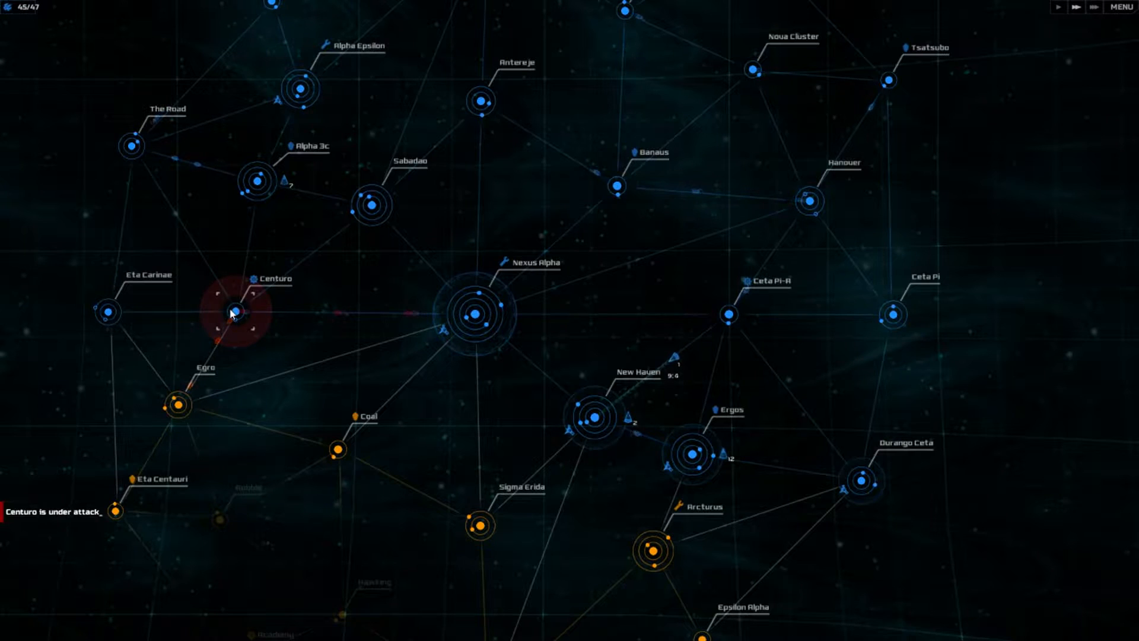
pyautogui.click(237, 313)
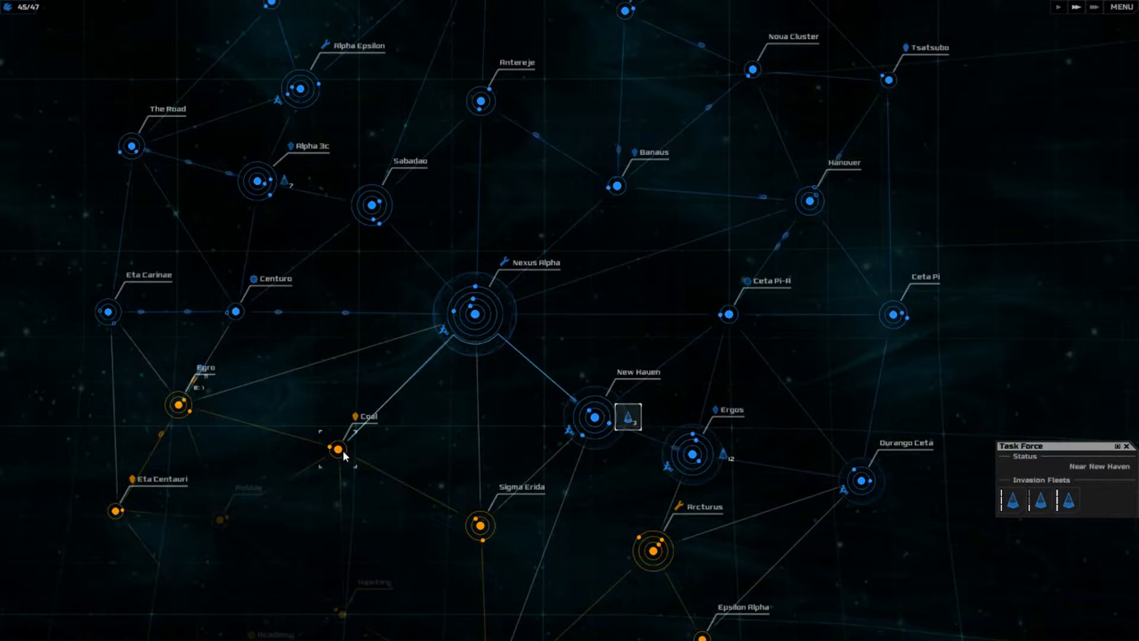
# Step: Capture Egro and send the New Haven invasion fleets toward Coal and Eta Centauri
pyautogui.click(333, 447)
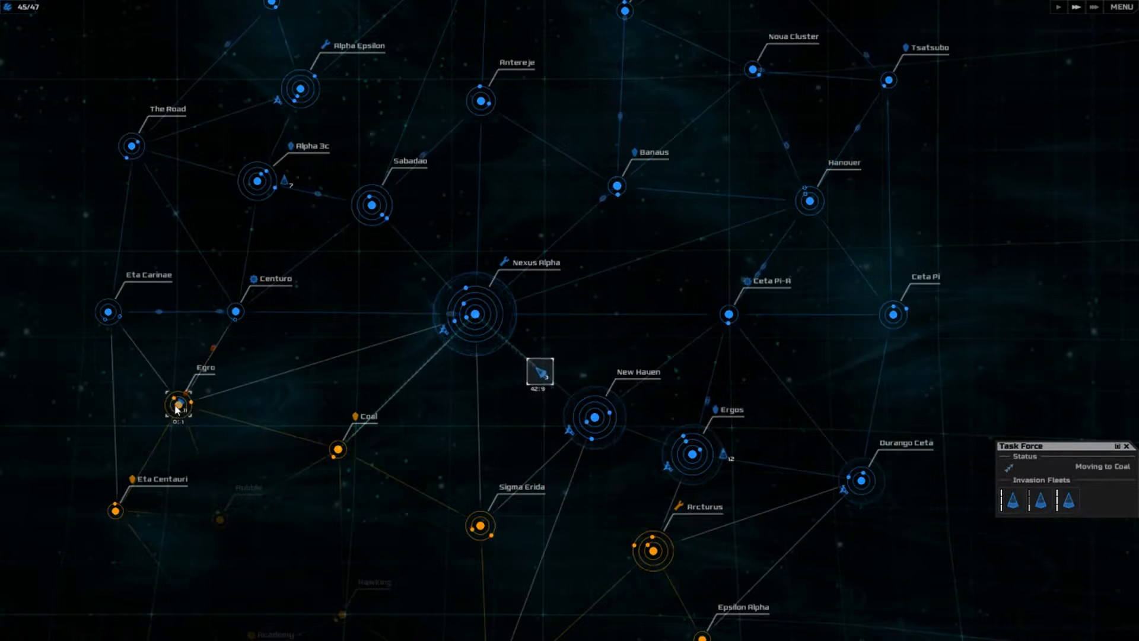
pyautogui.click(177, 401)
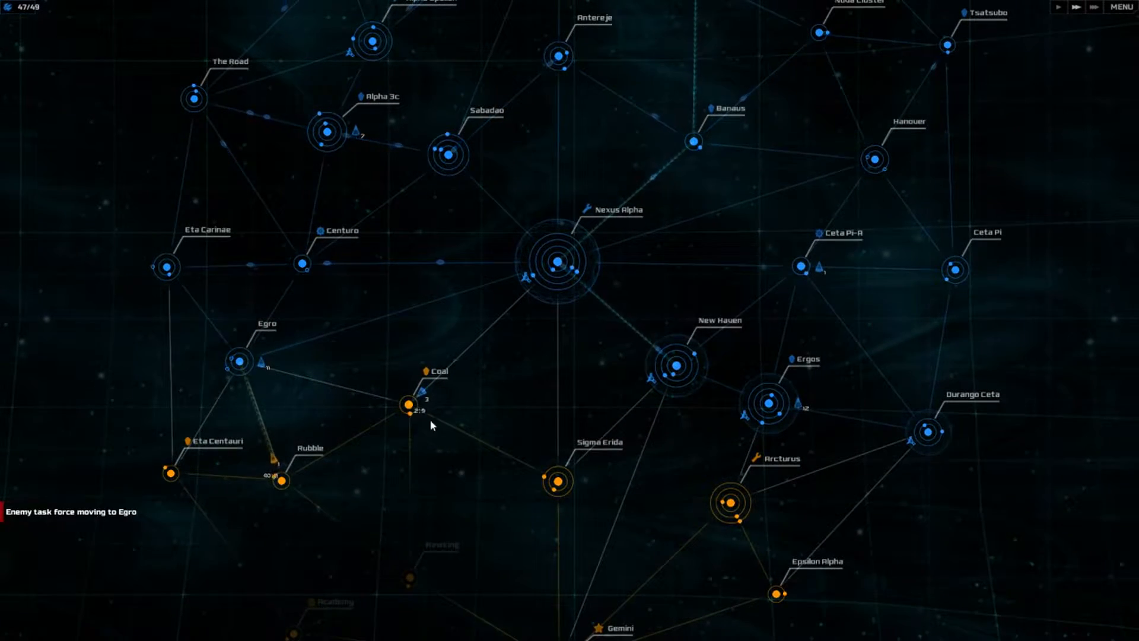
pyautogui.click(407, 403)
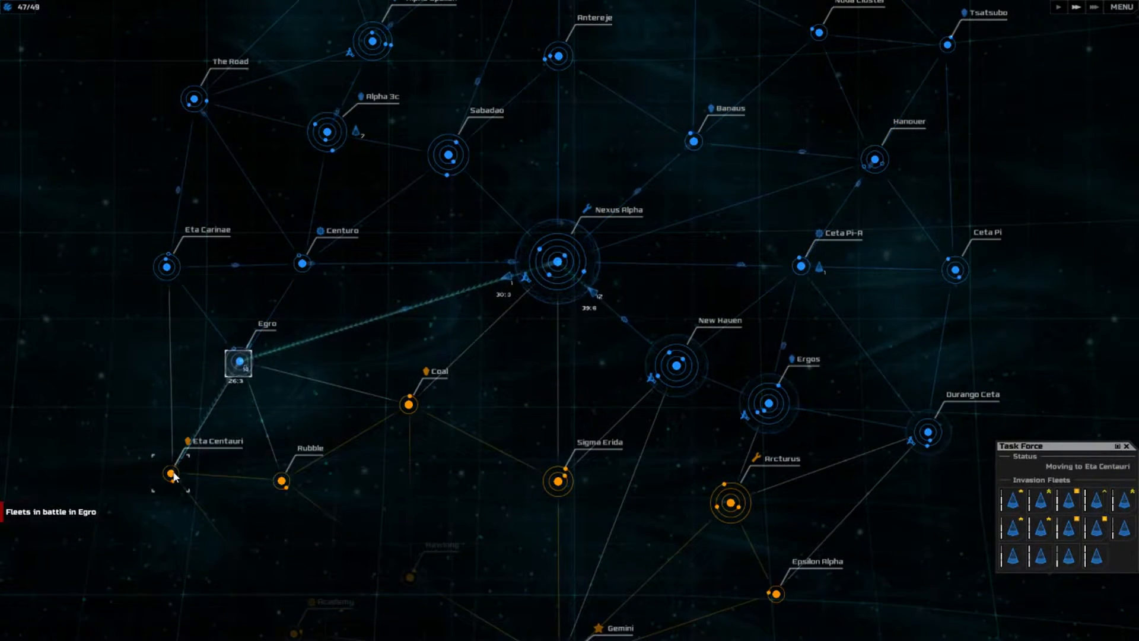
pyautogui.click(239, 362)
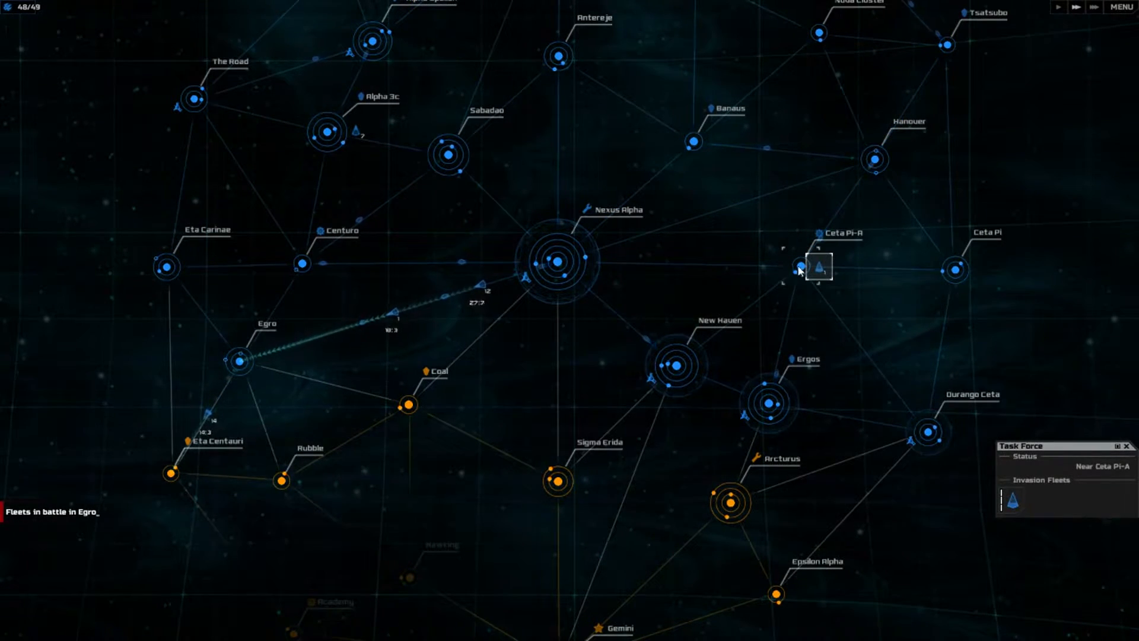
pyautogui.click(800, 266)
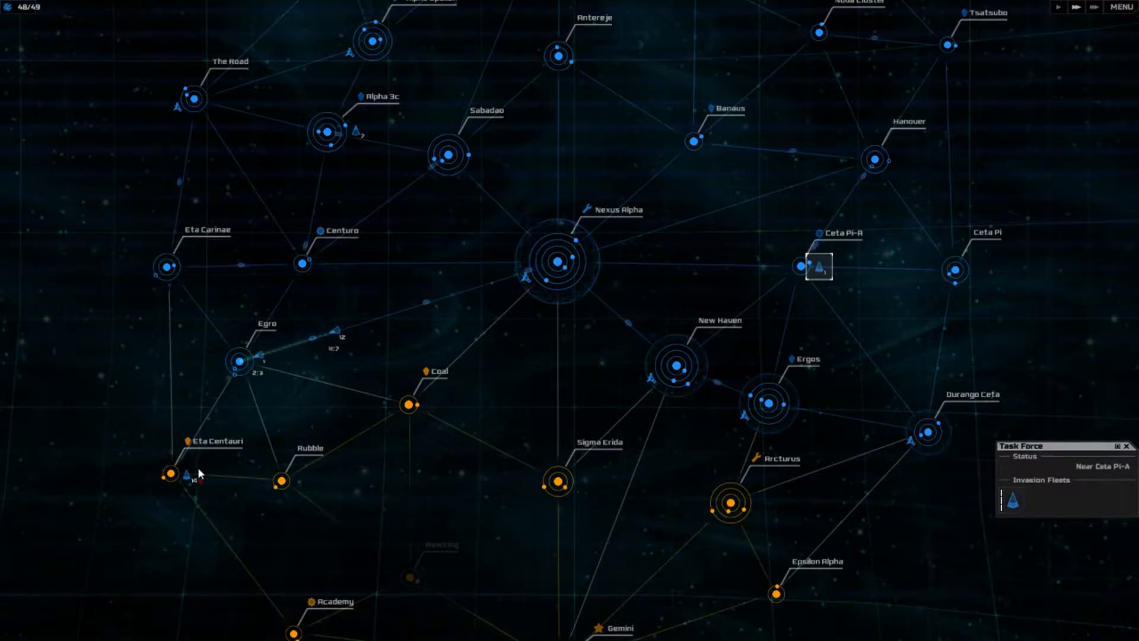
# Step: Invade Eta Centauri with the fleet from Ceta Pi-A
pyautogui.click(171, 473)
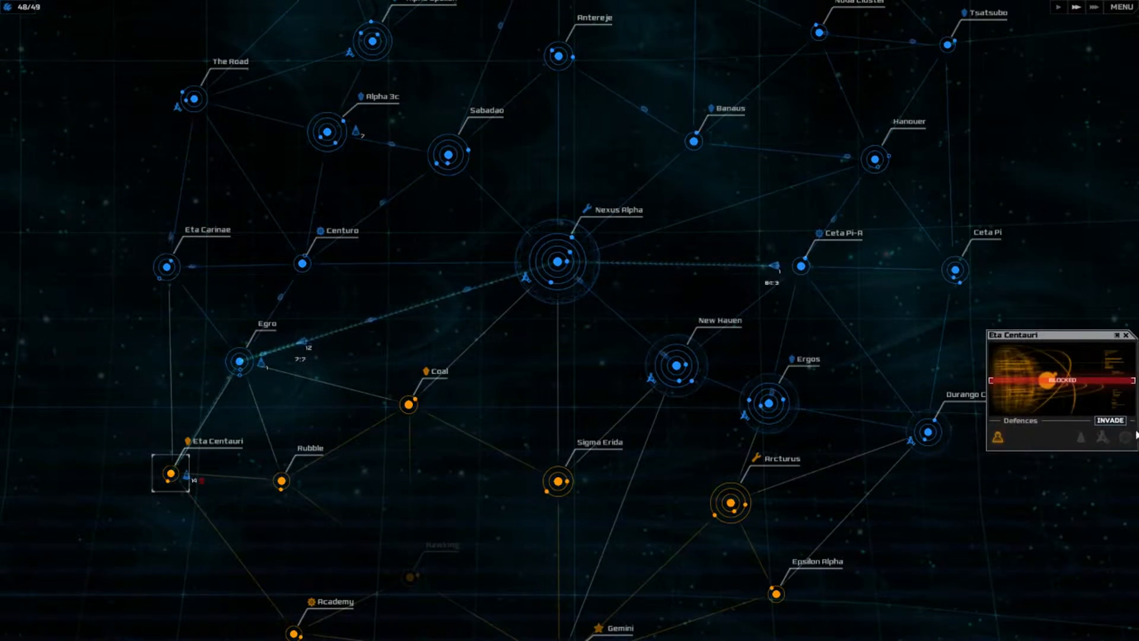
pyautogui.click(1102, 421)
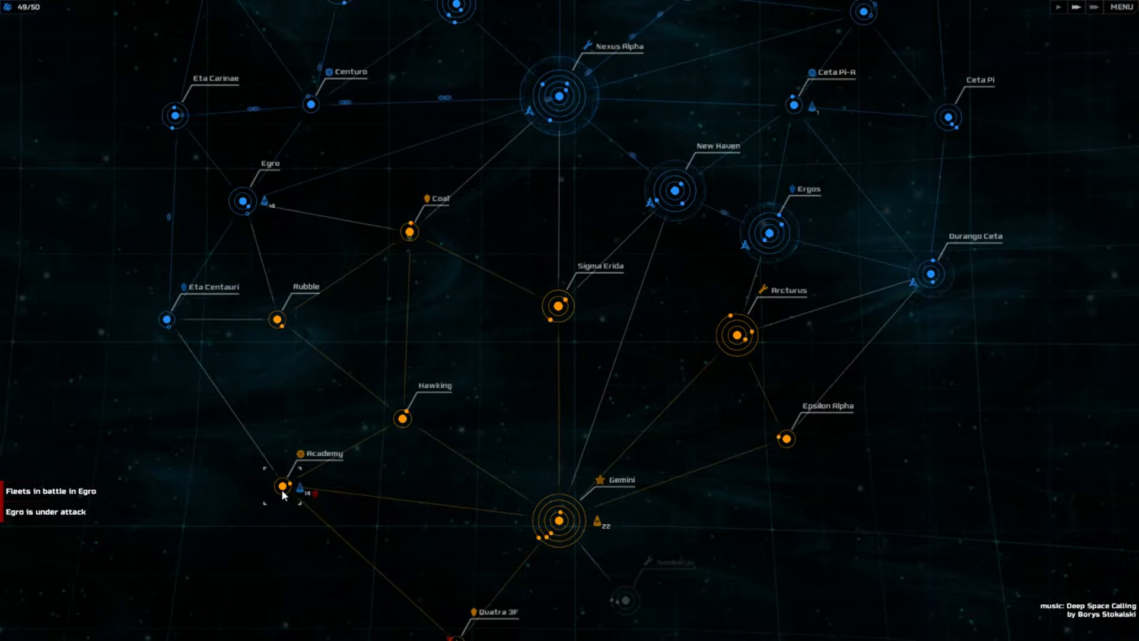
# Step: Invade Academy, queue a colony build there, and start Kinetic Shields on Hawking
pyautogui.click(281, 485)
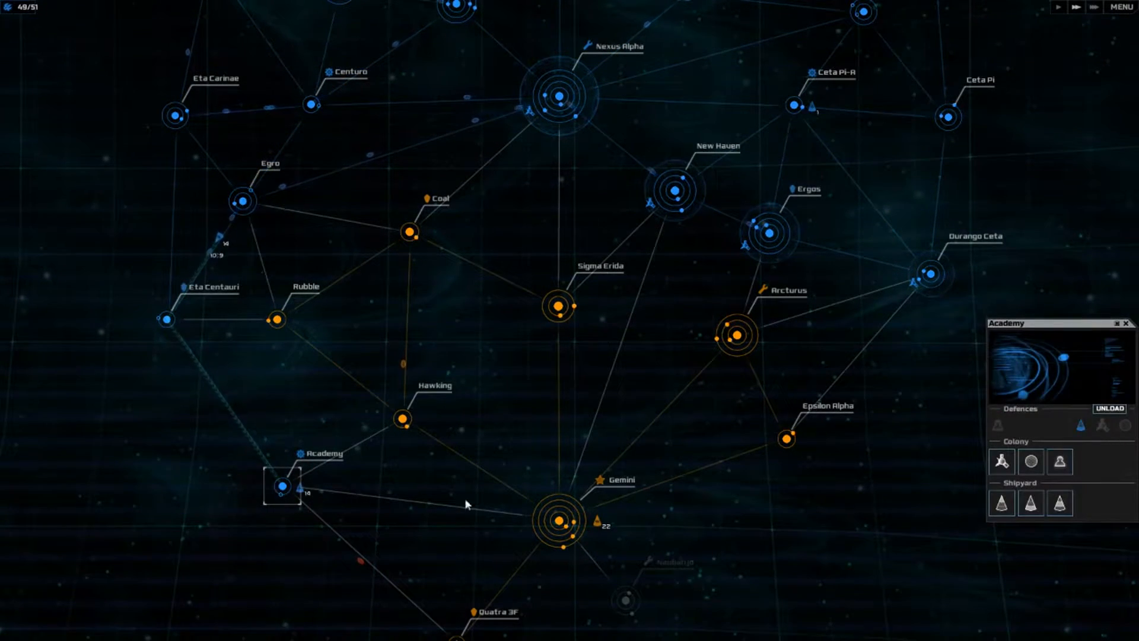
pyautogui.click(1060, 461)
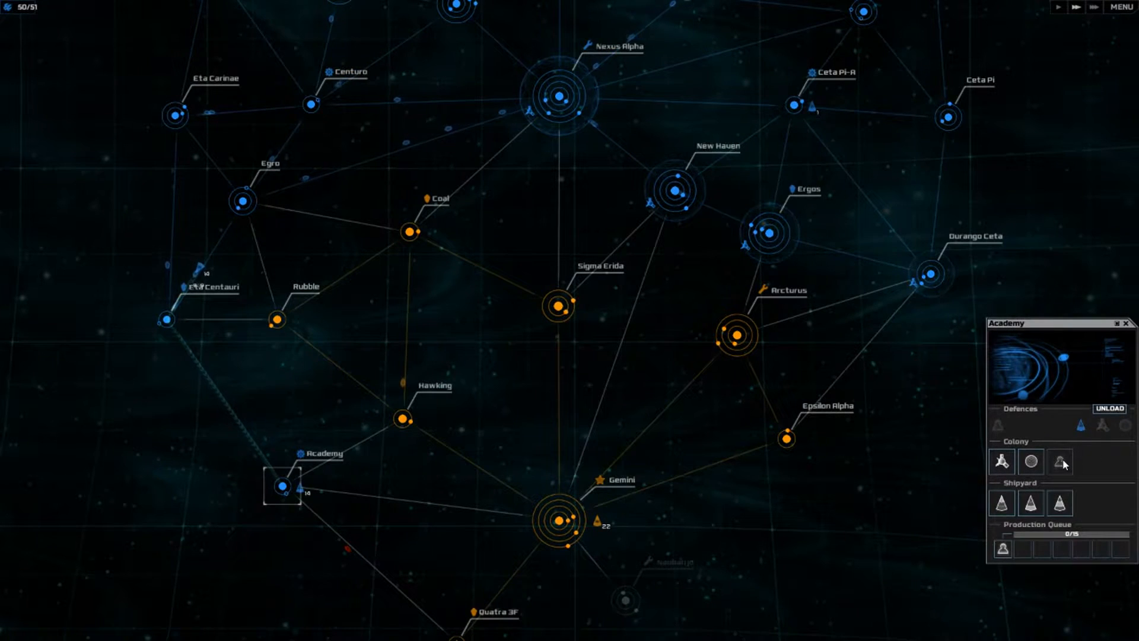
pyautogui.click(1030, 463)
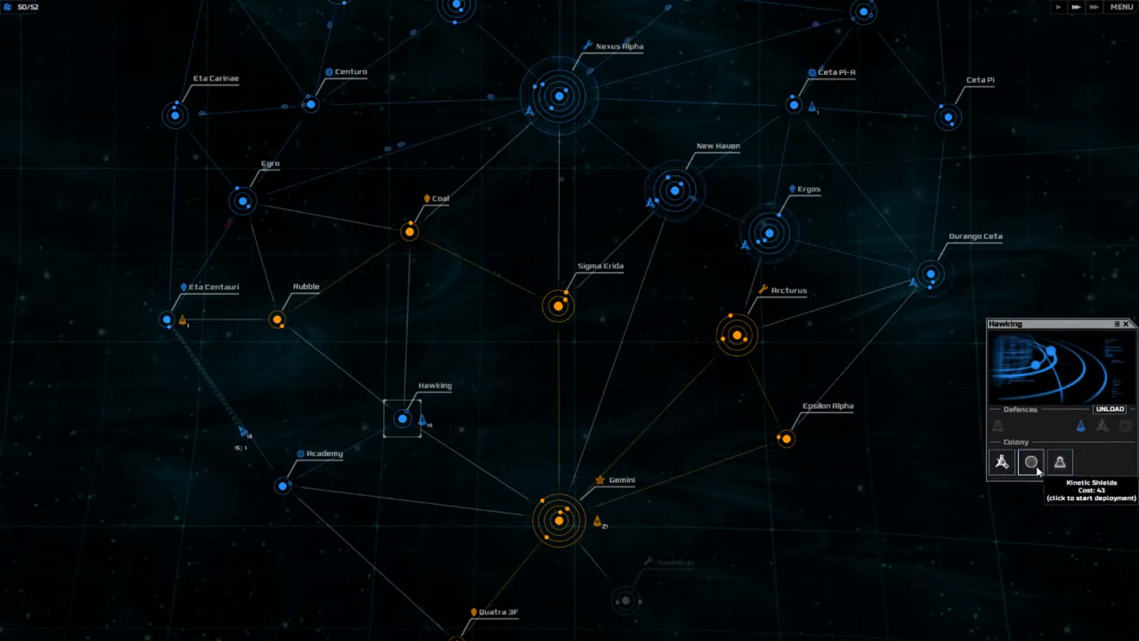
pyautogui.click(1029, 462)
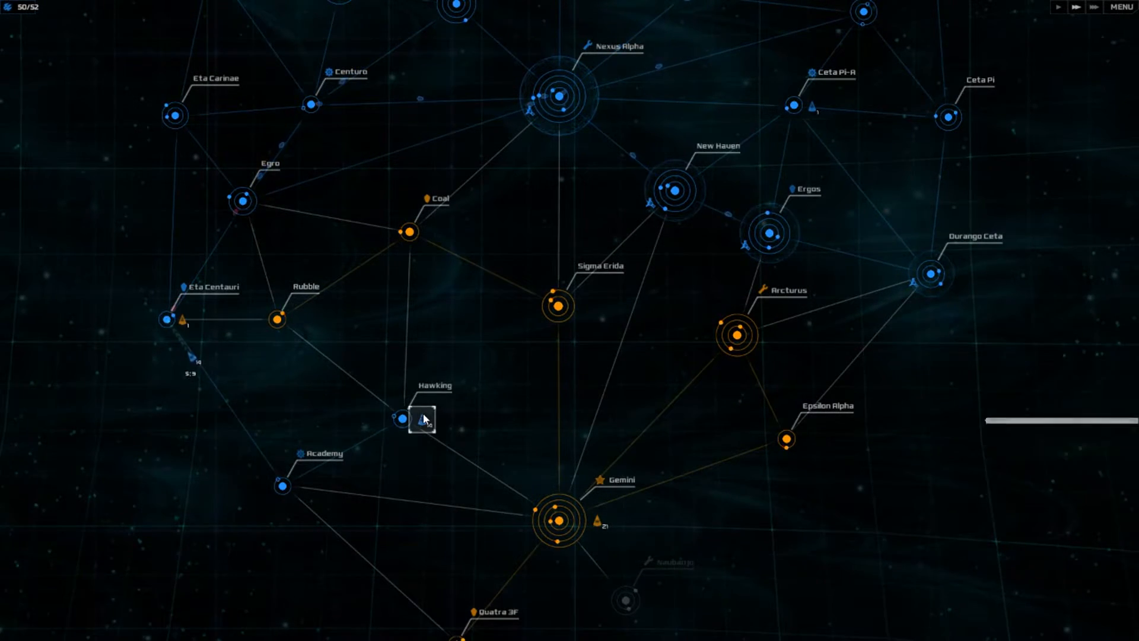
pyautogui.click(560, 521)
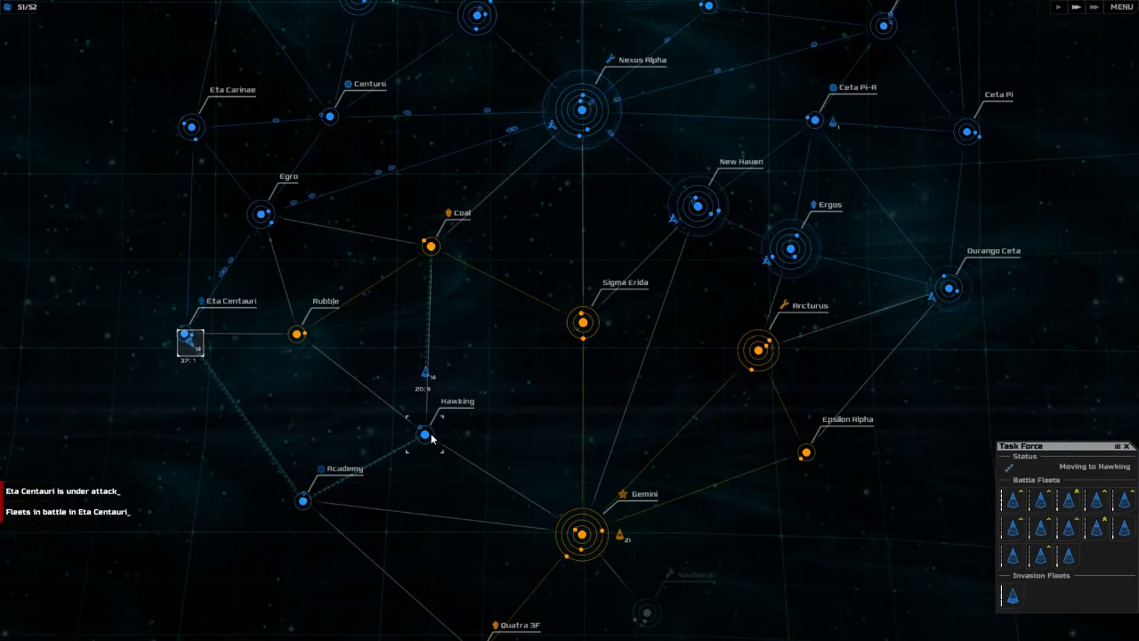
# Step: Send the Hawking forces to invade Coal and queue ground troops on Coal
pyautogui.click(422, 434)
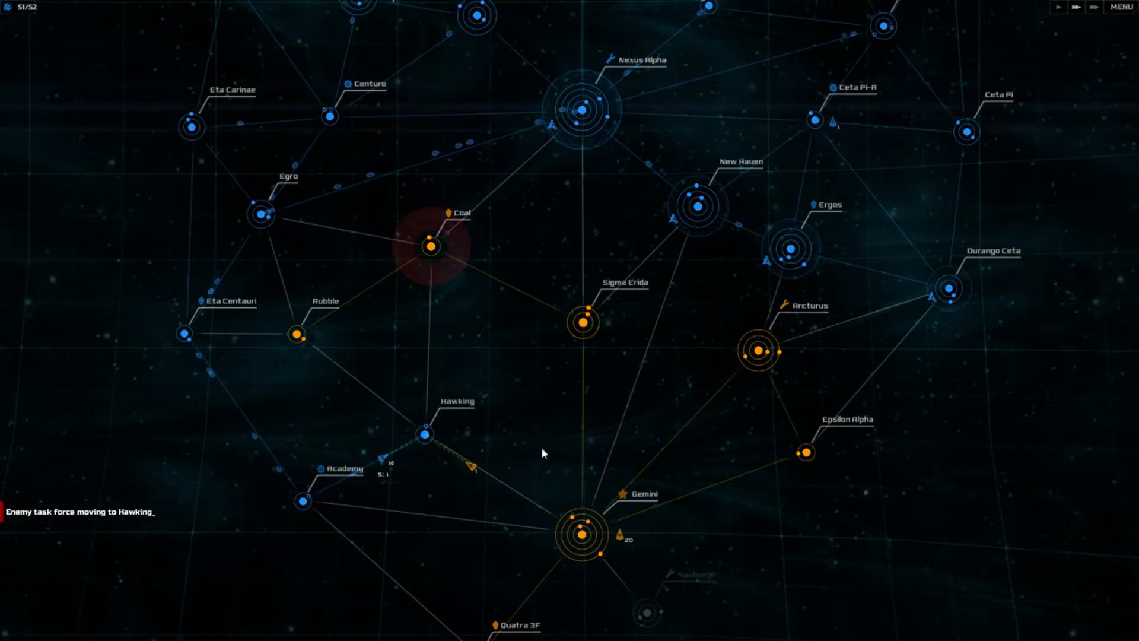
pyautogui.click(424, 435)
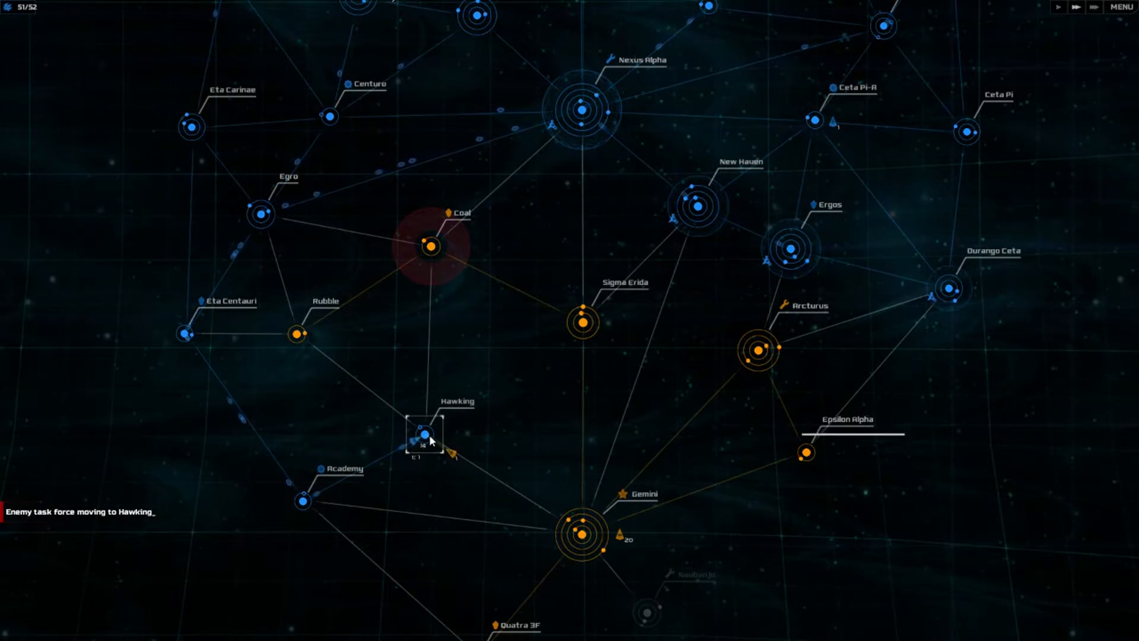
pyautogui.click(425, 440)
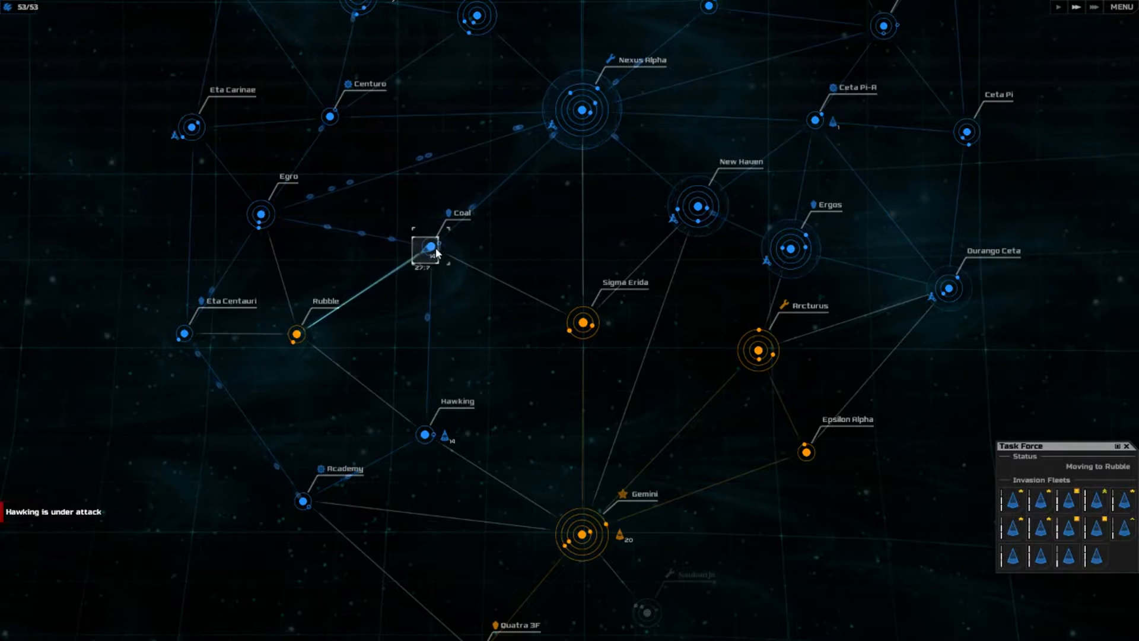
pyautogui.click(431, 245)
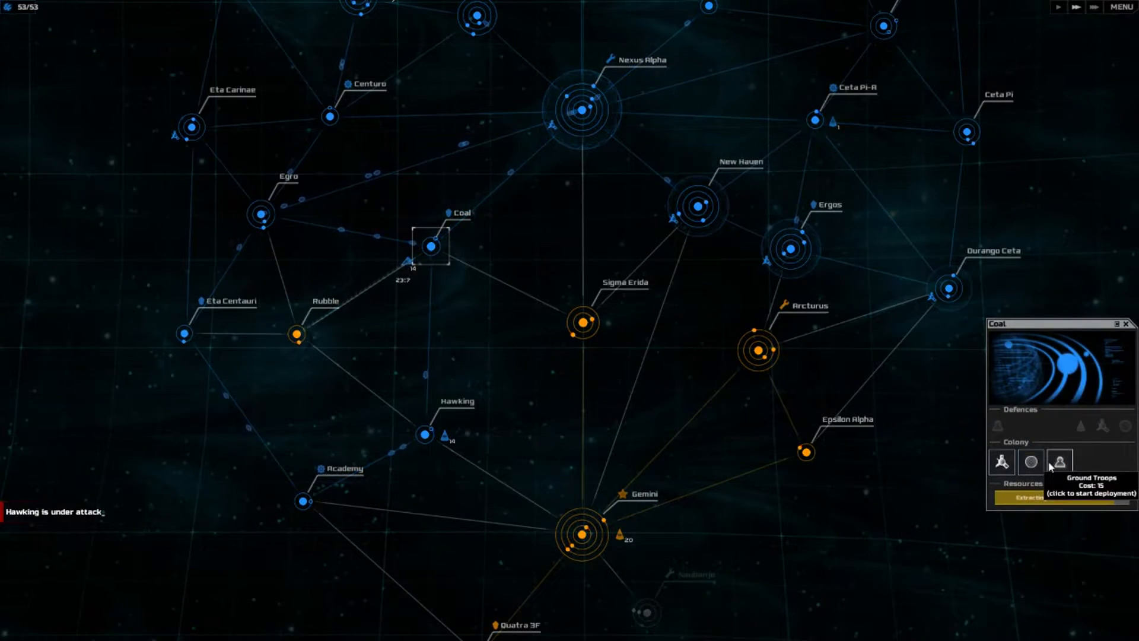
pyautogui.click(1058, 462)
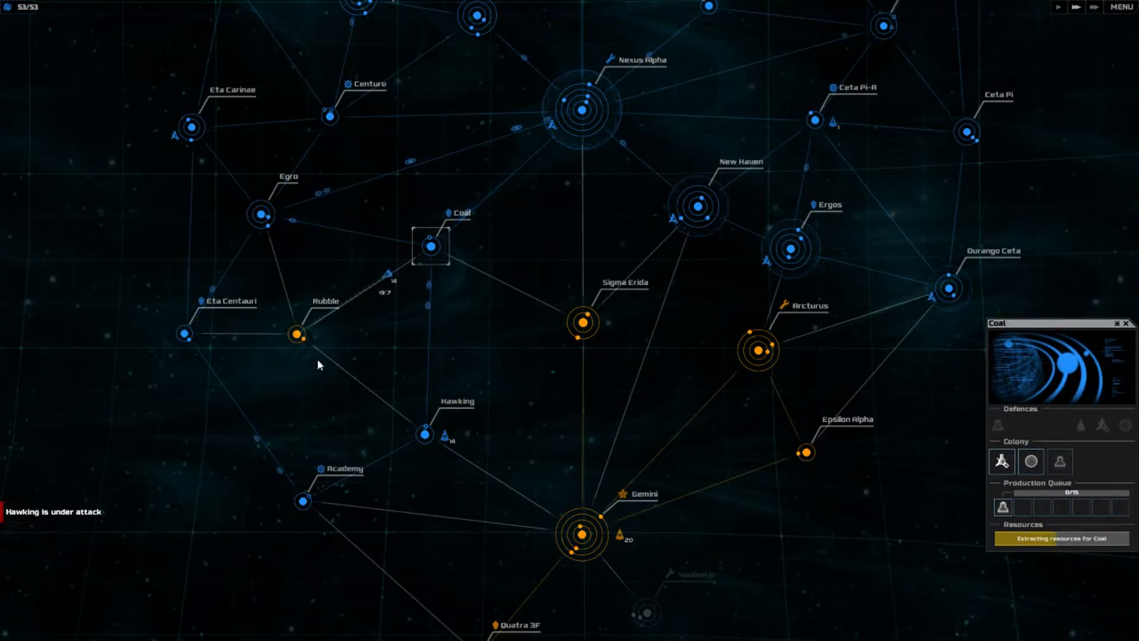
pyautogui.click(425, 434)
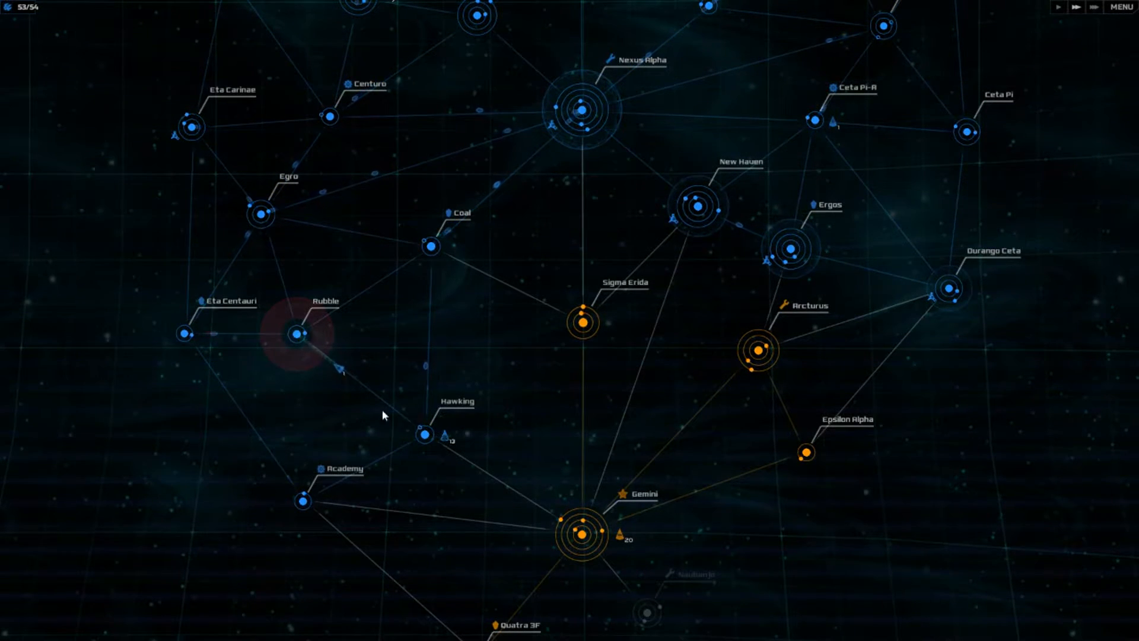
# Step: Send the Rubble invasion fleets to Sigma Erida and check Rubble's system details
pyautogui.click(294, 334)
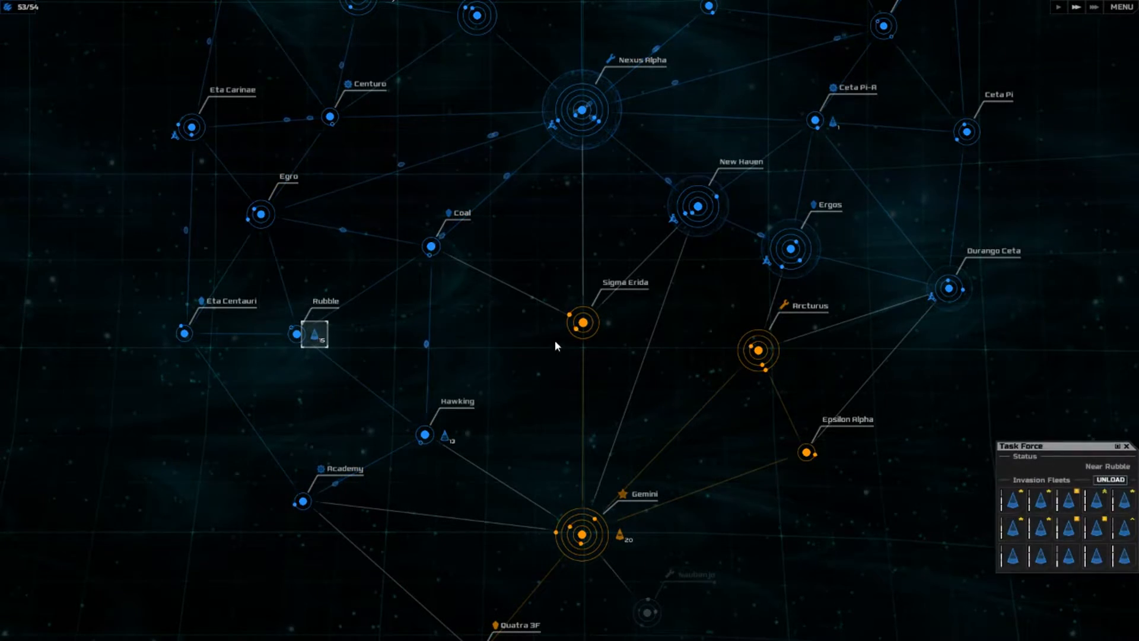
pyautogui.click(580, 322)
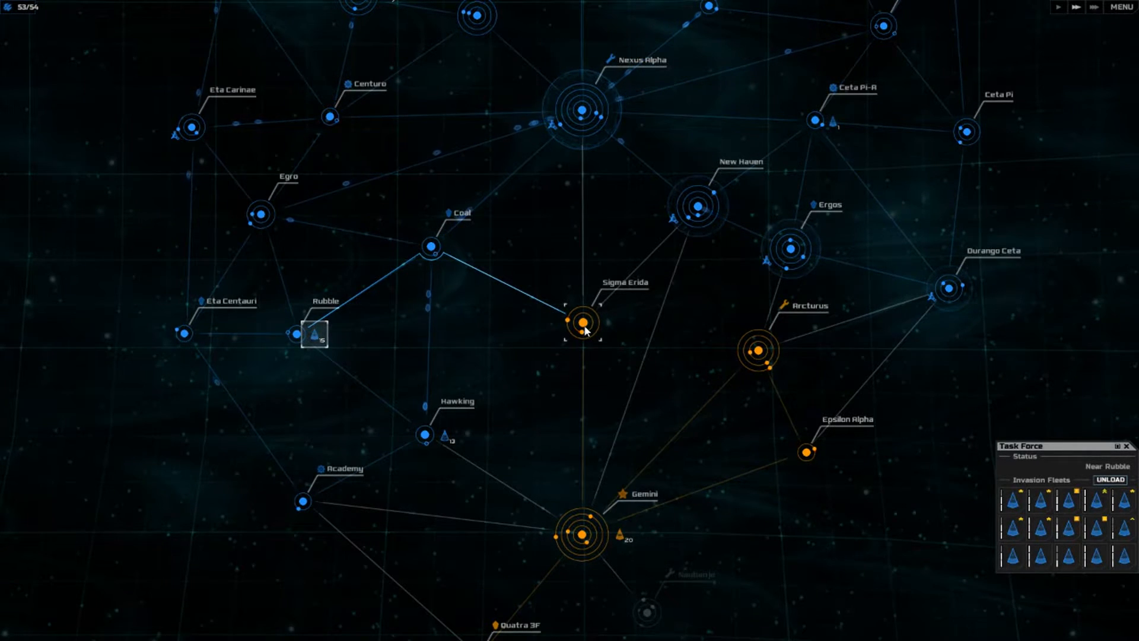
pyautogui.click(581, 321)
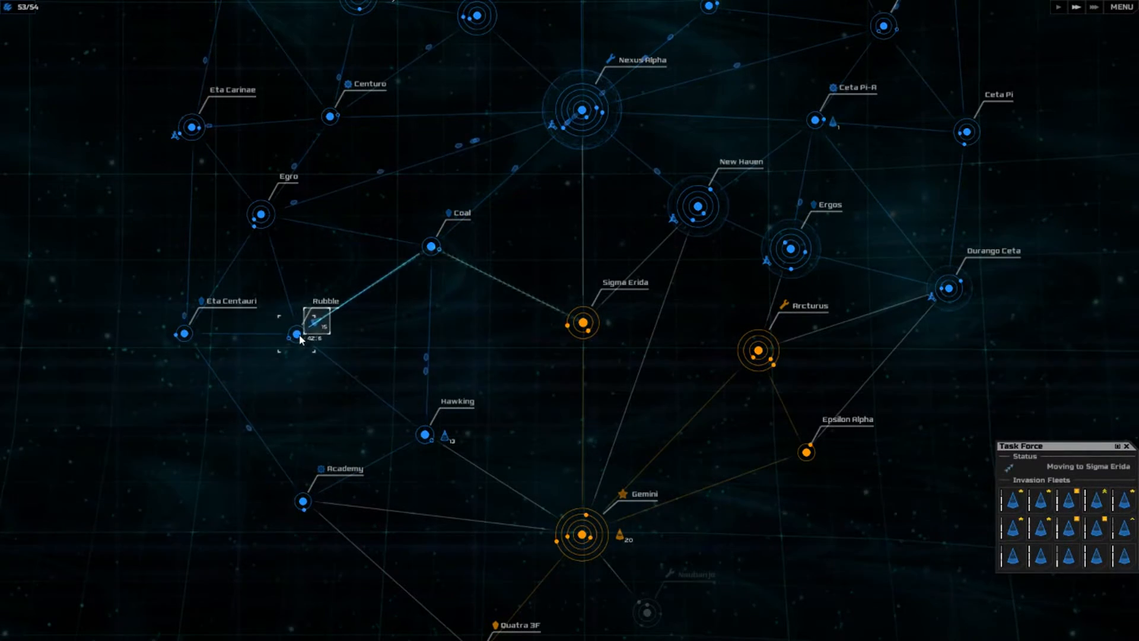
pyautogui.click(298, 333)
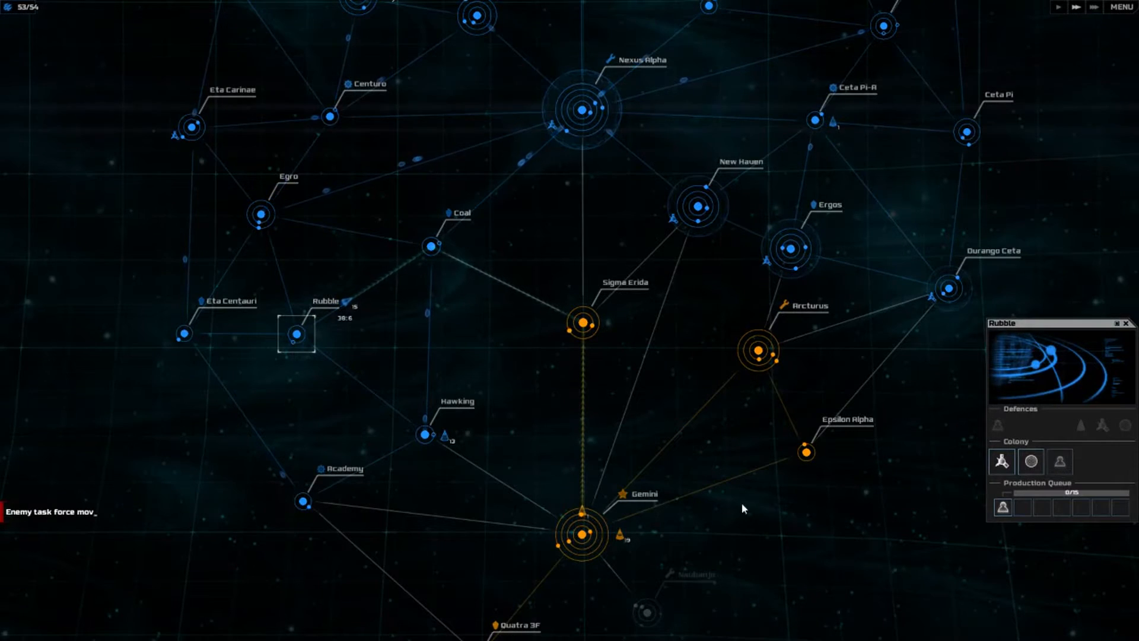
pyautogui.click(444, 435)
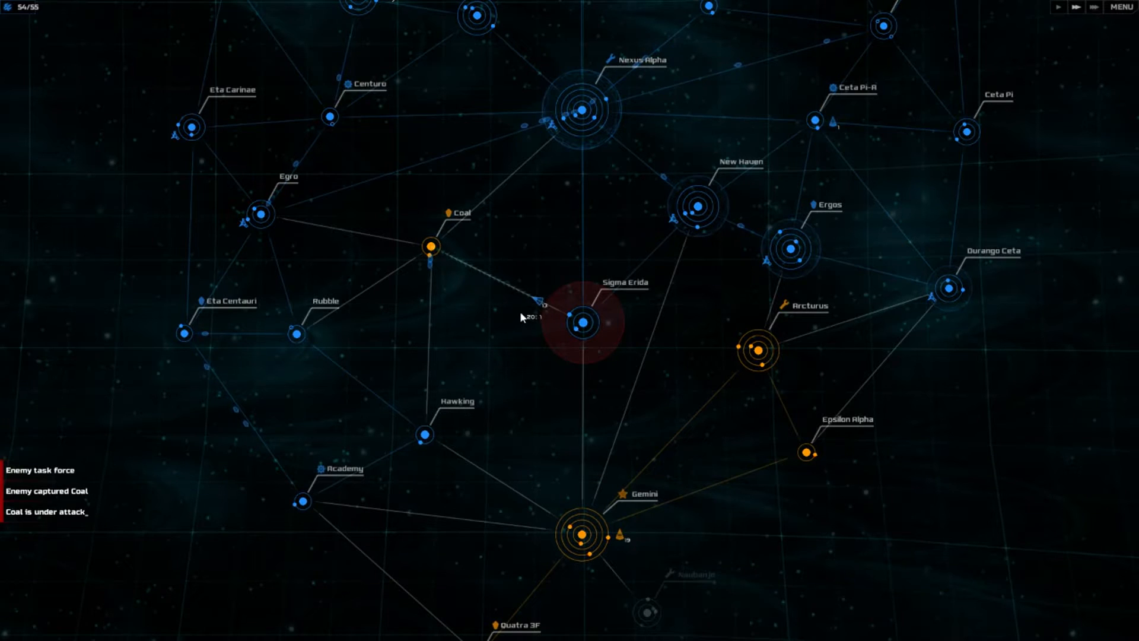
# Step: Move the fleet onto Coal and launch the invasion from Coal's panel
pyautogui.click(514, 287)
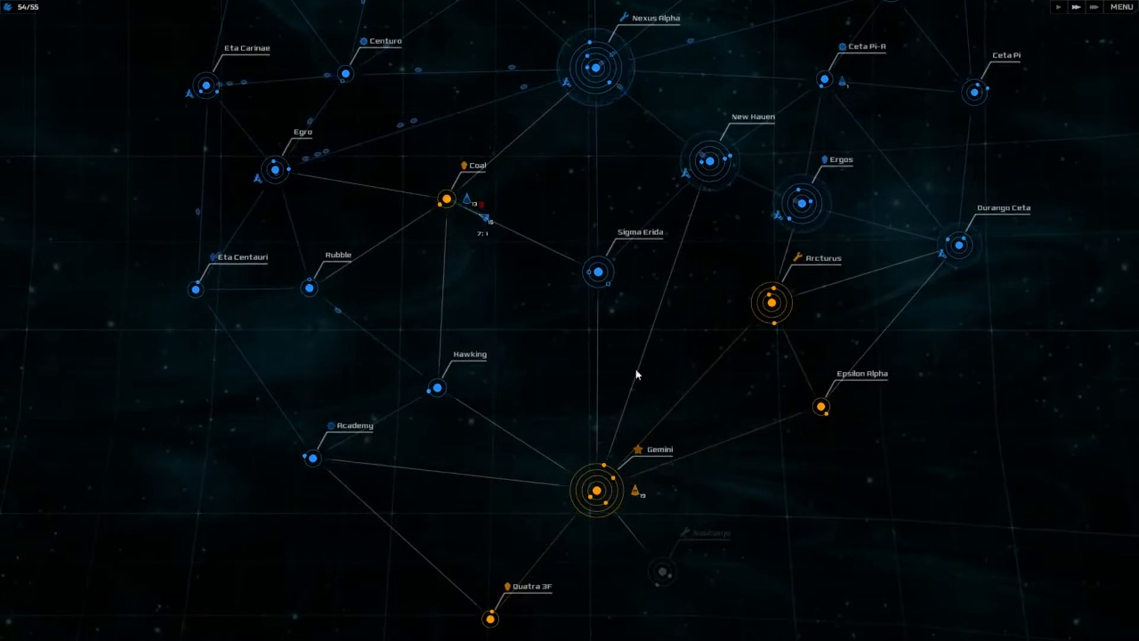
pyautogui.click(443, 202)
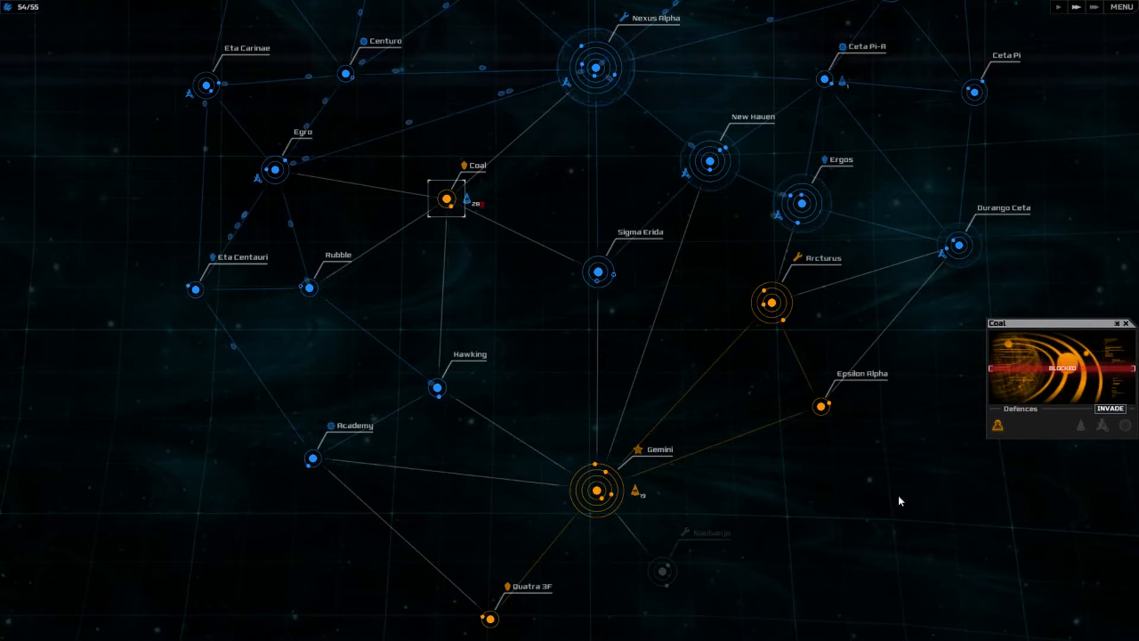
pyautogui.click(1110, 409)
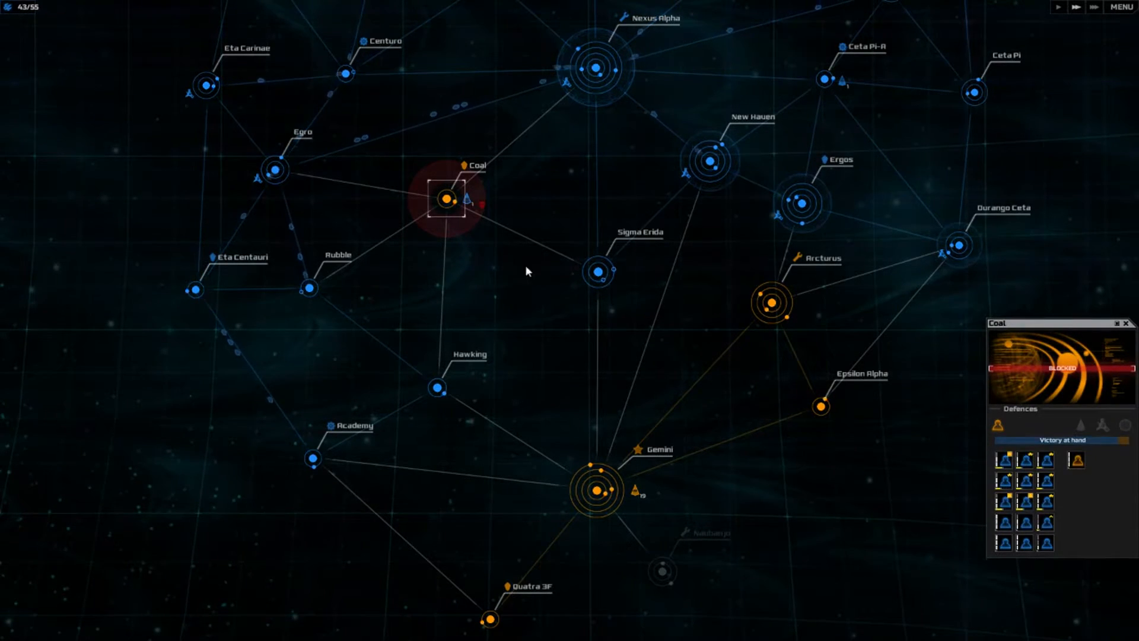
pyautogui.click(465, 200)
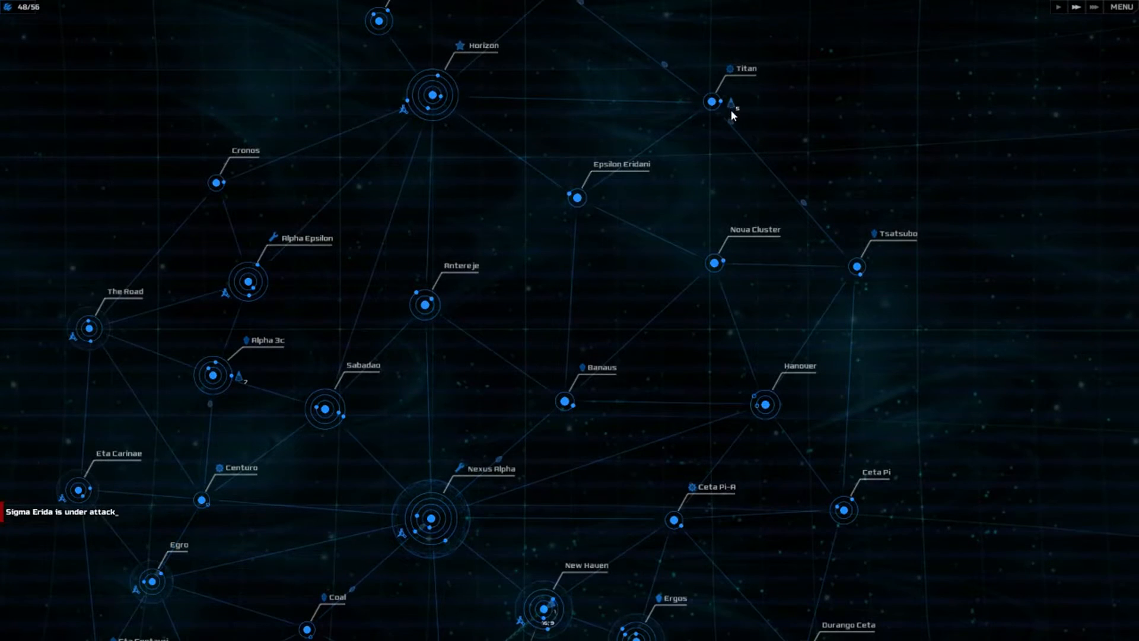
# Step: Queue Battle Fleets at Ceta Pi-A and order the Sigma Erida task force to Gemini
pyautogui.click(726, 101)
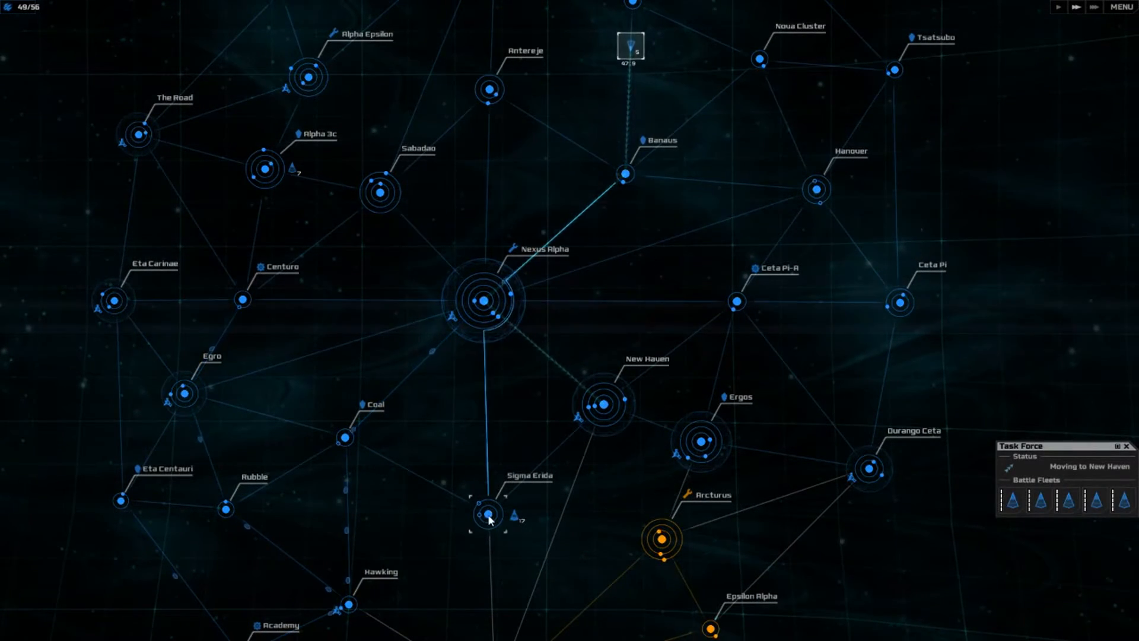
pyautogui.click(515, 512)
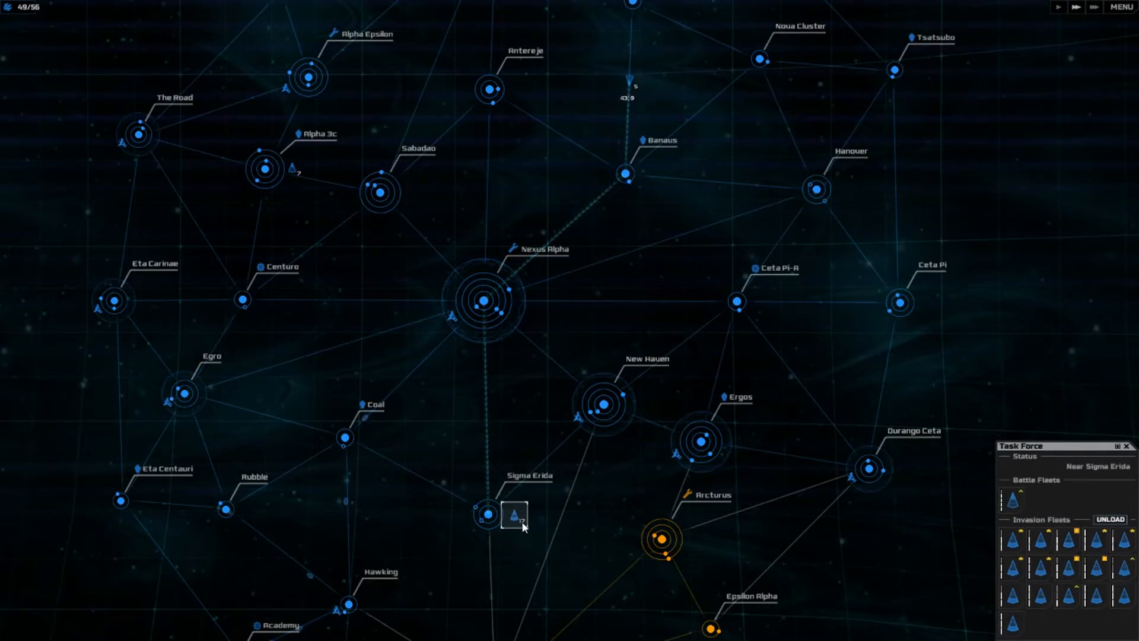
pyautogui.moveTo(579, 570)
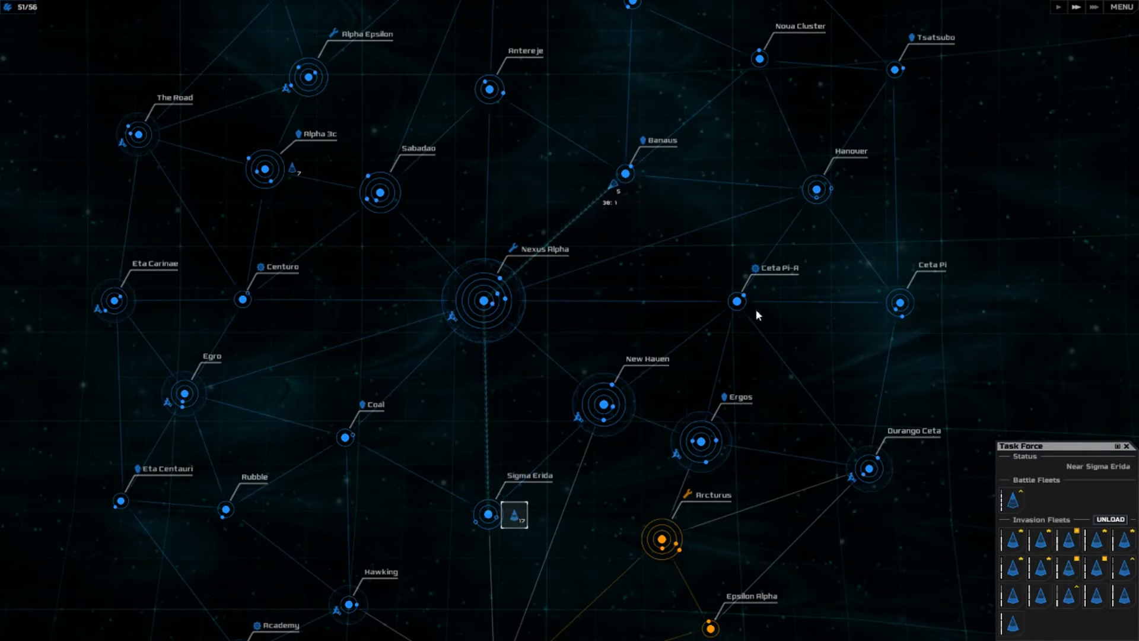
pyautogui.click(737, 300)
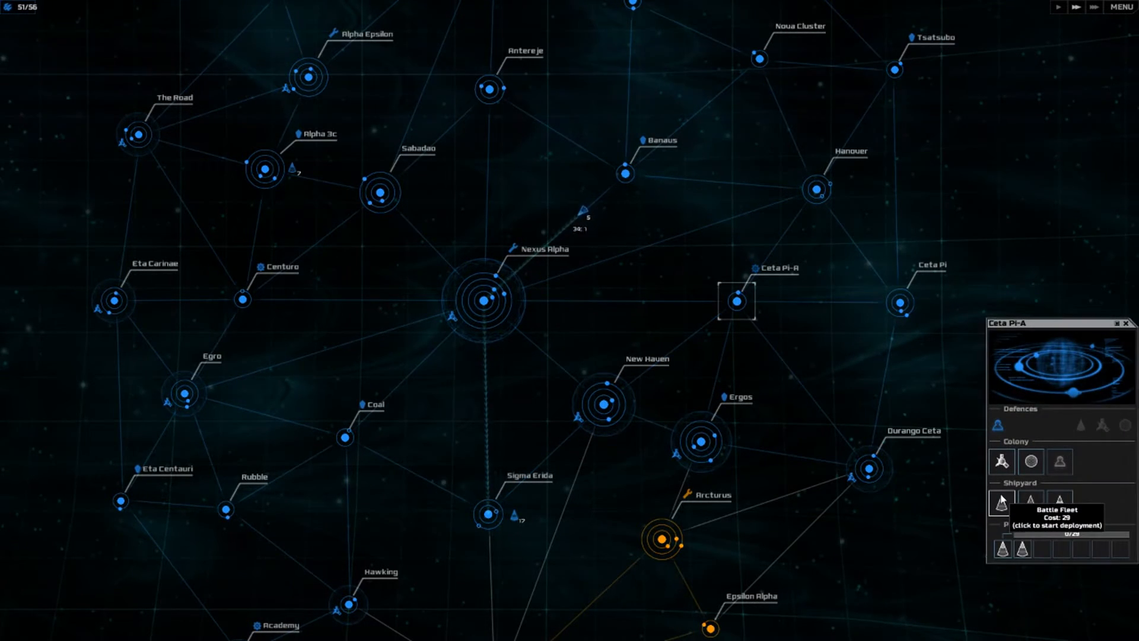
pyautogui.click(1000, 502)
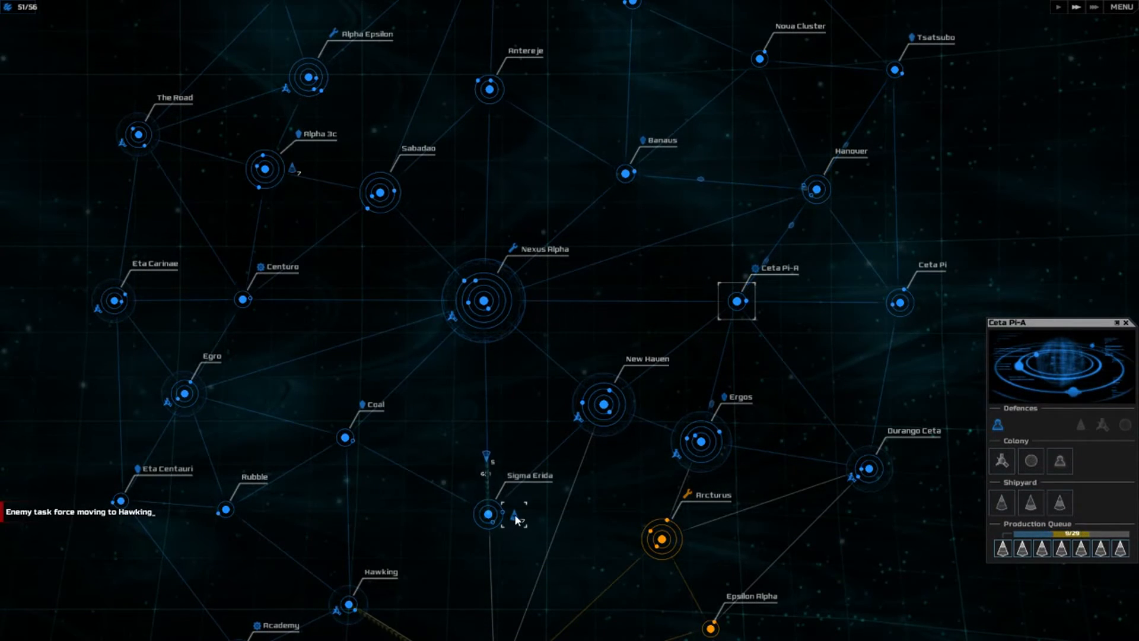
pyautogui.click(512, 511)
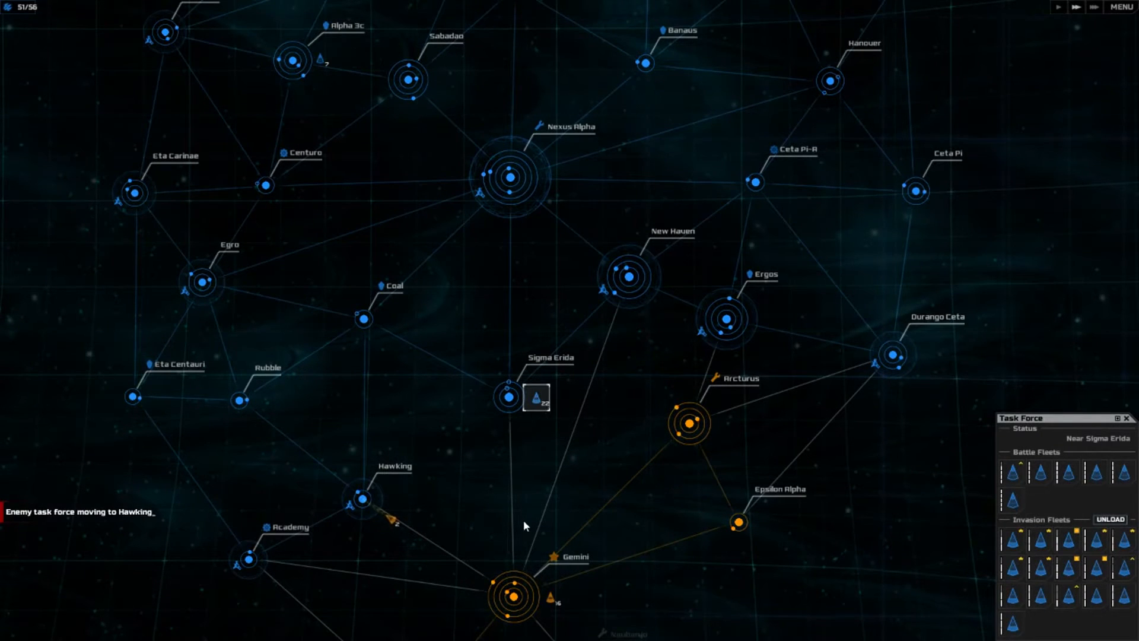
pyautogui.click(508, 595)
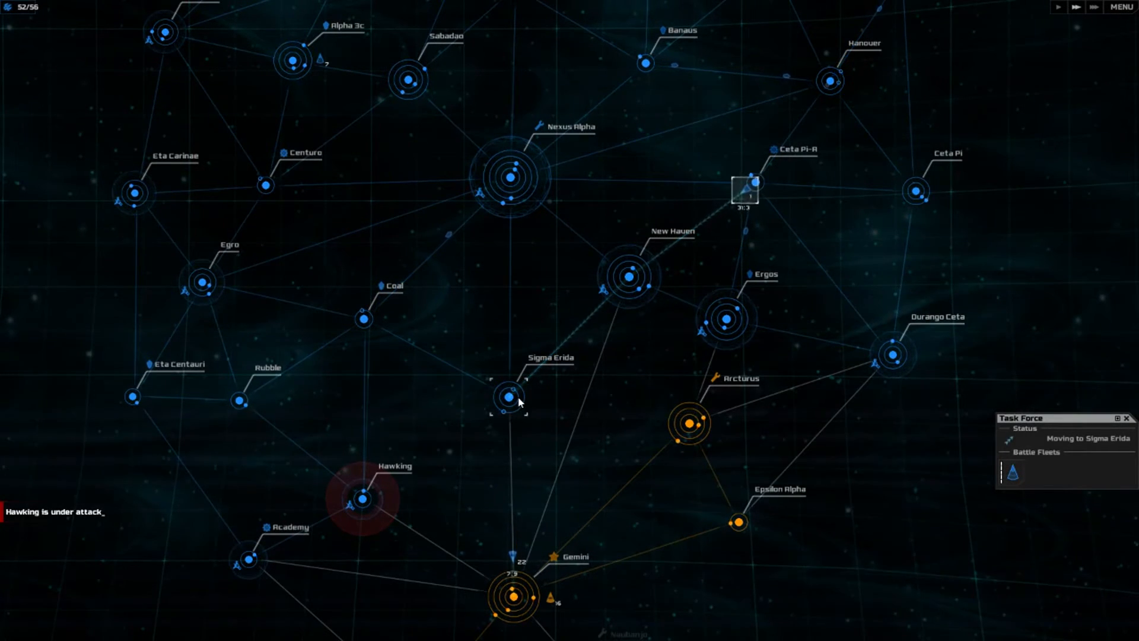
# Step: Queue ground troops at Sigma Erida and send its reinforcements to Gemini
pyautogui.click(508, 395)
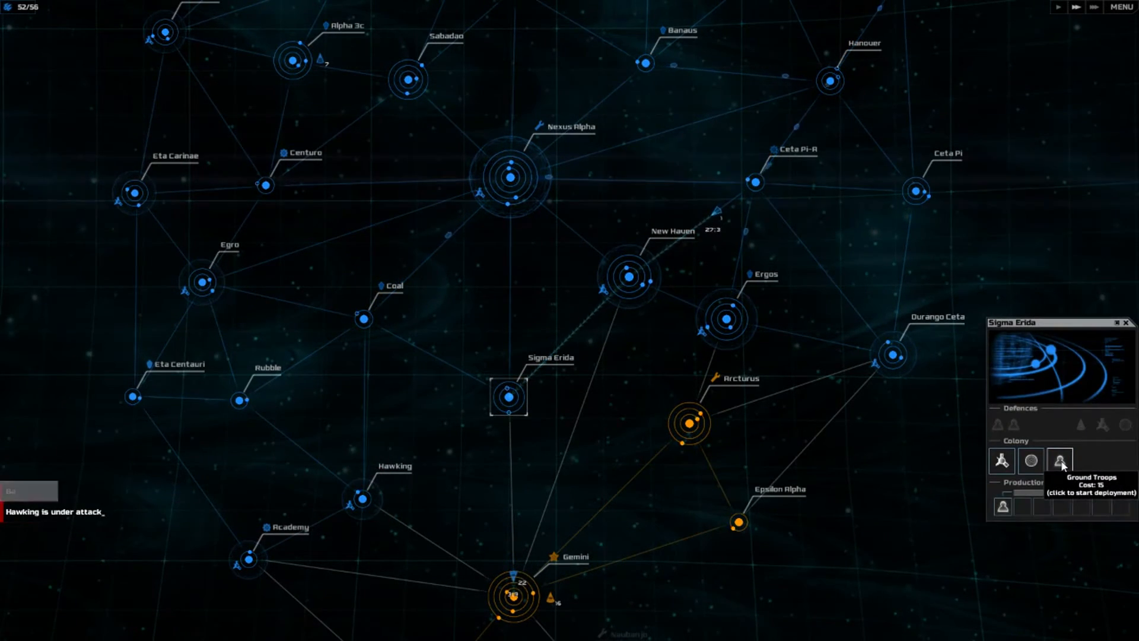
pyautogui.click(1060, 460)
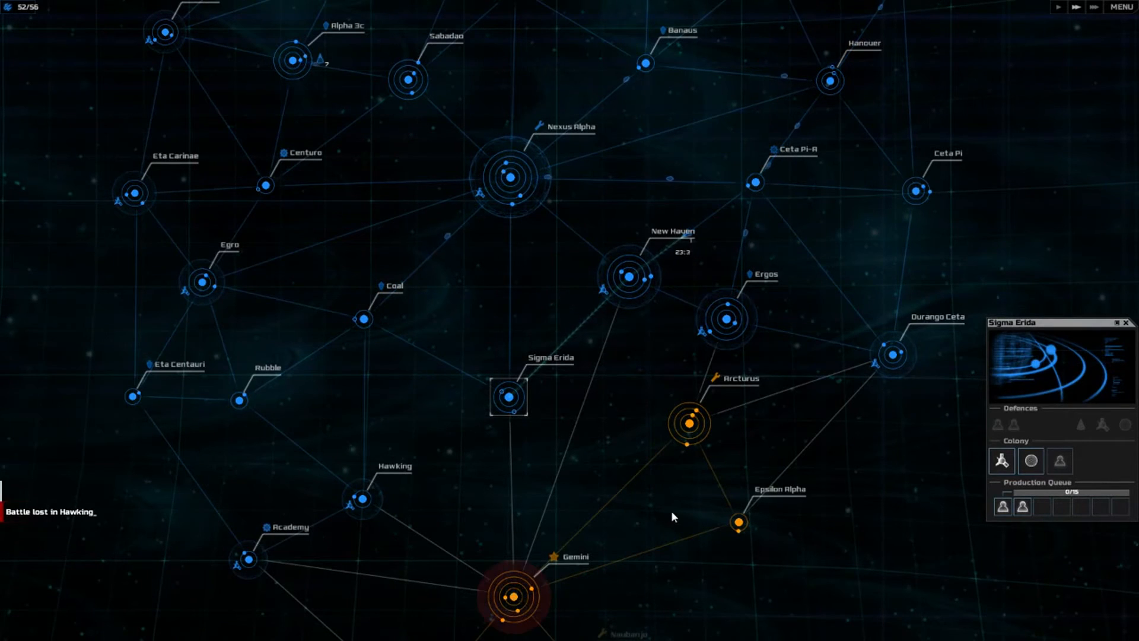
pyautogui.click(512, 594)
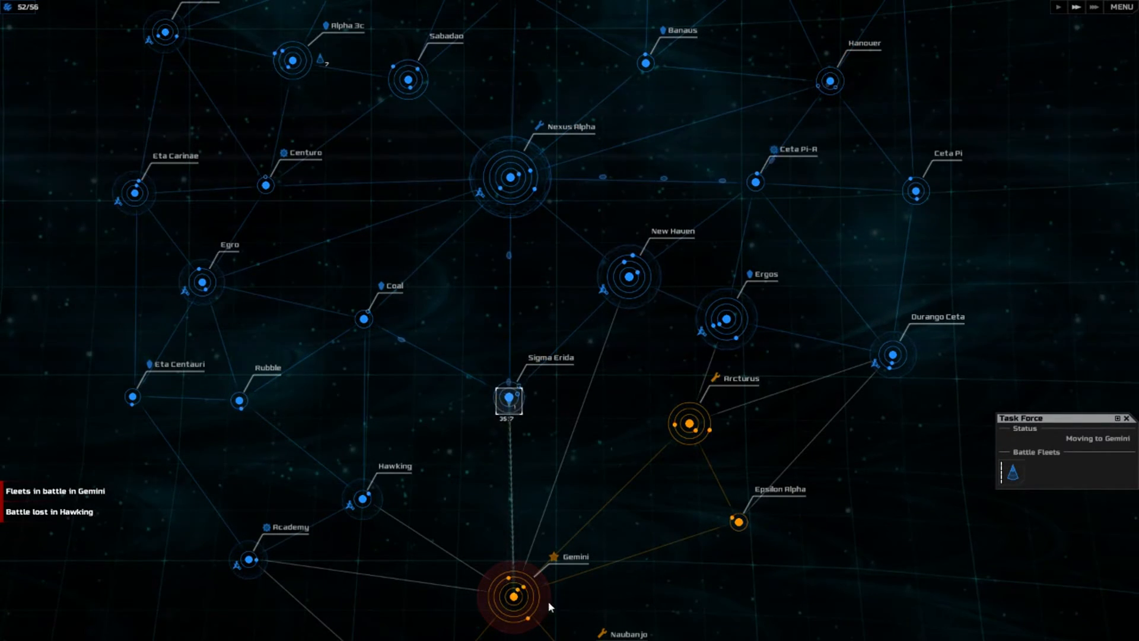
# Step: Select the task force near Gemini and launch the invasion with all invasion fleets
pyautogui.click(512, 596)
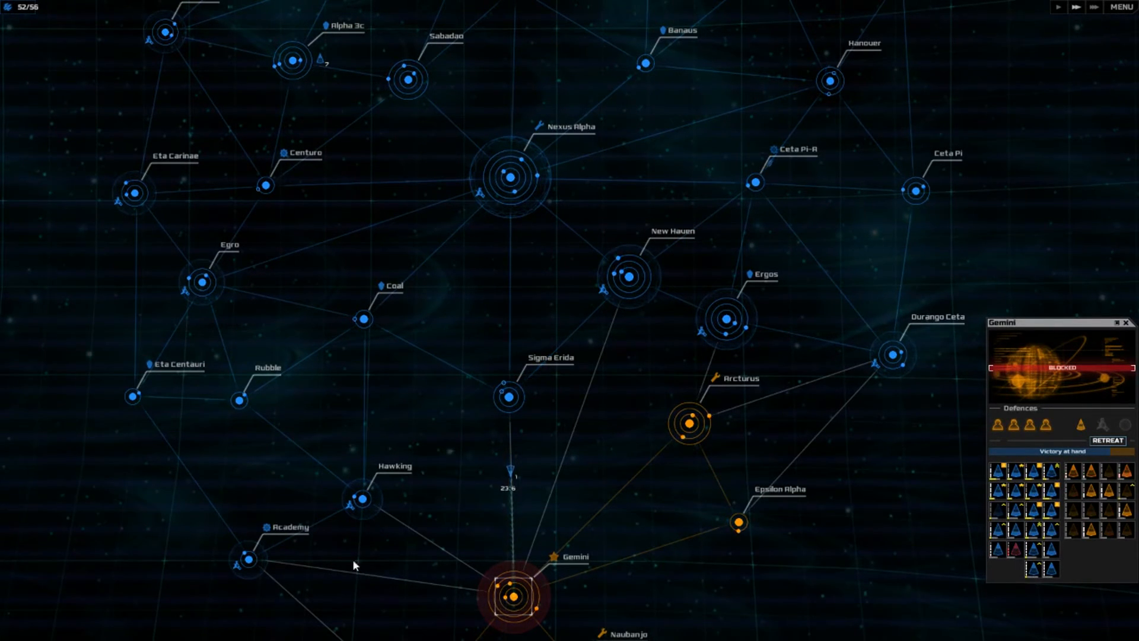
pyautogui.click(362, 498)
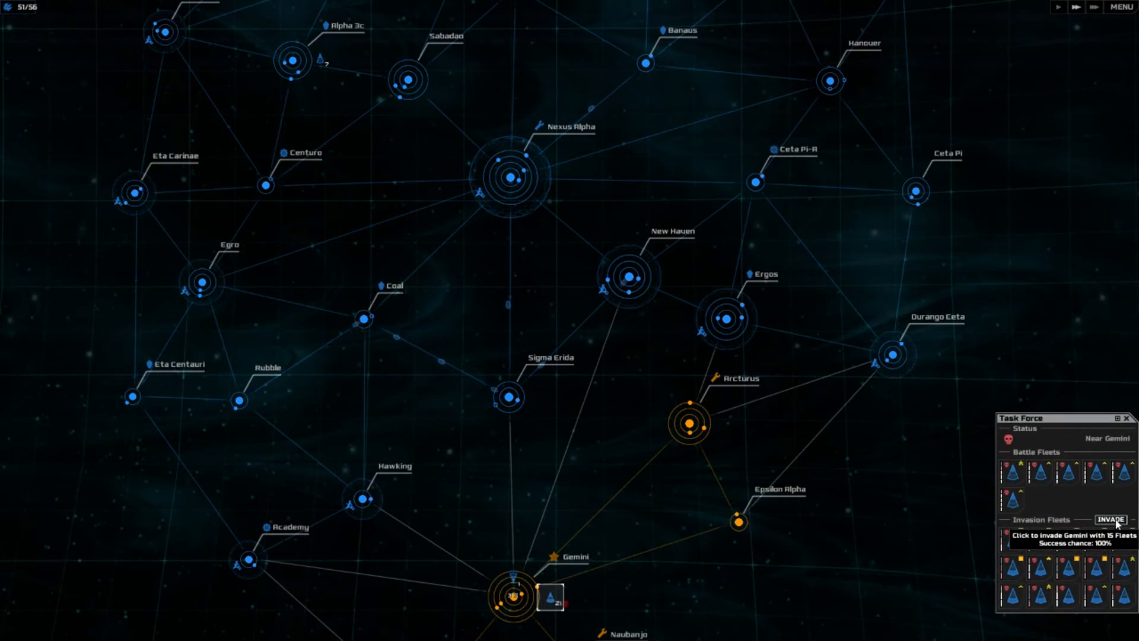
pyautogui.click(1107, 518)
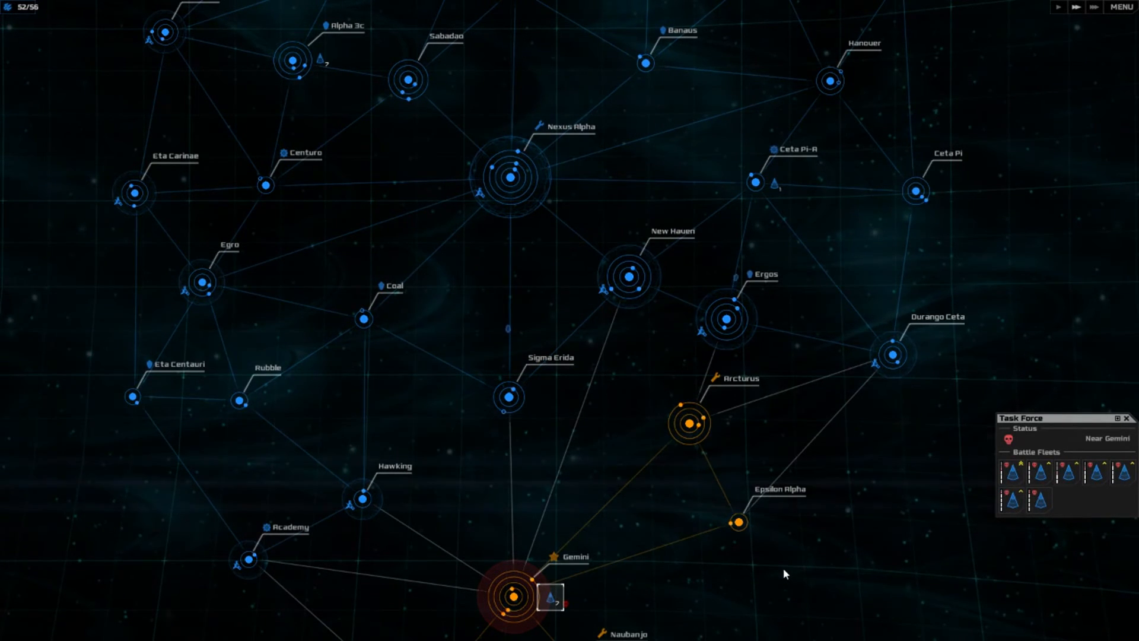
pyautogui.moveTo(710, 589)
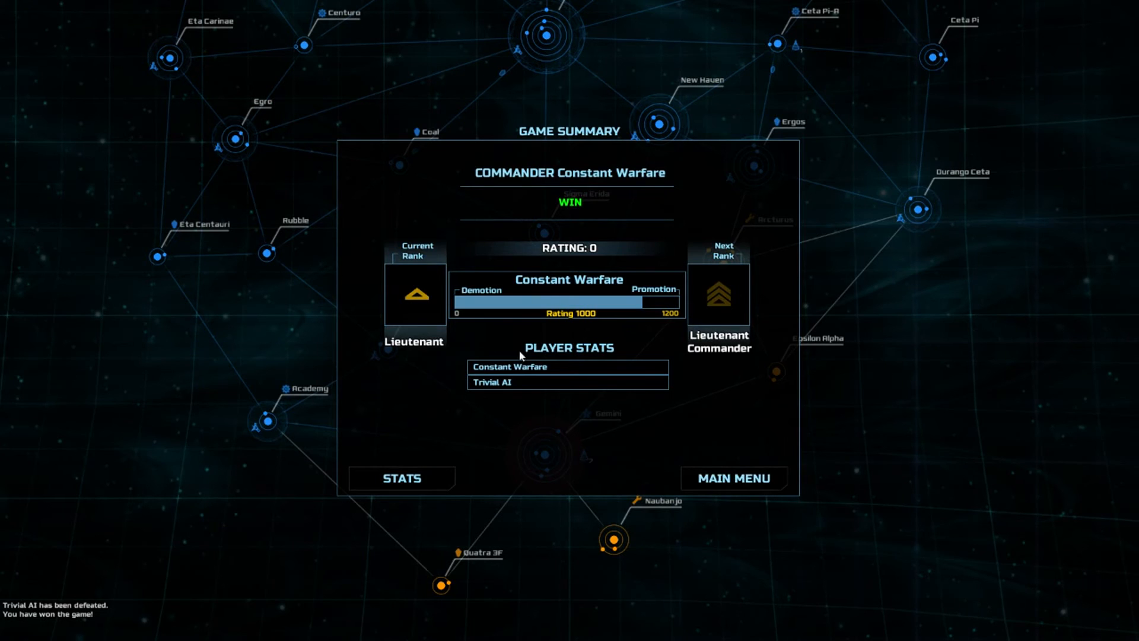
pyautogui.moveTo(581, 322)
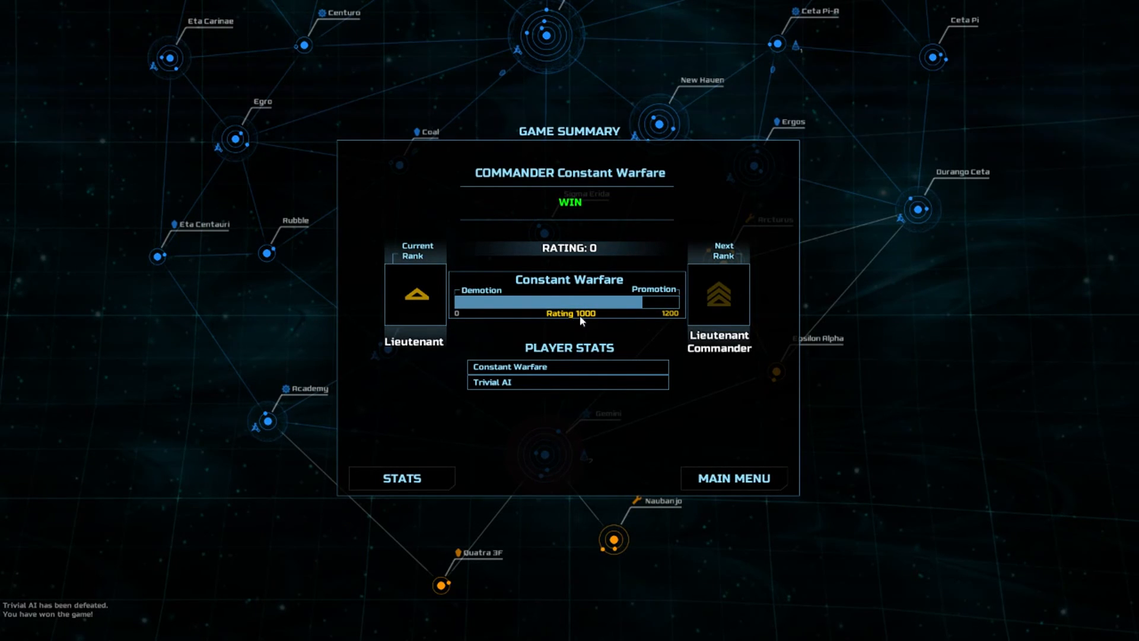
pyautogui.moveTo(515, 385)
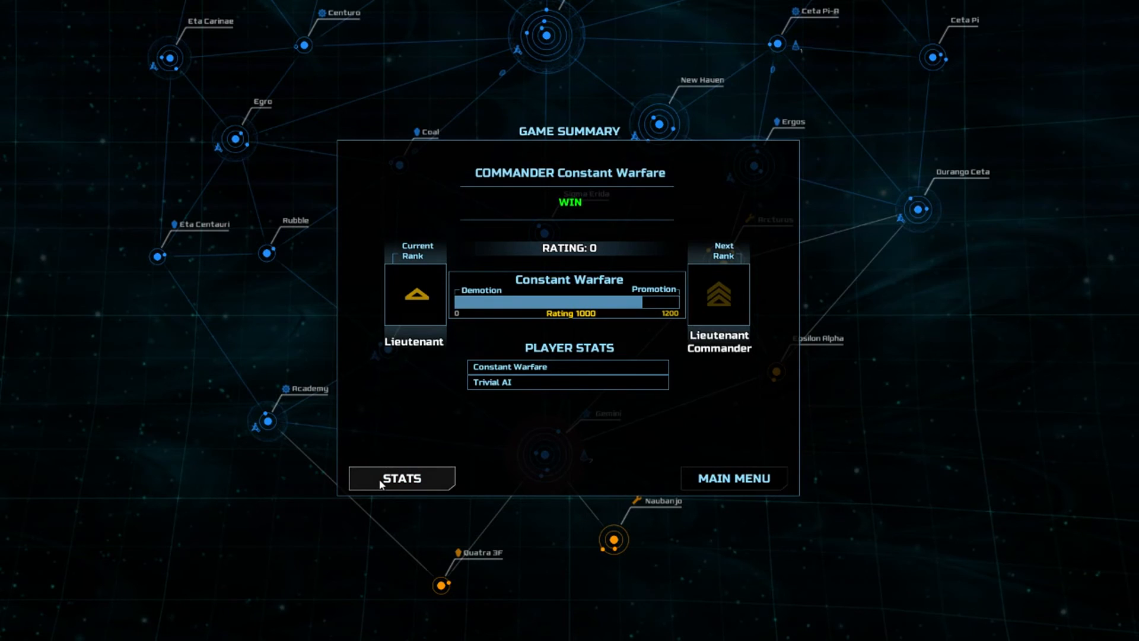
# Step: View the detailed post-game STATS, then go back to the main menu
pyautogui.click(401, 478)
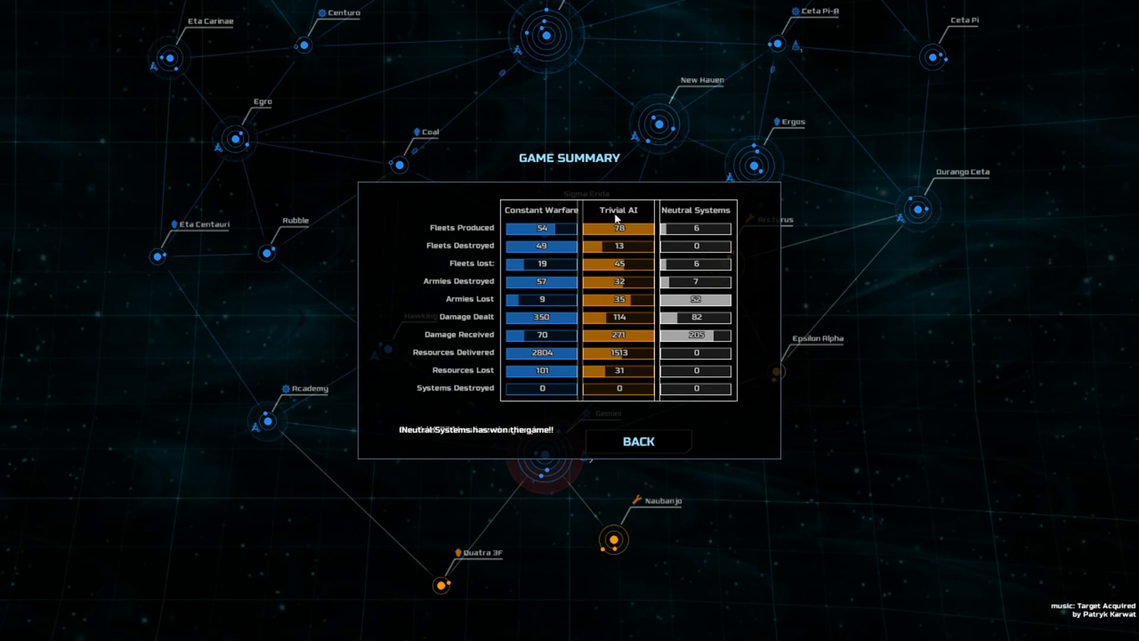
pyautogui.moveTo(593, 427)
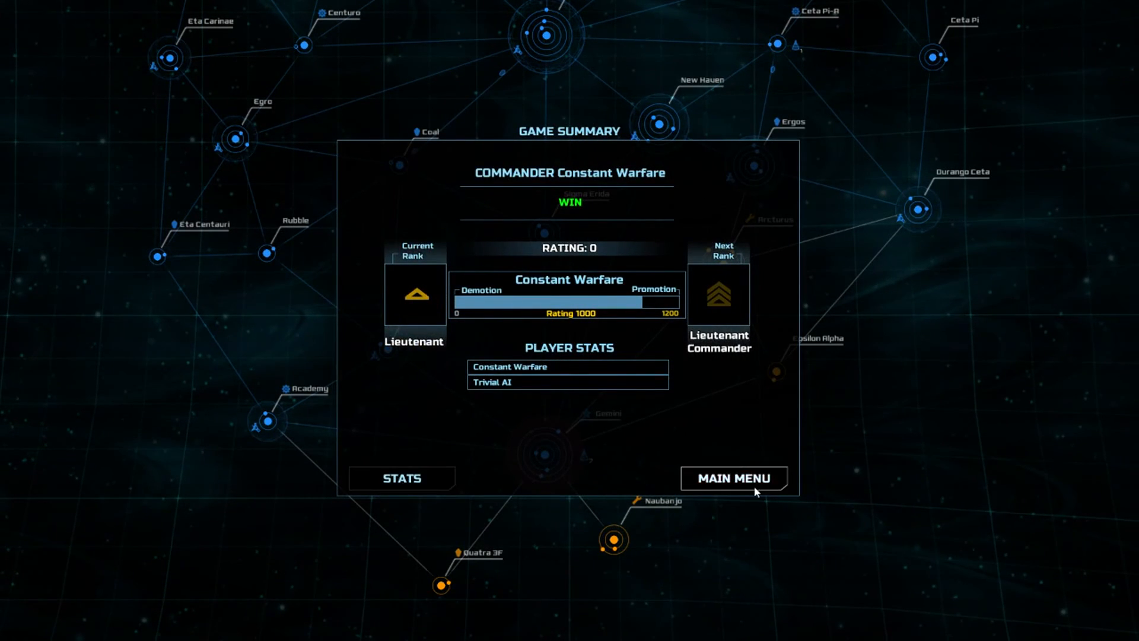
pyautogui.click(734, 478)
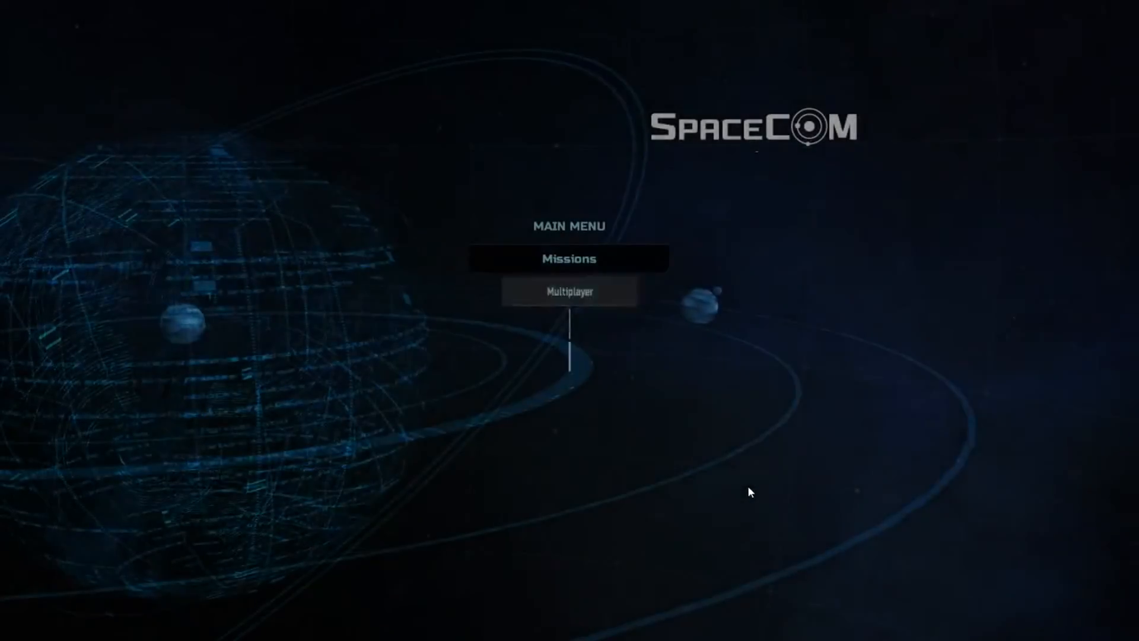